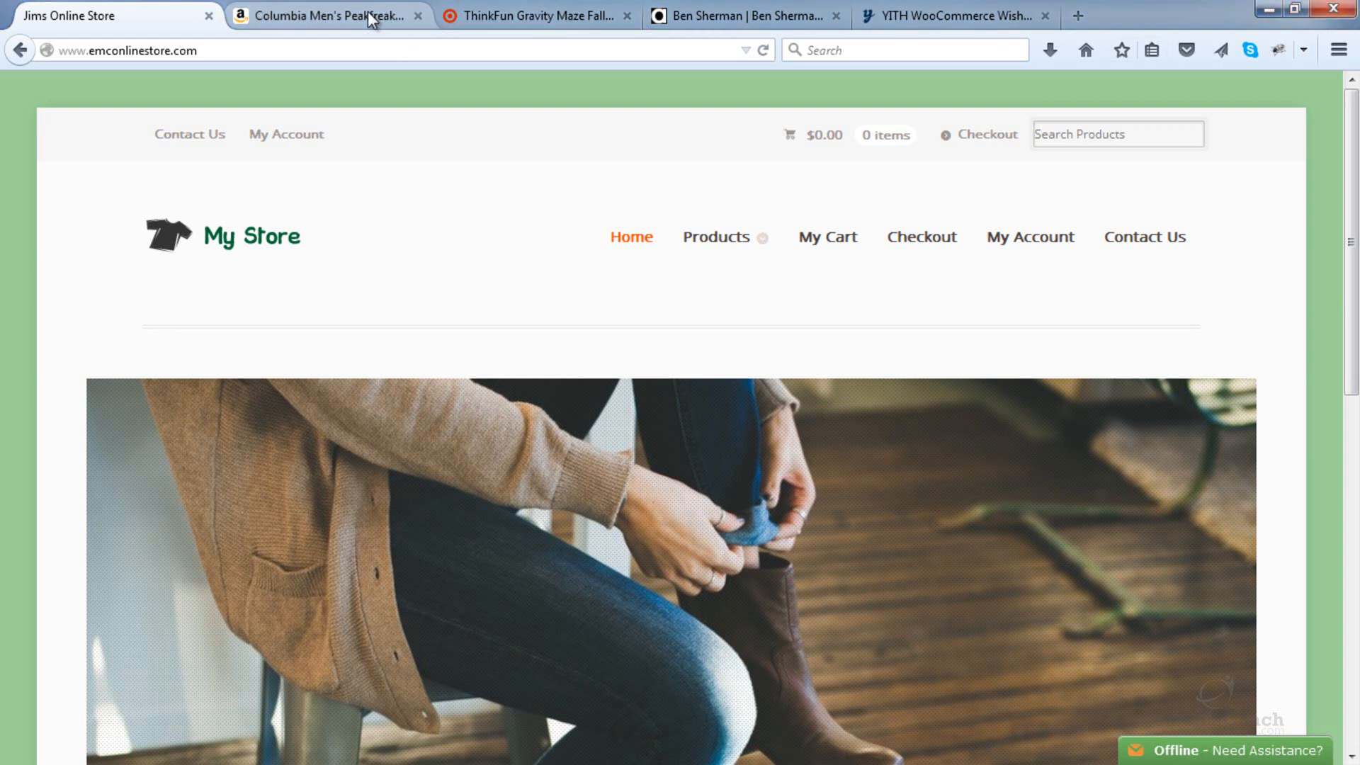
- Look through the Amazon shoe, ThinkFun Gravity Maze and Ben Sherman shirt product pages
left_click(326, 16)
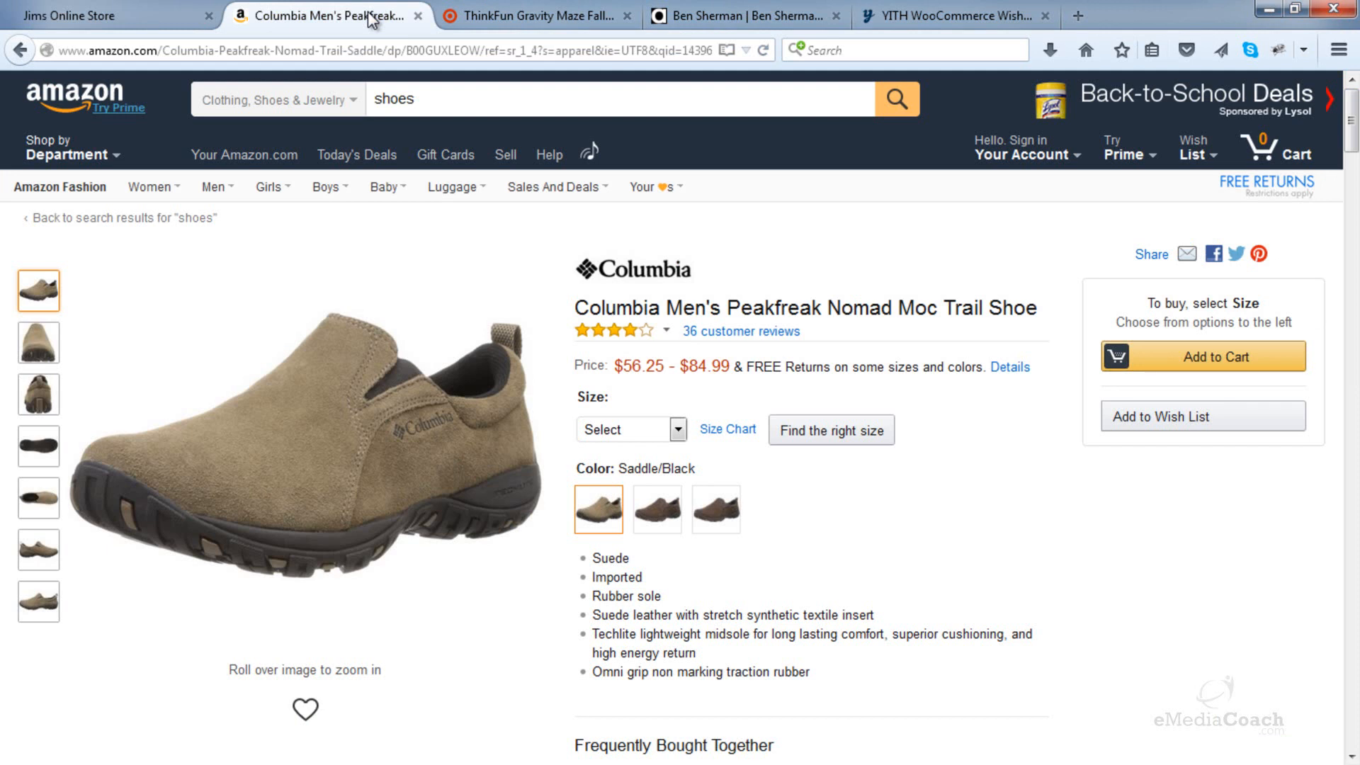
mouse_move(902, 345)
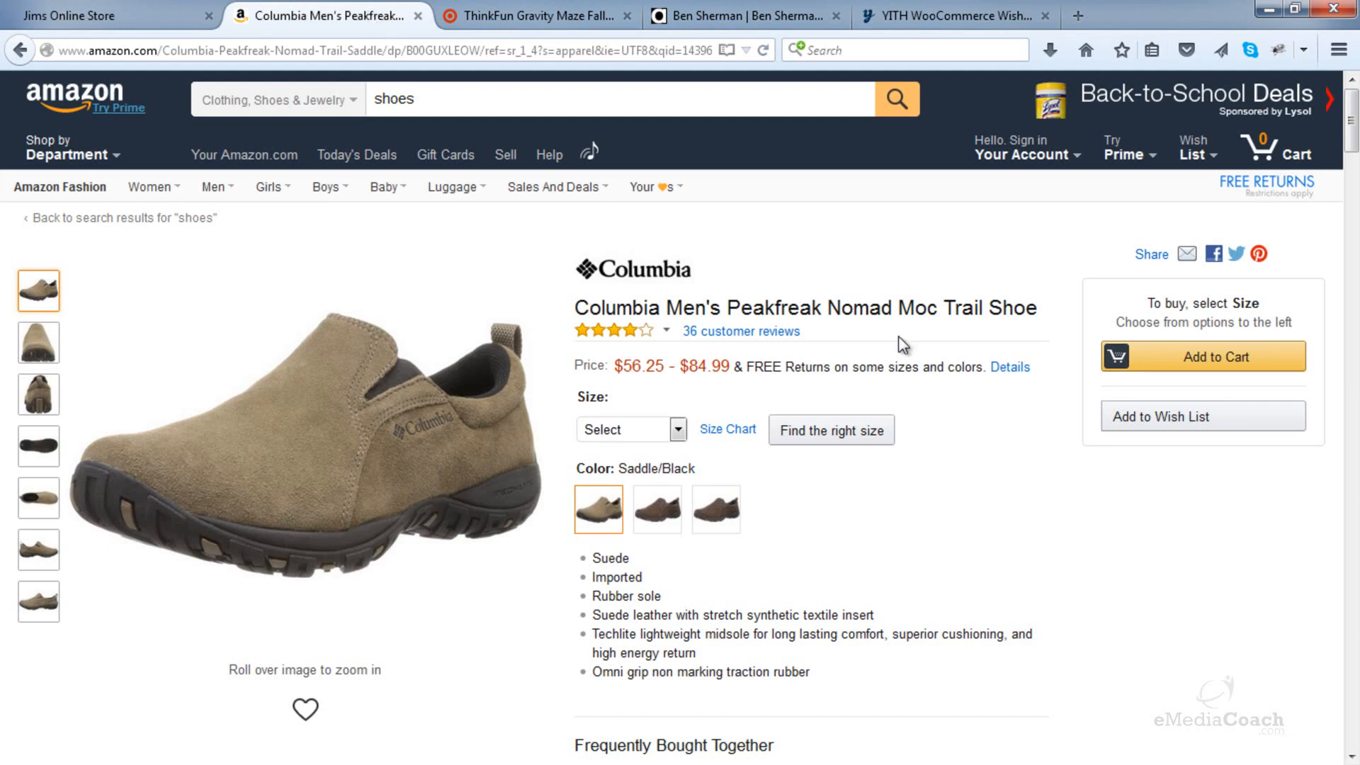
mouse_move(949, 396)
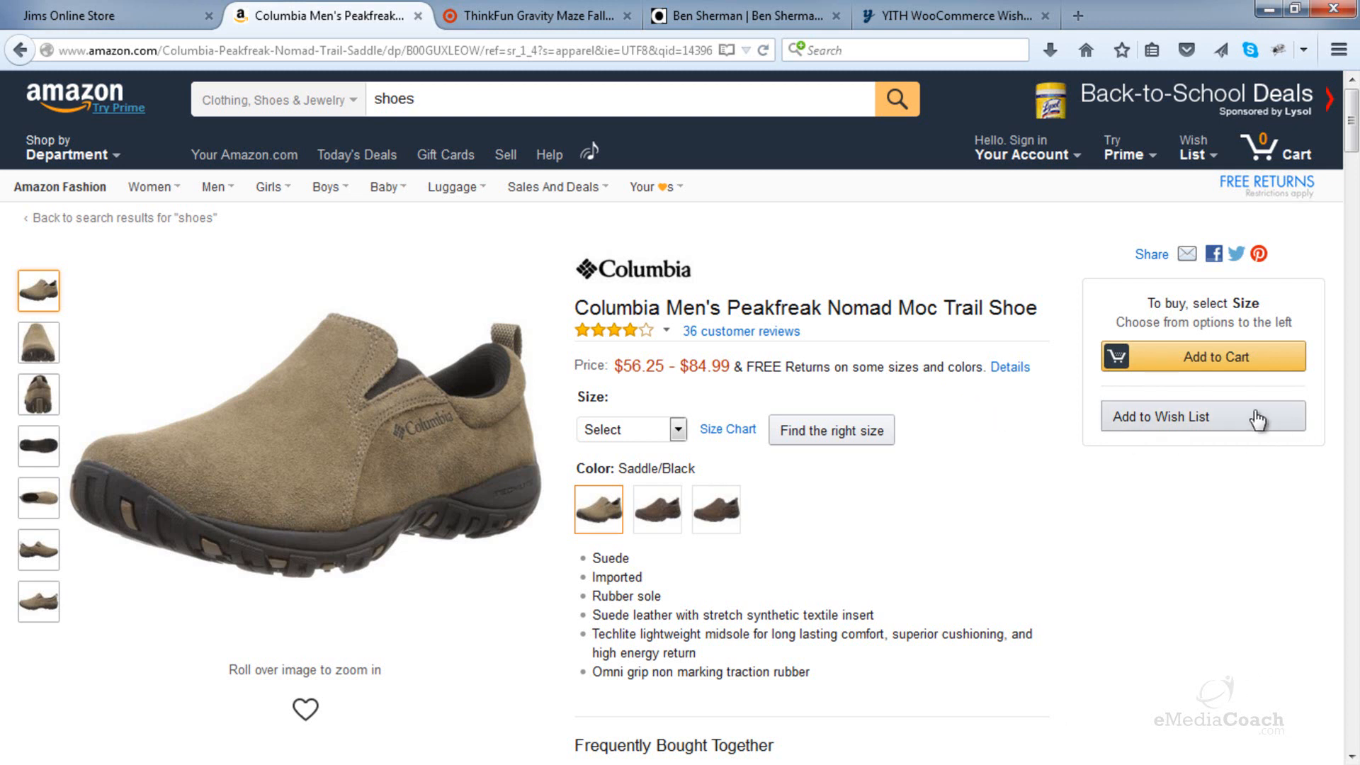
mouse_move(1108, 421)
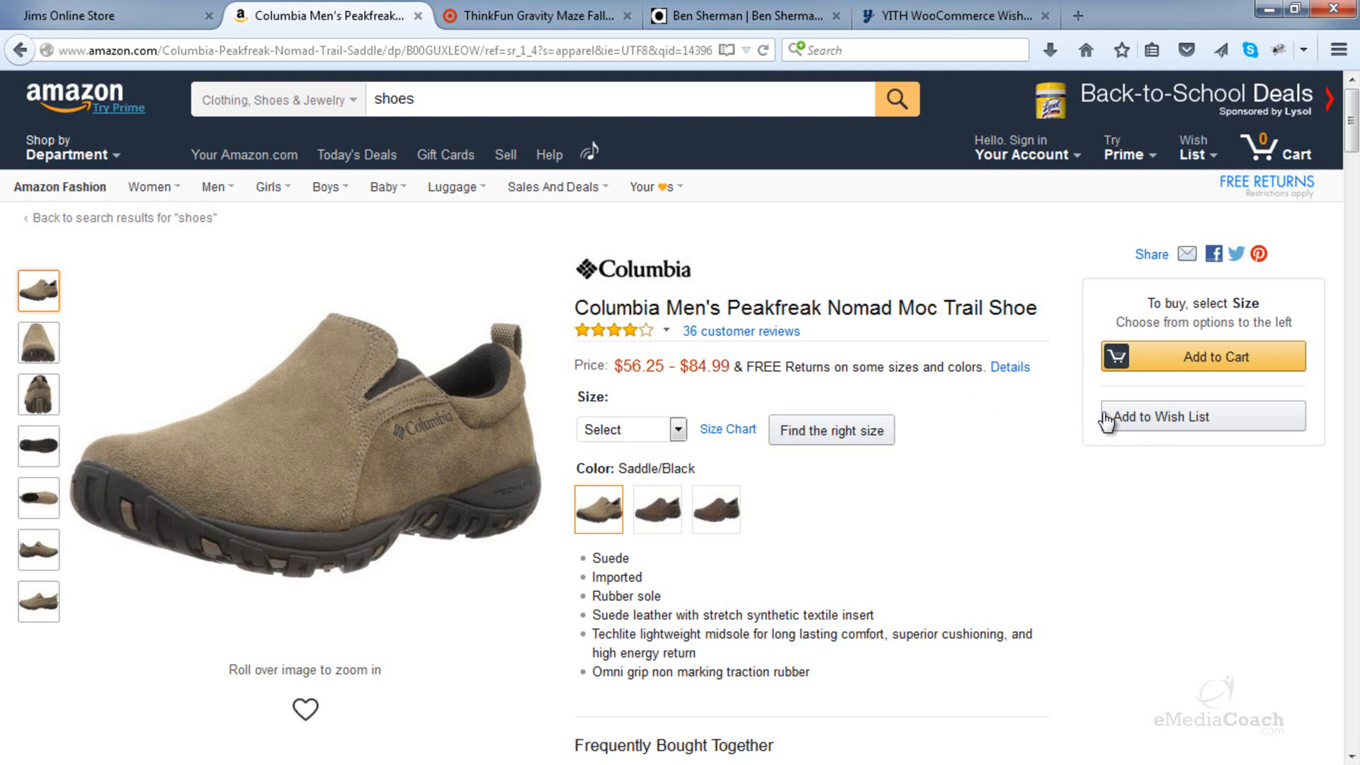
mouse_move(1208, 424)
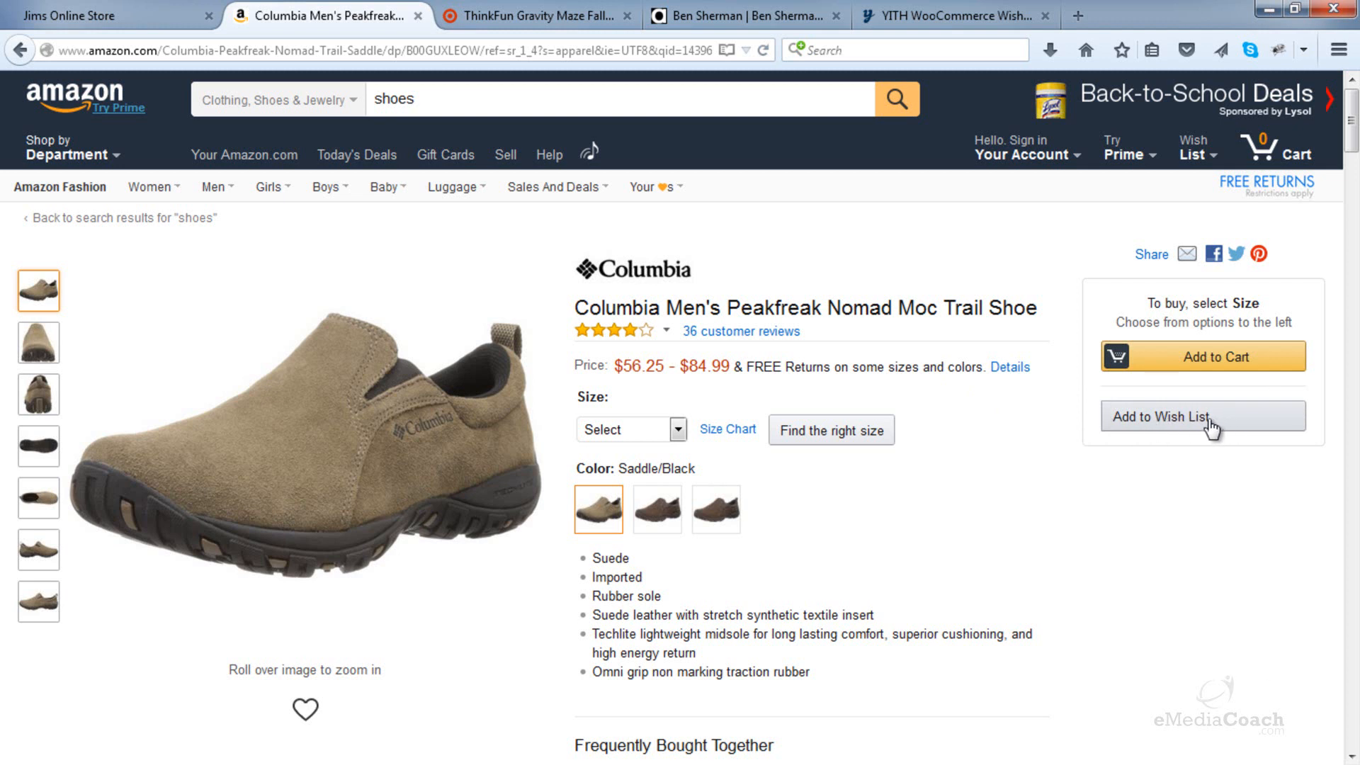
left_click(534, 15)
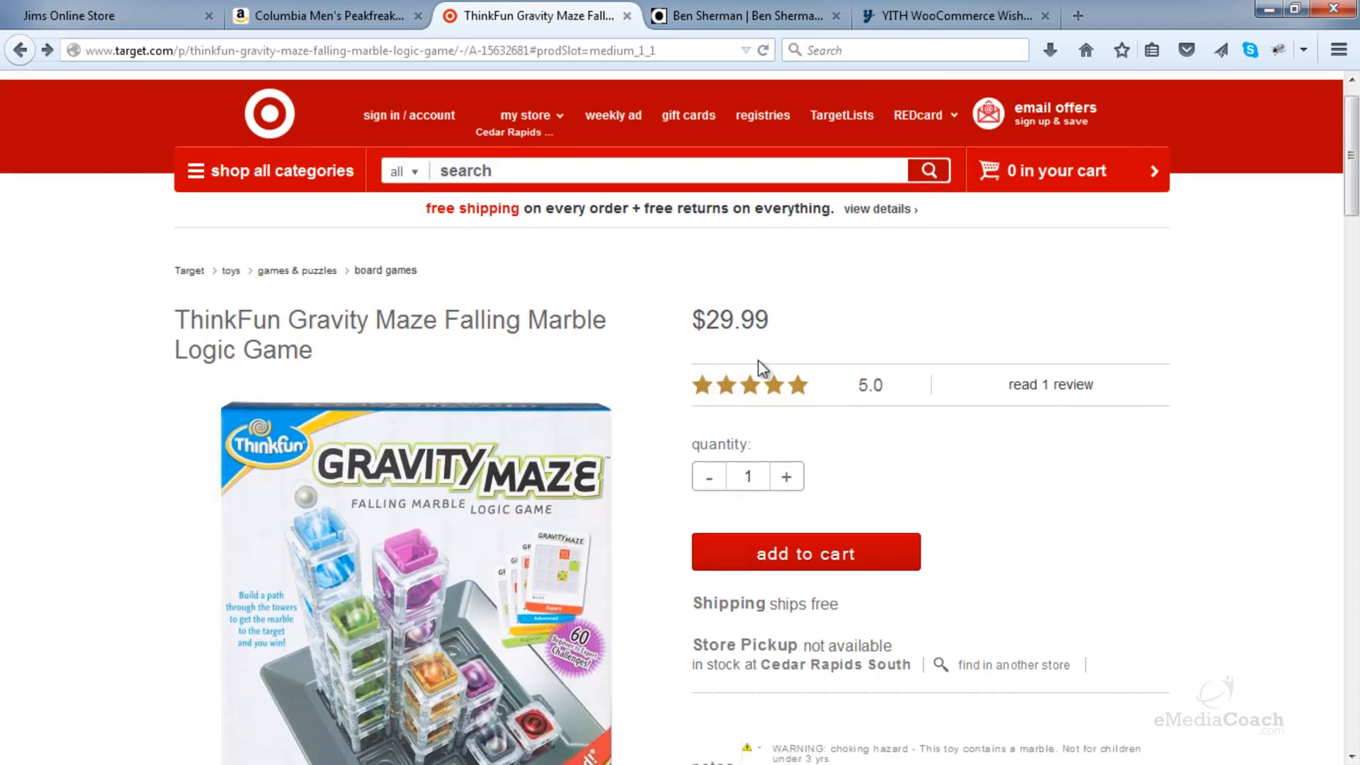
scroll("down", 3)
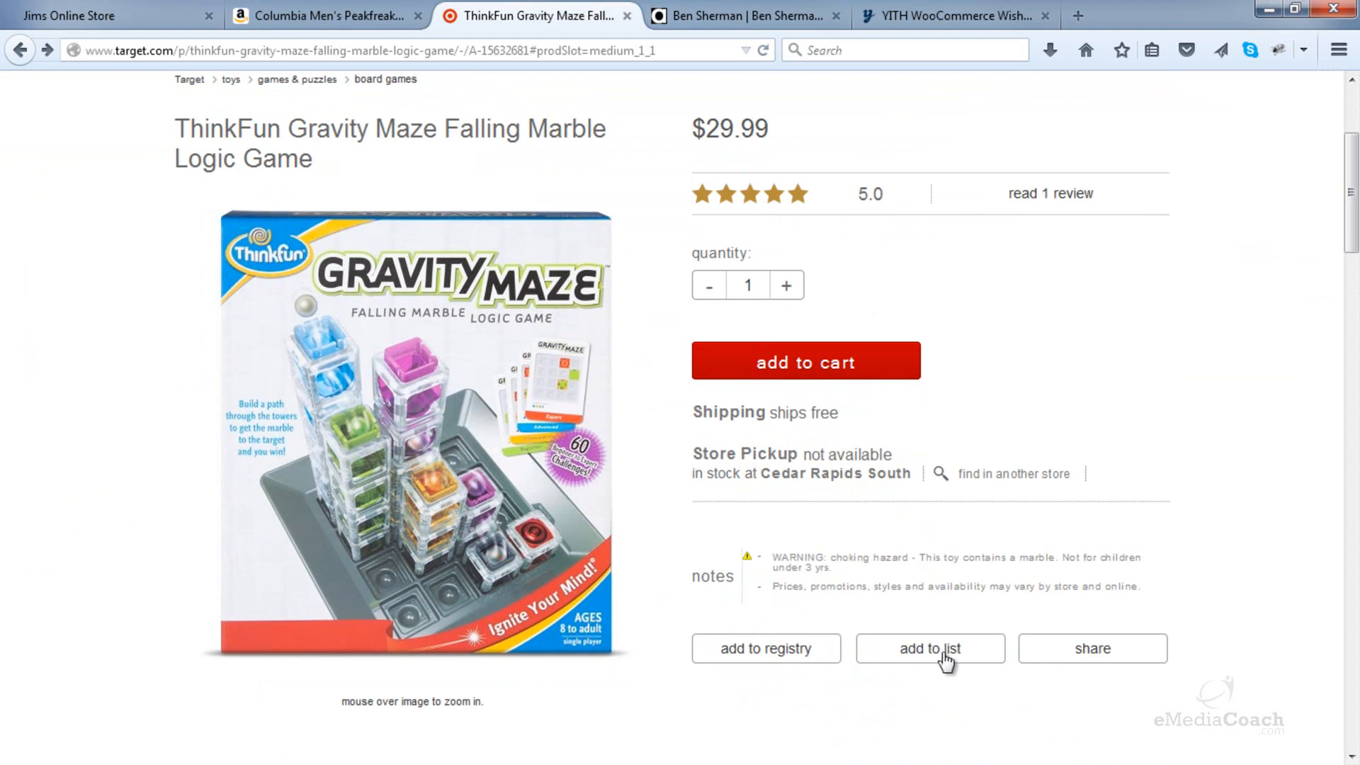
left_click(741, 16)
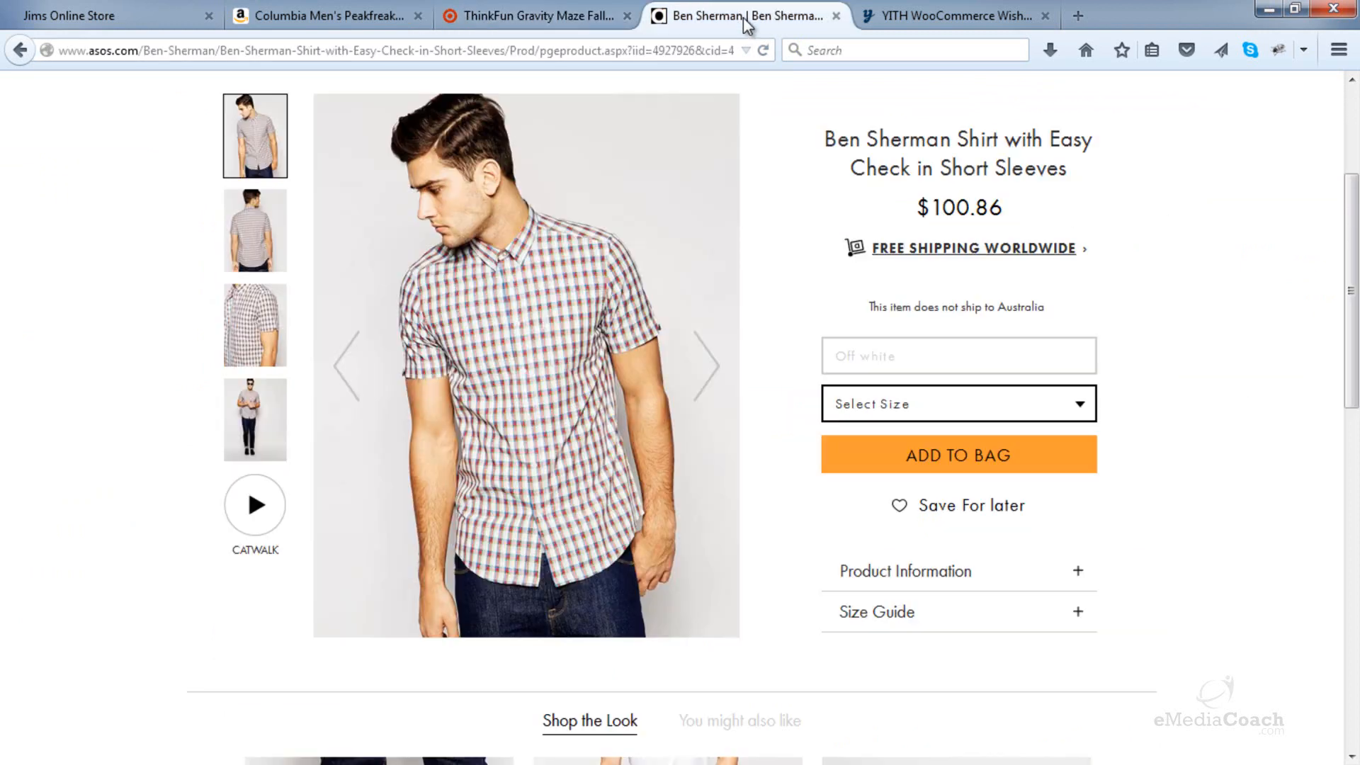
scroll("down", 3)
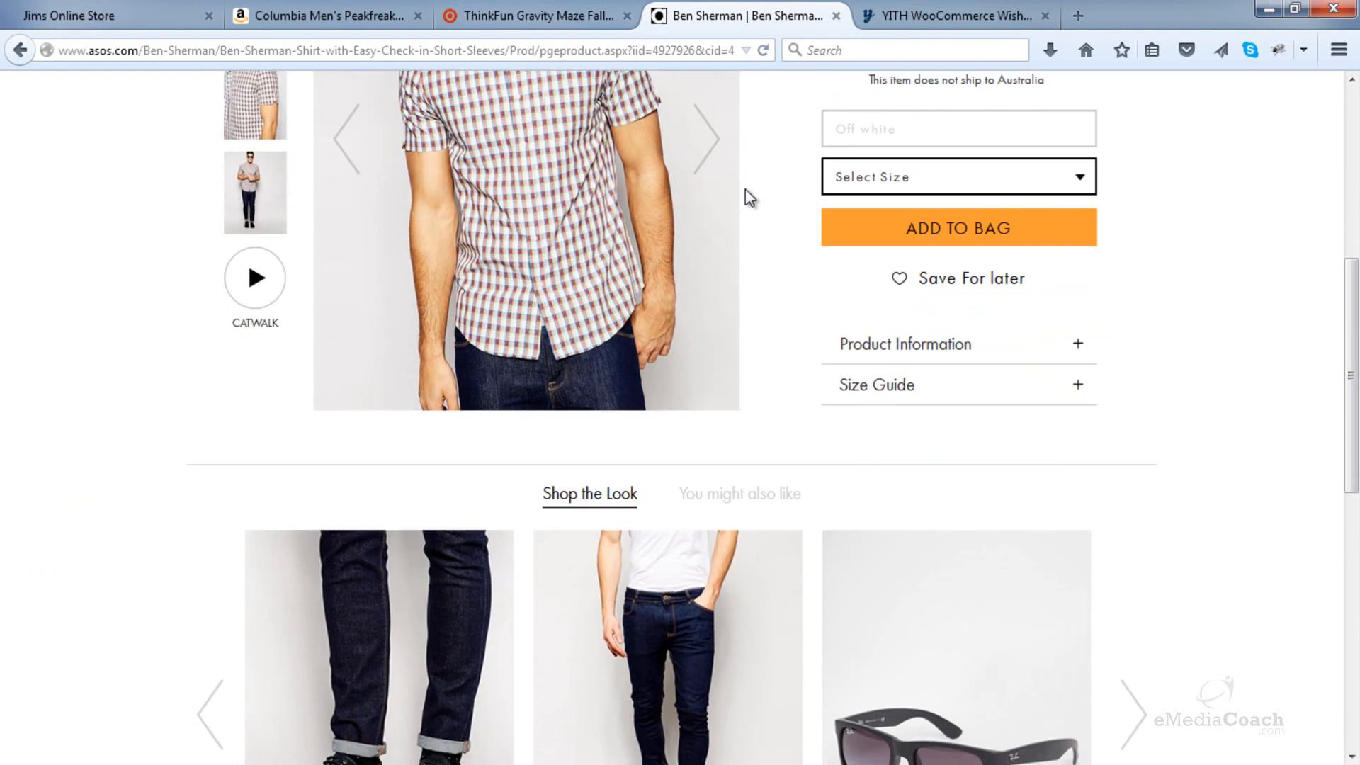
scroll("up", 3)
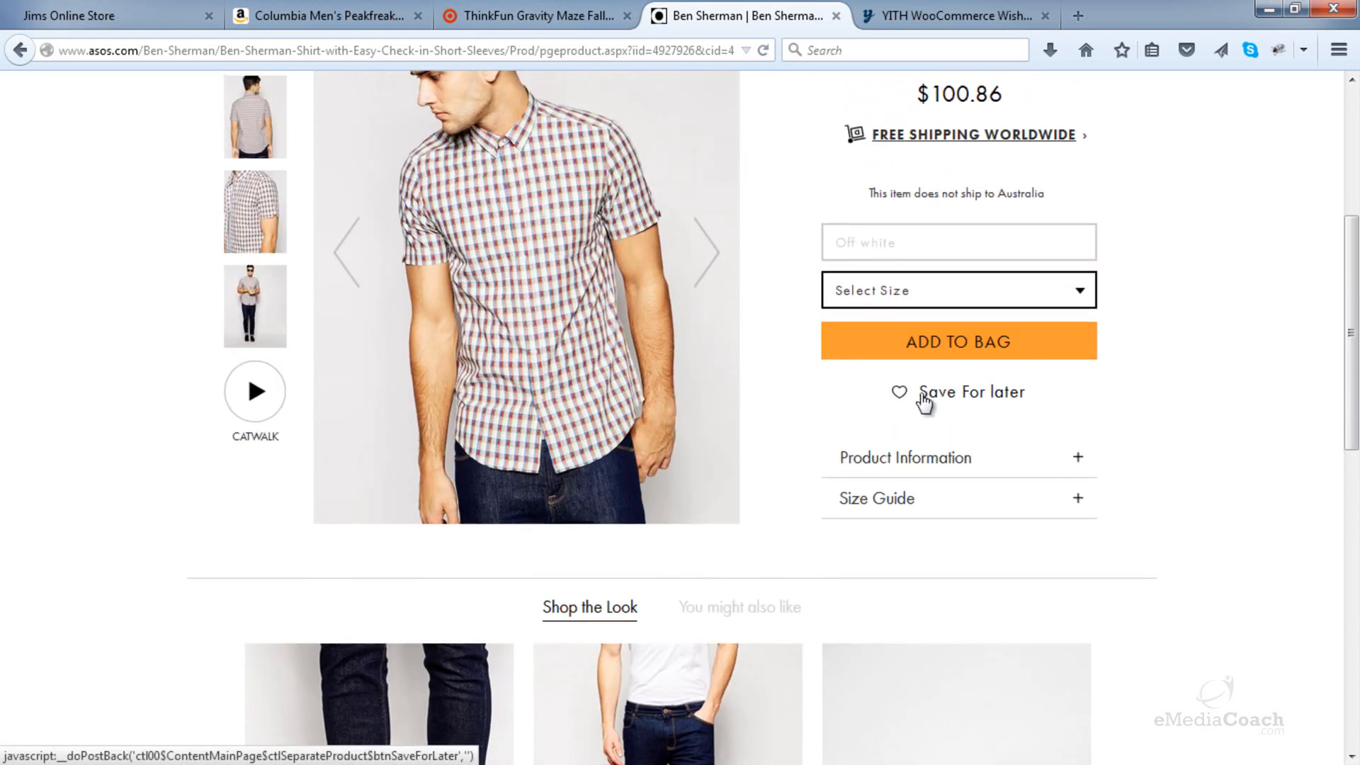
mouse_move(492, 19)
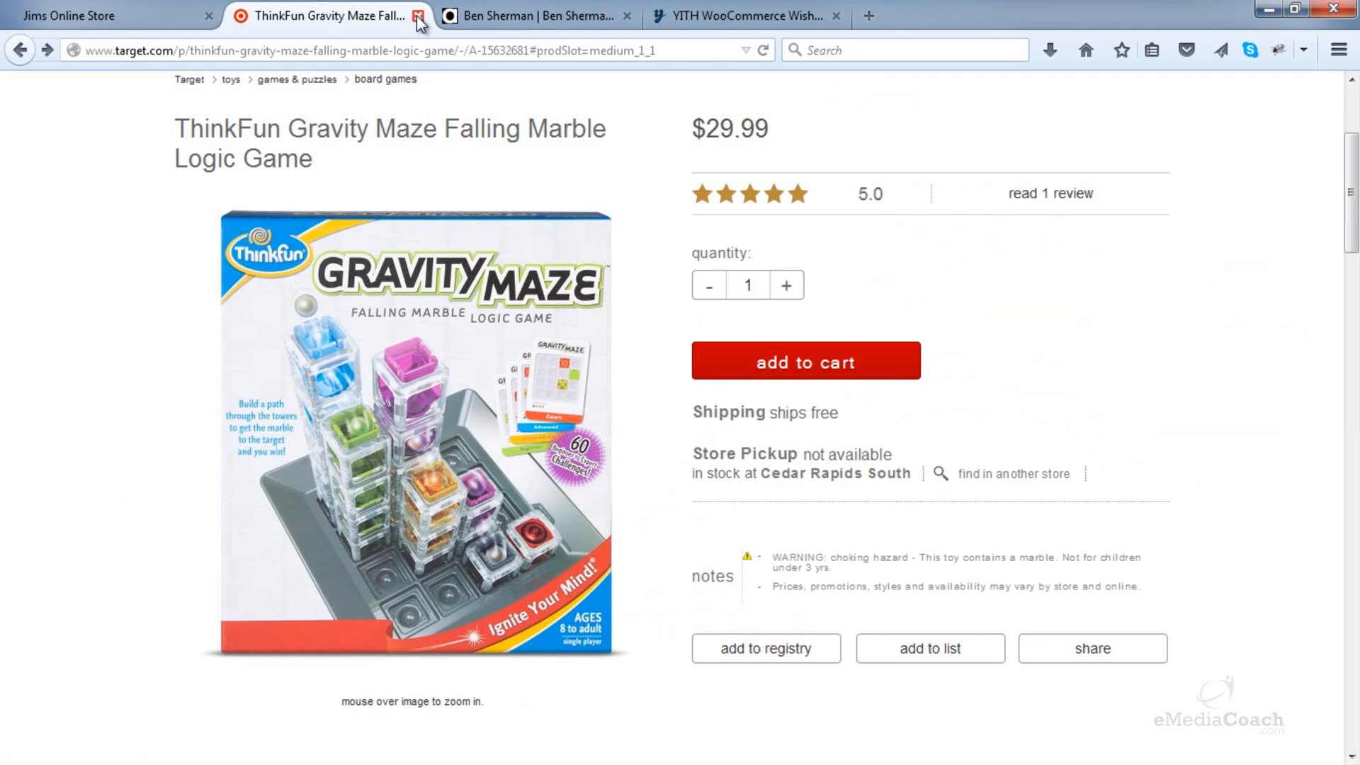
- Close the example retailer product tabs, leaving only the store and YITH tabs
left_click(422, 16)
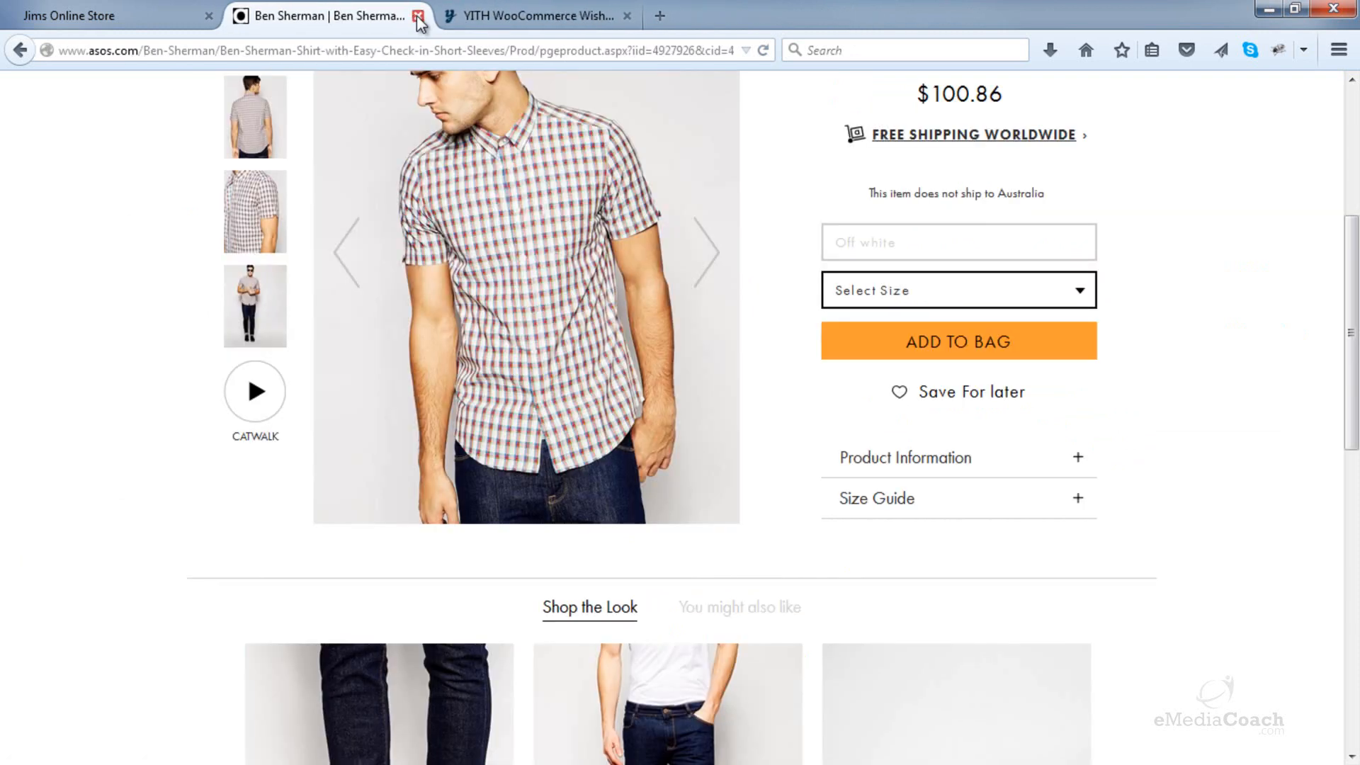
left_click(420, 16)
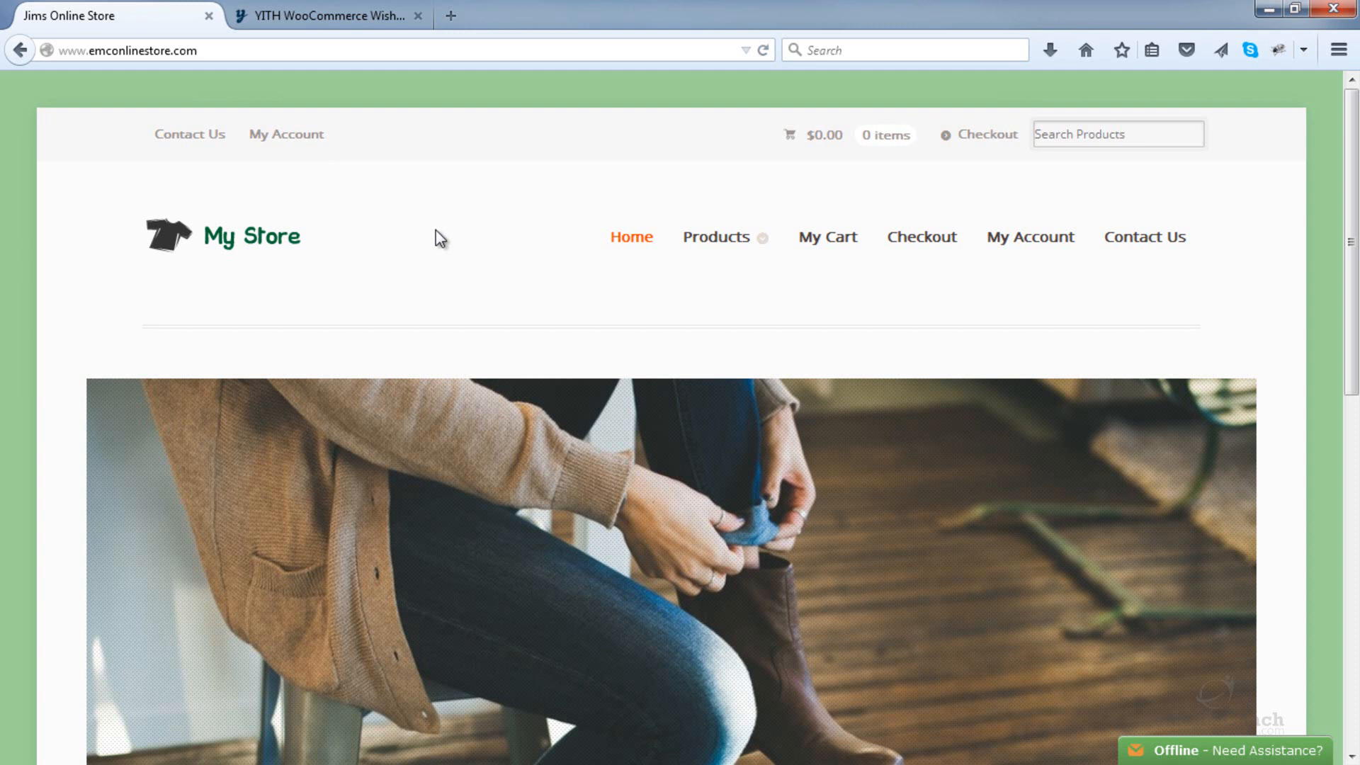
mouse_move(433, 218)
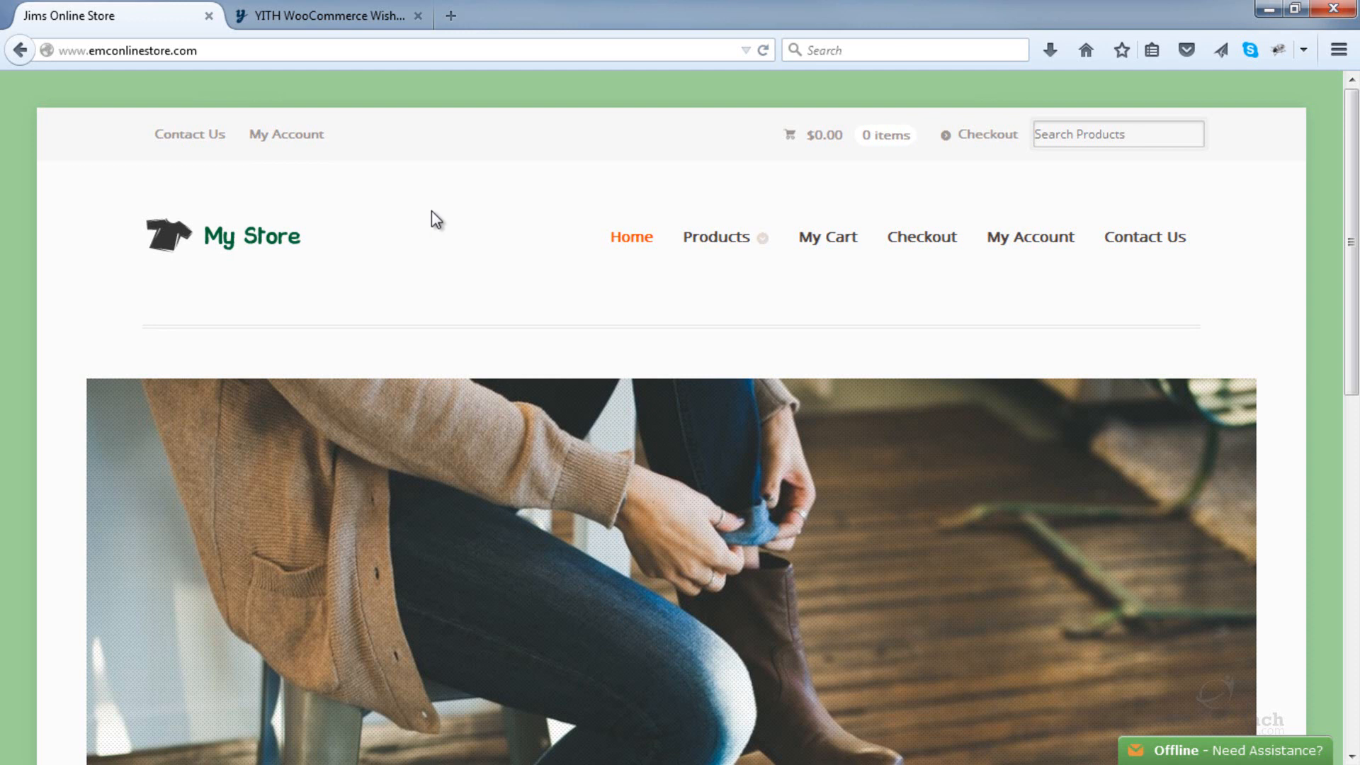
- Bring up the YITH WooCommerce Wishlist page and choose the single site license
left_click(325, 15)
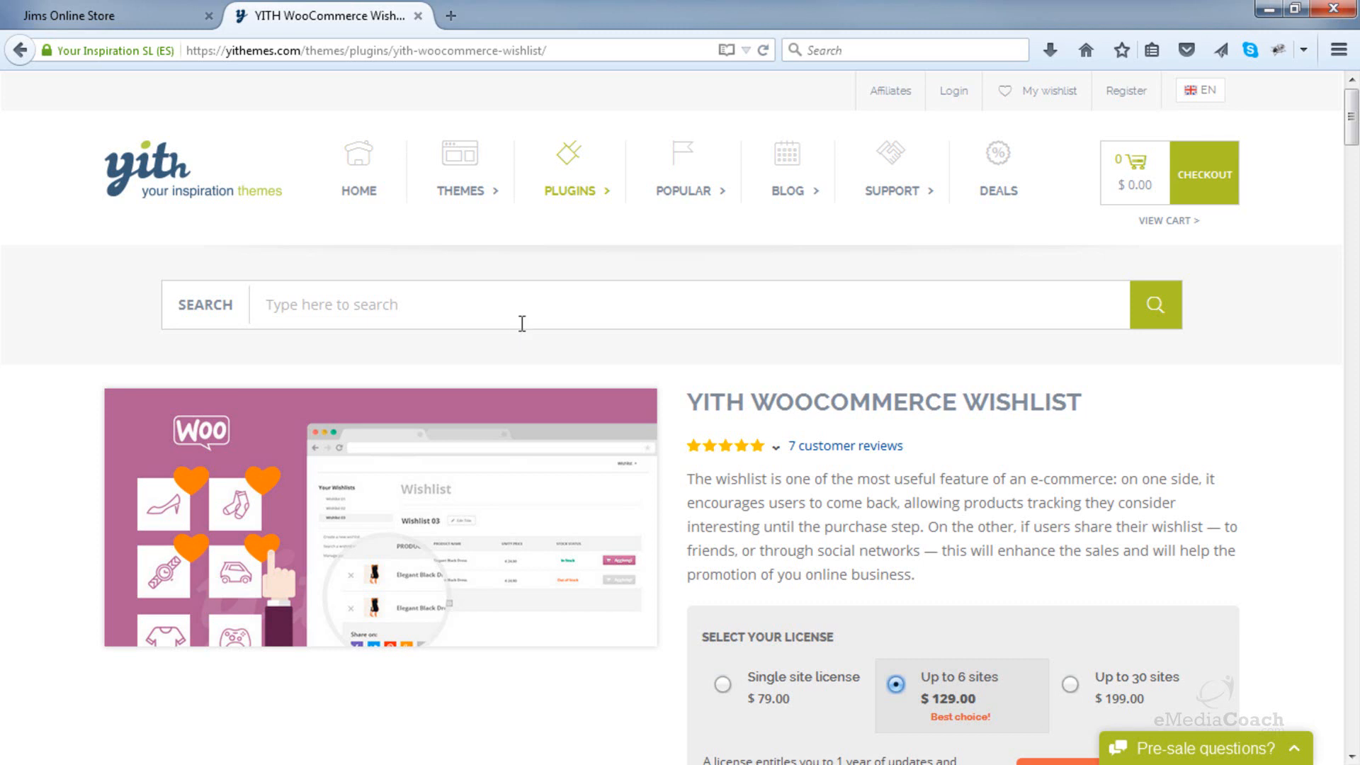
mouse_move(1045, 402)
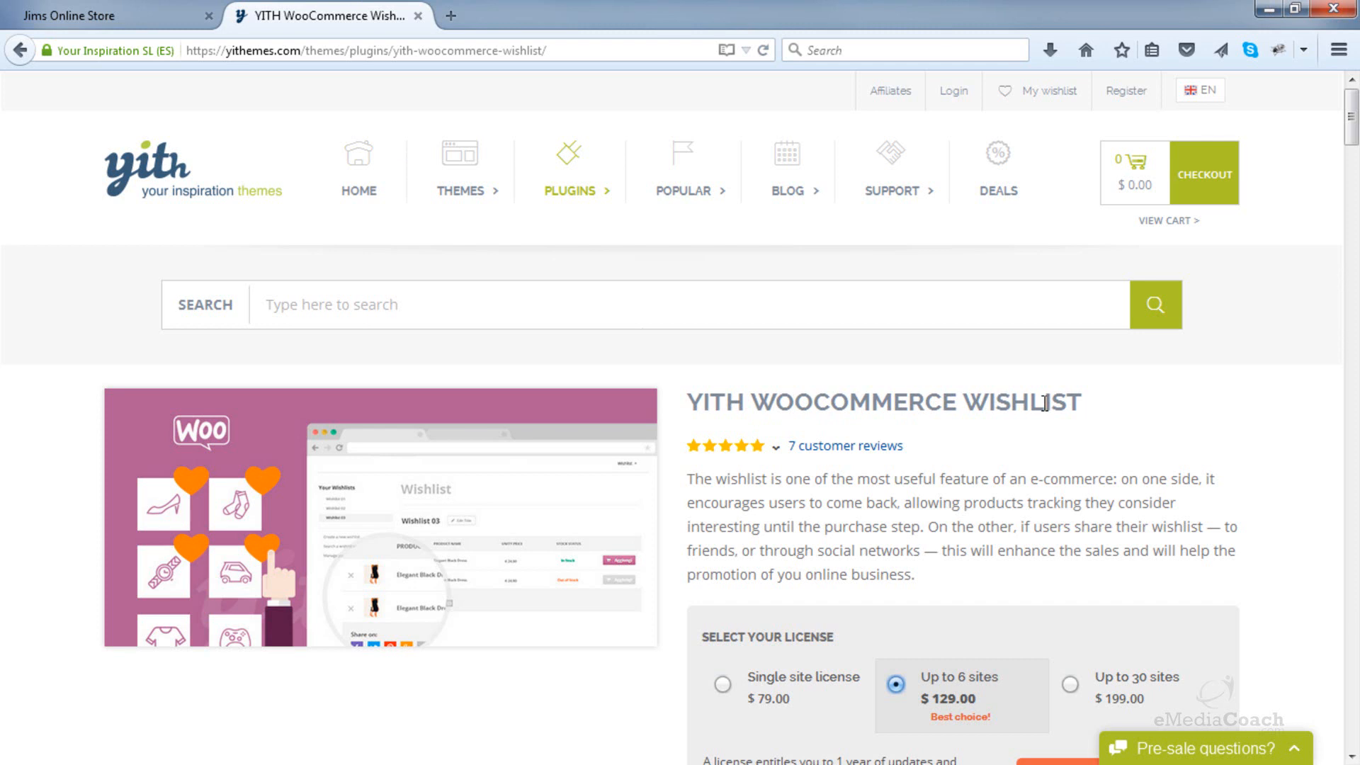
mouse_move(1017, 364)
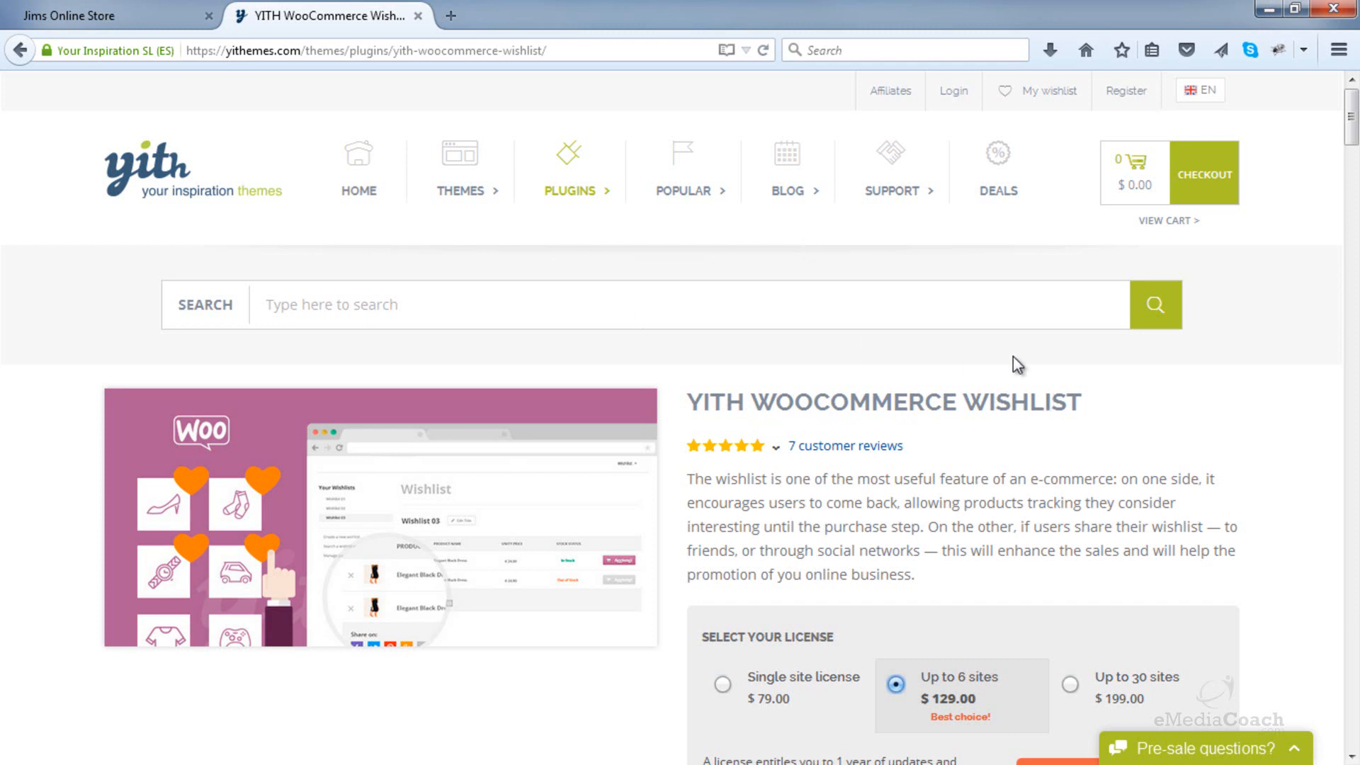
scroll("down", 3)
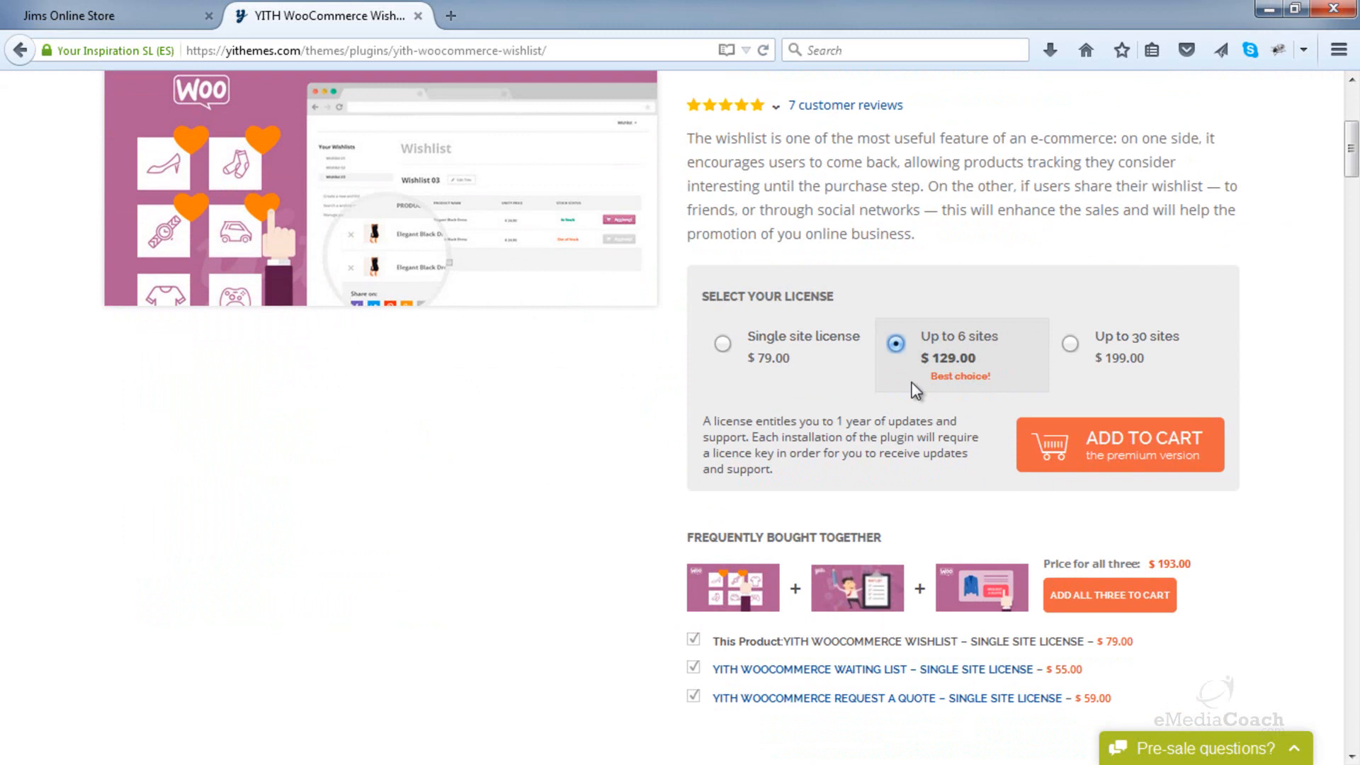
left_click(721, 342)
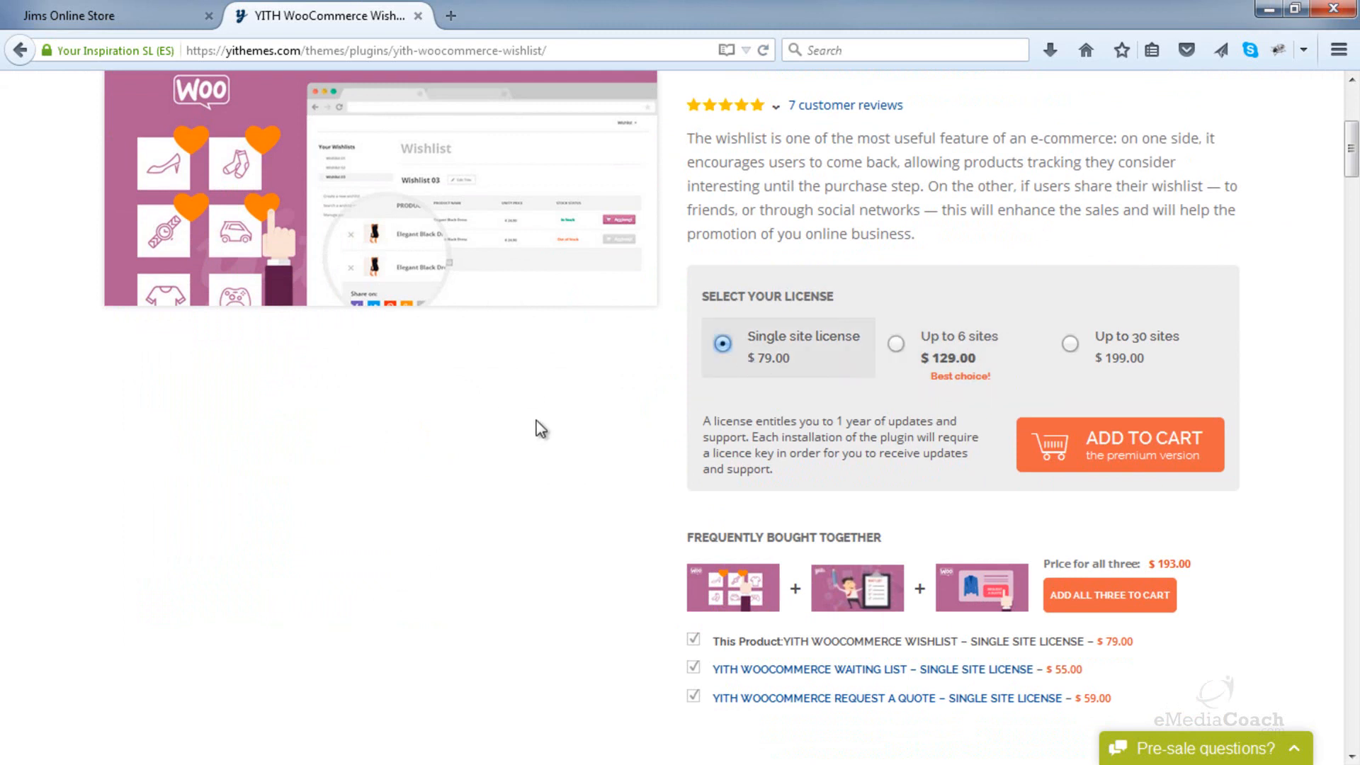
- Scroll through the plugin overview description and quick info requirements
scroll("down", 3)
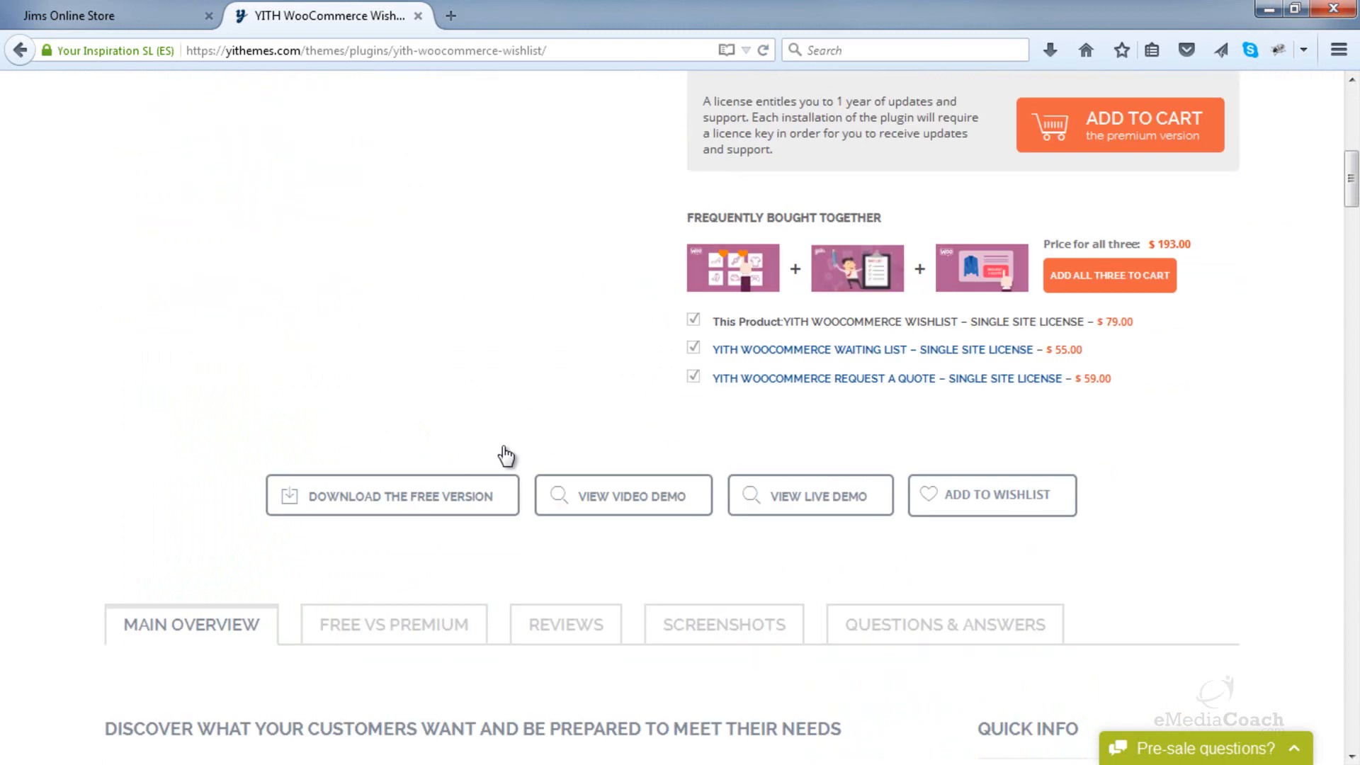
scroll("down", 3)
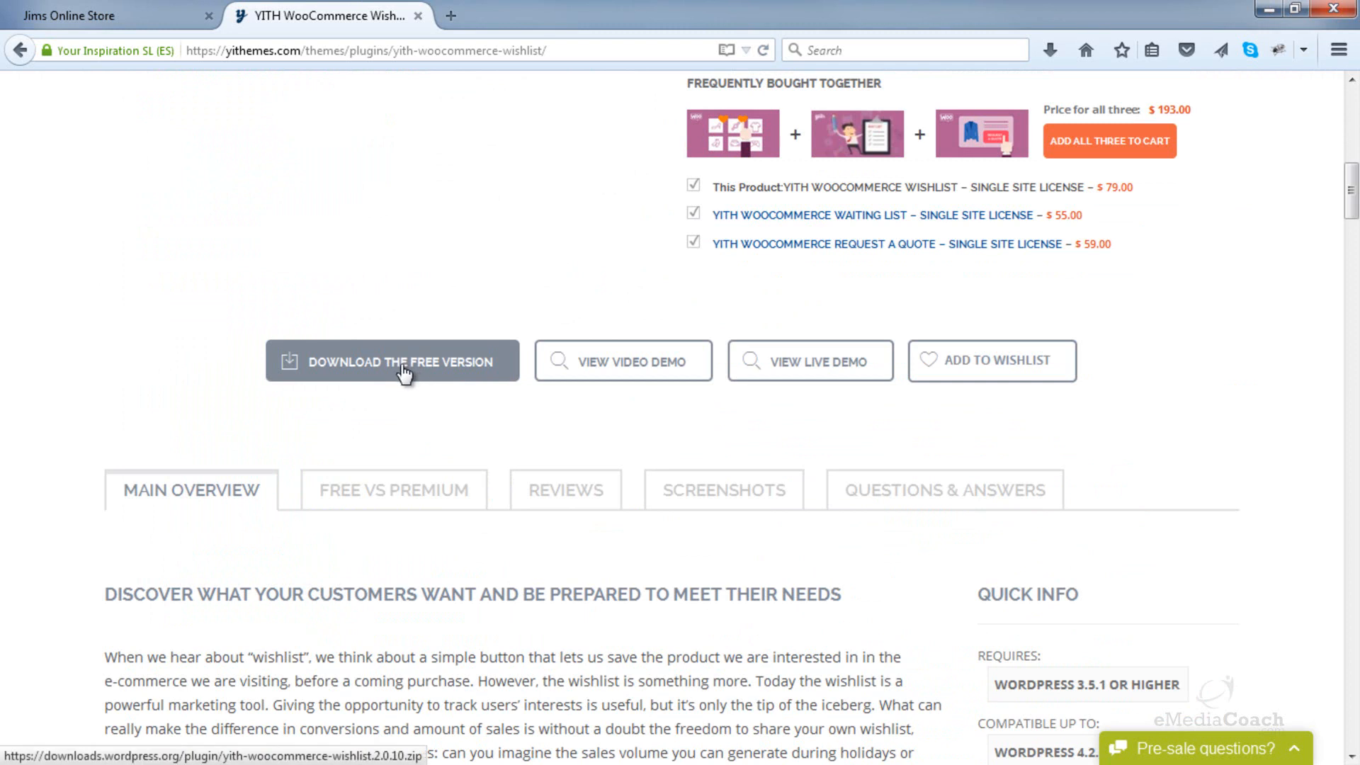
mouse_move(375, 400)
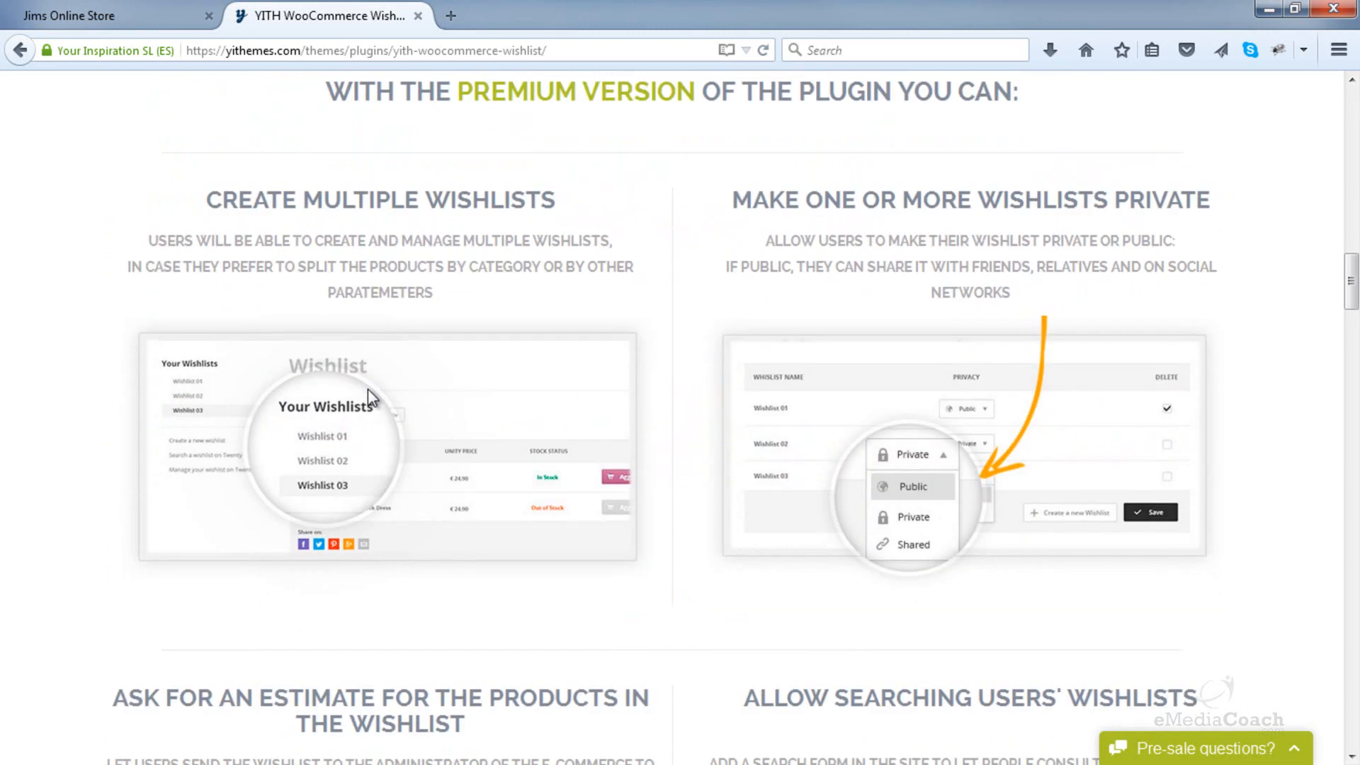
scroll("down", 3)
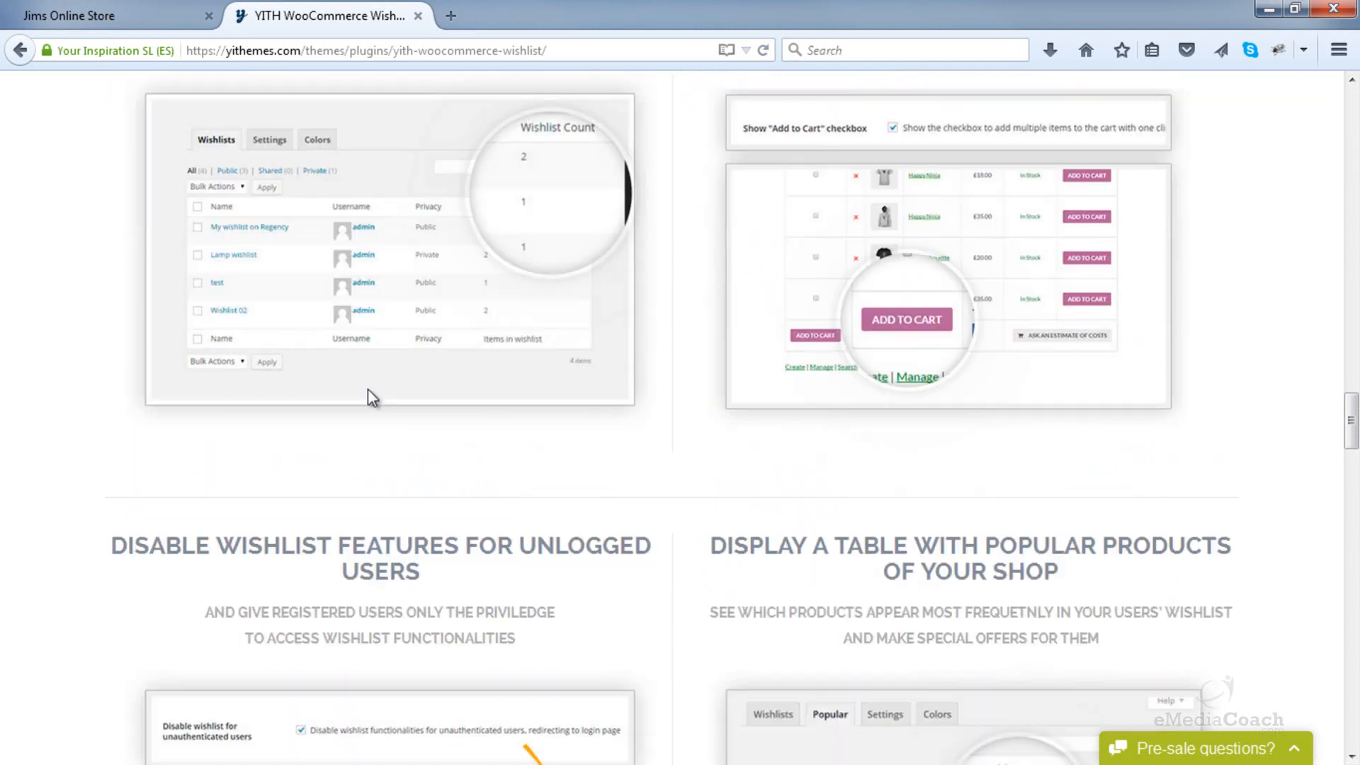
scroll("down", 3)
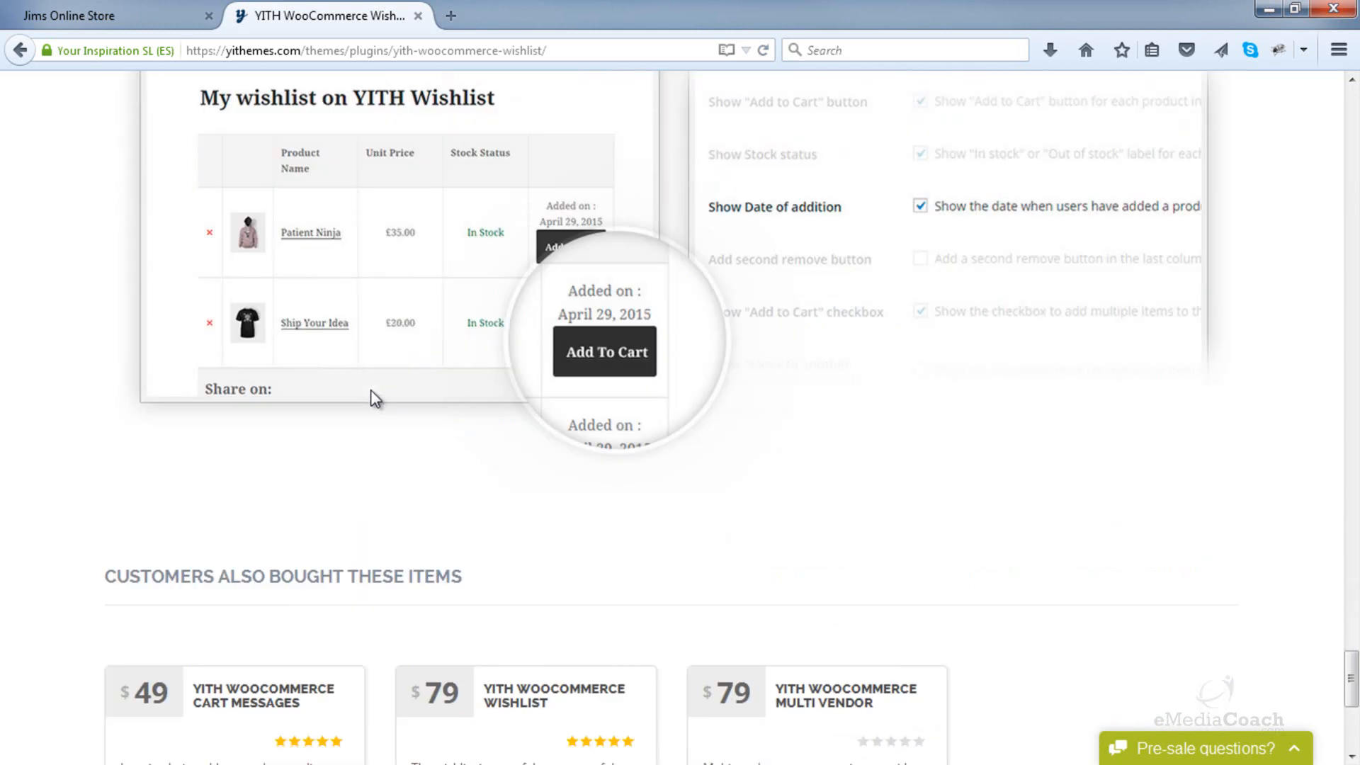
scroll("up", 3)
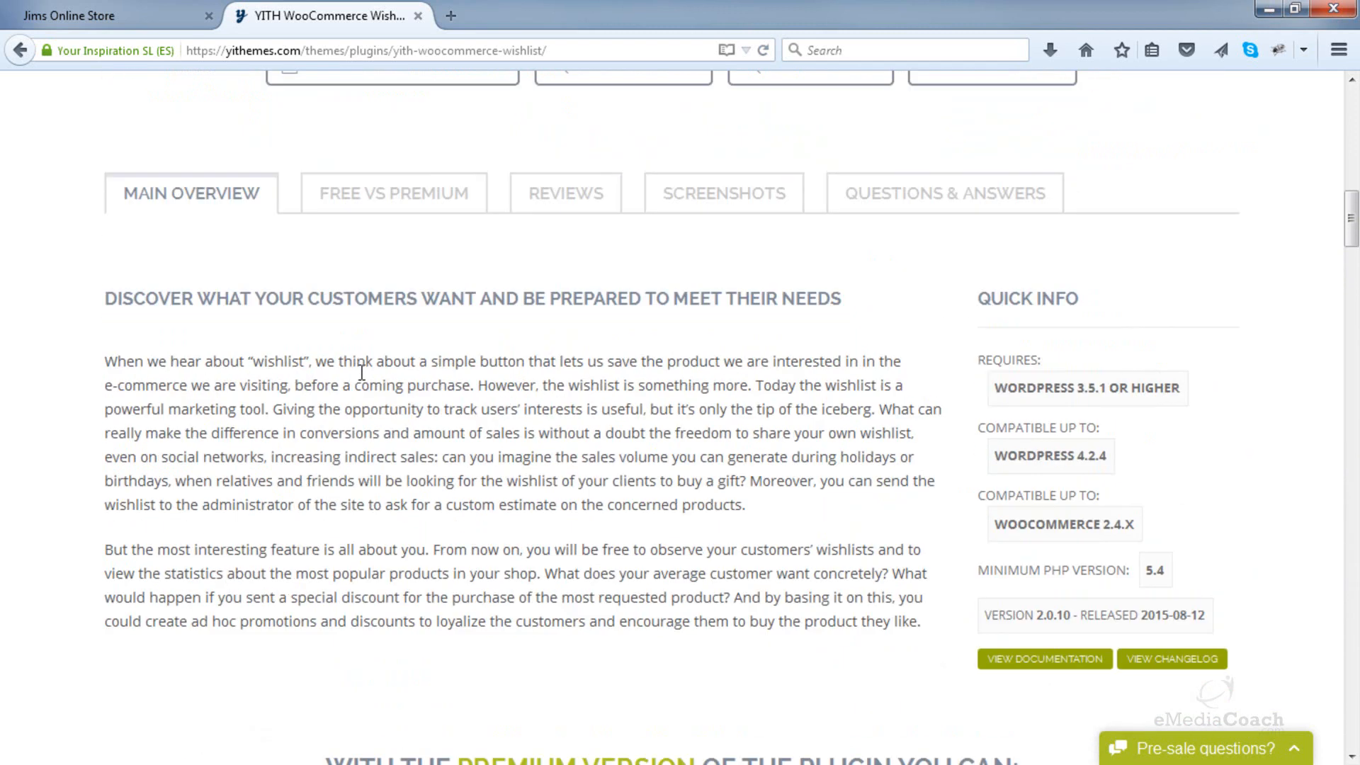
- Show the Free vs Premium comparison and highlight premium features like popular products
left_click(392, 192)
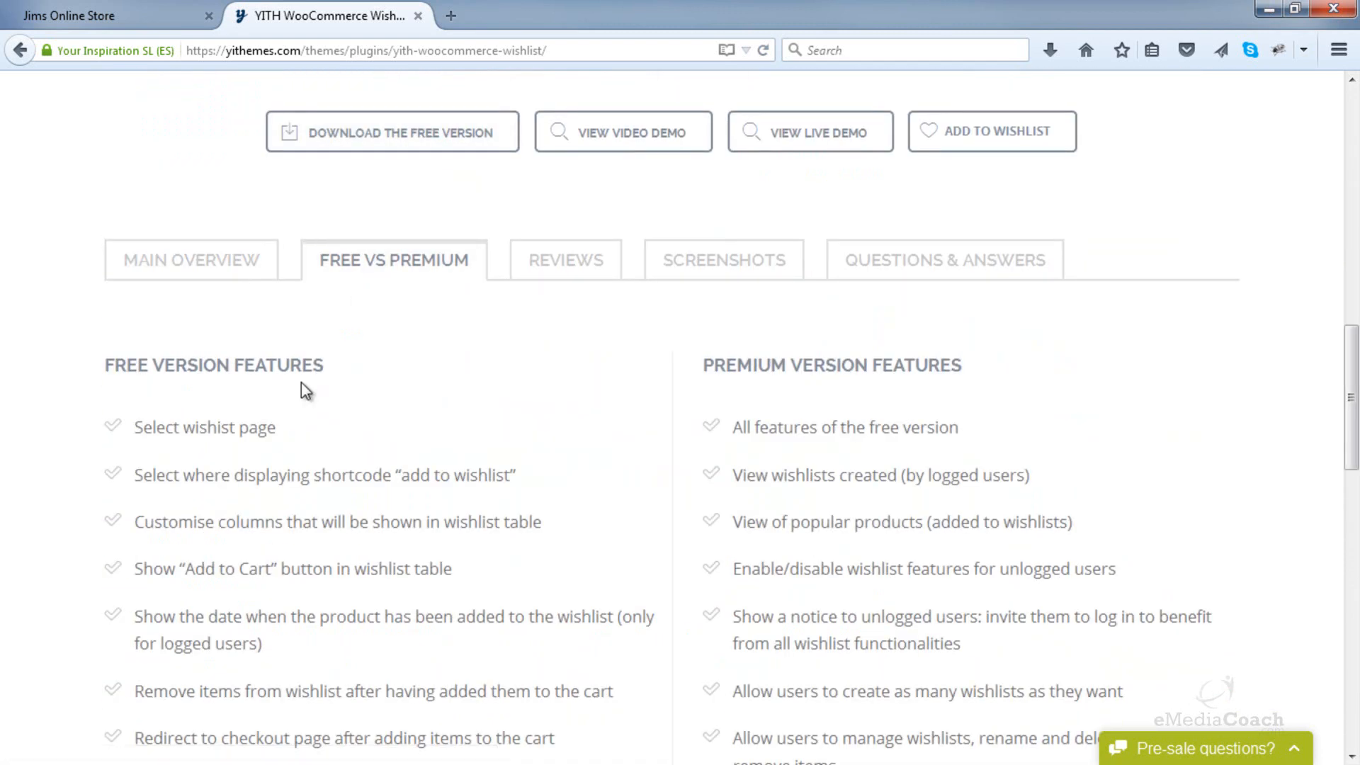
scroll("down", 3)
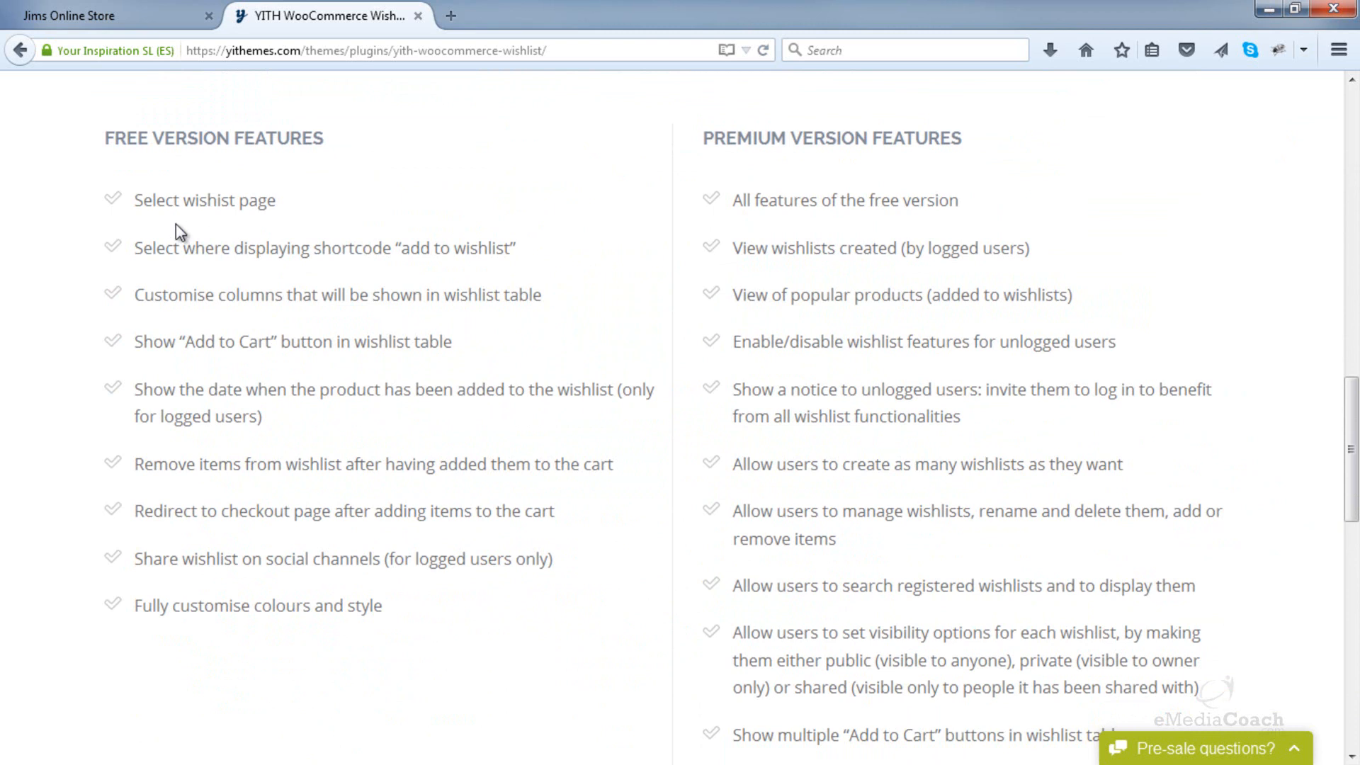
mouse_move(146, 194)
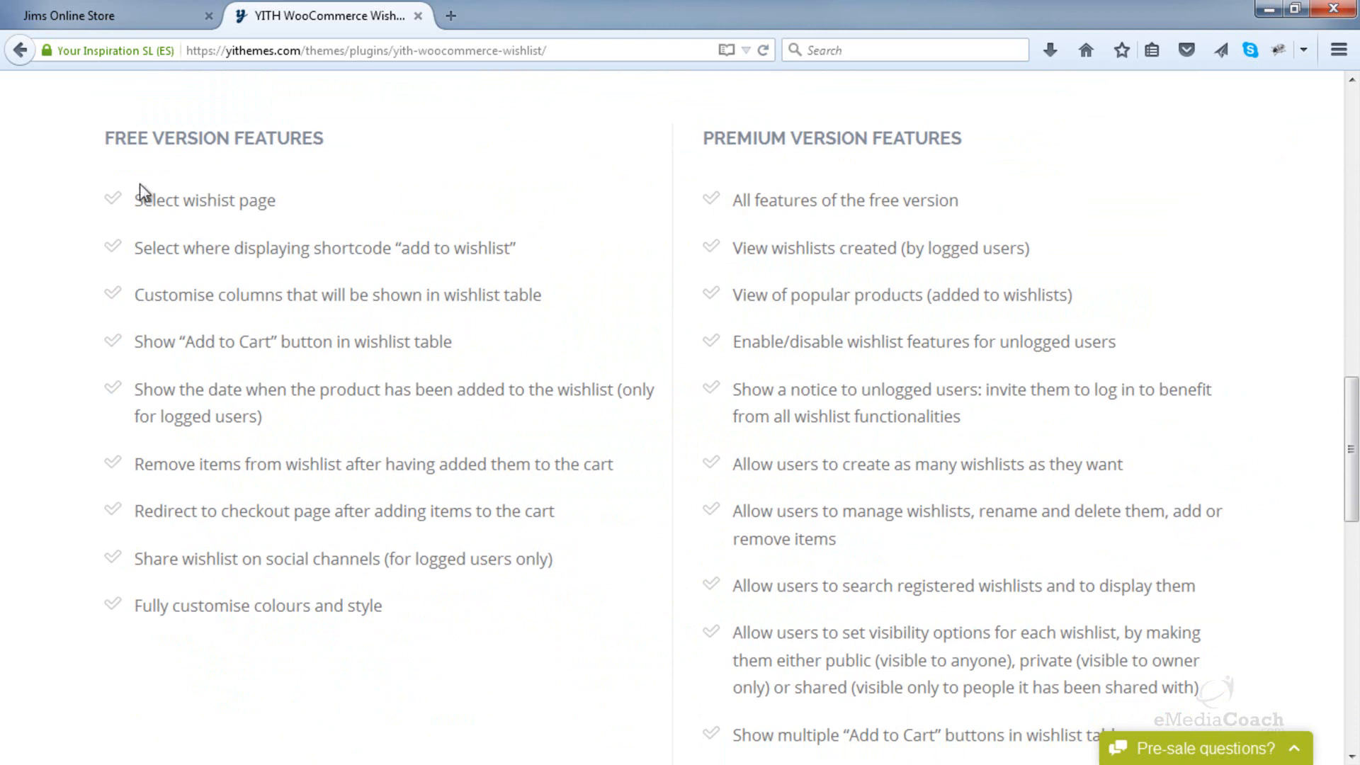
mouse_move(196, 245)
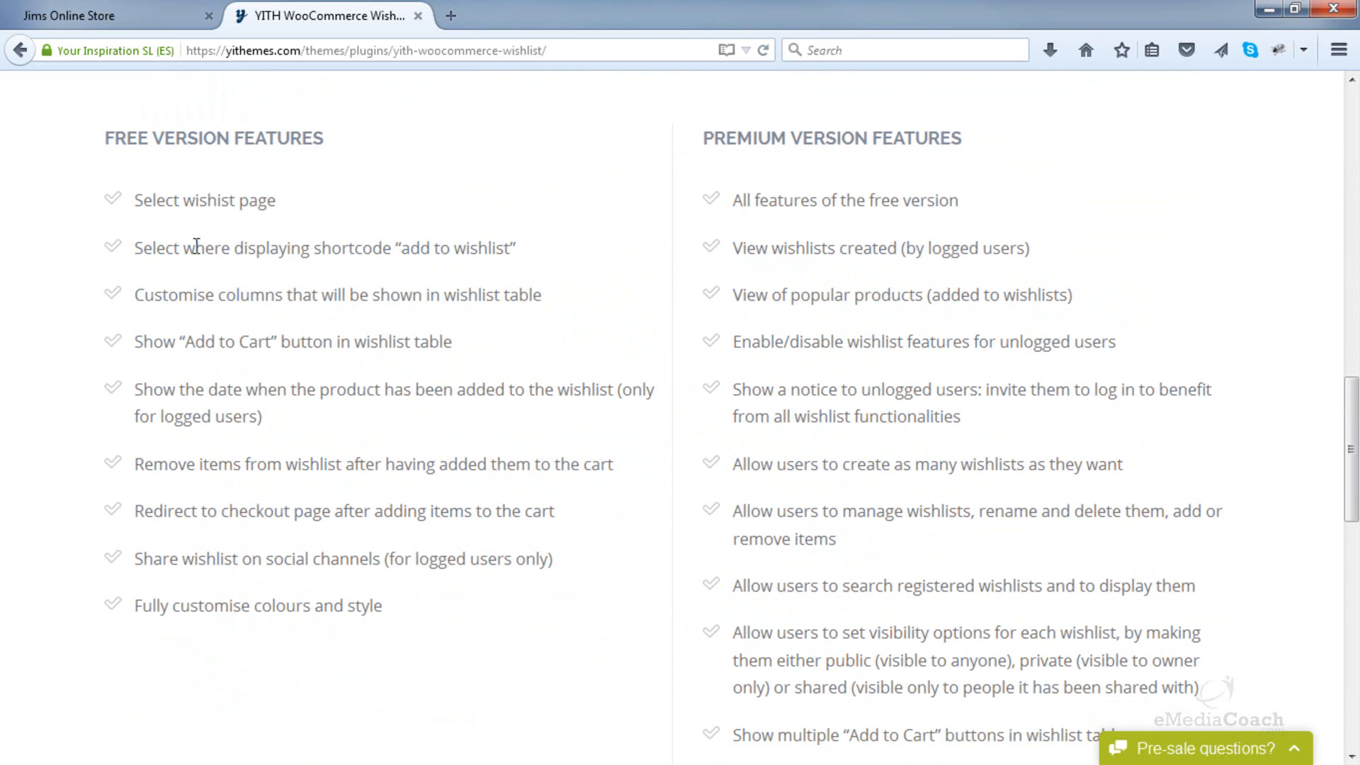
mouse_move(471, 243)
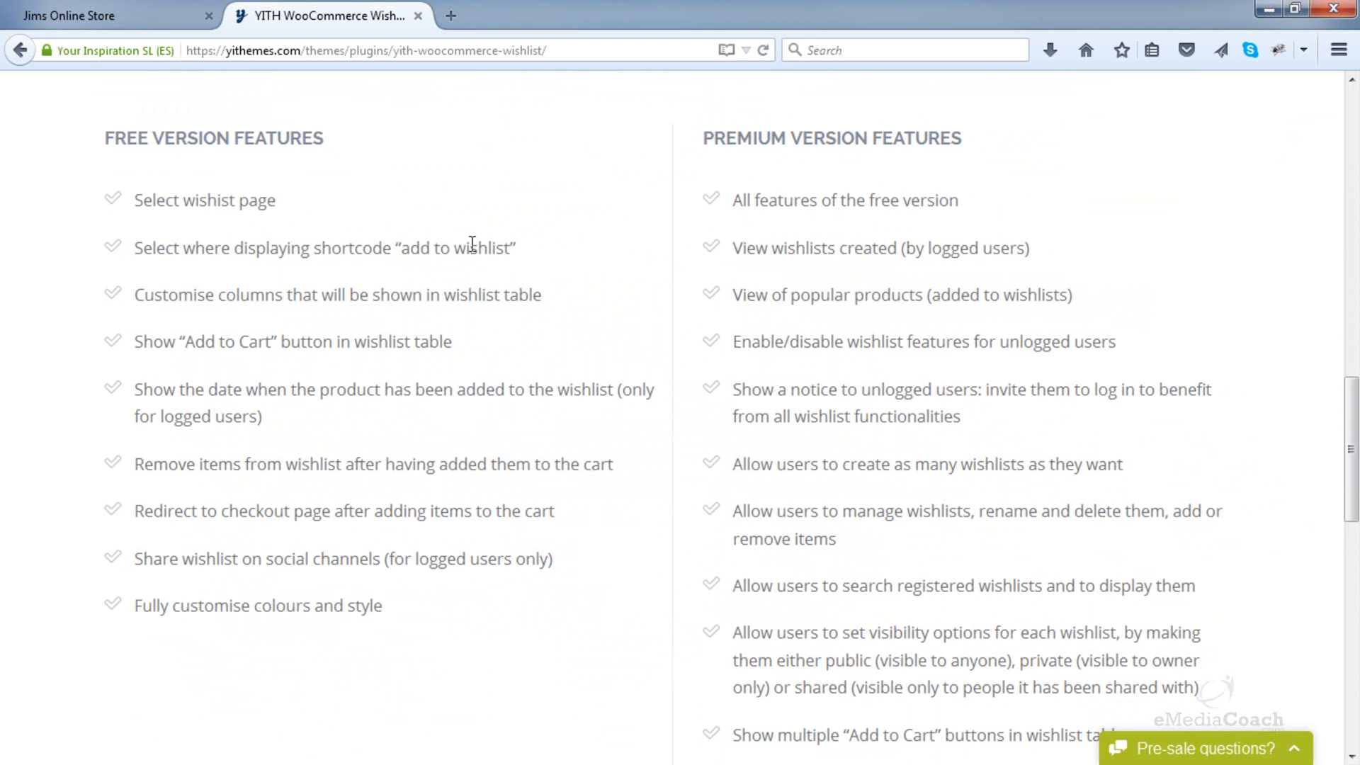
mouse_move(160, 323)
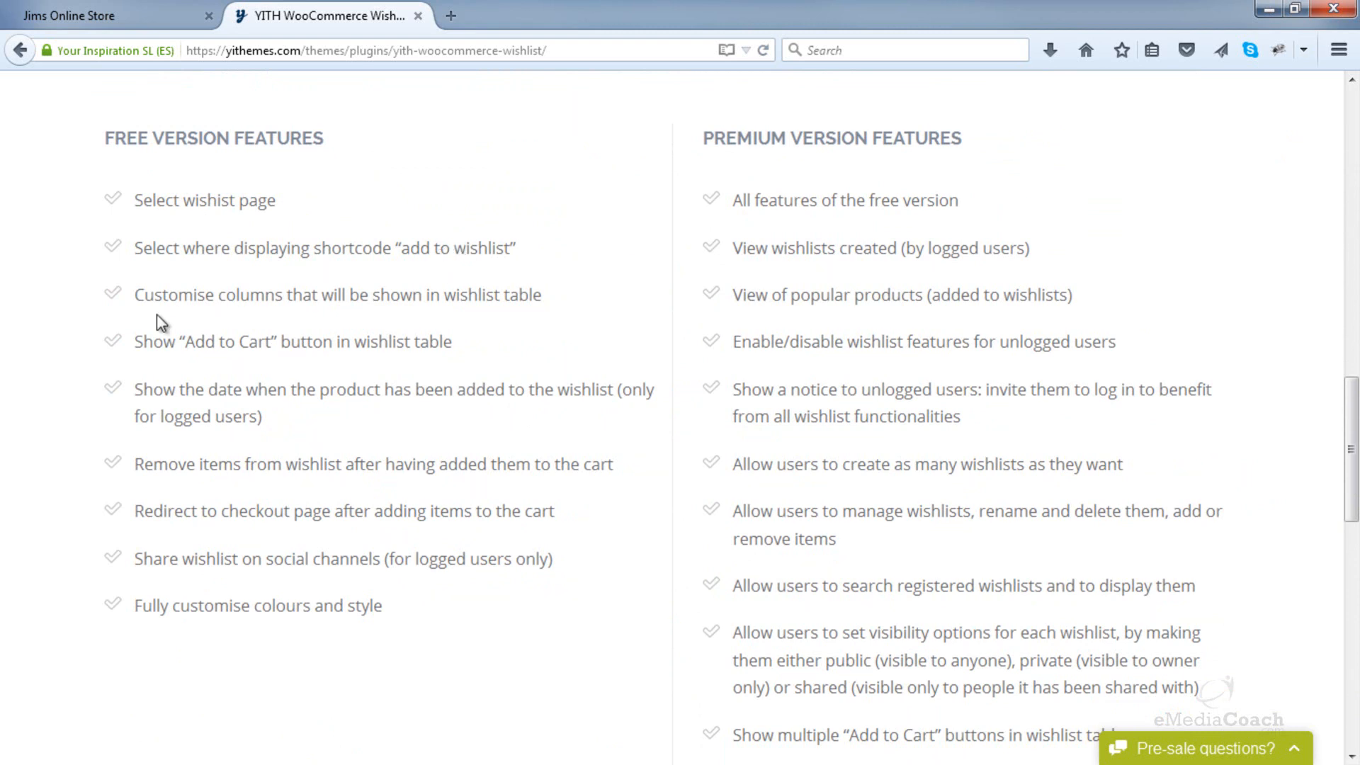
mouse_move(343, 349)
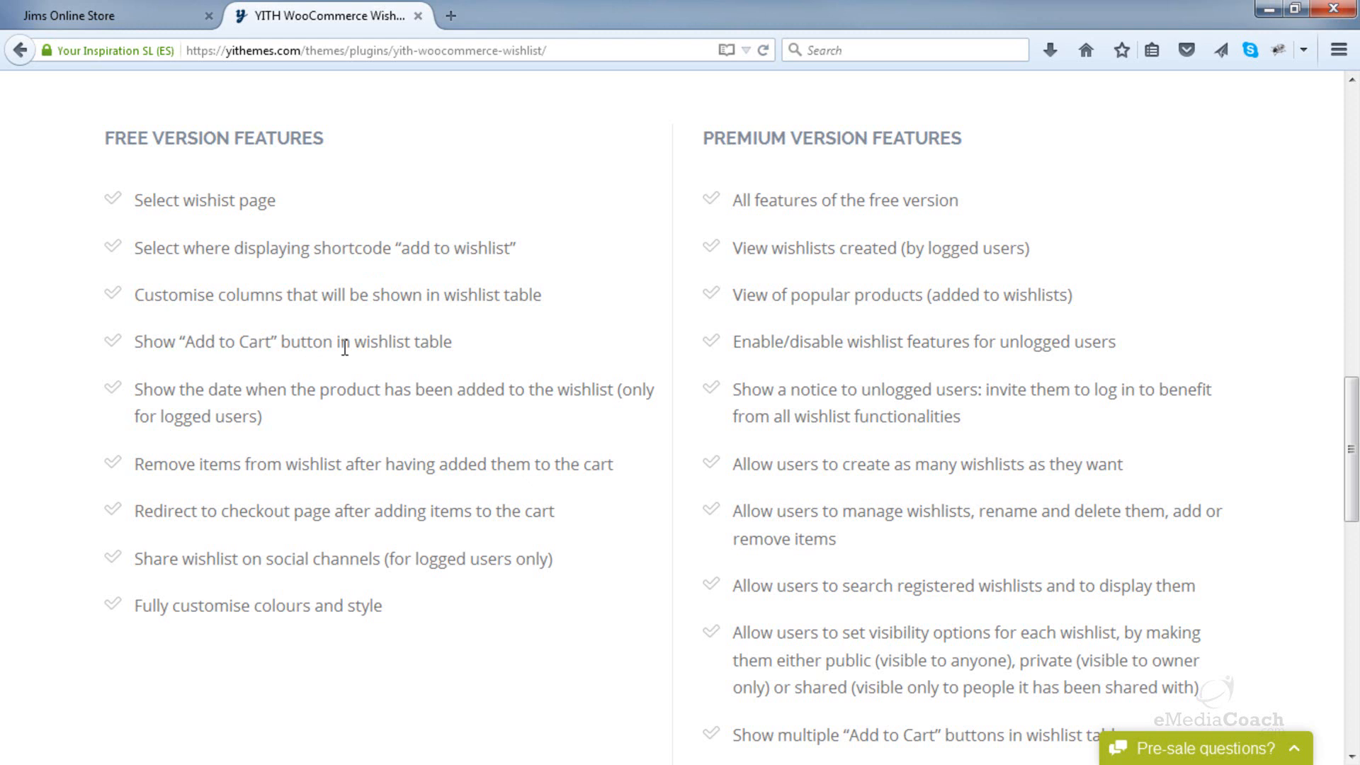
mouse_move(259, 372)
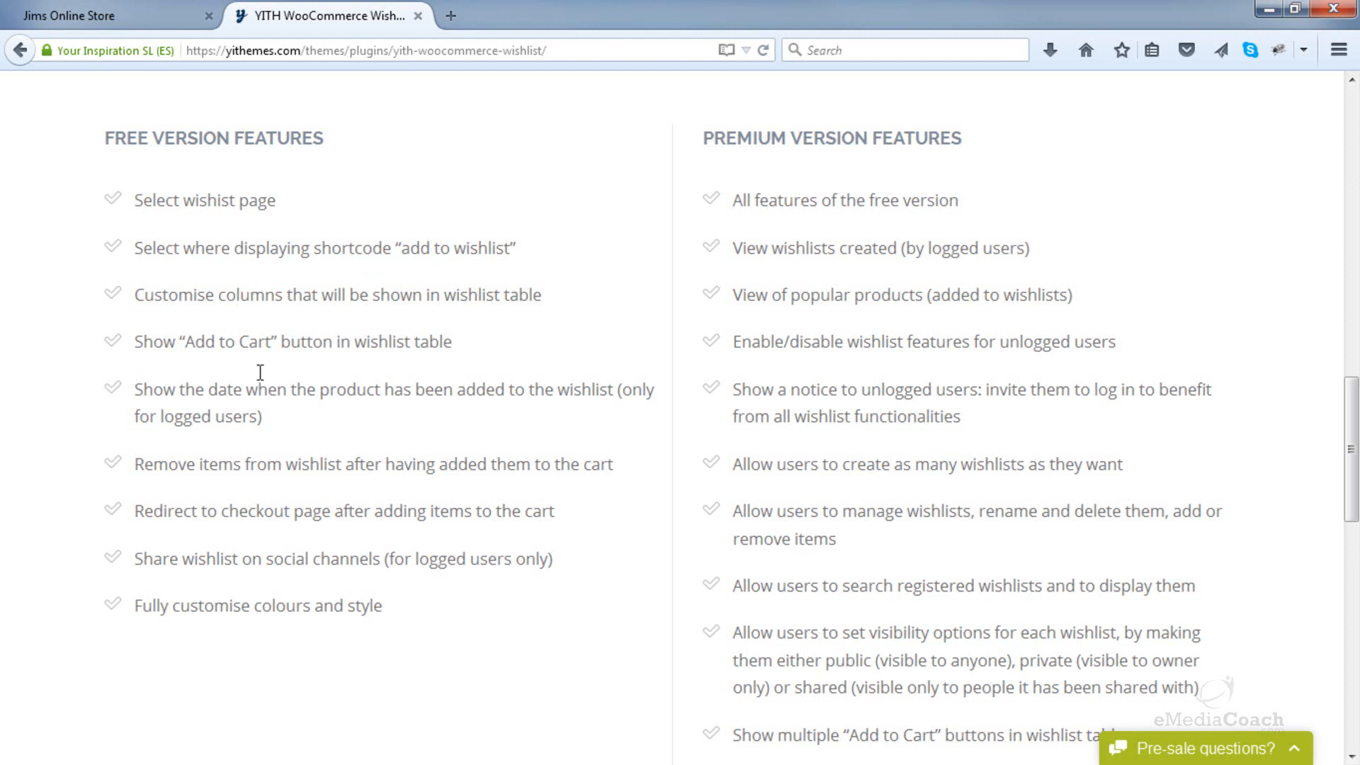
mouse_move(1011, 211)
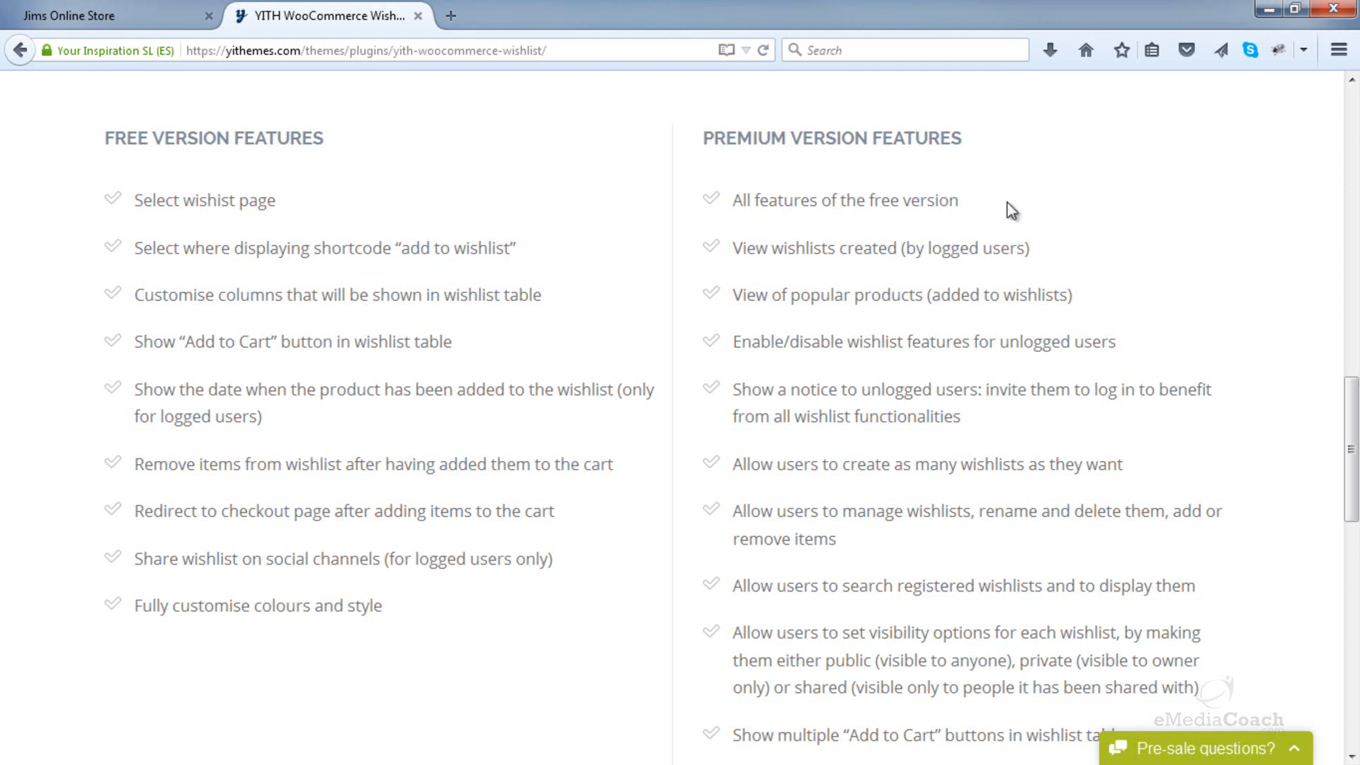
mouse_move(976, 215)
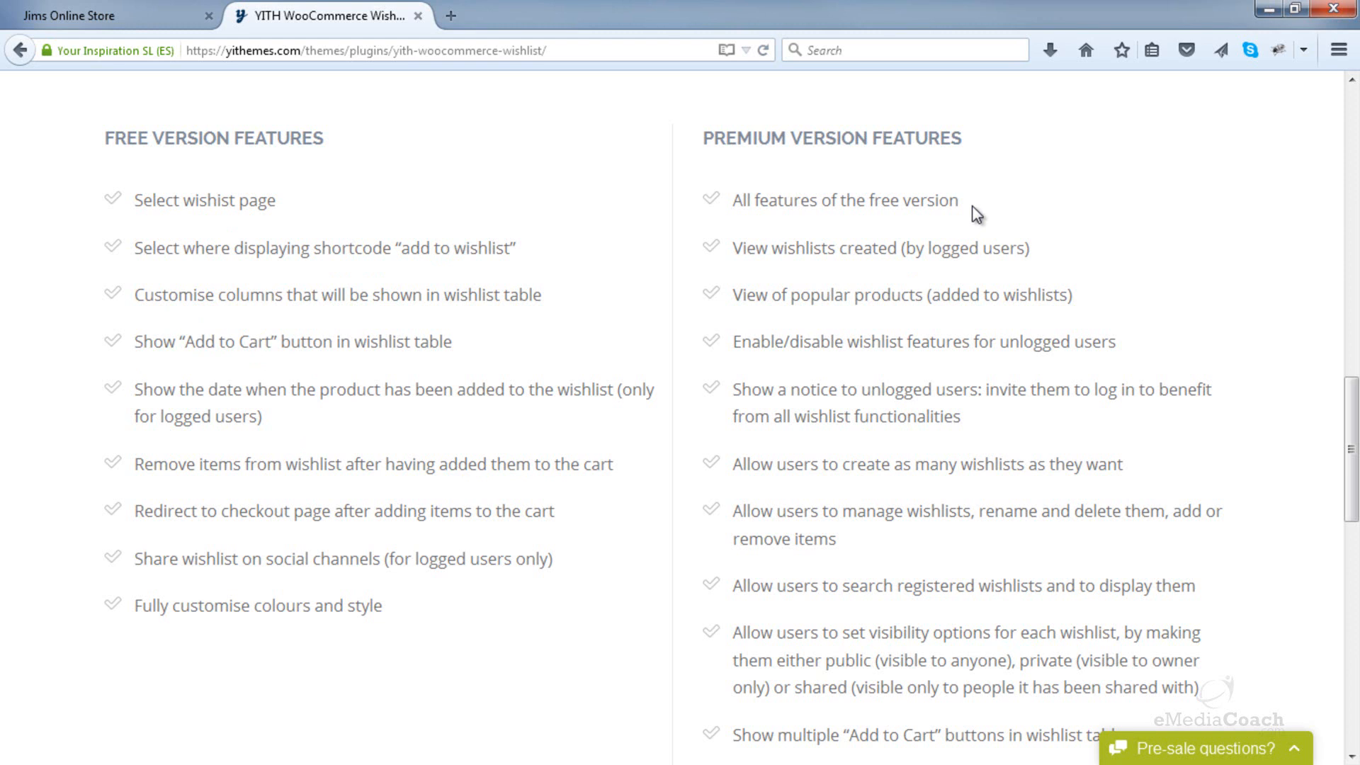
mouse_move(883, 241)
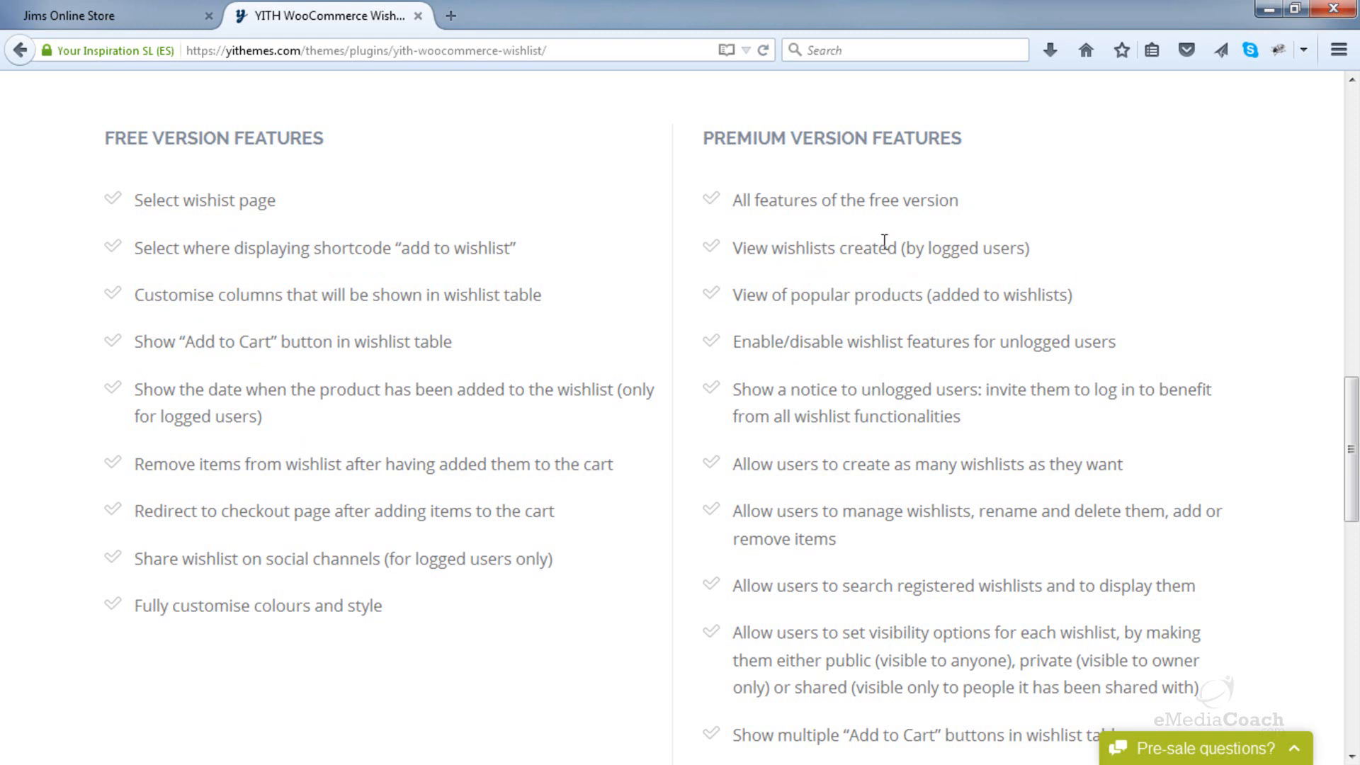
mouse_move(785, 251)
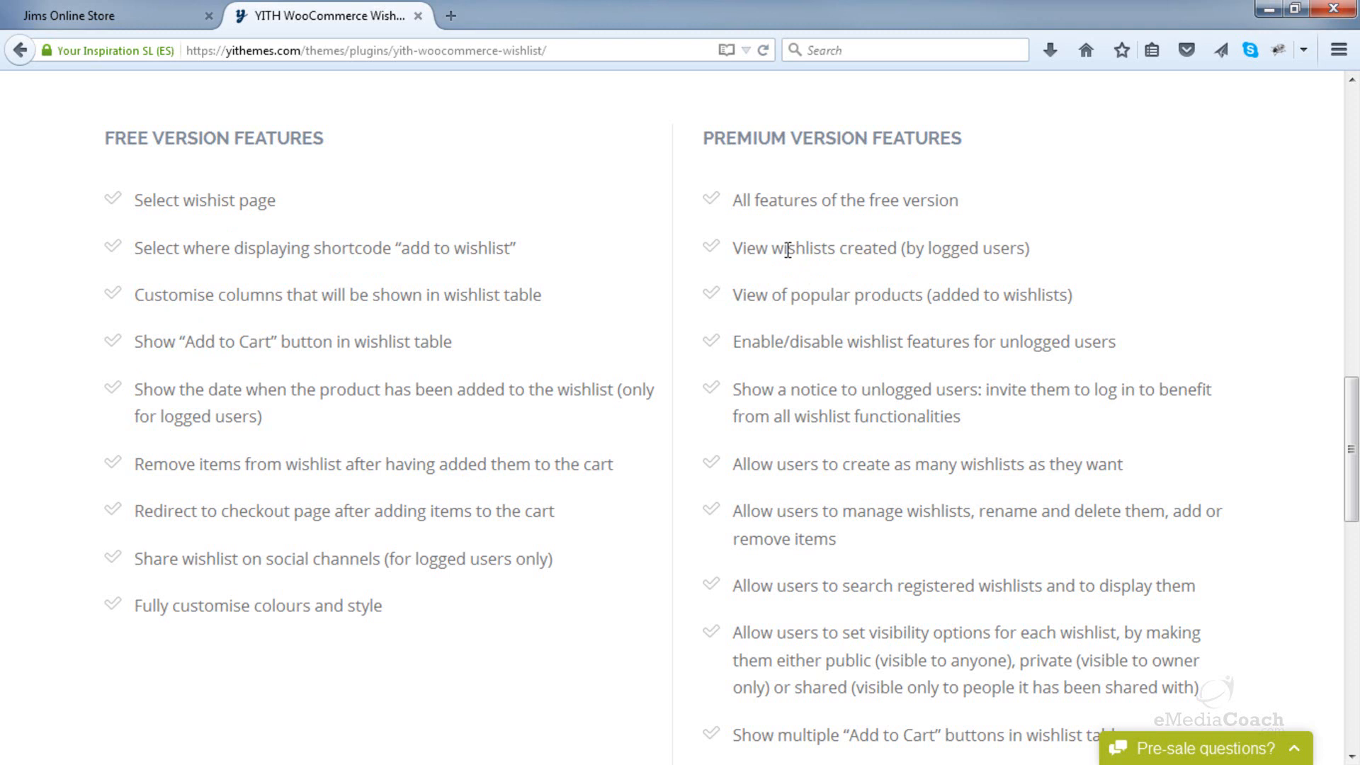
double_click(753, 295)
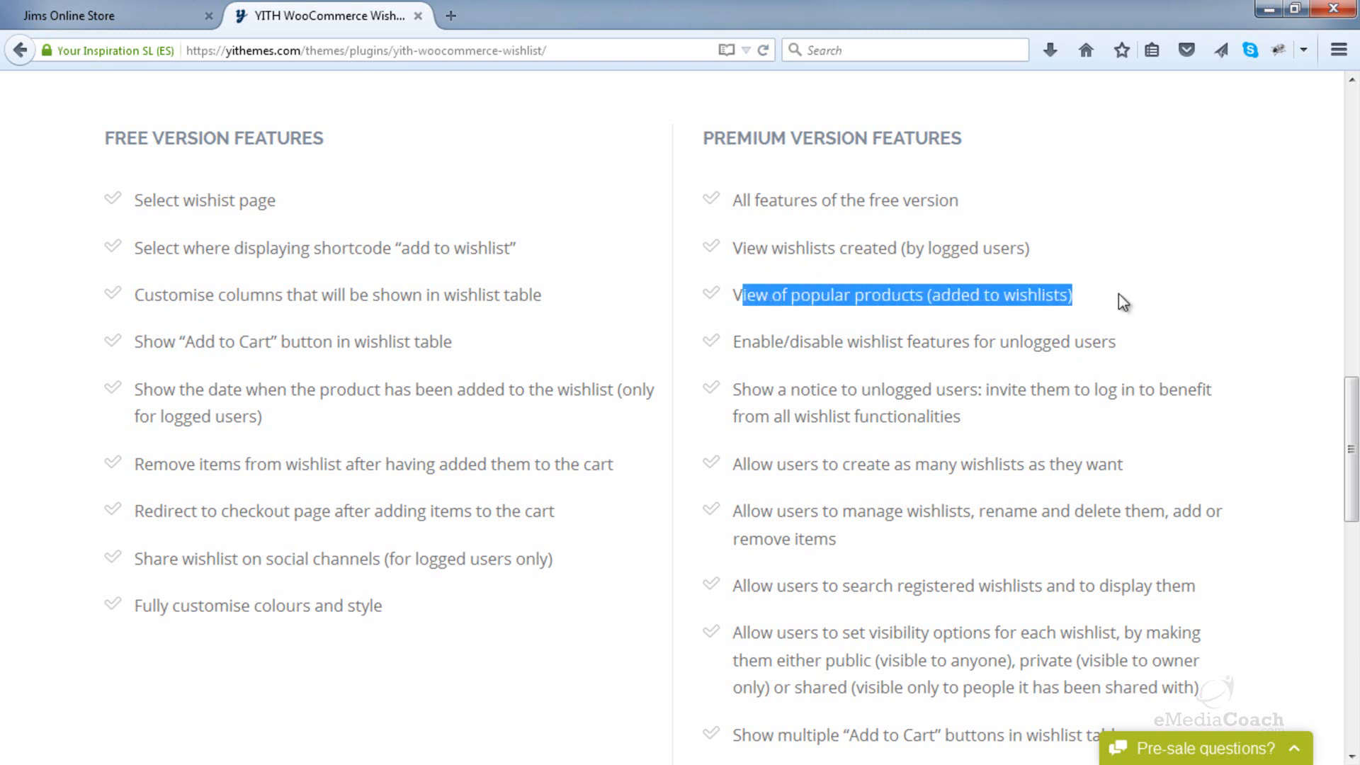
left_click(1123, 299)
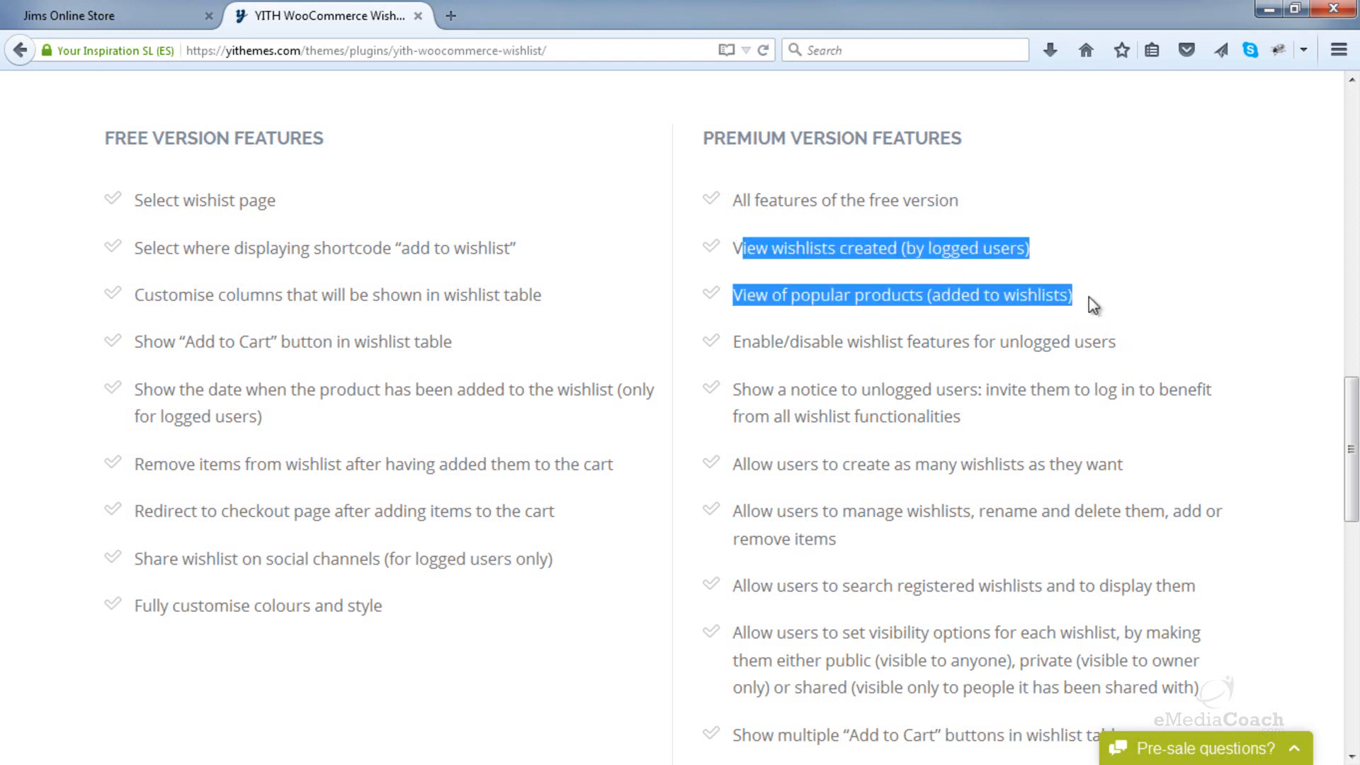
- Clear the highlights and return to the license and download options
left_click(1095, 304)
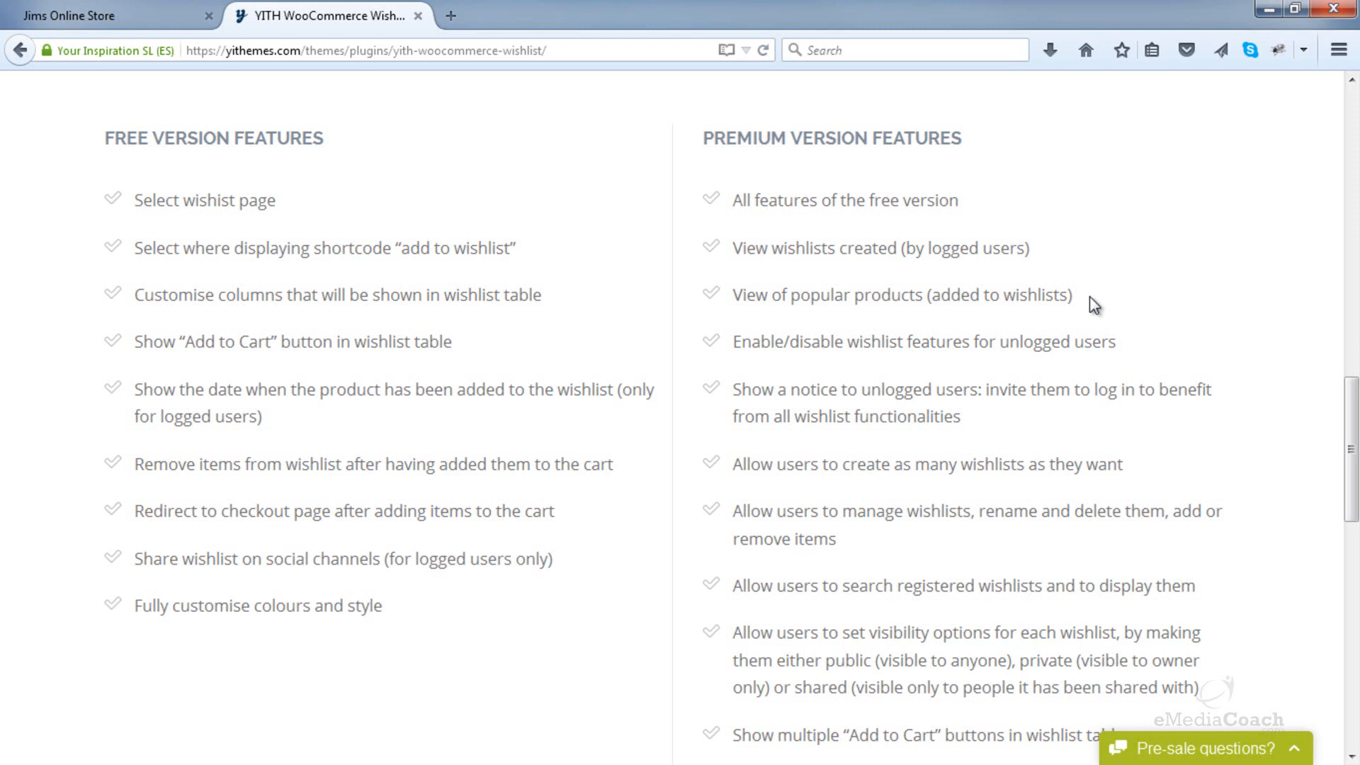
mouse_move(288, 488)
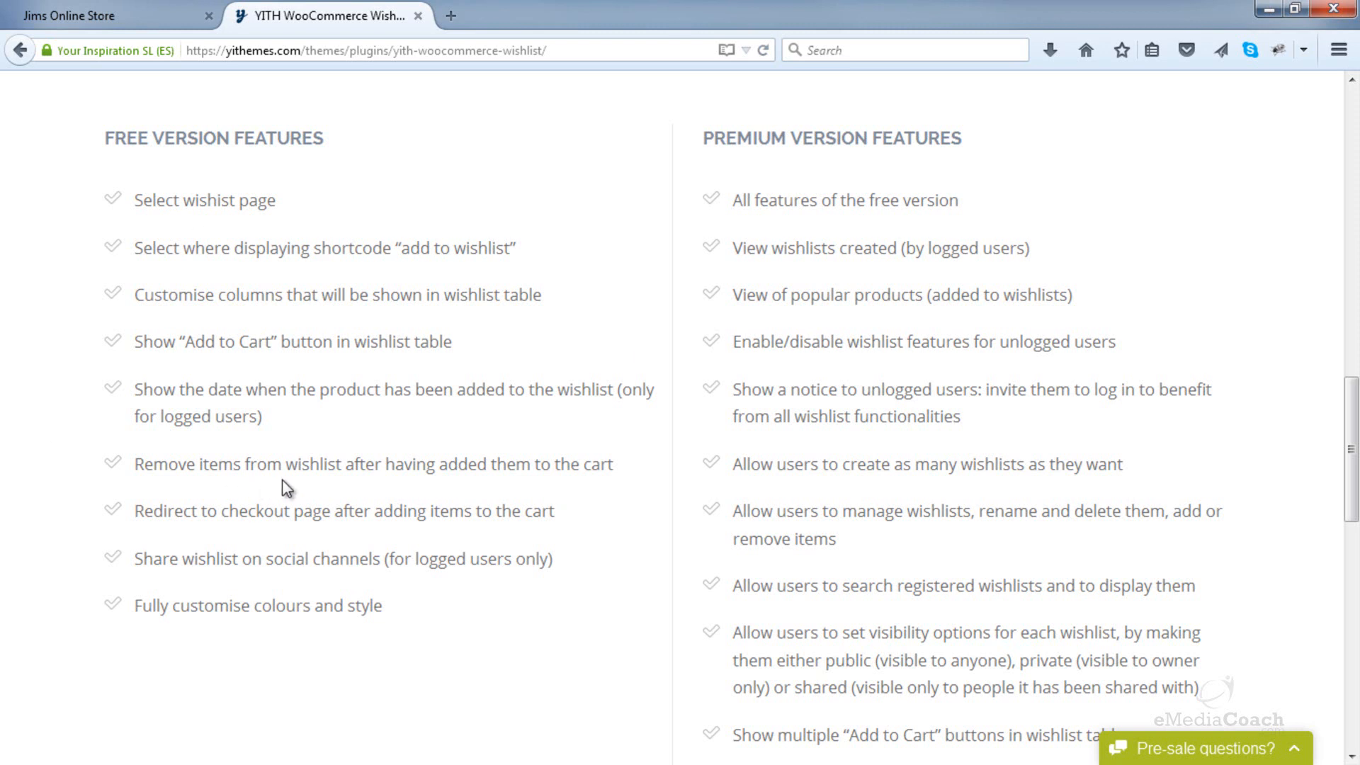
scroll("down", 3)
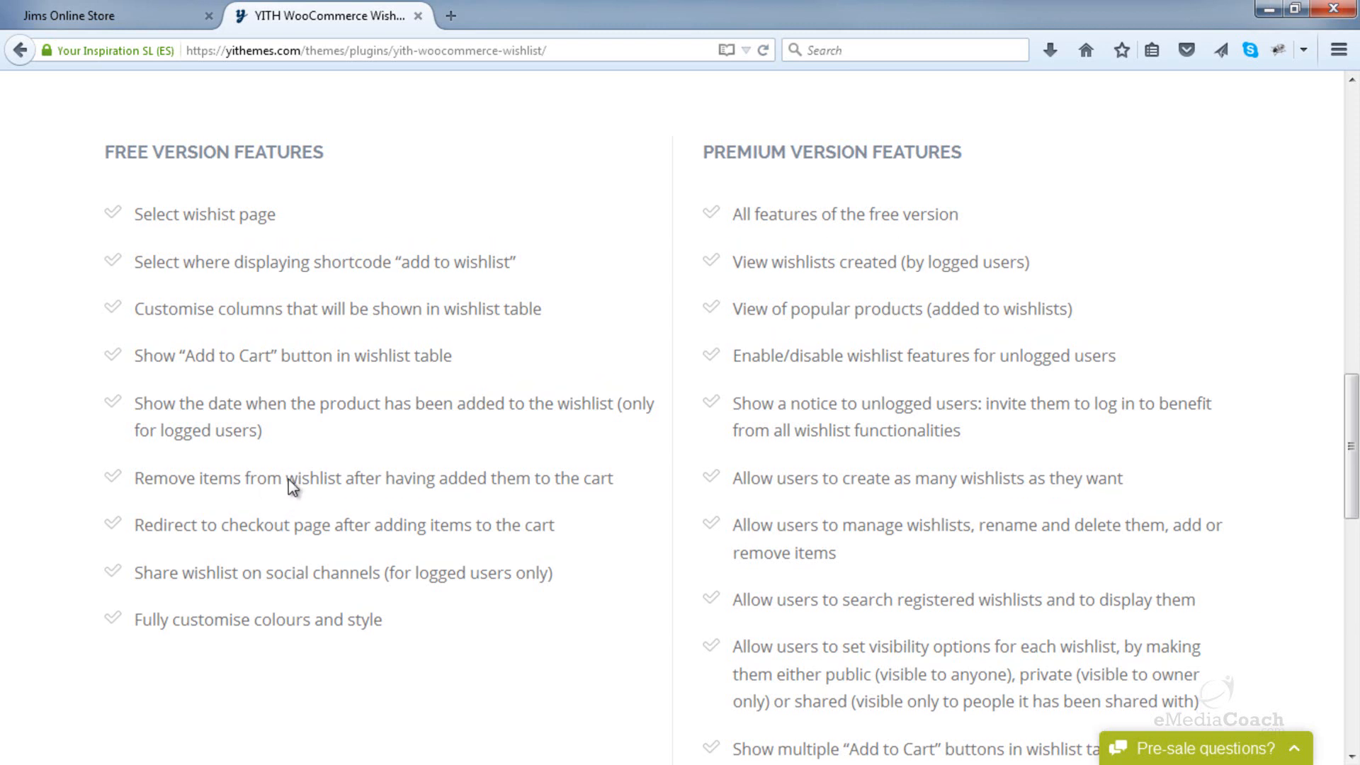
scroll("up", 3)
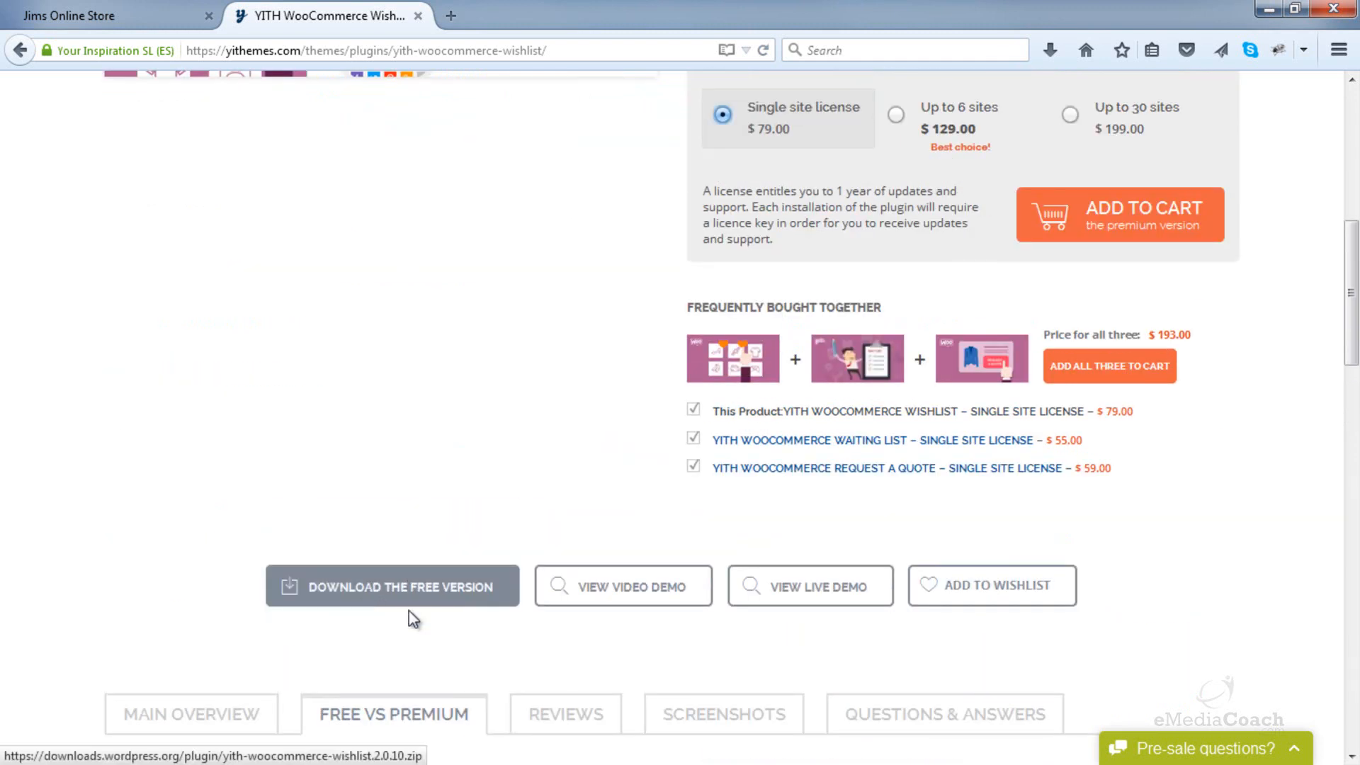
- Download the free yith-woocommerce-wishlist.2.0.10.zip and save it into Downloads
left_click(391, 586)
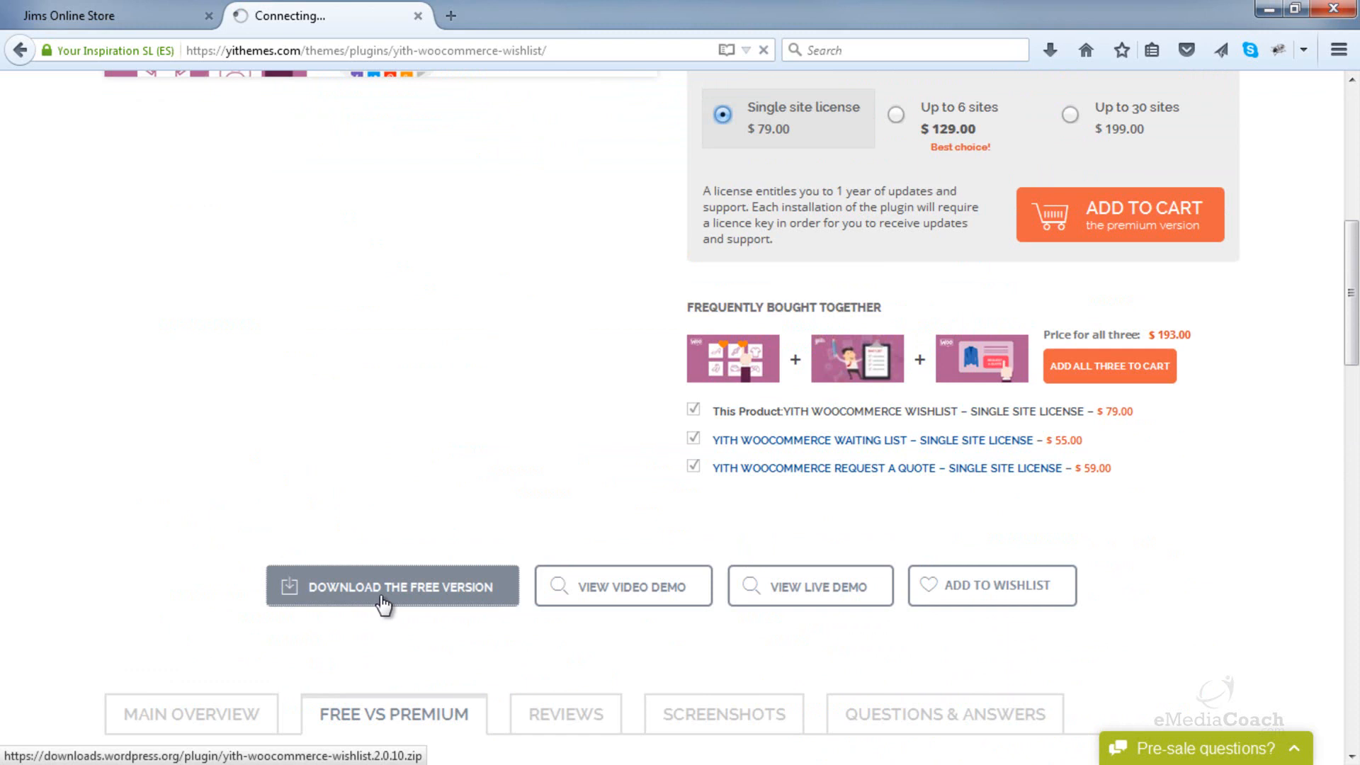
left_click(393, 586)
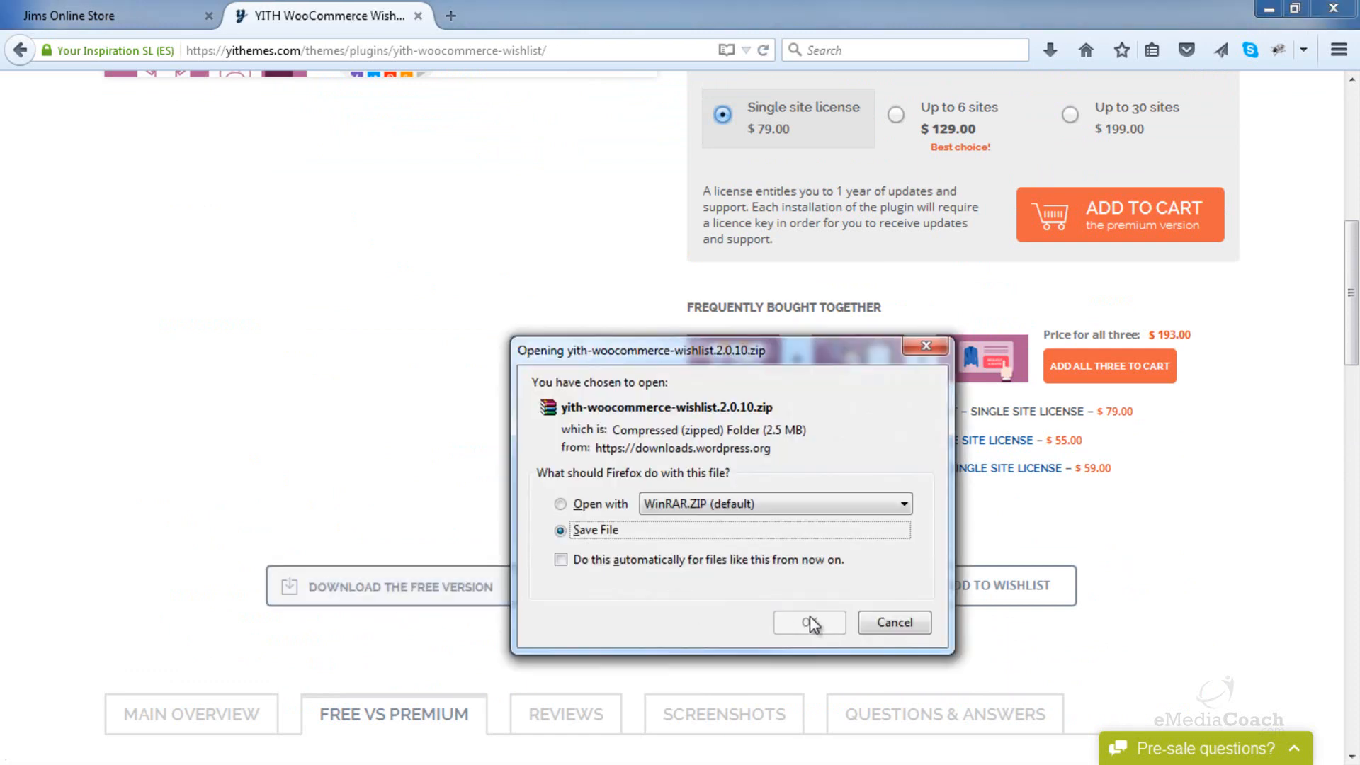
left_click(809, 622)
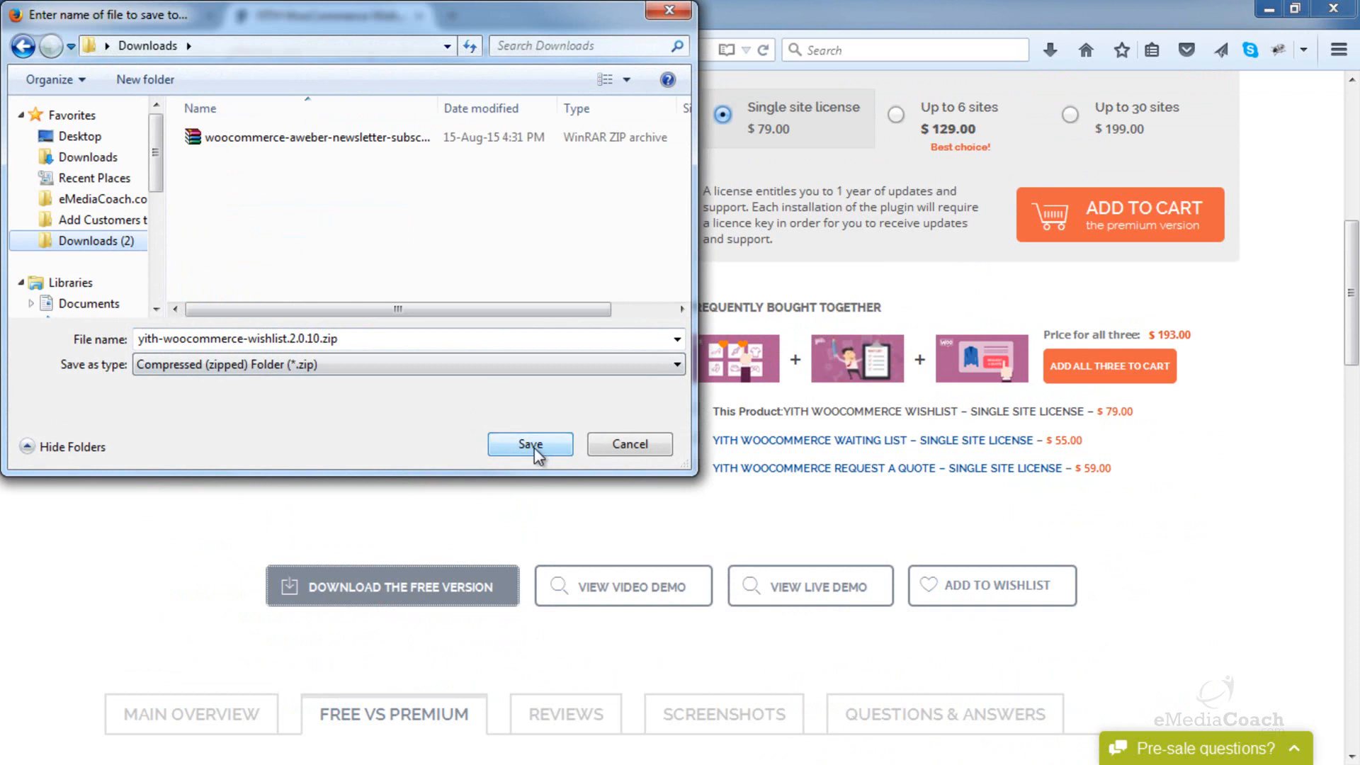
left_click(530, 444)
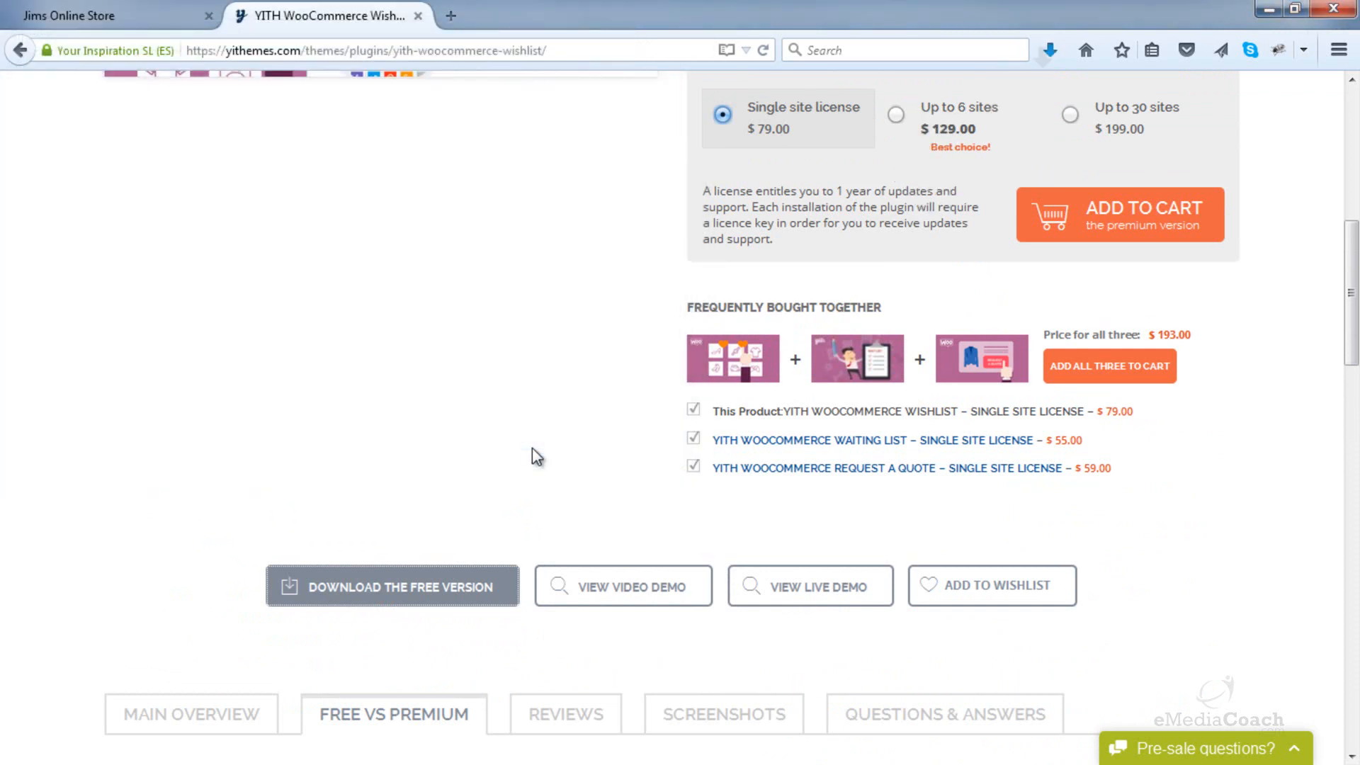
mouse_move(416, 17)
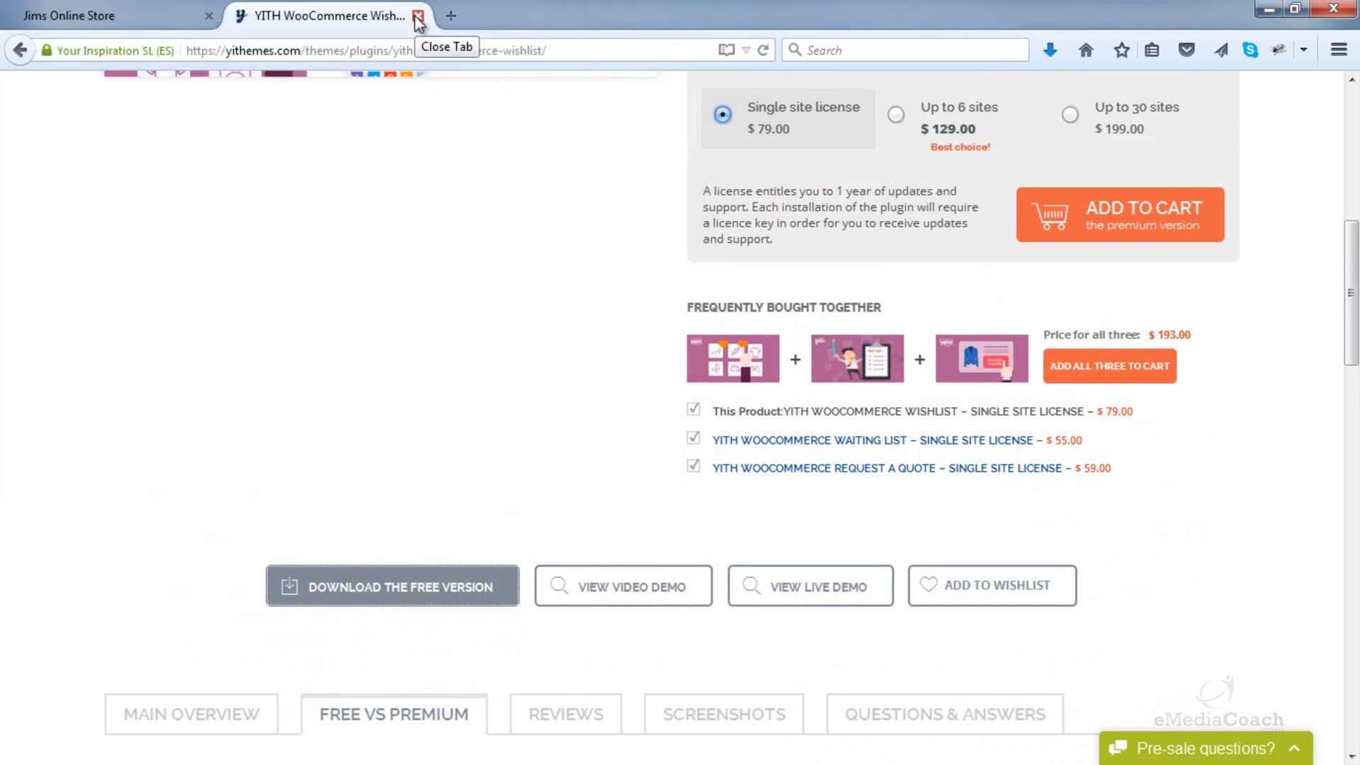
- Close the YITH tab and log in to the Jims Online Store WordPress dashboard
left_click(417, 15)
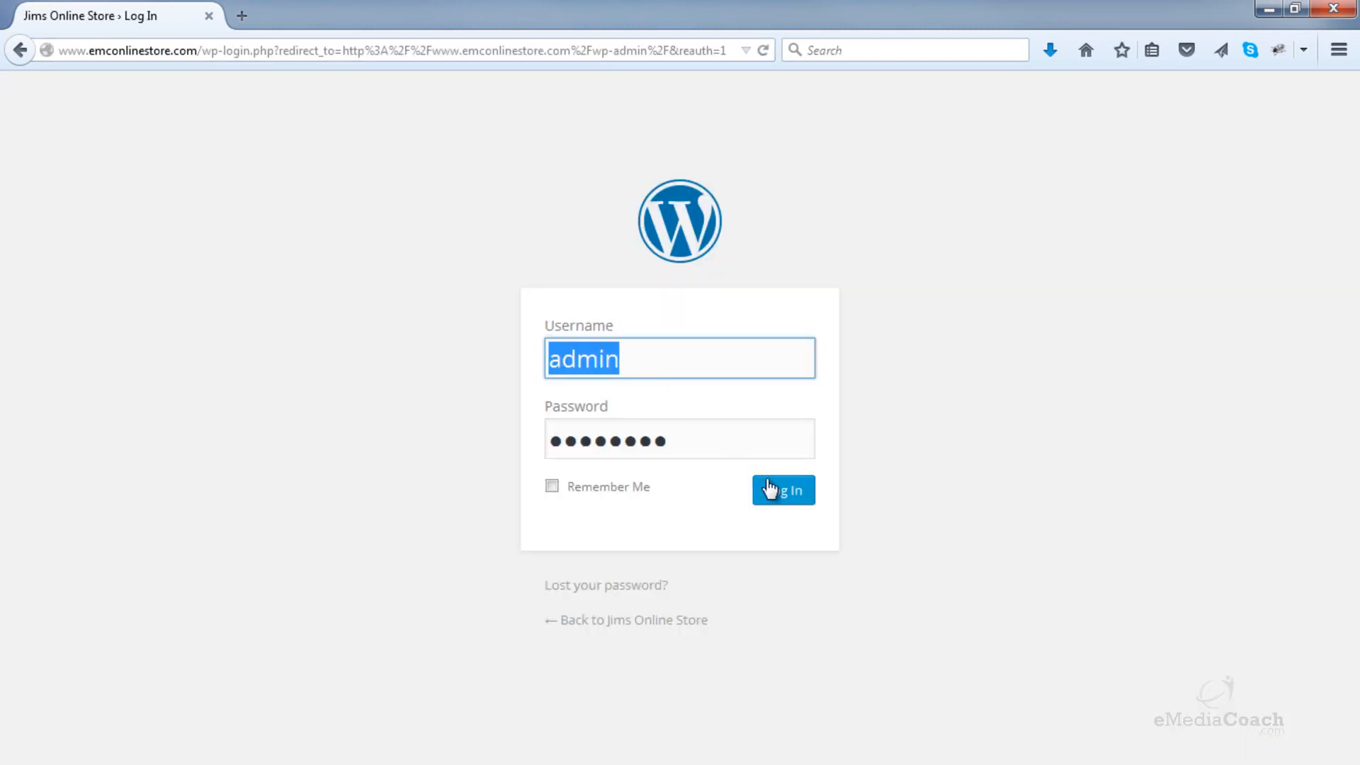
left_click(781, 490)
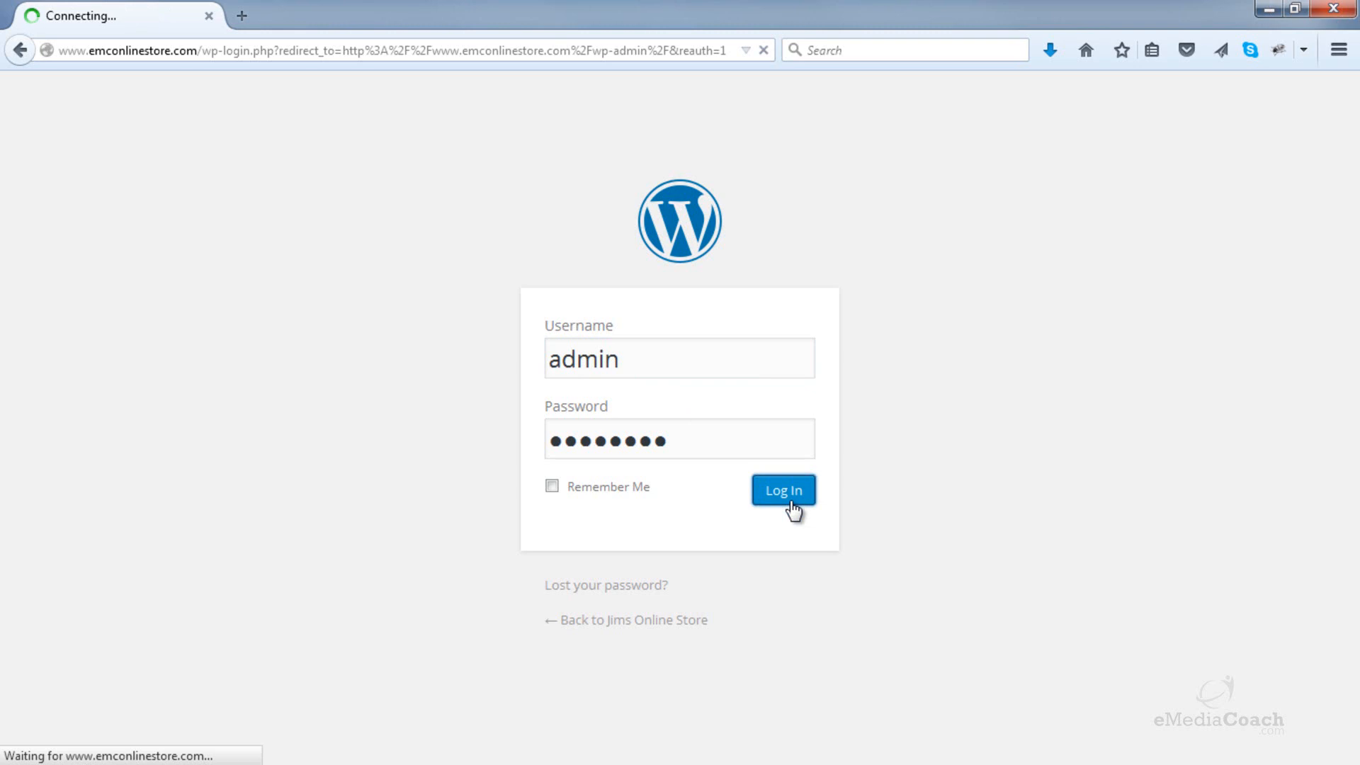
left_click(782, 489)
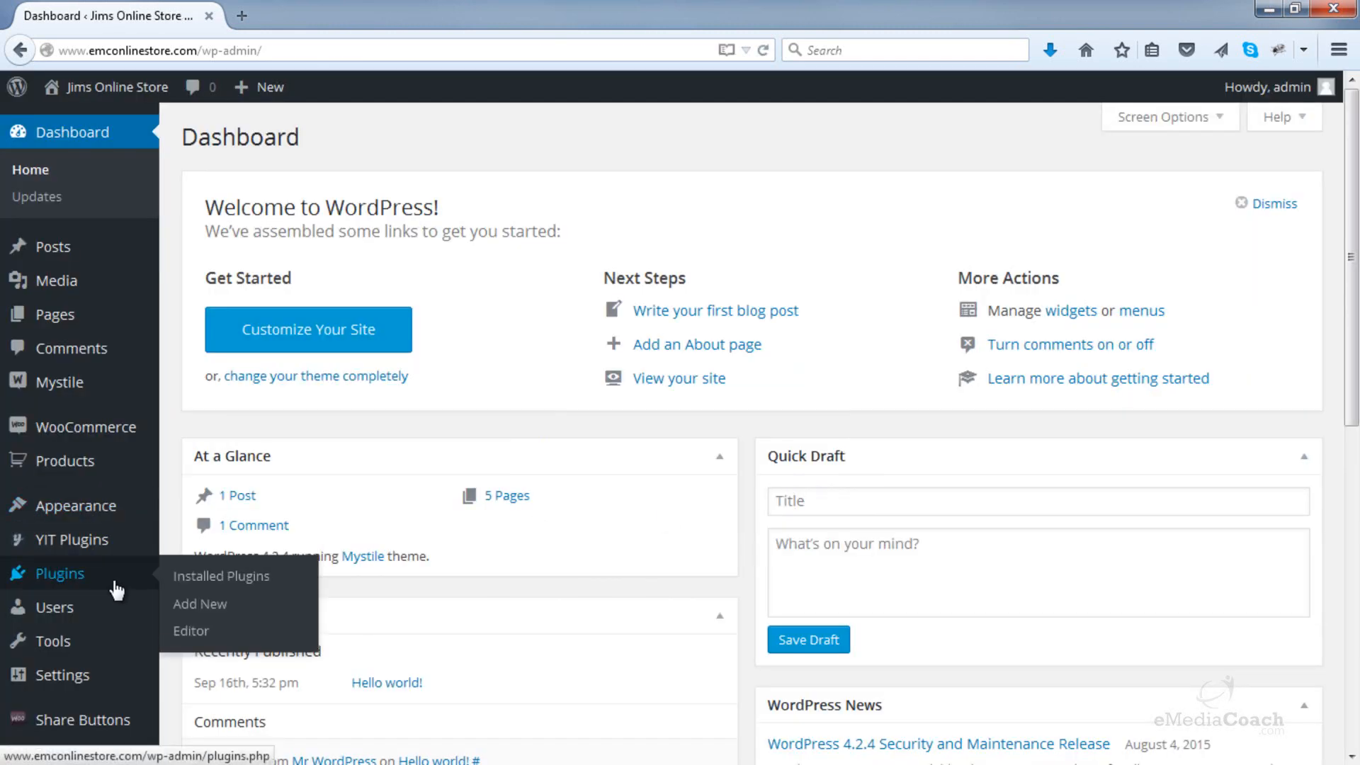
- Go to Plugins > Add New and attach yith-woocommerce-wishlist.2.0.10.zip from Downloads for upload
left_click(200, 603)
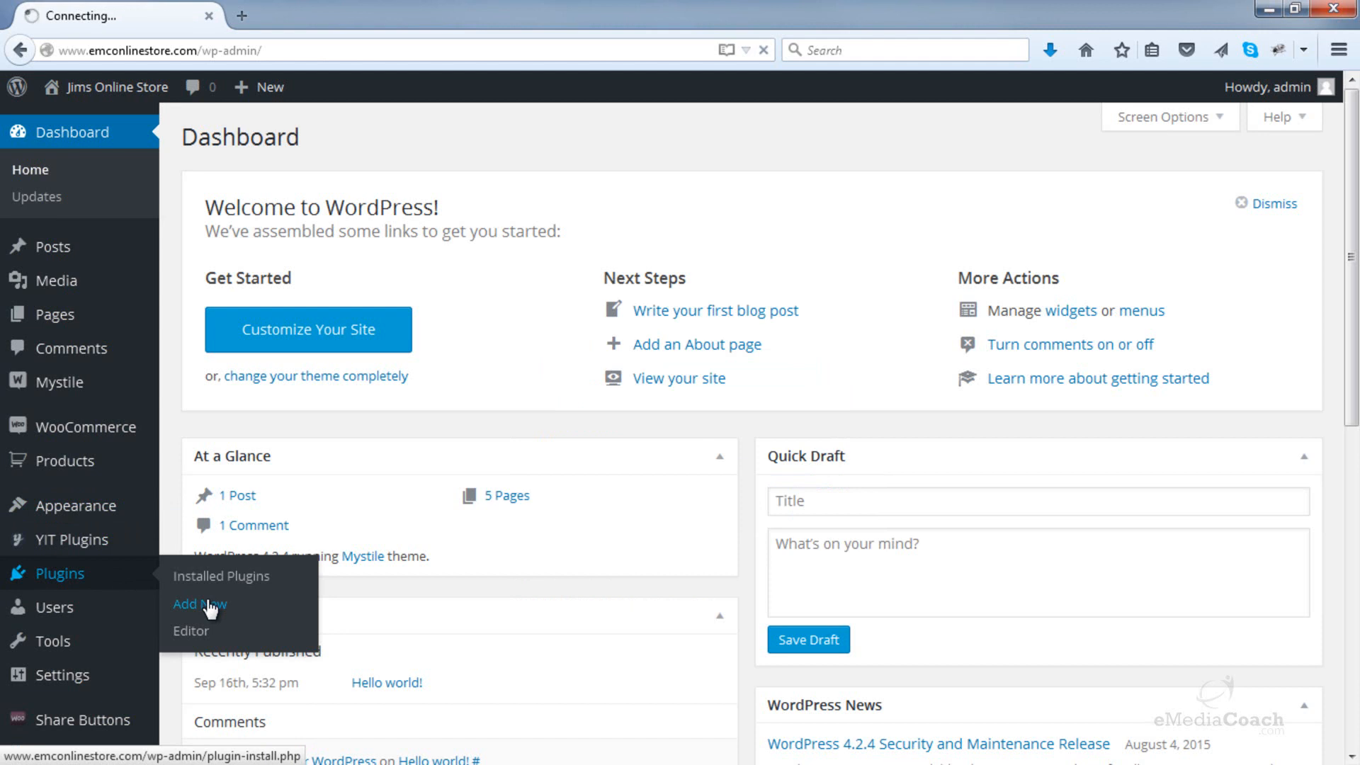
mouse_move(246, 527)
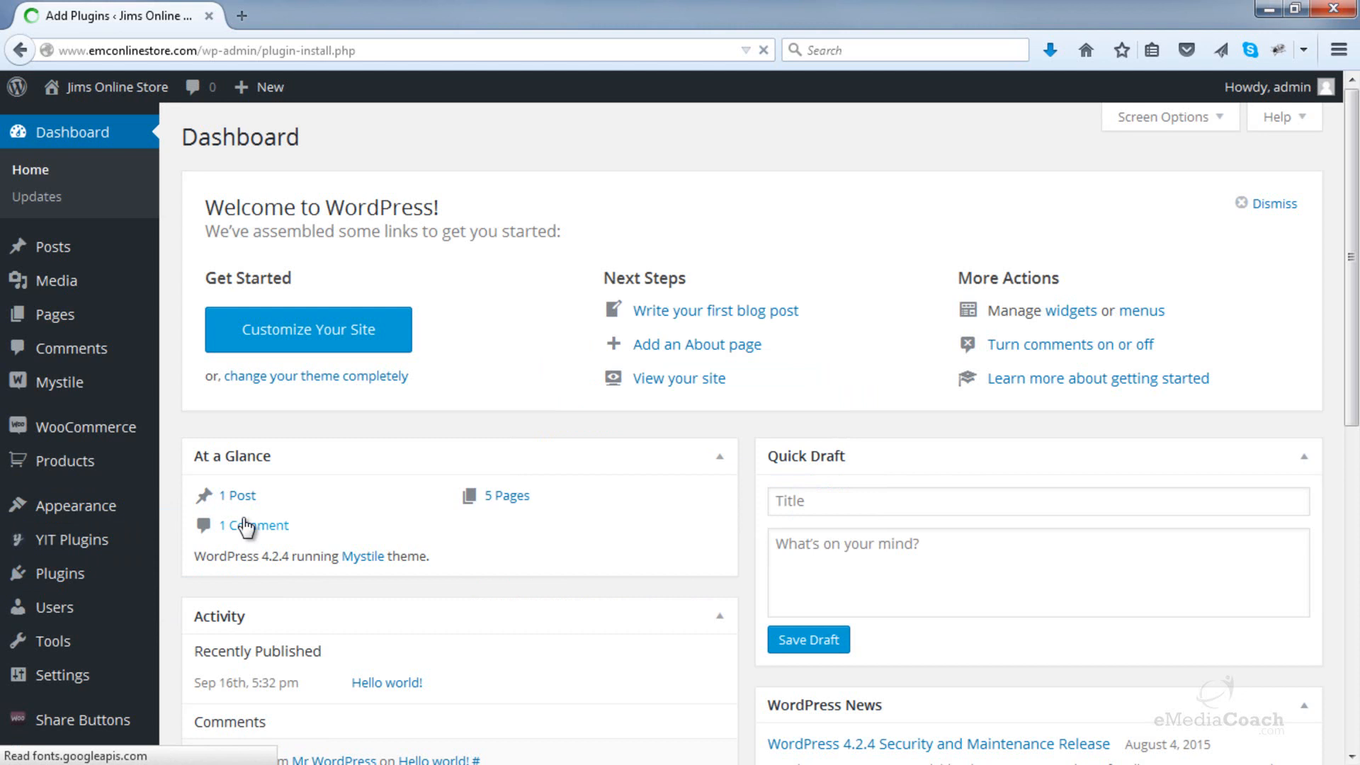
left_click(60, 572)
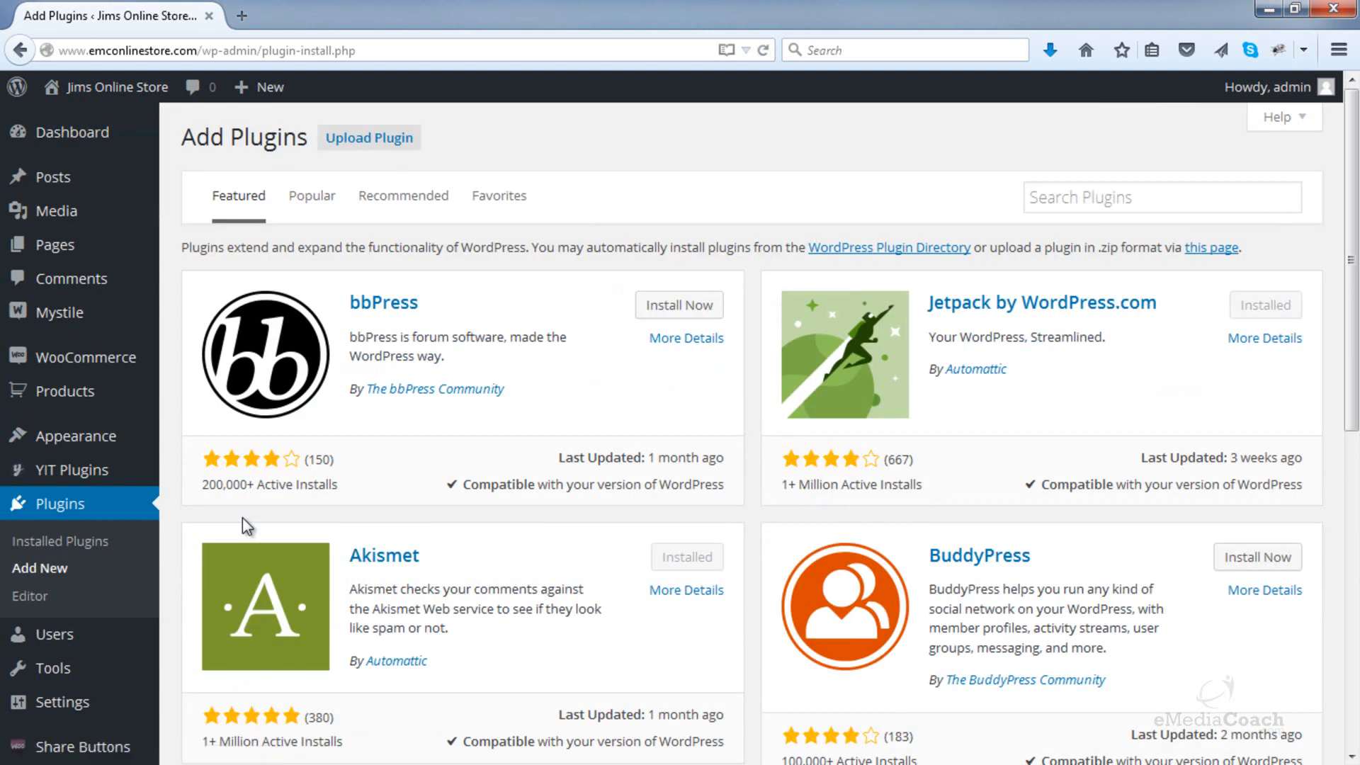
mouse_move(384, 146)
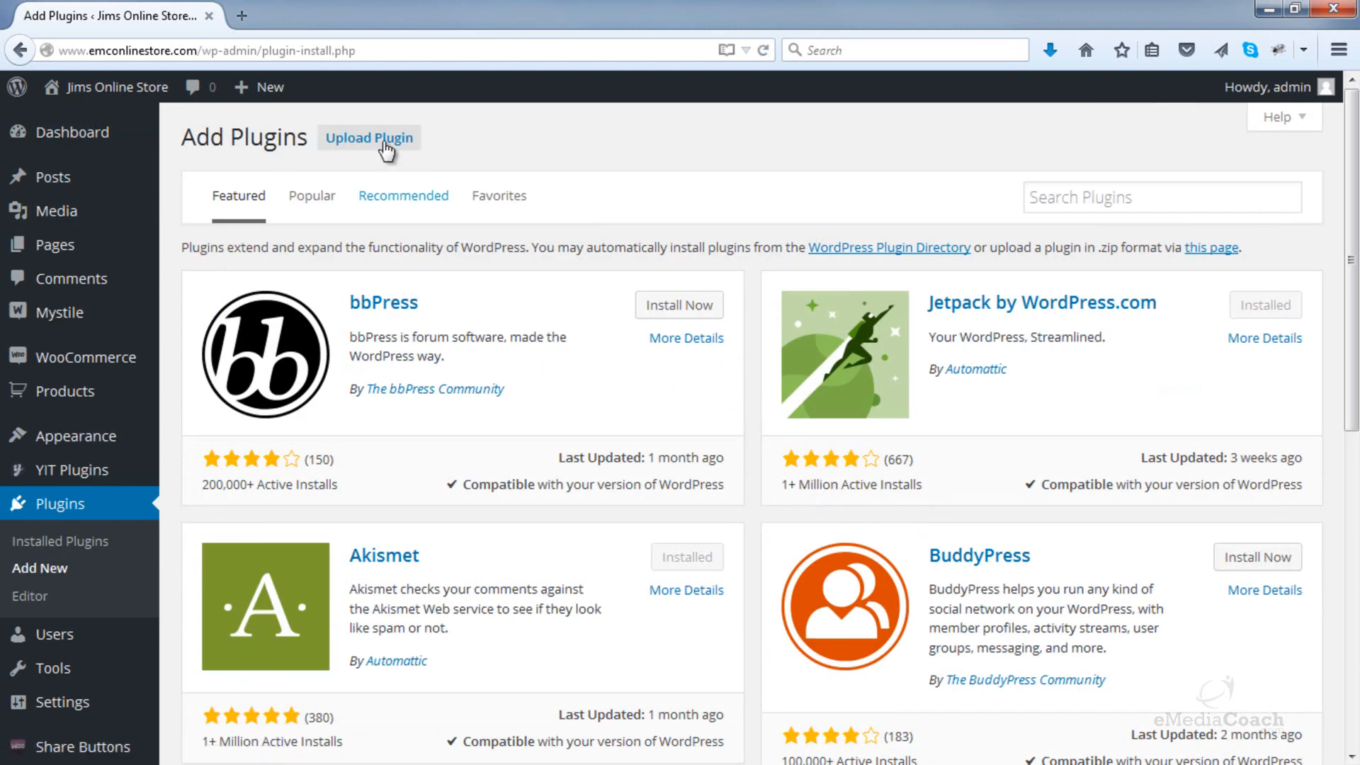
left_click(369, 137)
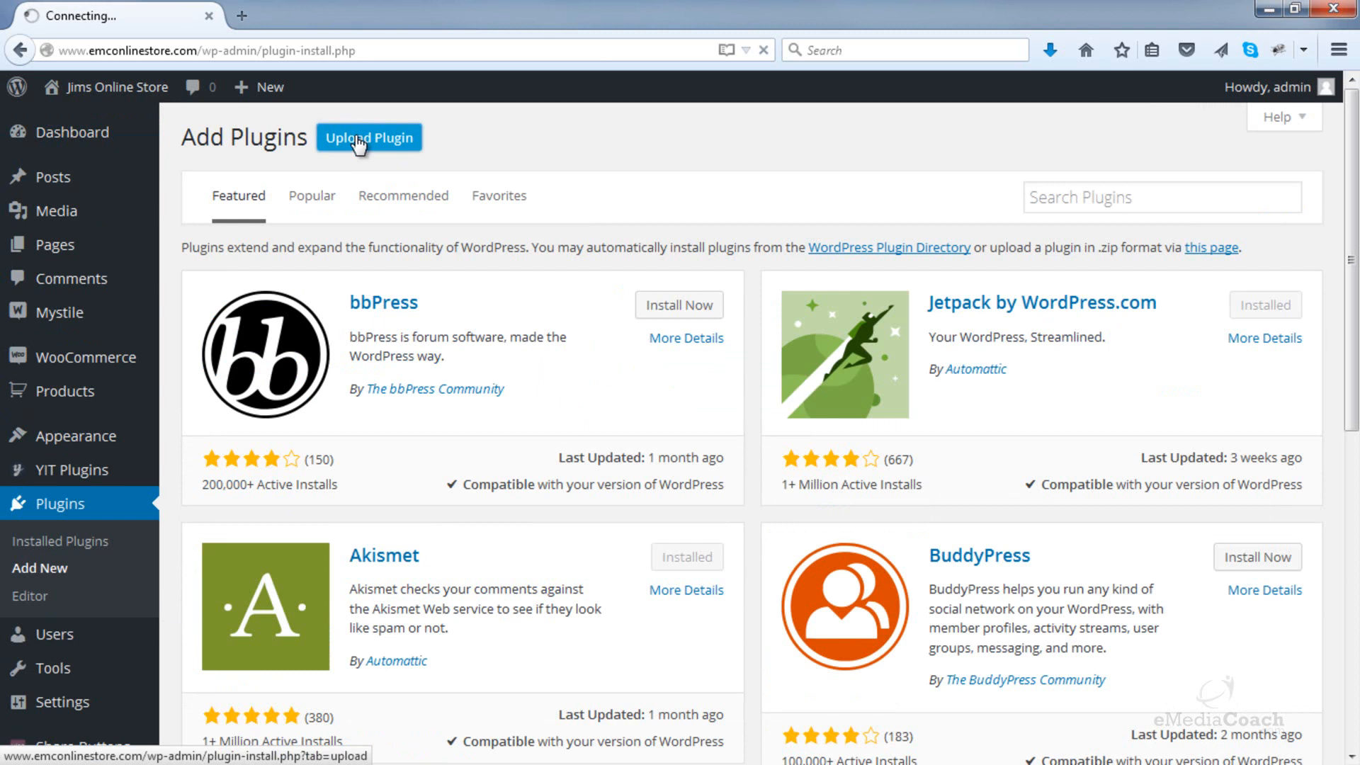
left_click(368, 137)
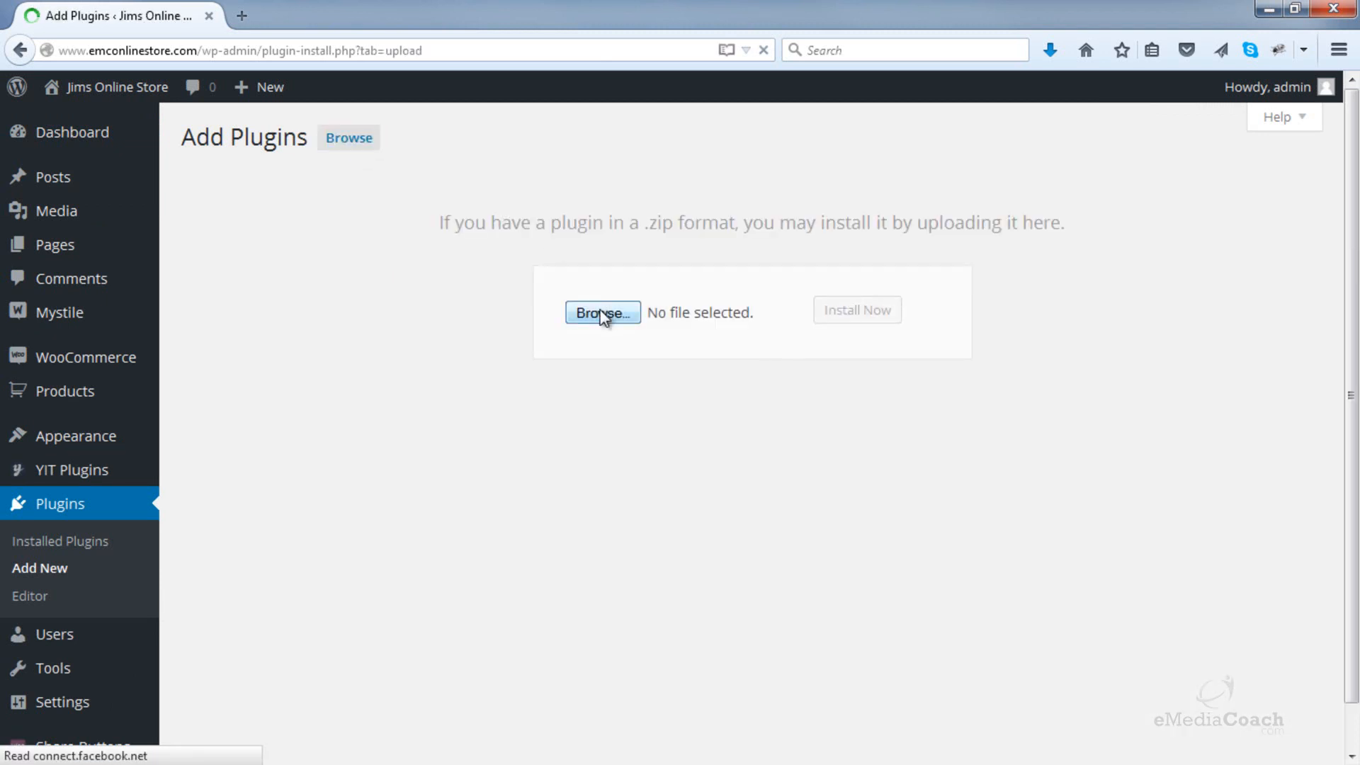
left_click(602, 311)
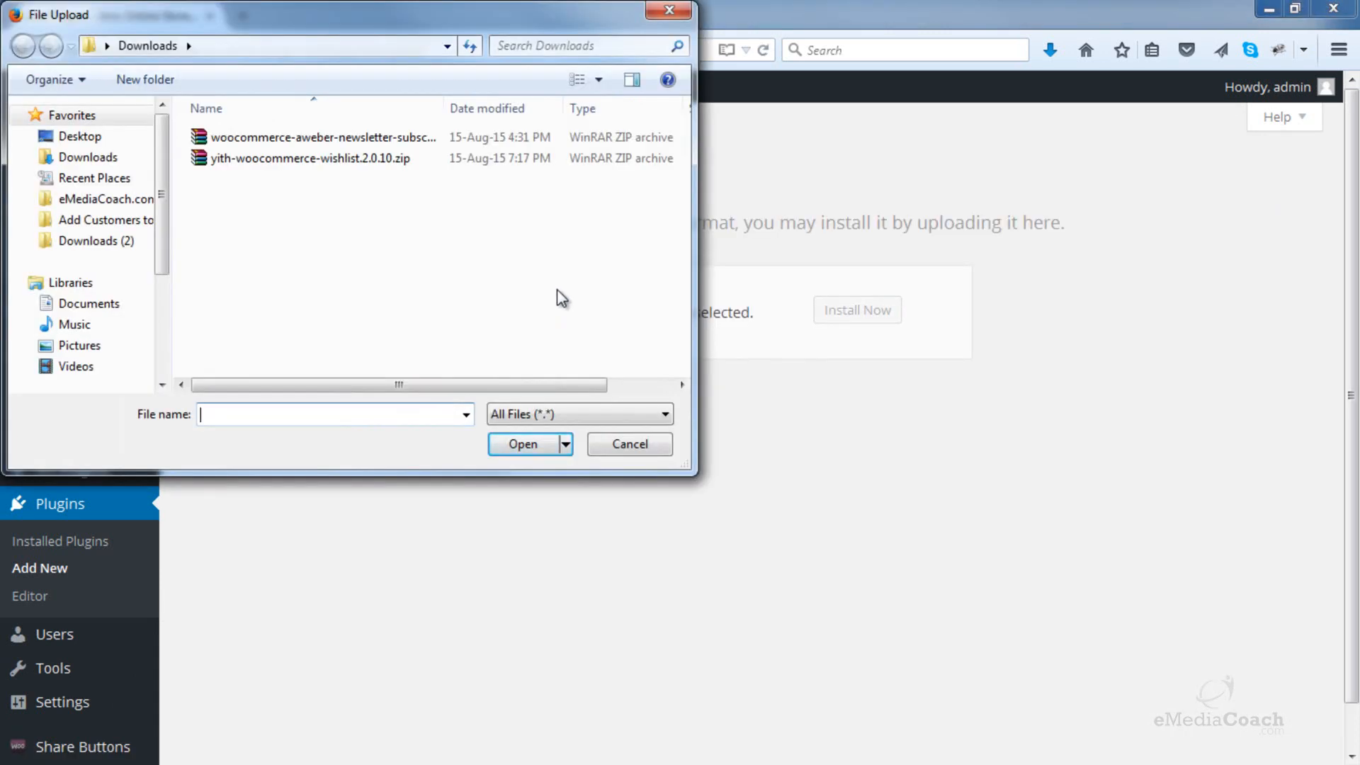
left_click(308, 157)
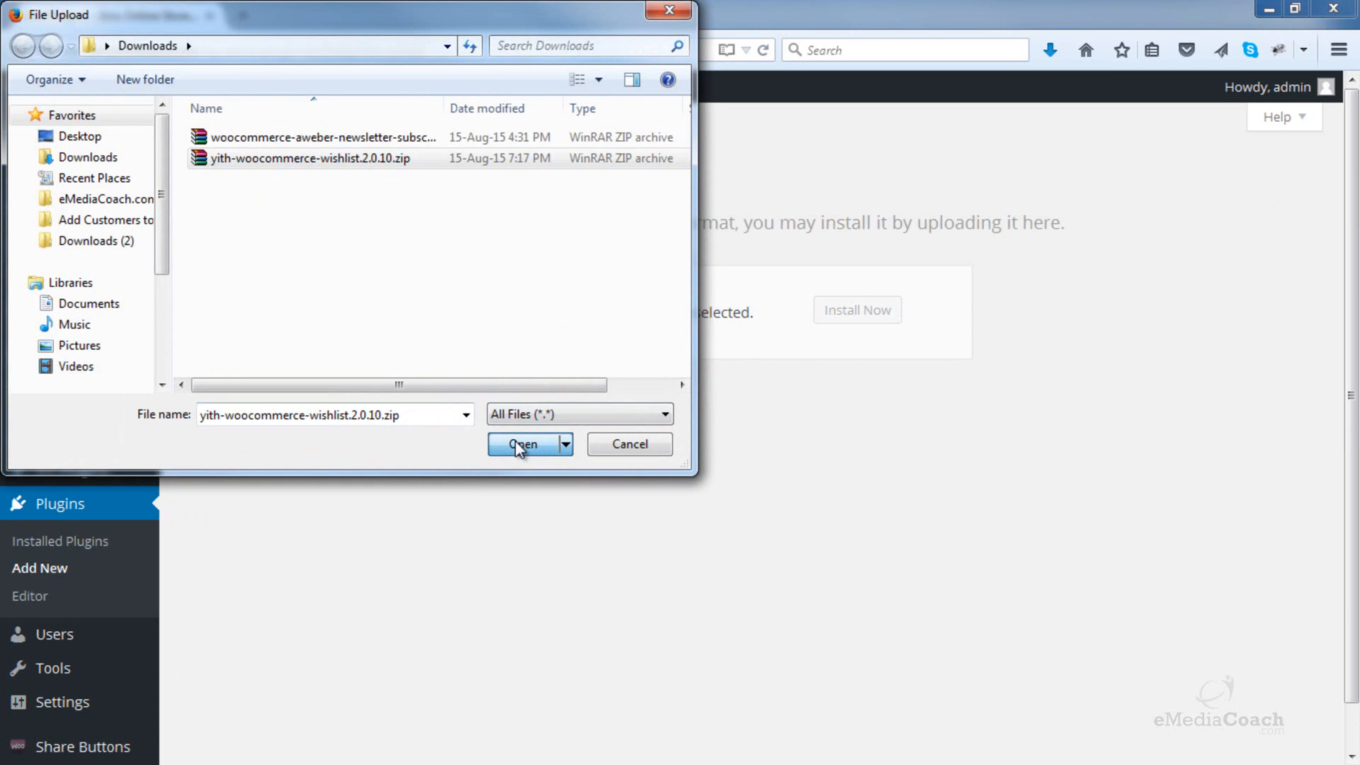
left_click(522, 443)
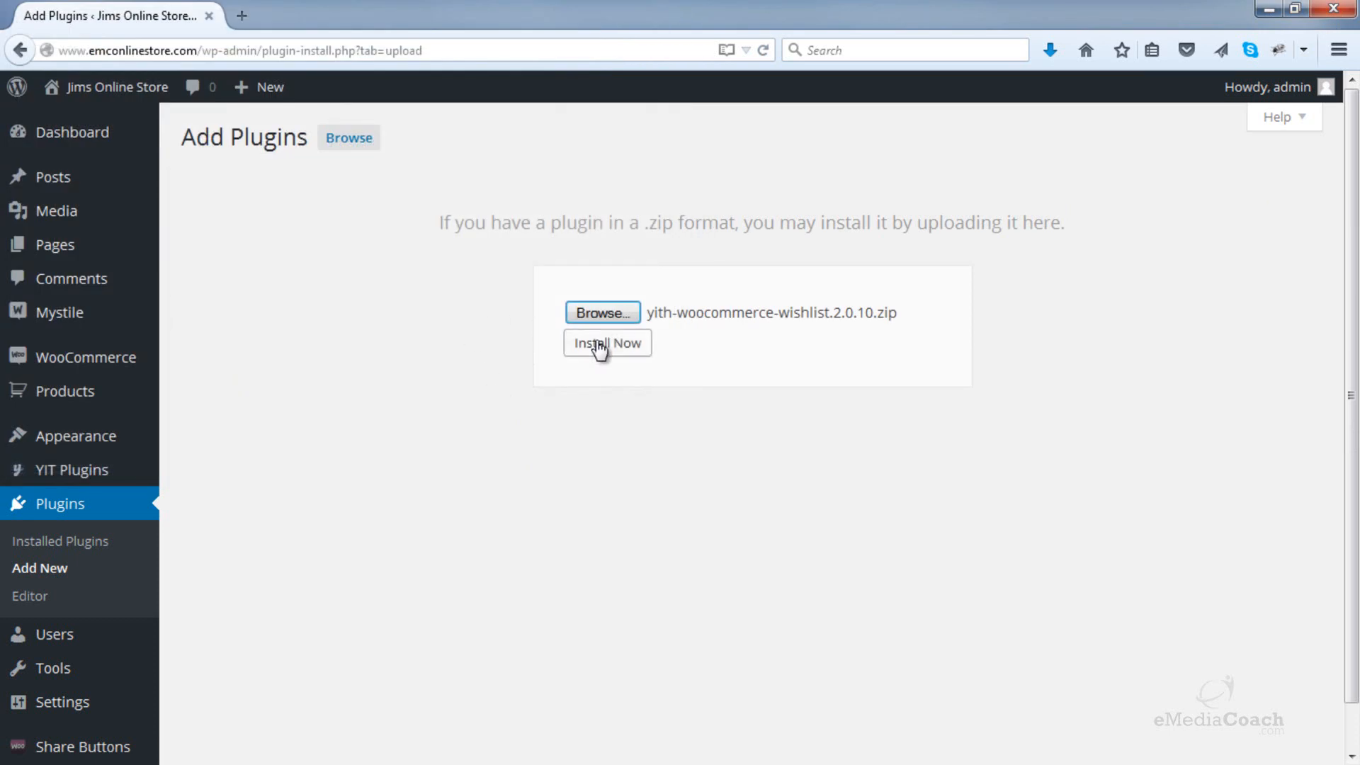
- Install the uploaded wishlist plugin zip via Install Now
left_click(608, 342)
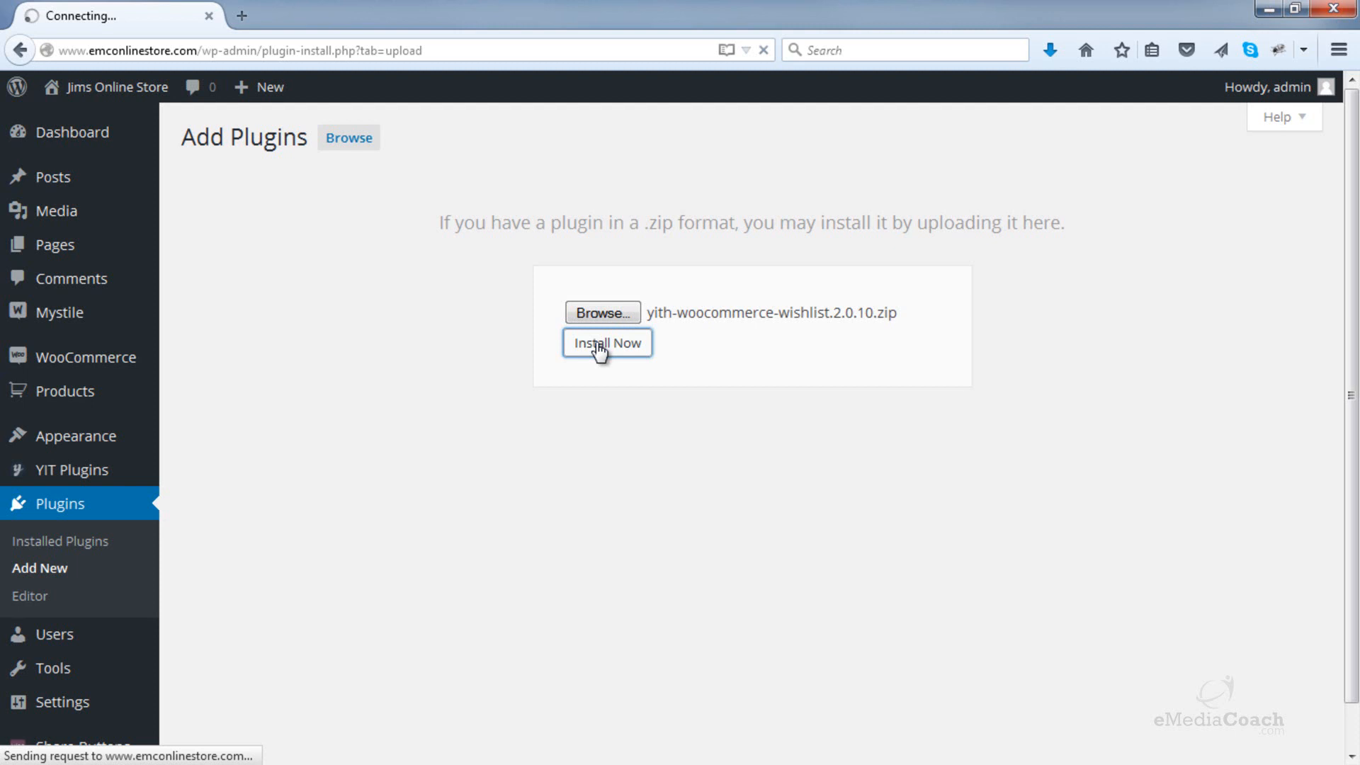
left_click(607, 342)
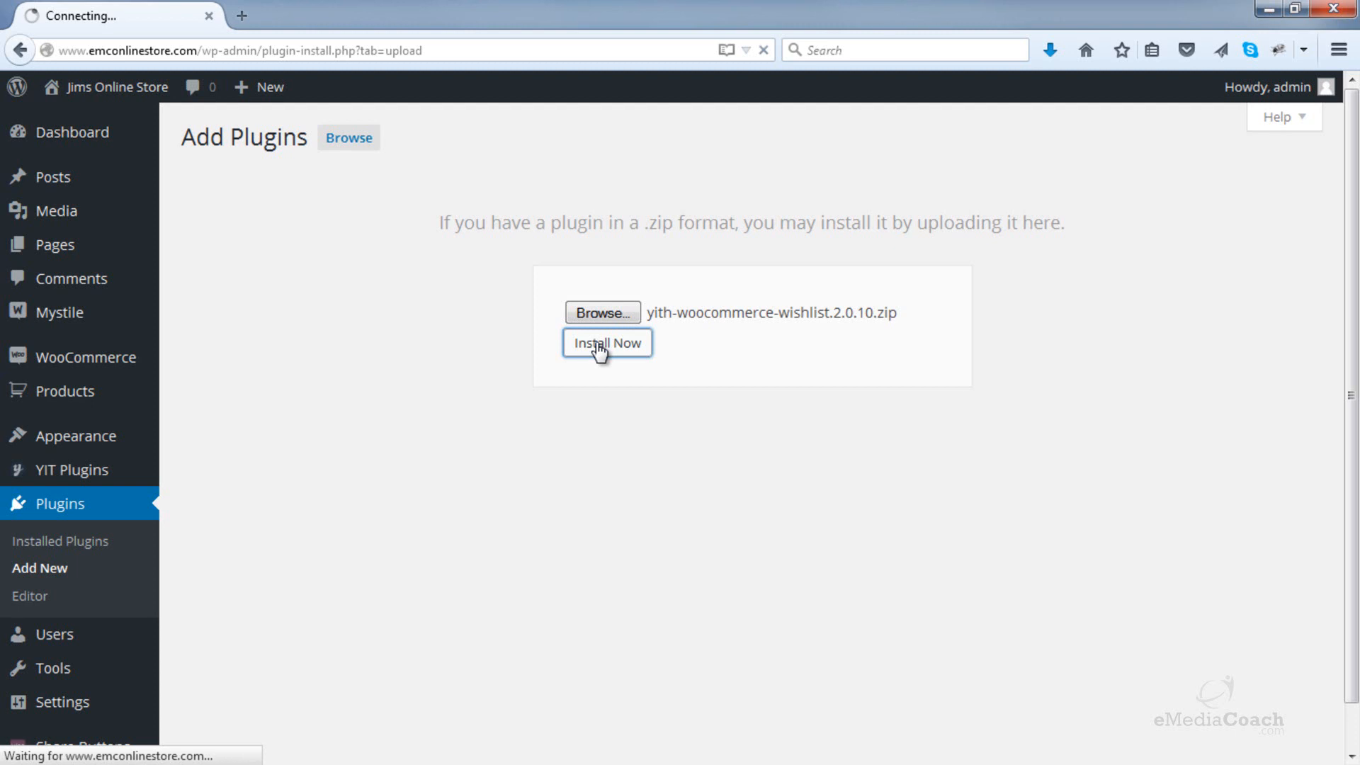
left_click(607, 342)
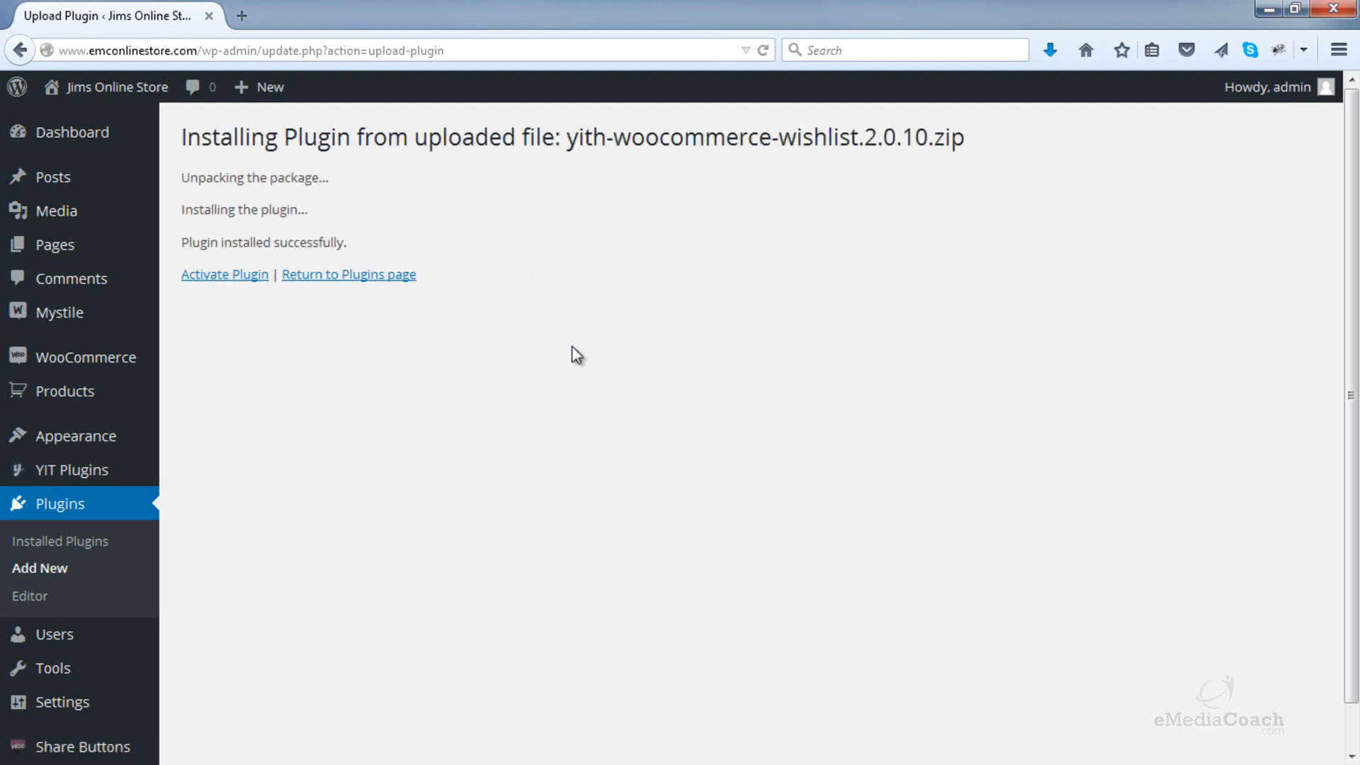
- Activate the YITH Wishlist plugin and dismiss the Wishlist Activated notice
left_click(224, 273)
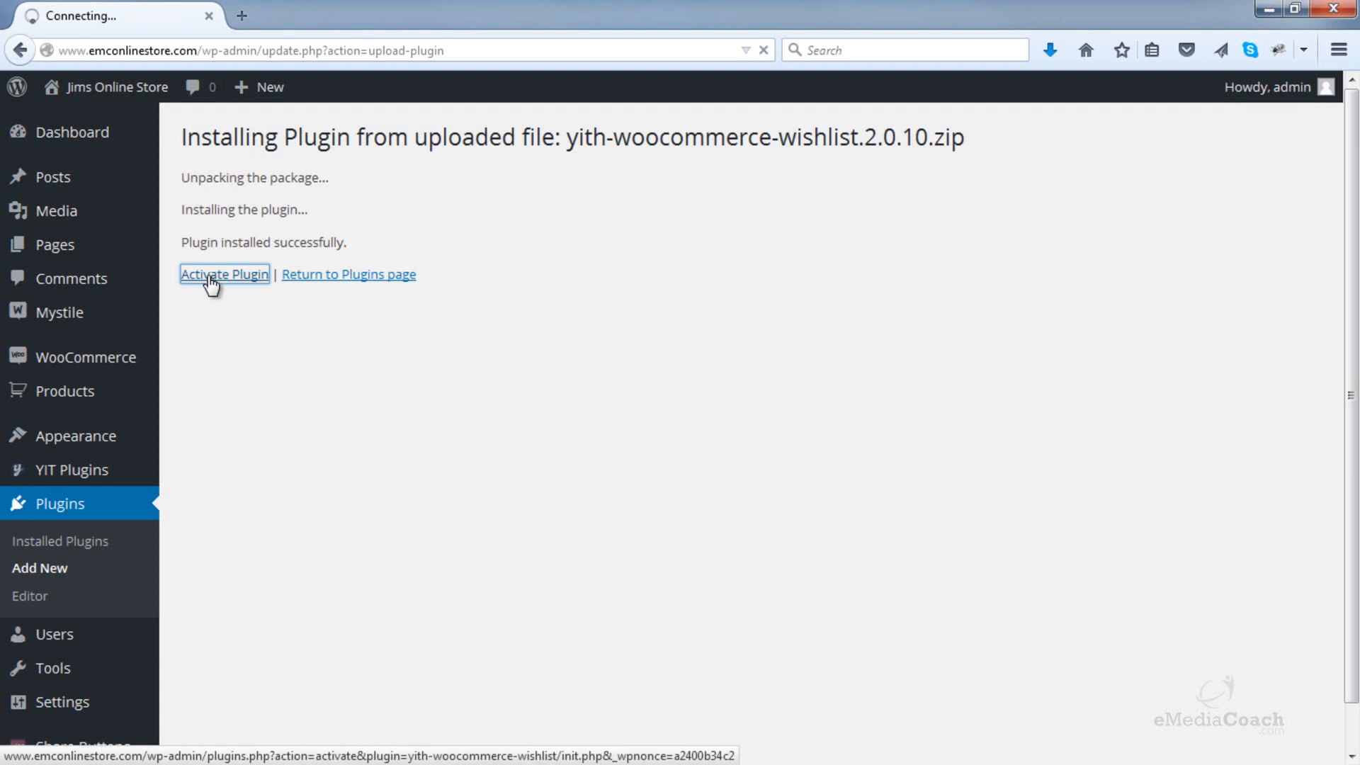
left_click(224, 273)
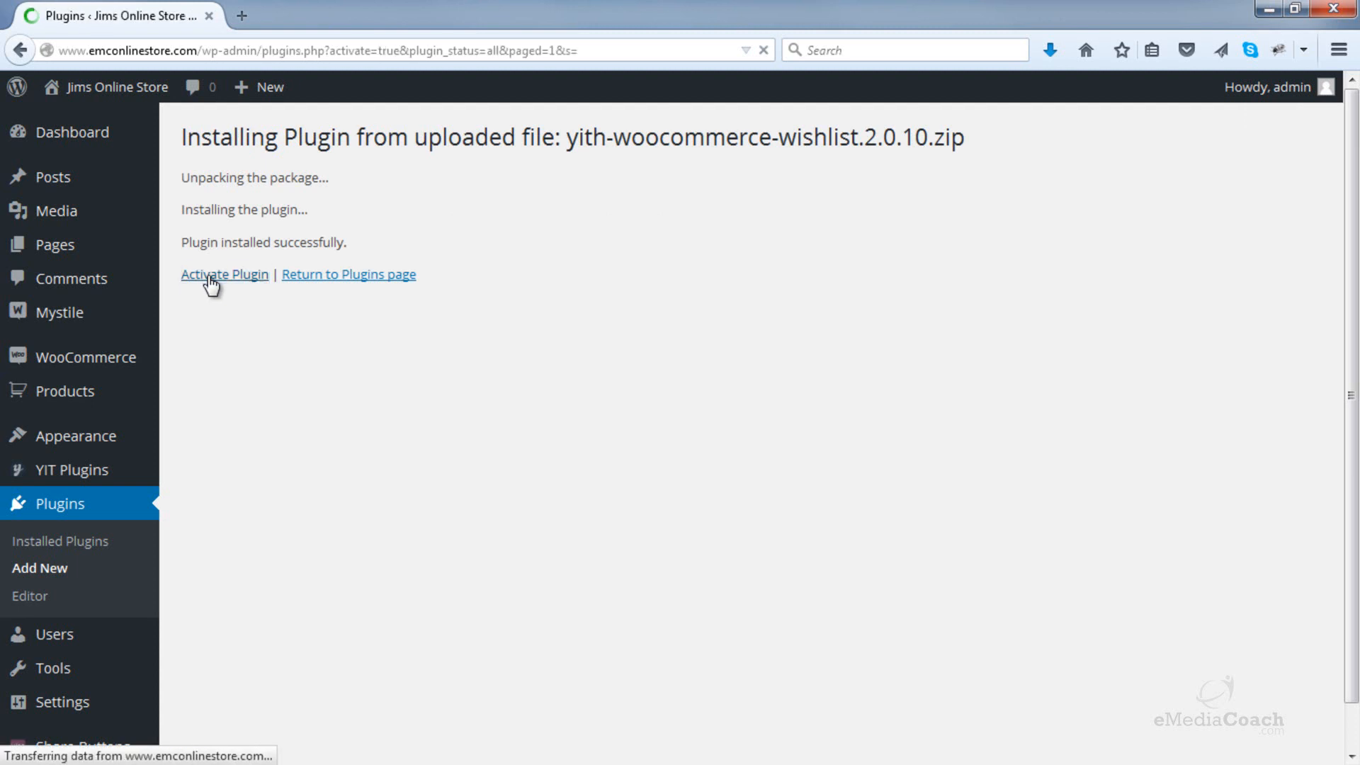
left_click(224, 273)
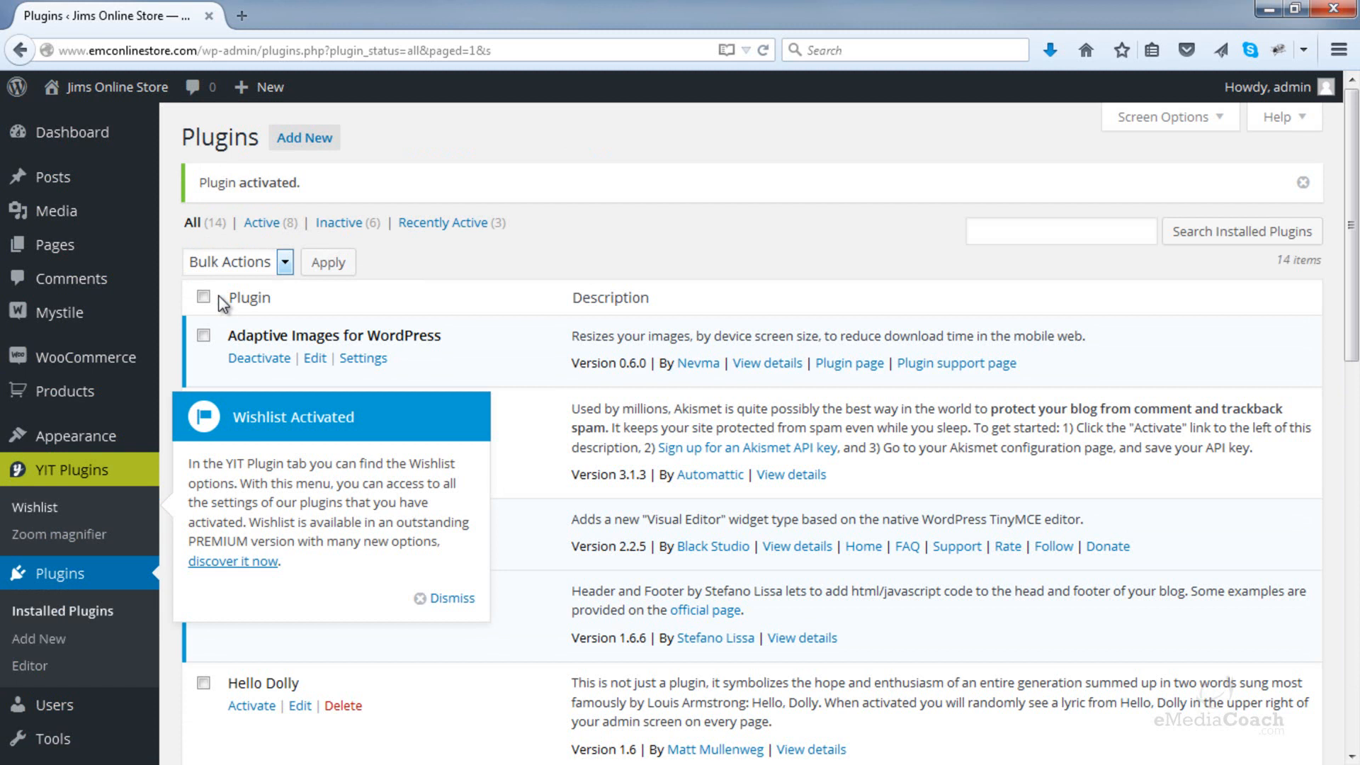
left_click(453, 597)
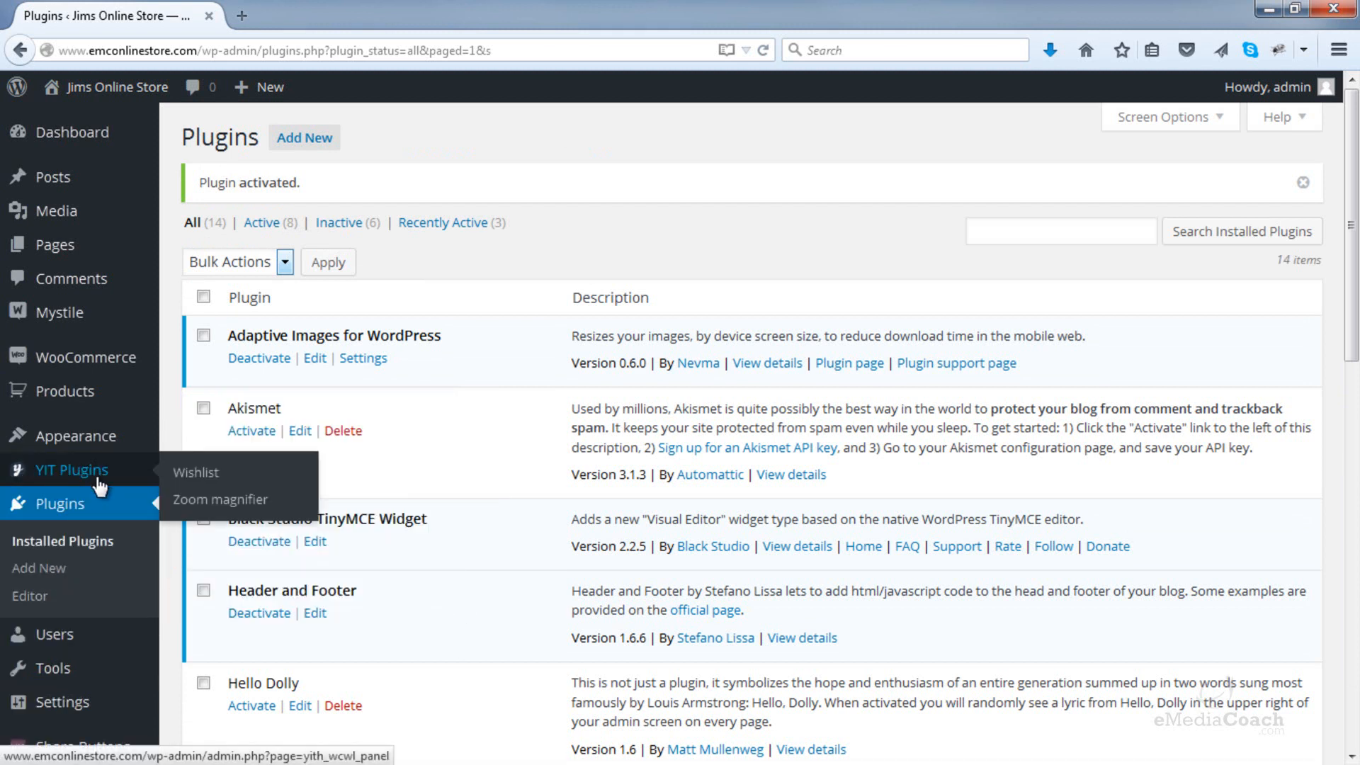
mouse_move(167, 479)
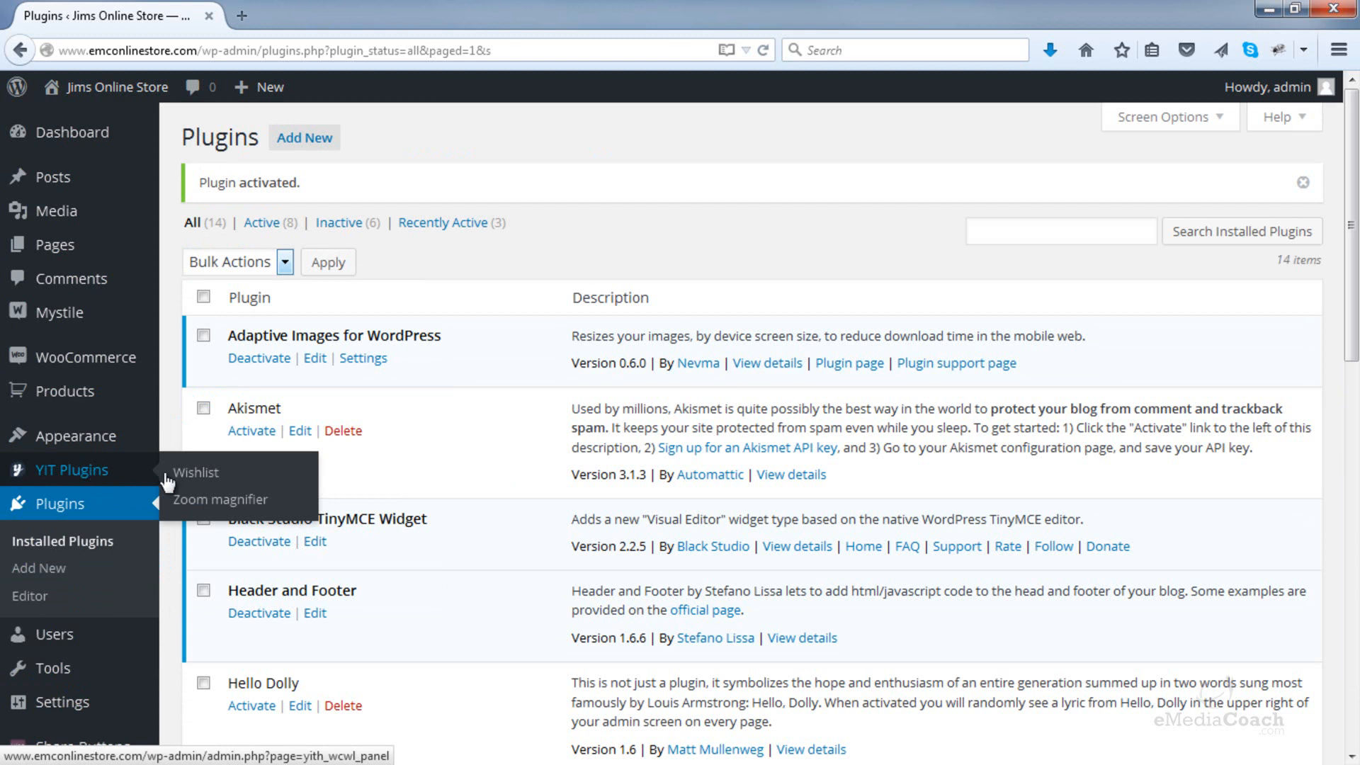
- Go to YIT Plugins > Wishlist to reach the plugin's General Settings
left_click(195, 471)
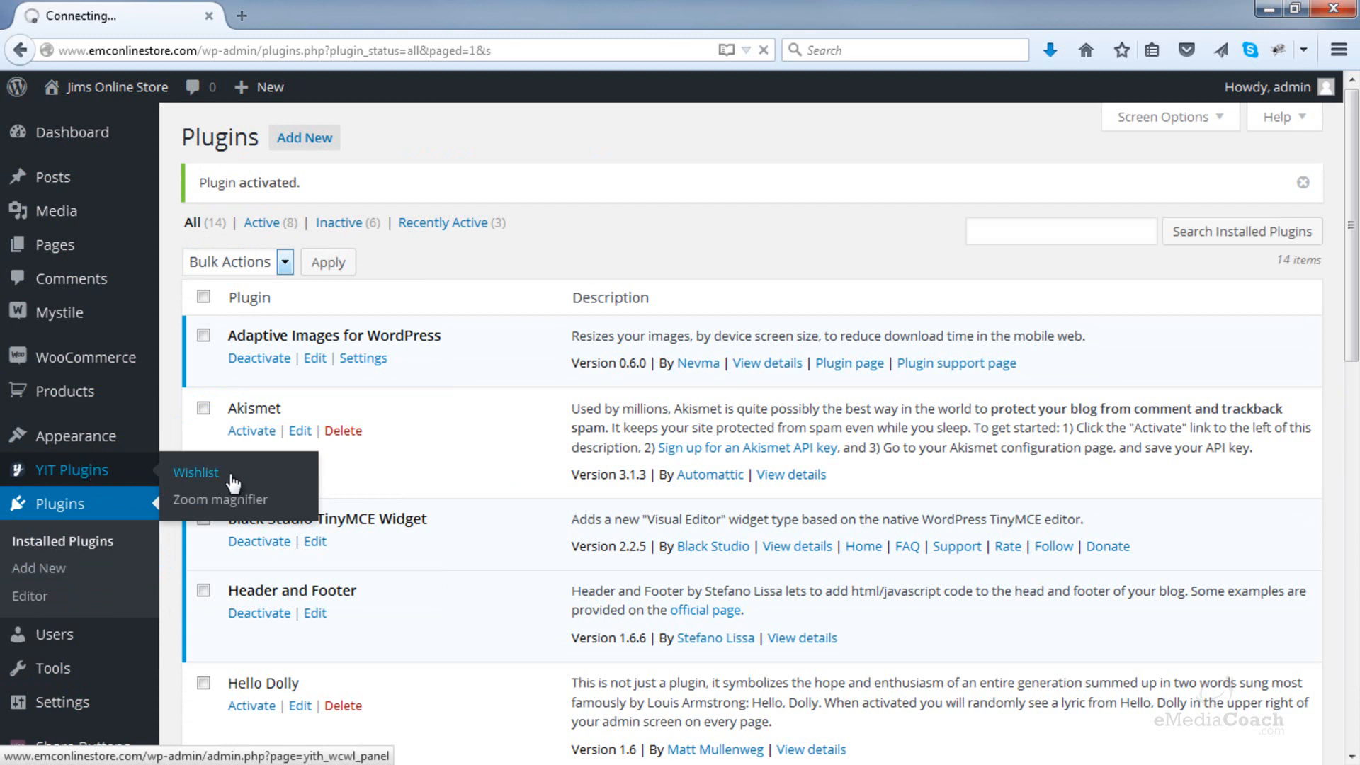
left_click(195, 473)
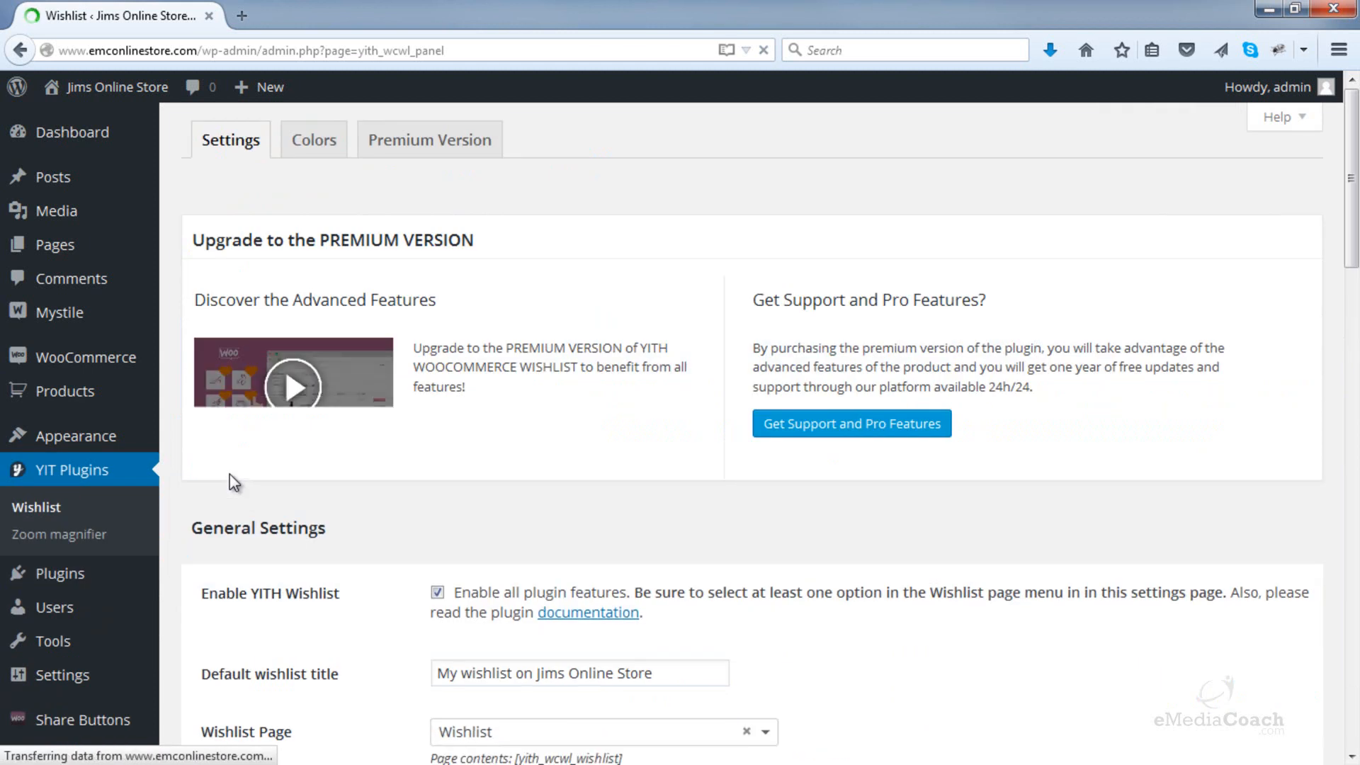
- Briefly view the plugin documentation in a new tab, then close it
scroll("down", 3)
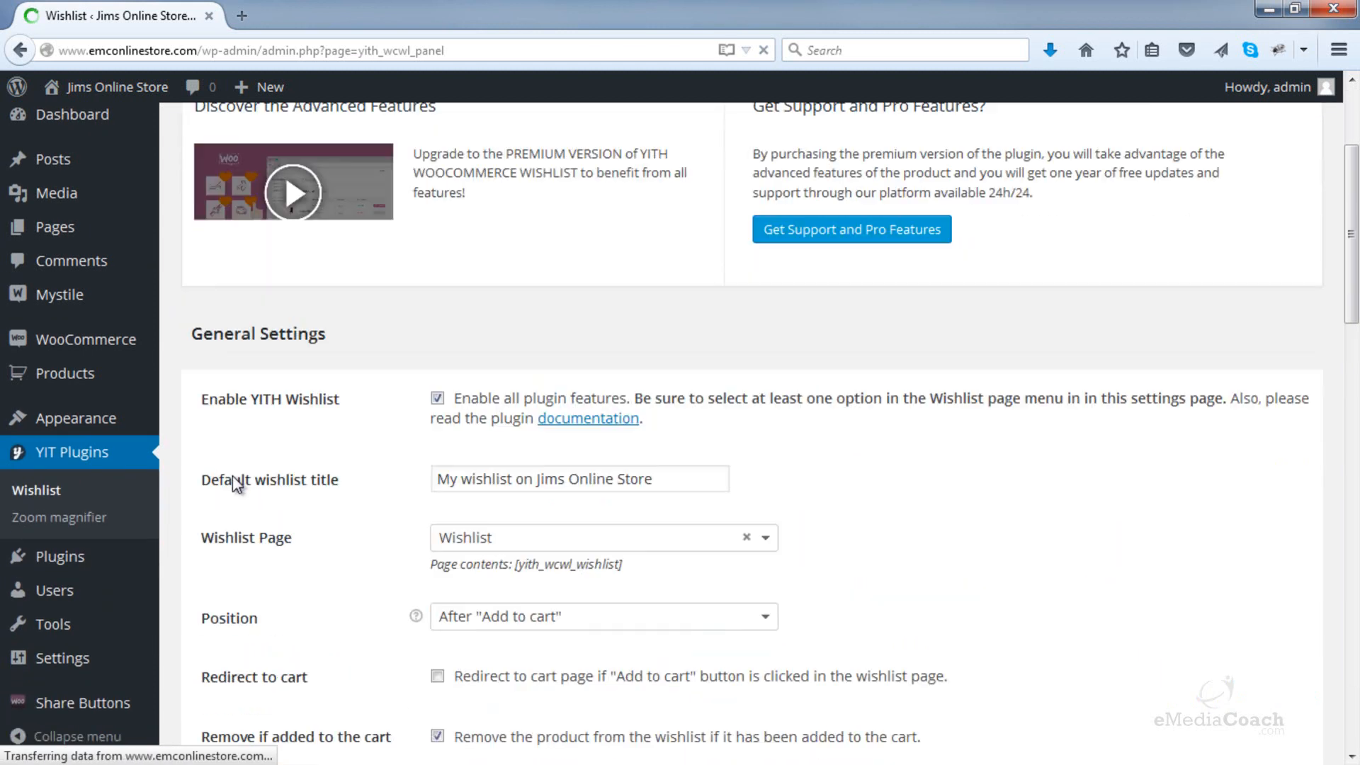
scroll("down", 3)
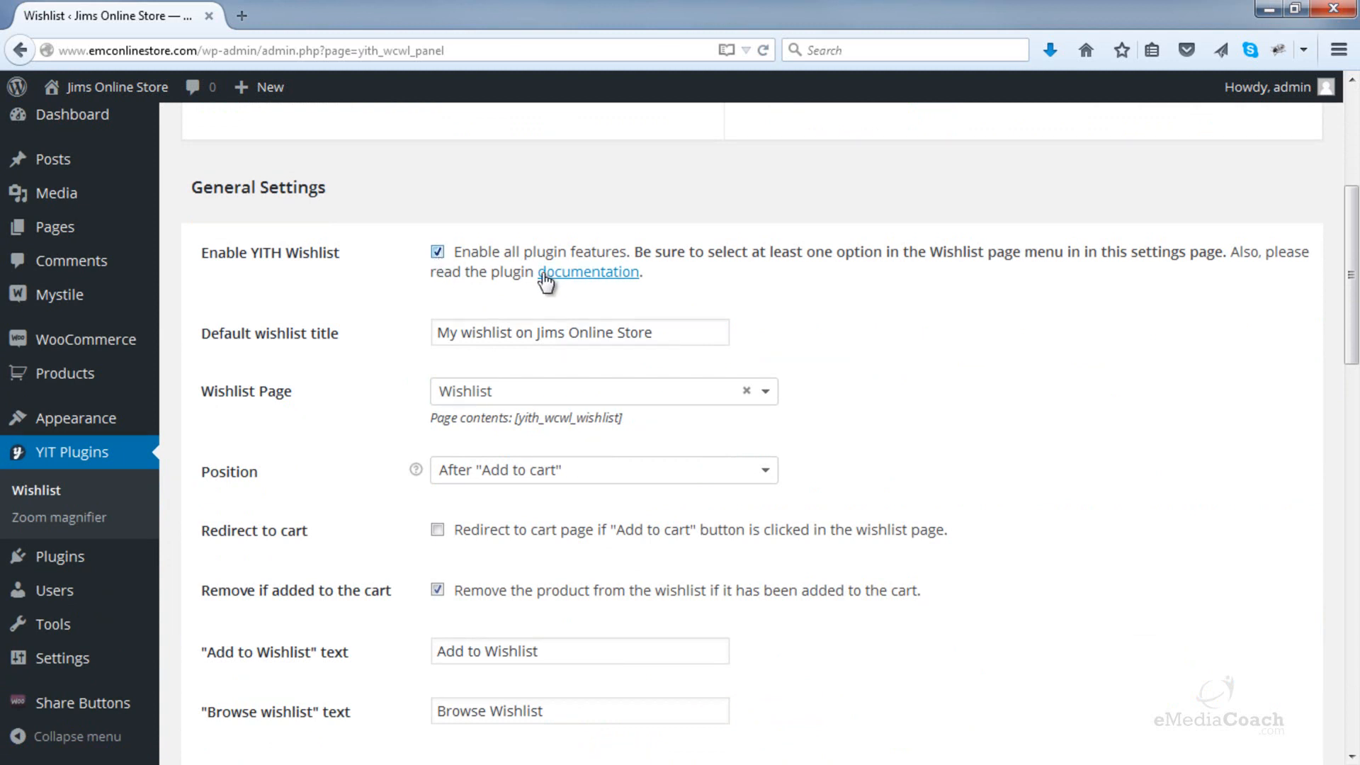
right_click(588, 272)
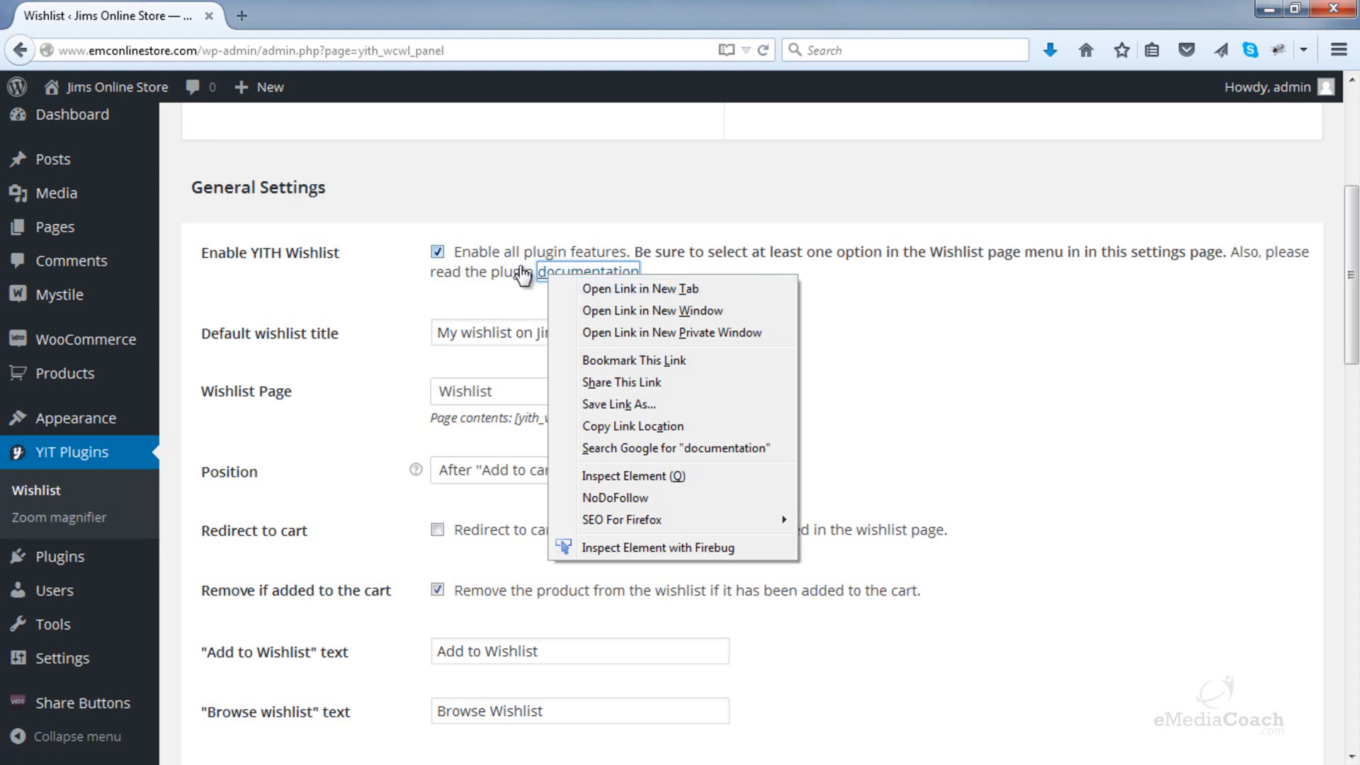
left_click(640, 288)
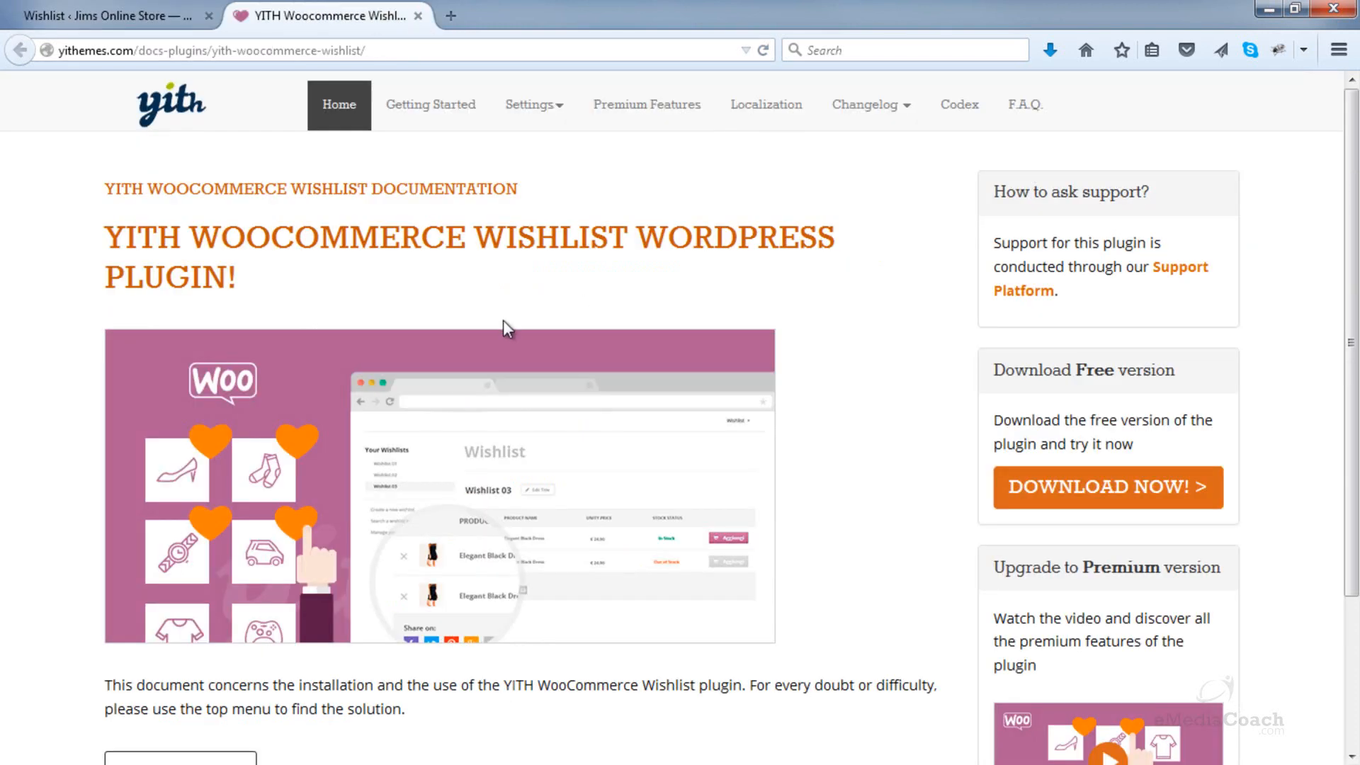
scroll("down", 3)
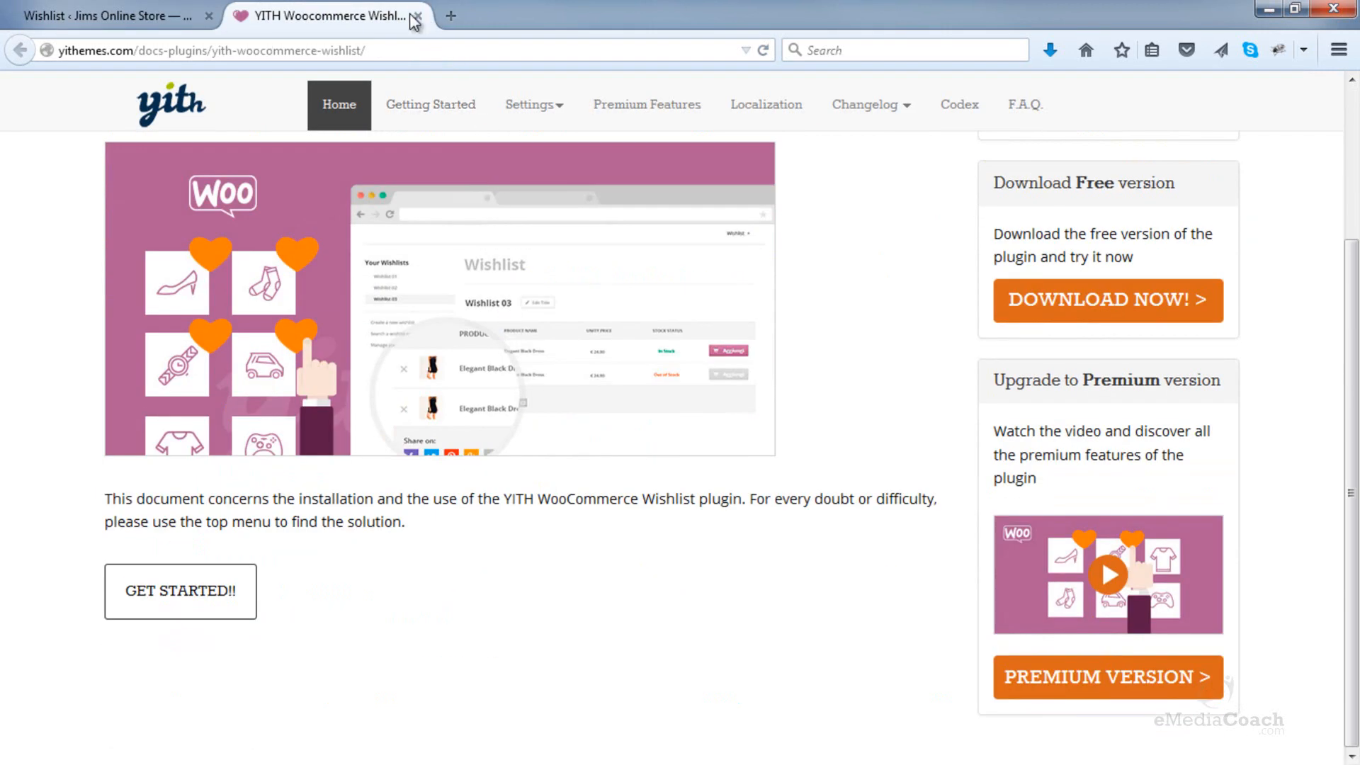
left_click(419, 15)
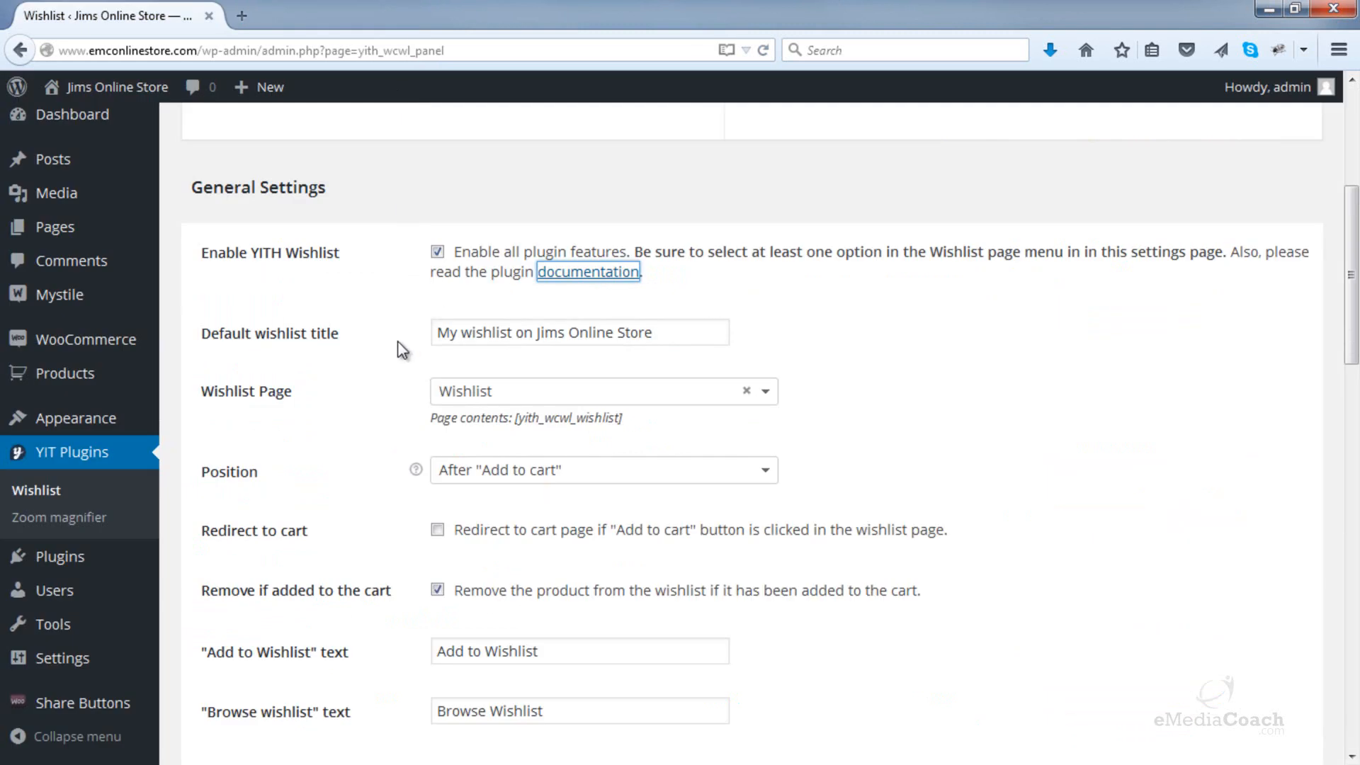
mouse_move(486, 337)
type("My Wish")
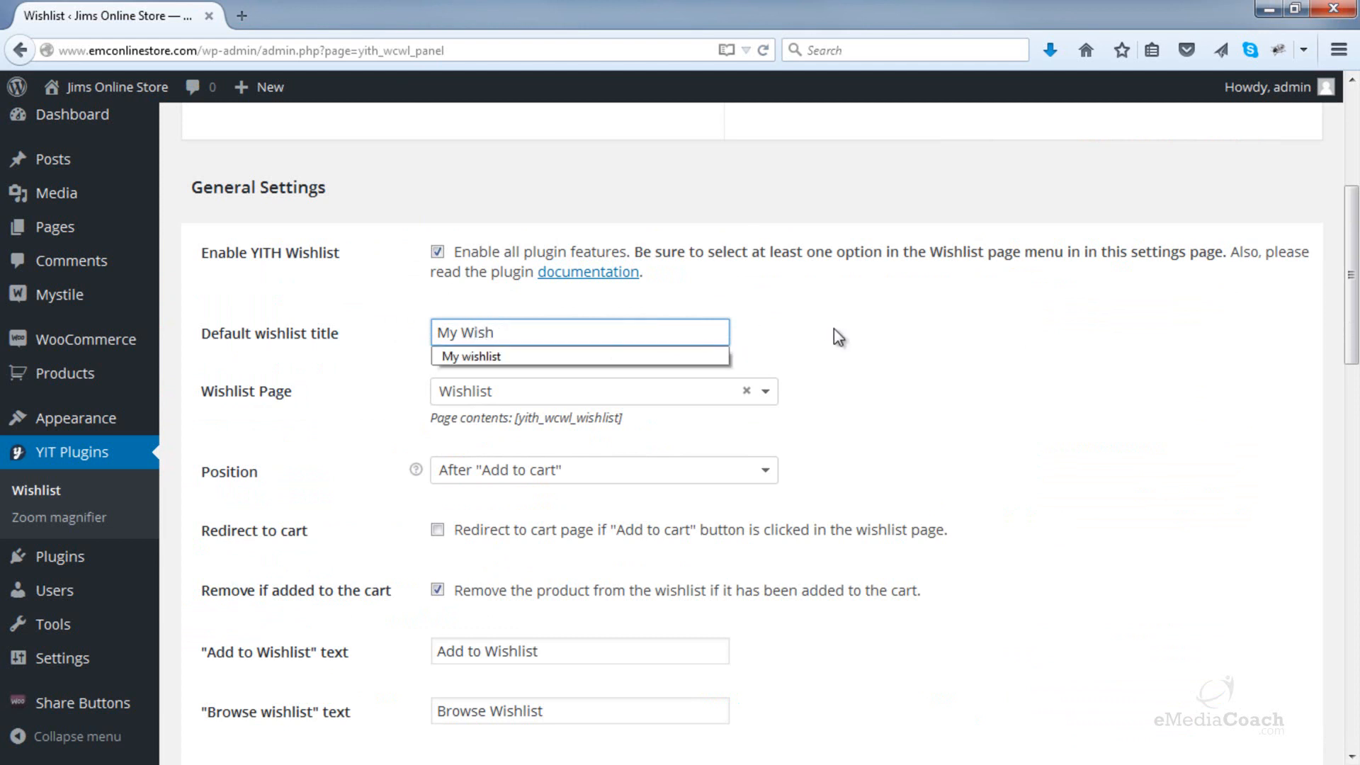
- Set the Default wishlist title to 'My Wishlist'
type("list")
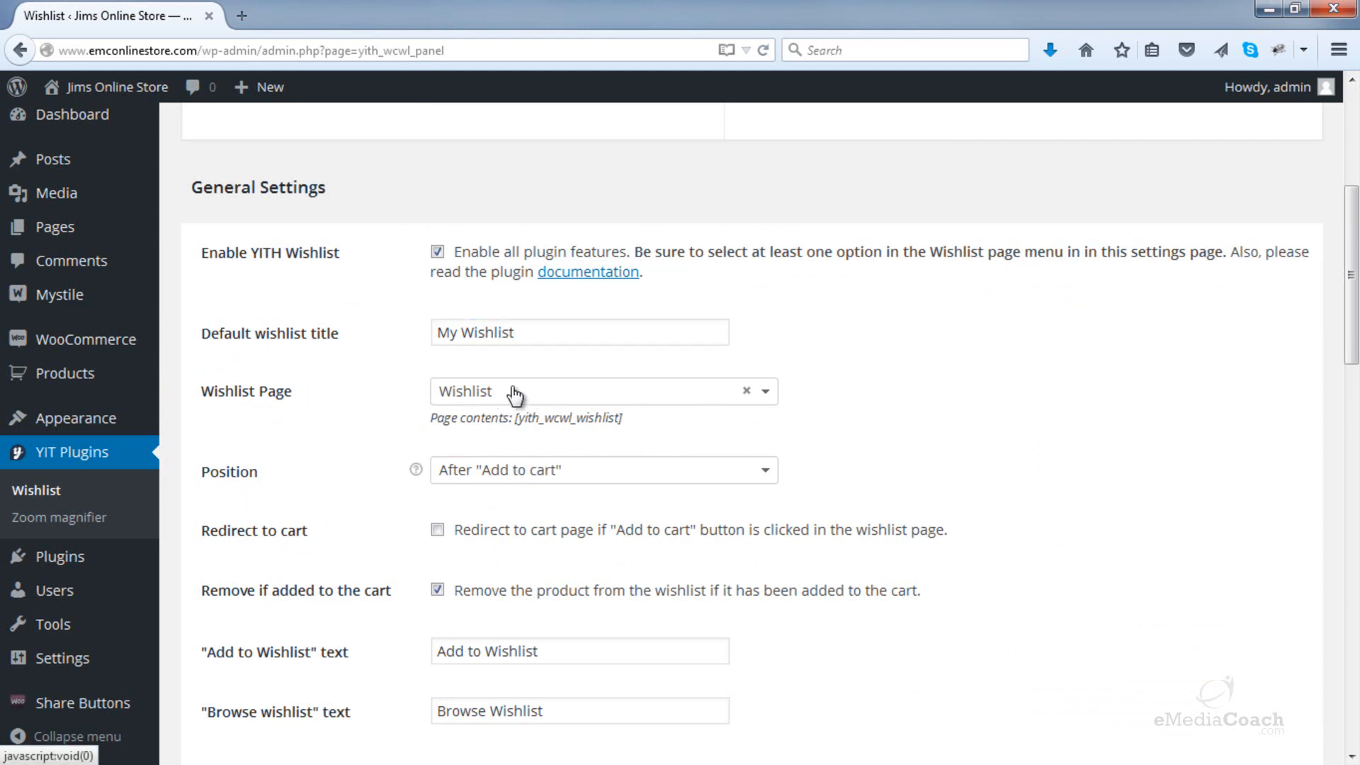
mouse_move(556, 395)
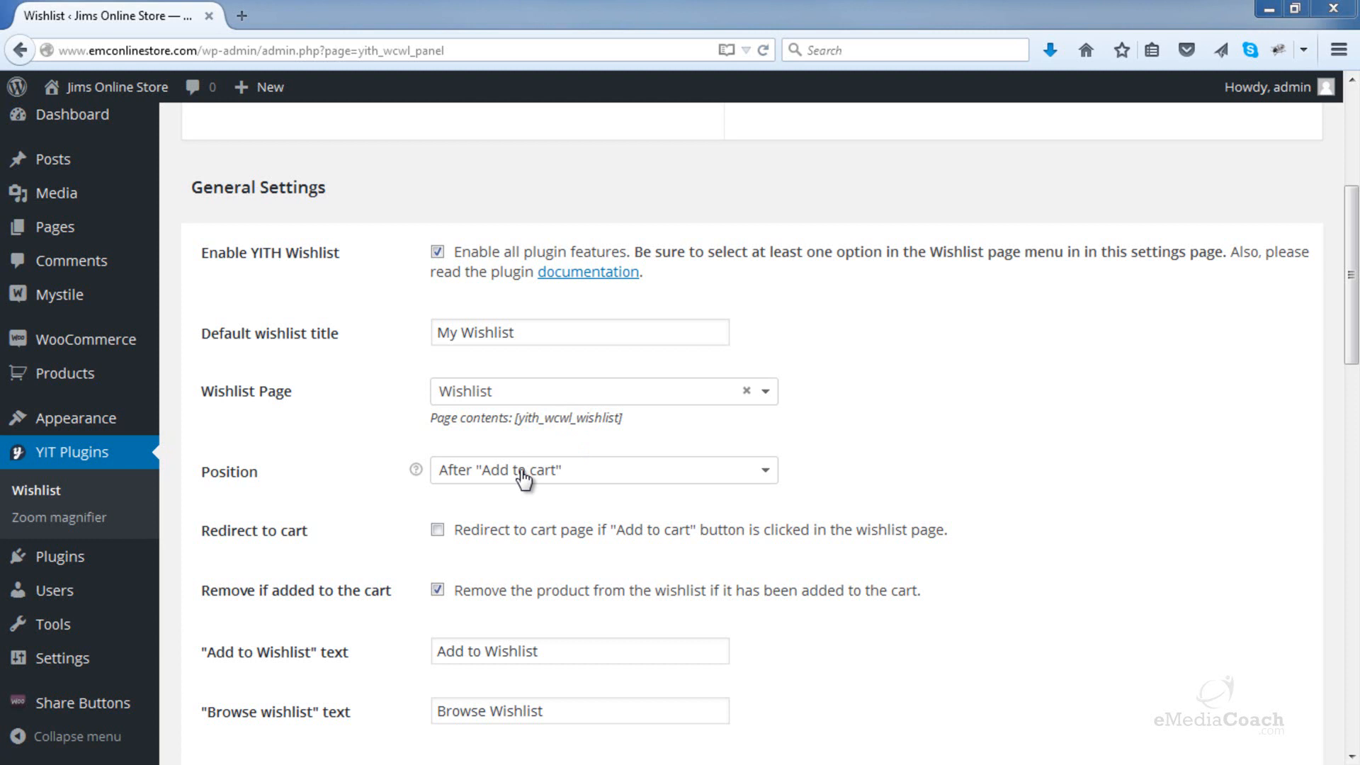
mouse_move(788, 486)
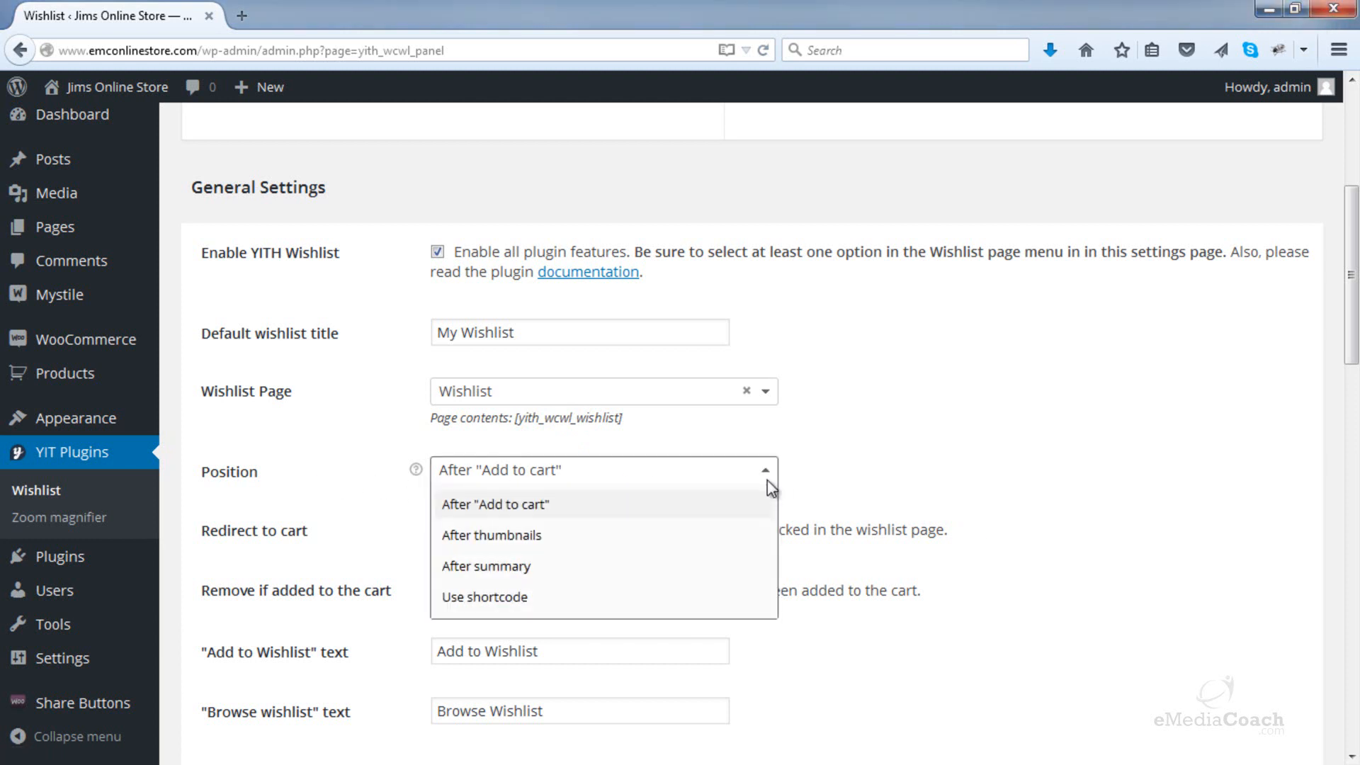
mouse_move(591, 513)
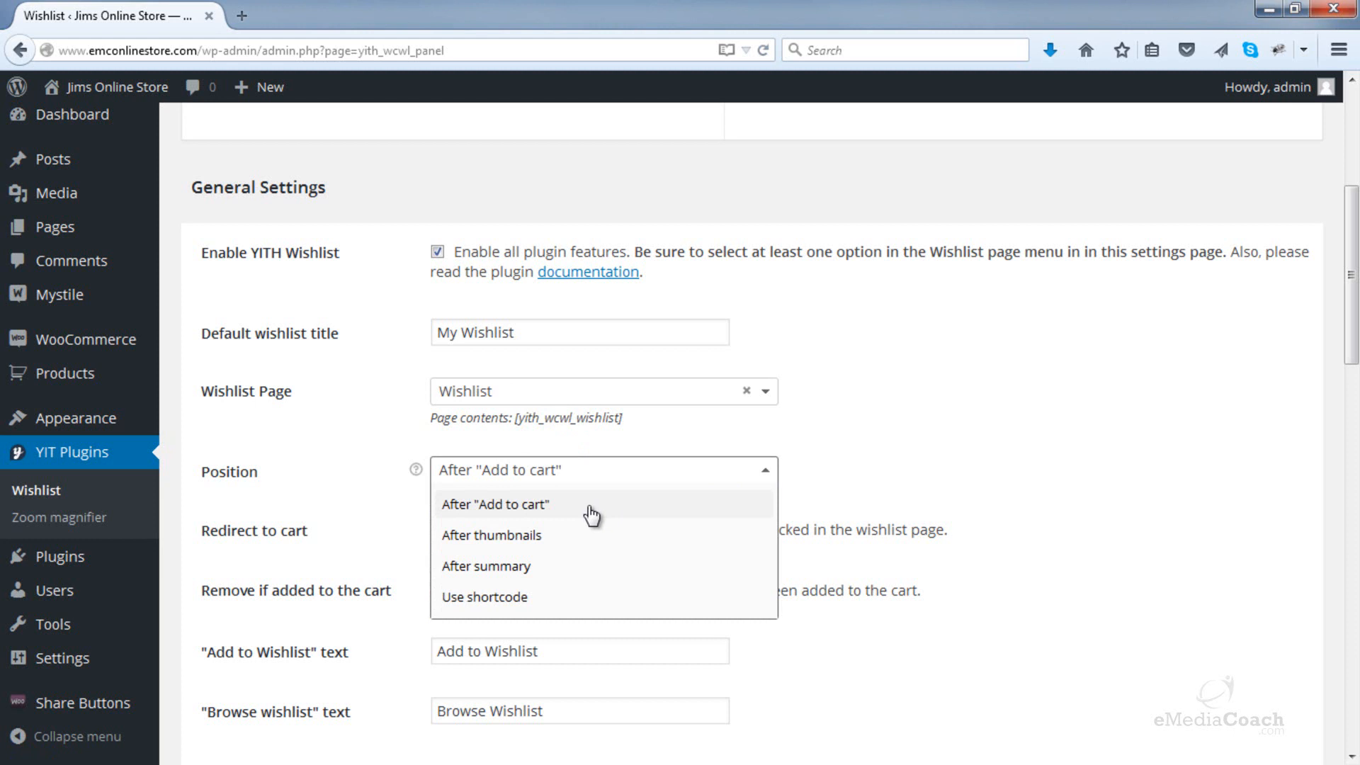
mouse_move(485, 565)
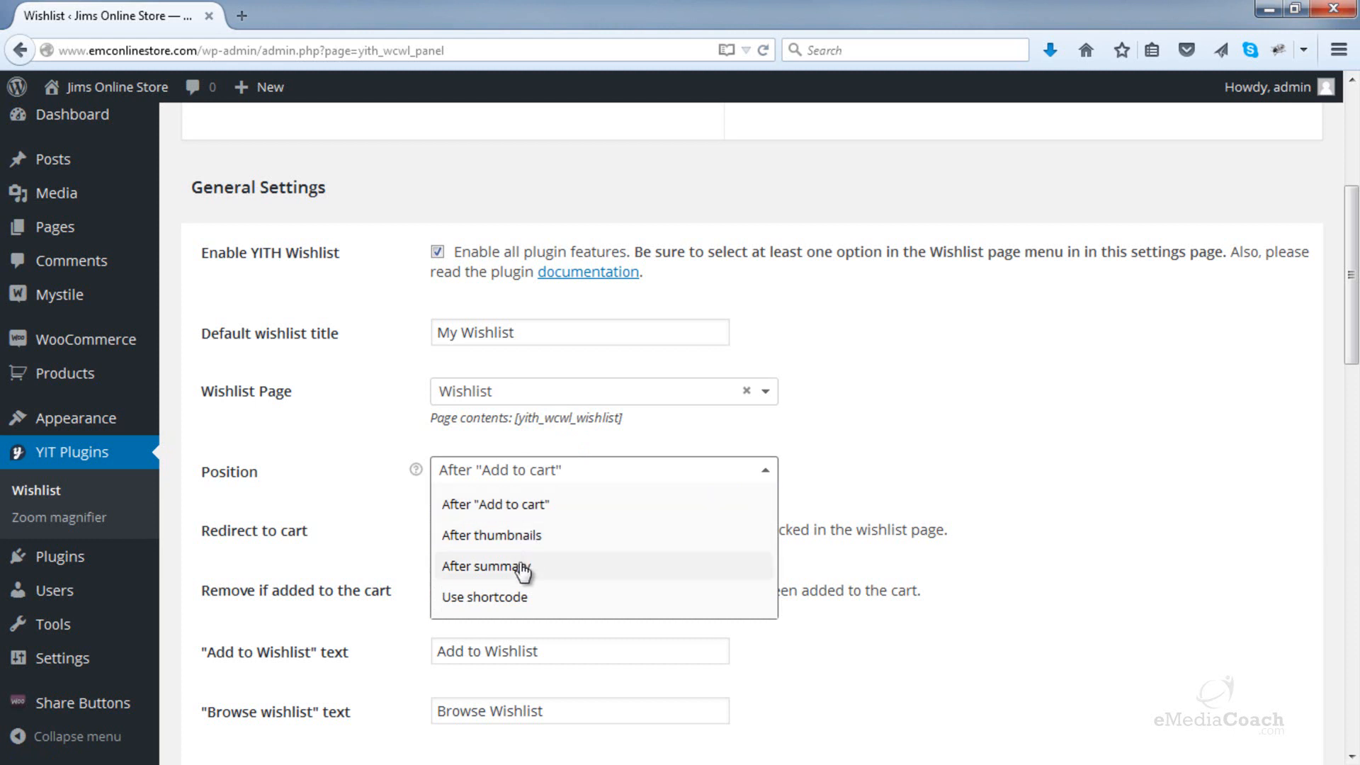
mouse_move(523, 603)
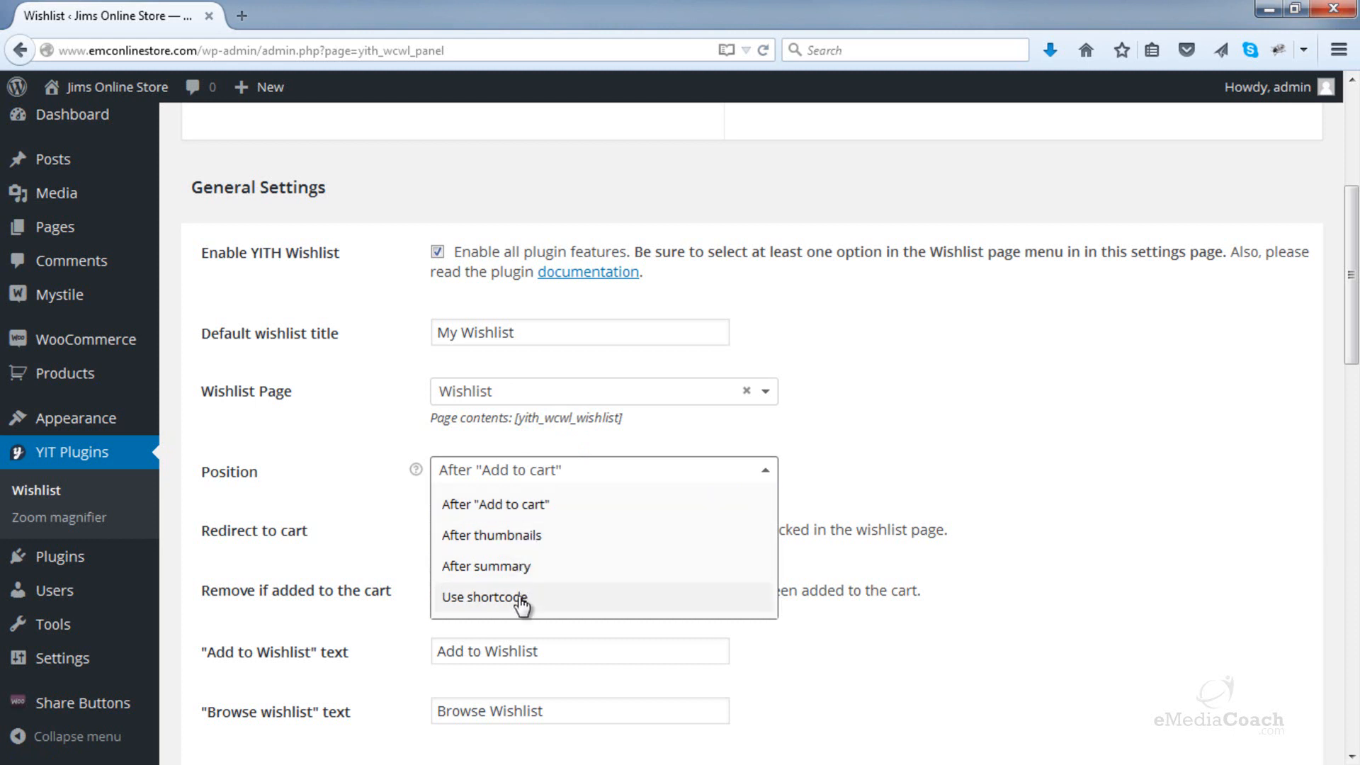
mouse_move(520, 603)
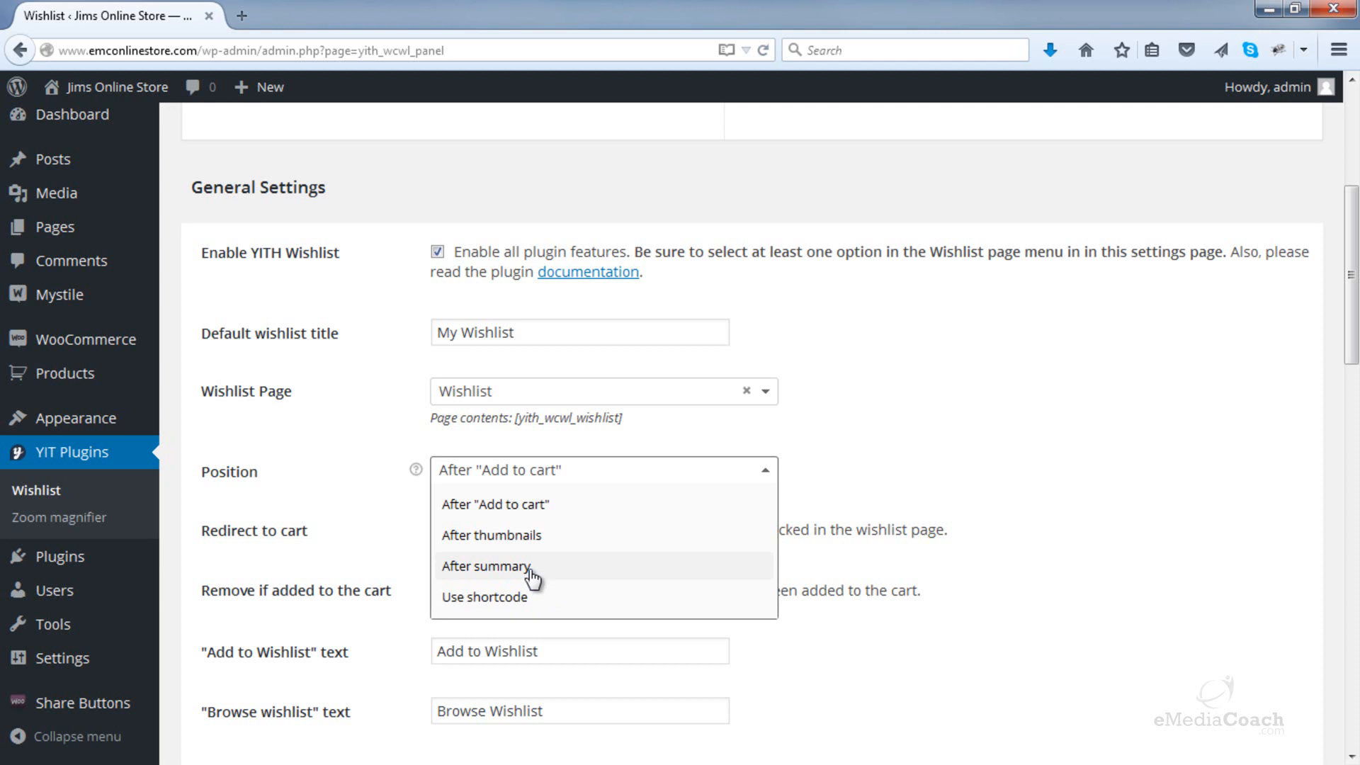
mouse_move(542, 512)
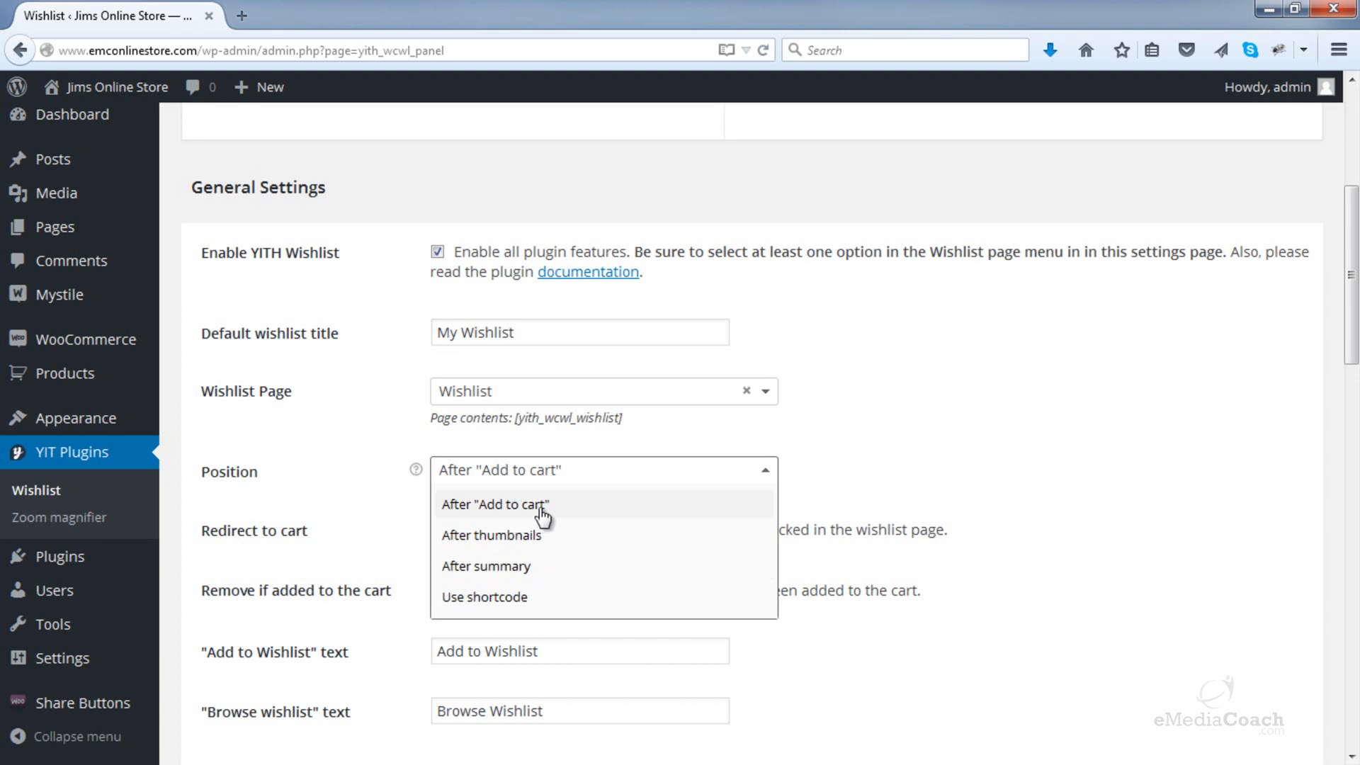
left_click(494, 505)
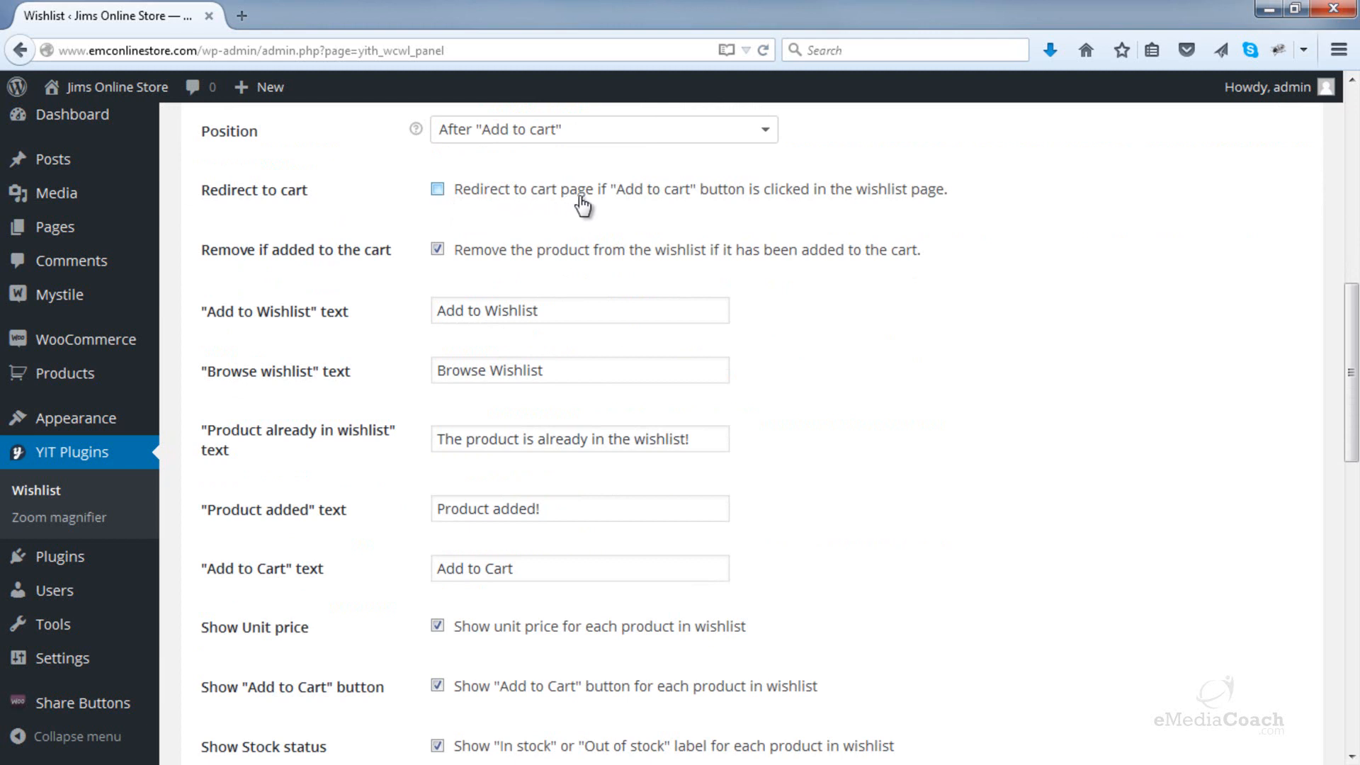
mouse_move(757, 209)
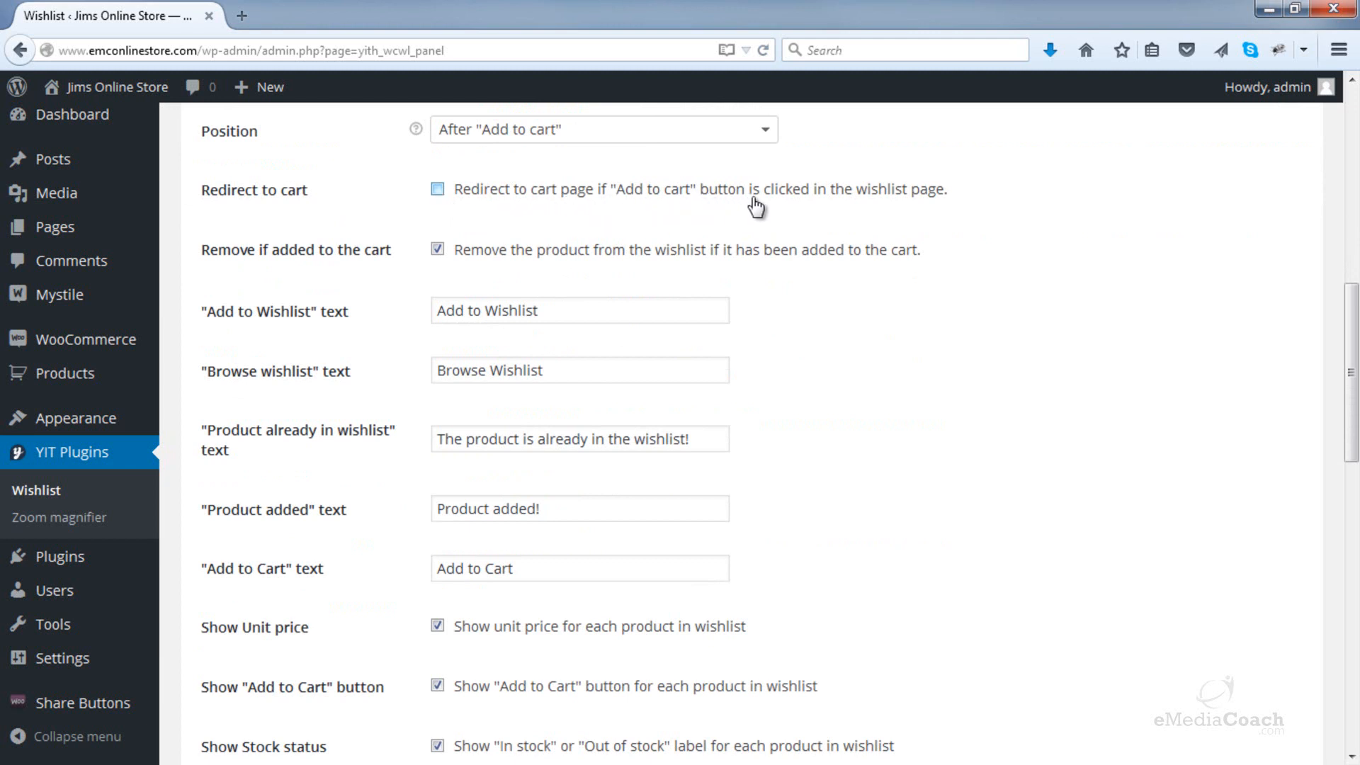
left_click(438, 188)
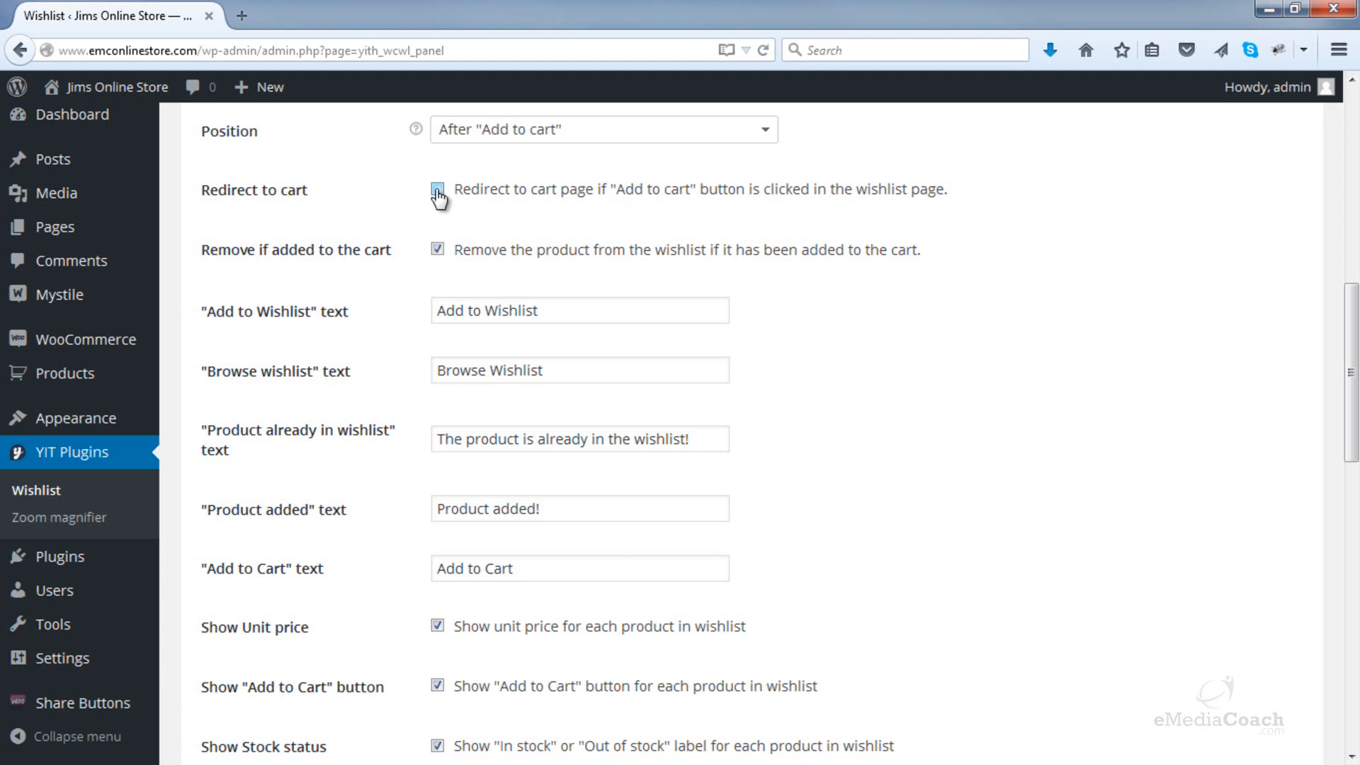
left_click(438, 189)
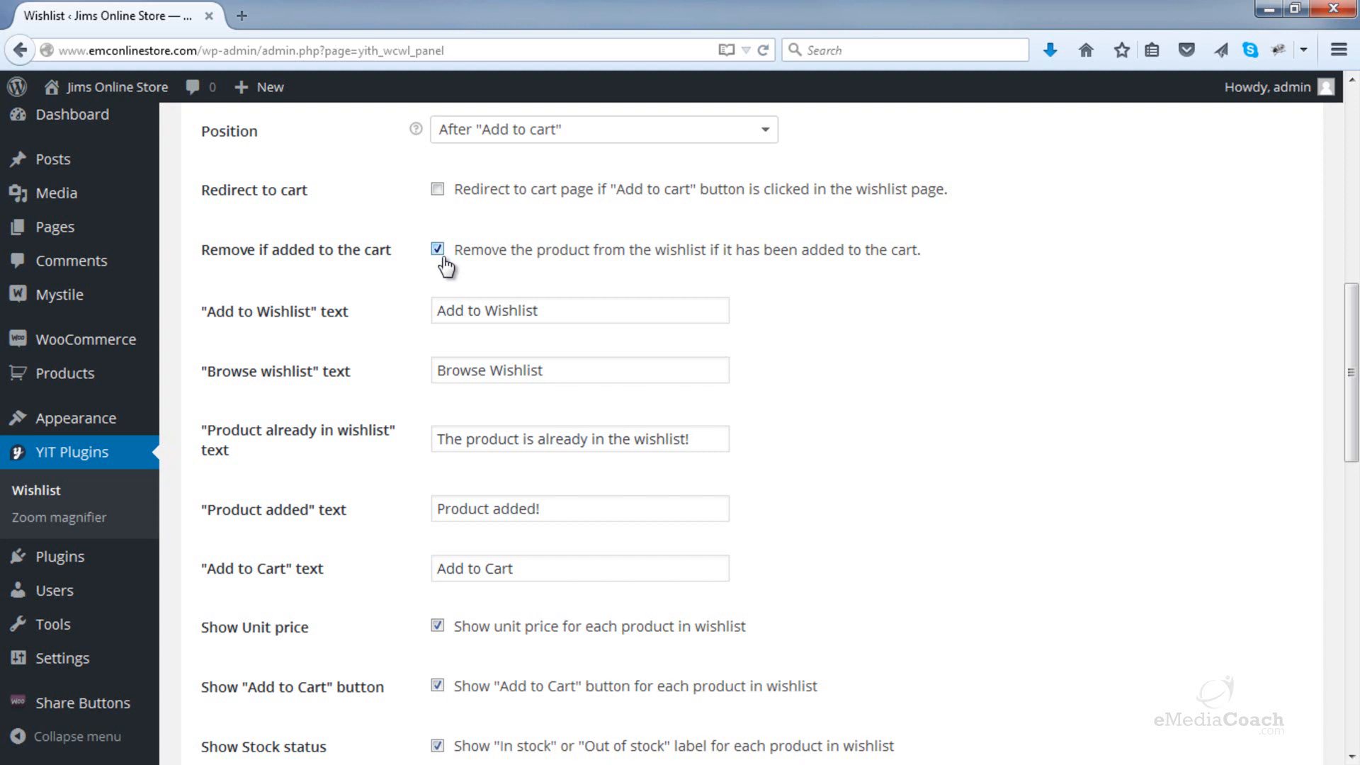
mouse_move(505, 282)
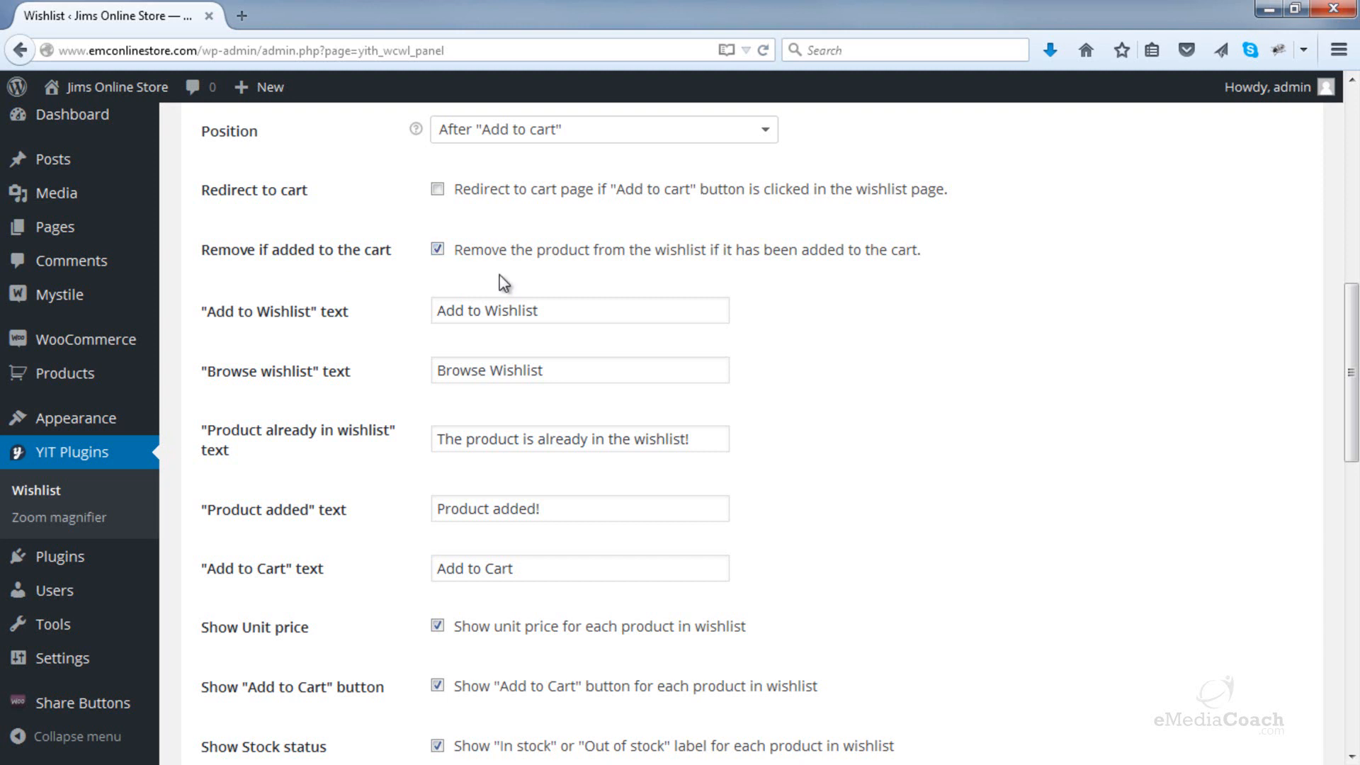
mouse_move(538, 316)
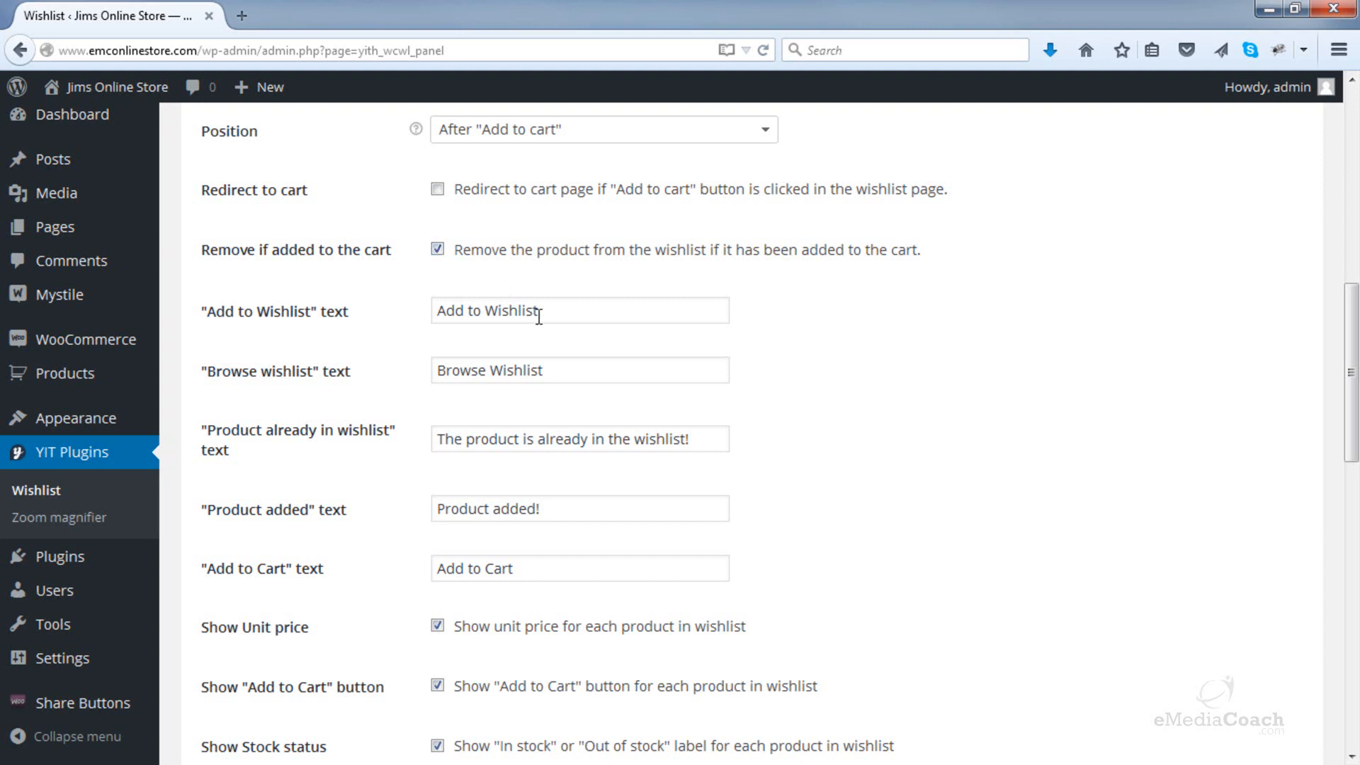
mouse_move(571, 314)
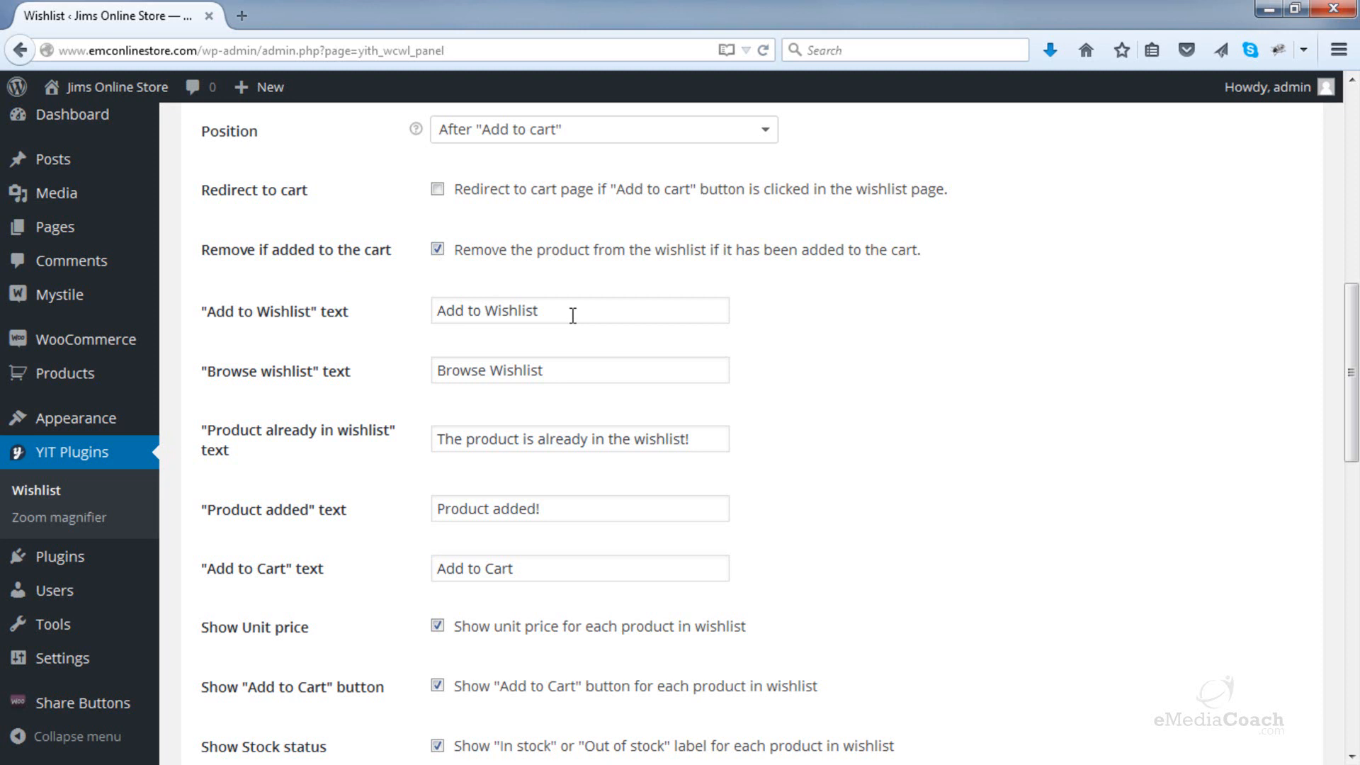
- Change the Add to Wishlist button text to 'Add to My Wishlist'
left_click(578, 311)
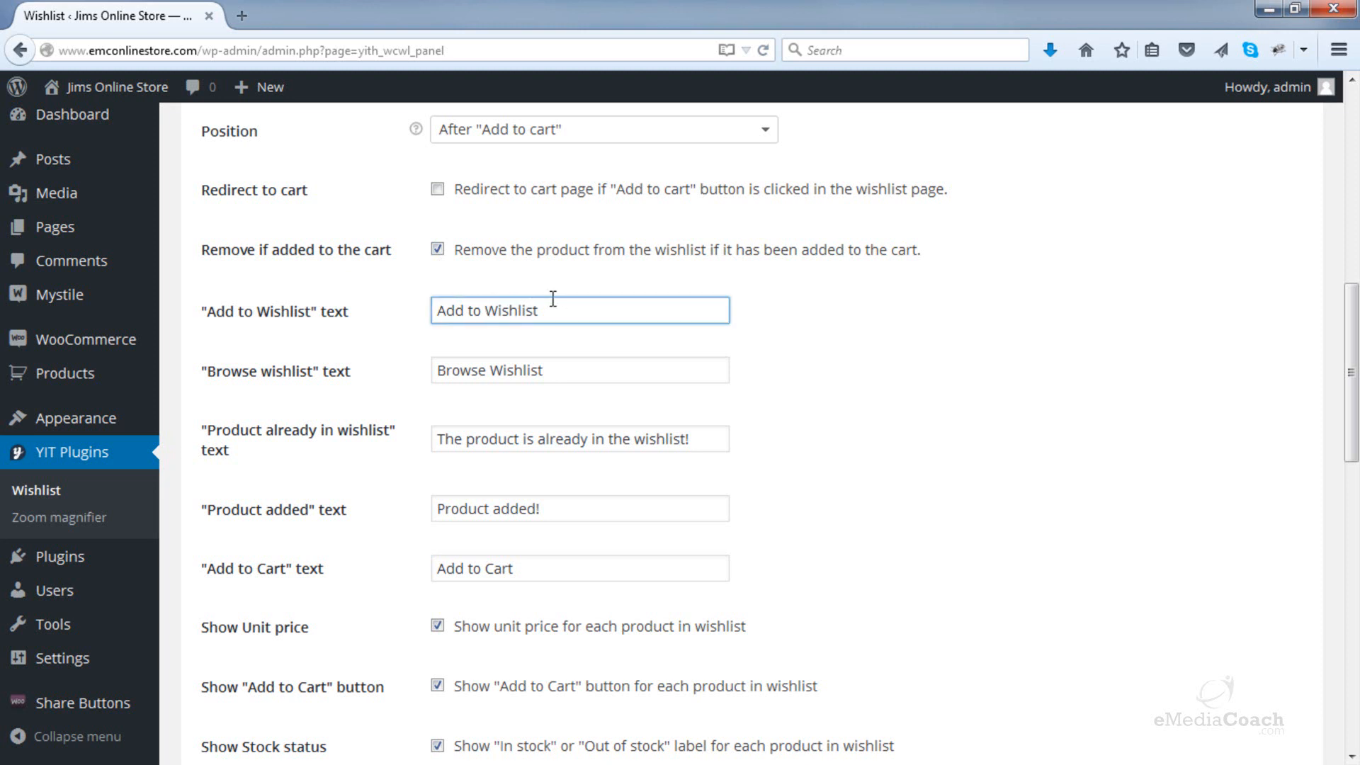
type("My")
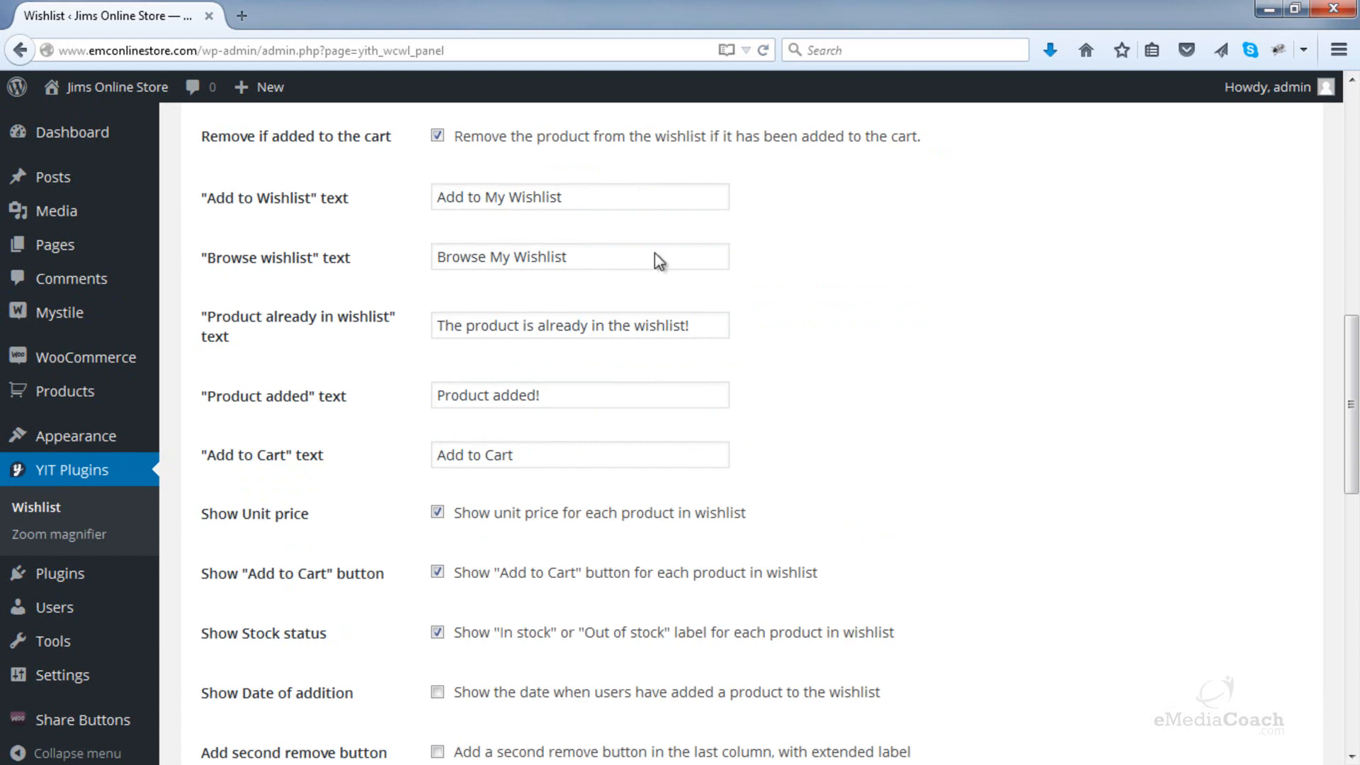
scroll("down", 3)
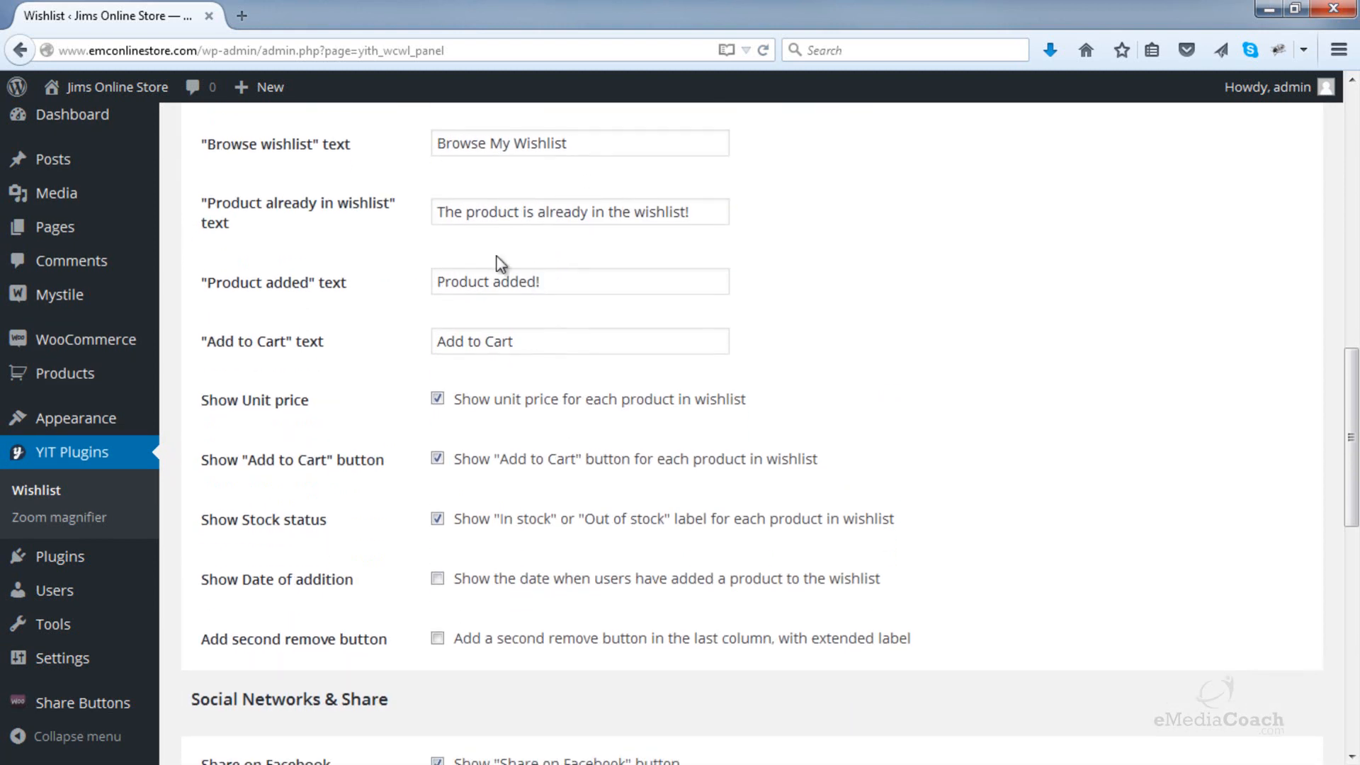
mouse_move(590, 211)
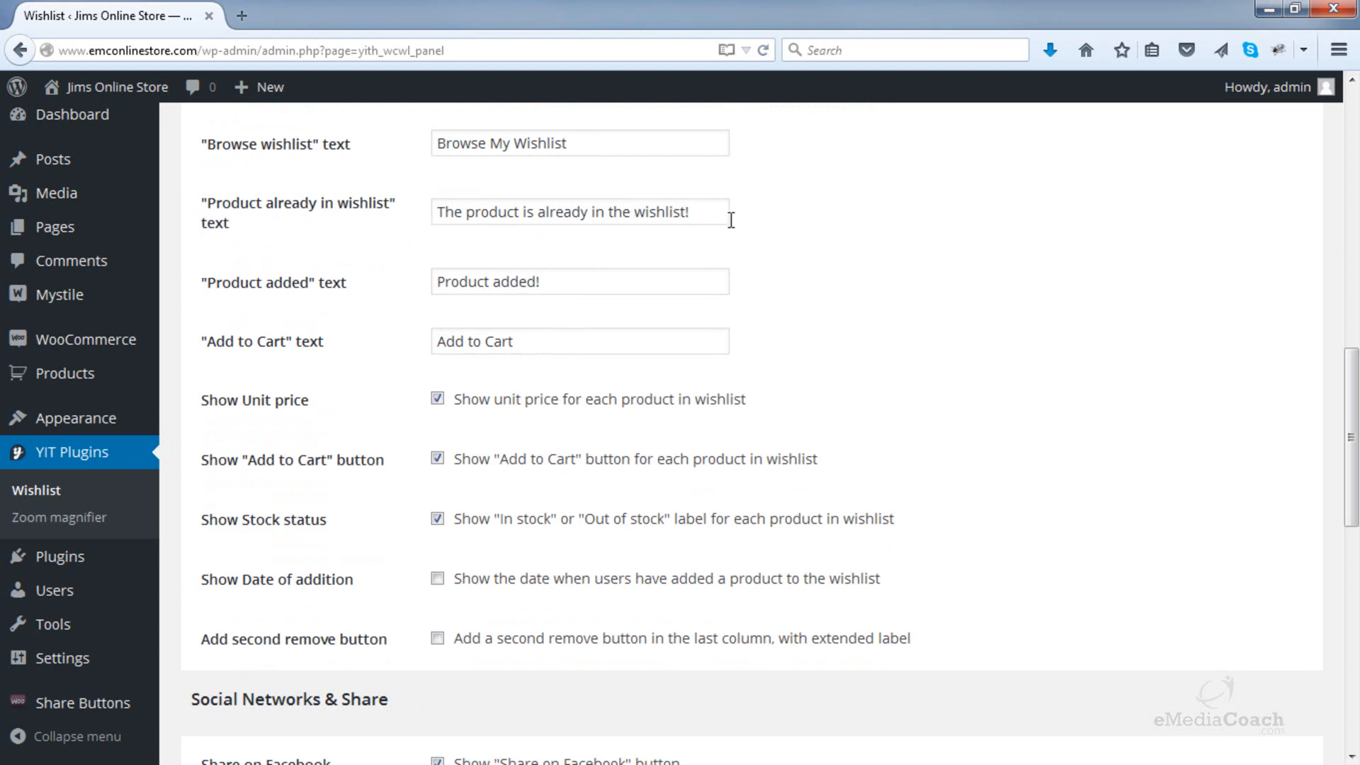
- Make the already-in-wishlist message read 'The product is already in your wishlist!'
left_click(579, 211)
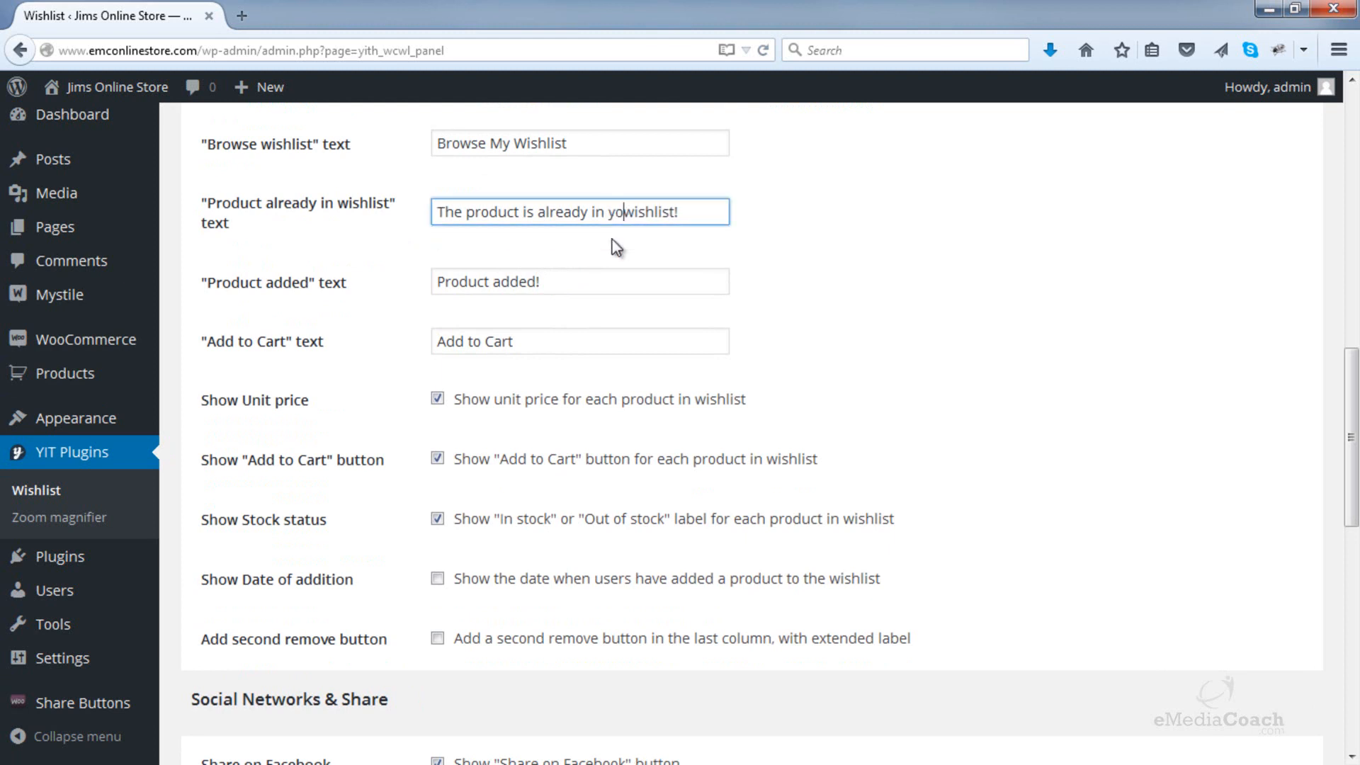
type("ur")
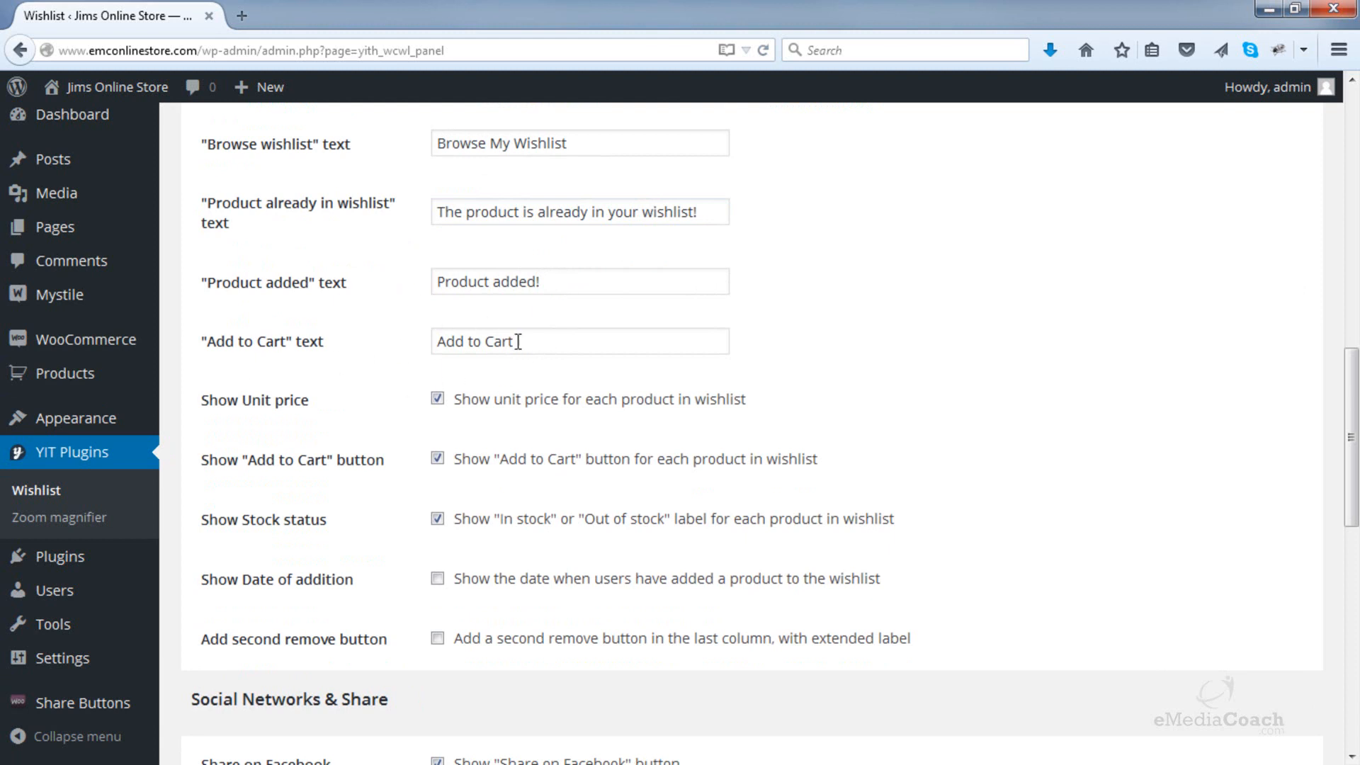
mouse_move(516, 368)
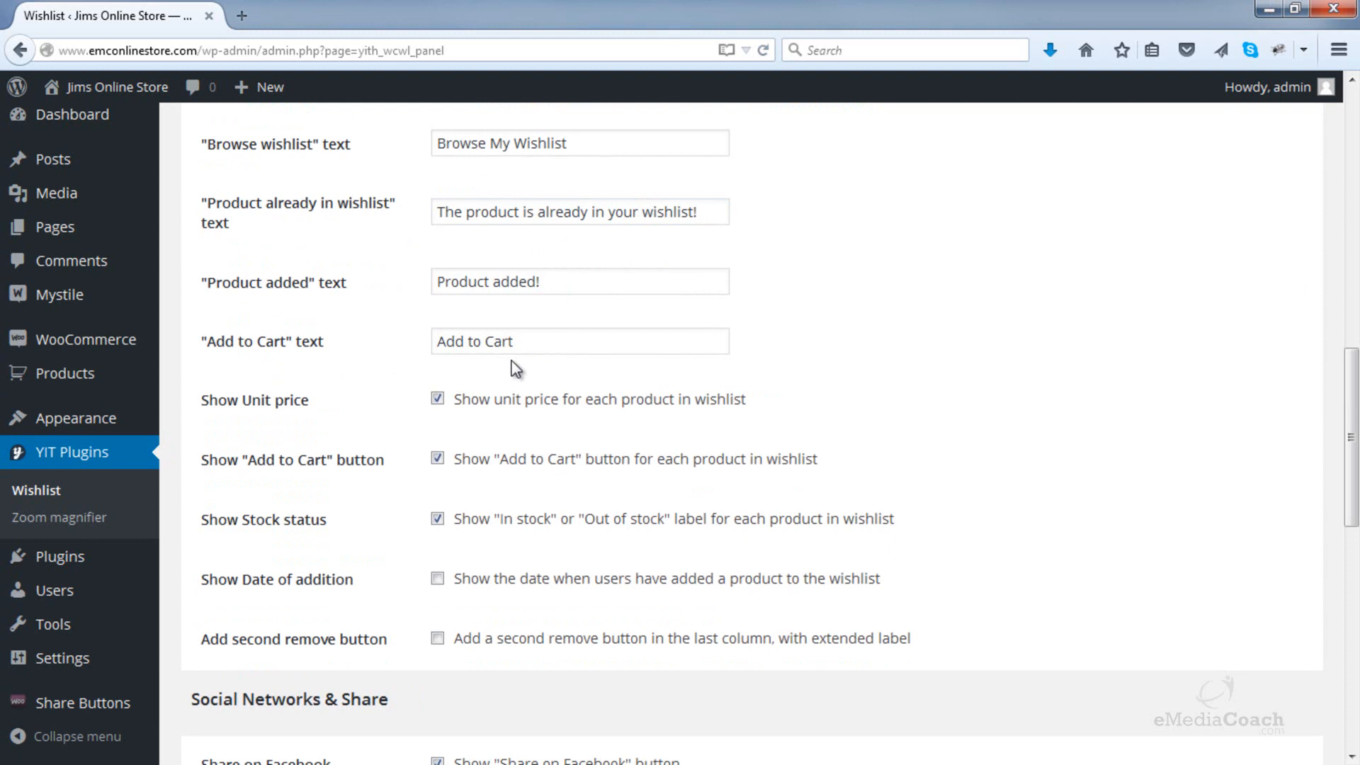
scroll("down", 3)
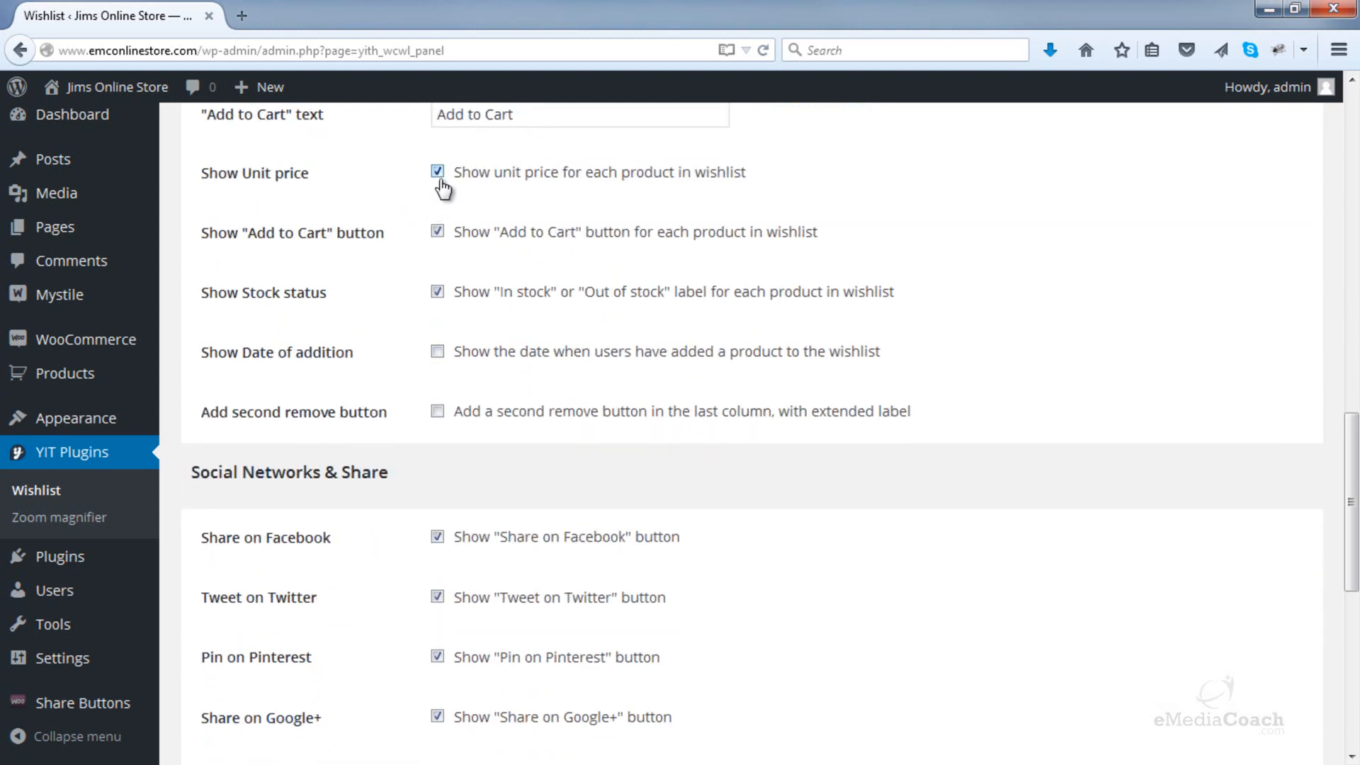
mouse_move(661, 188)
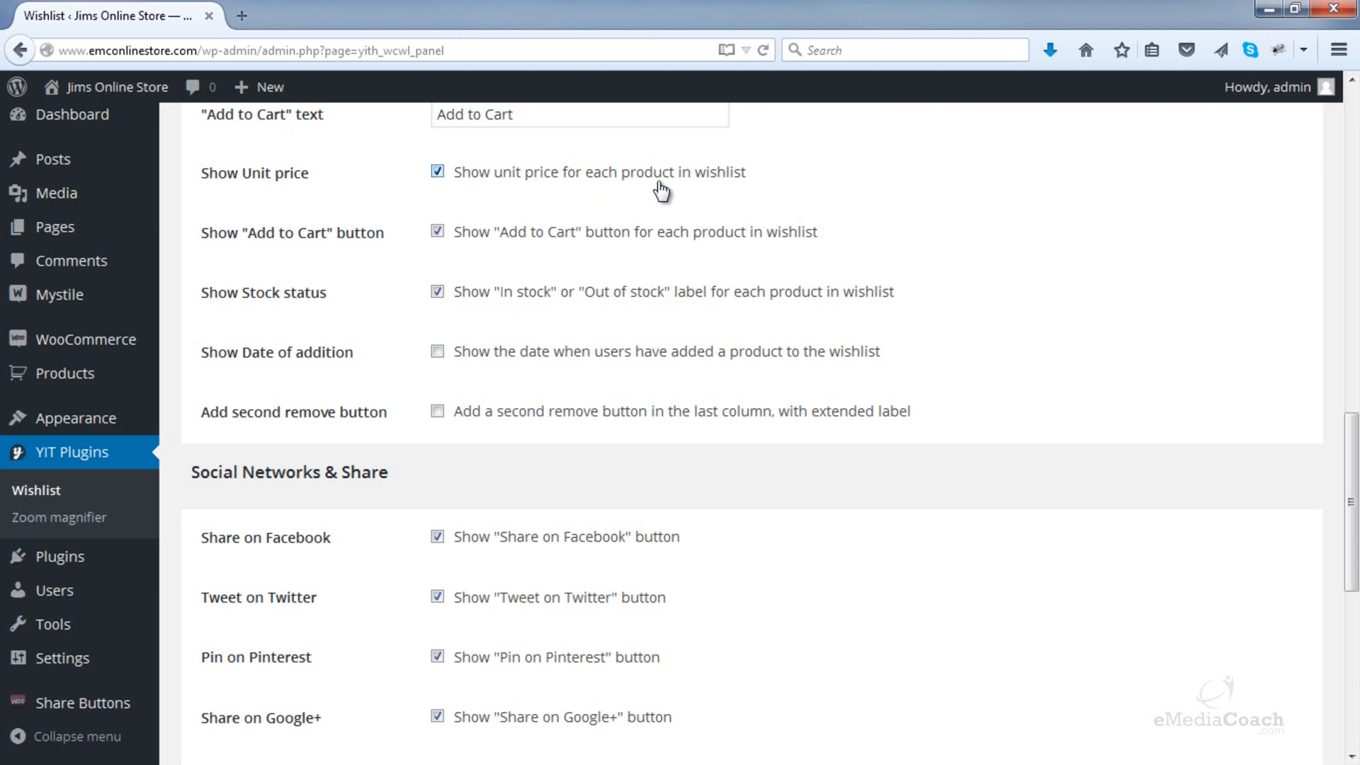
mouse_move(603, 252)
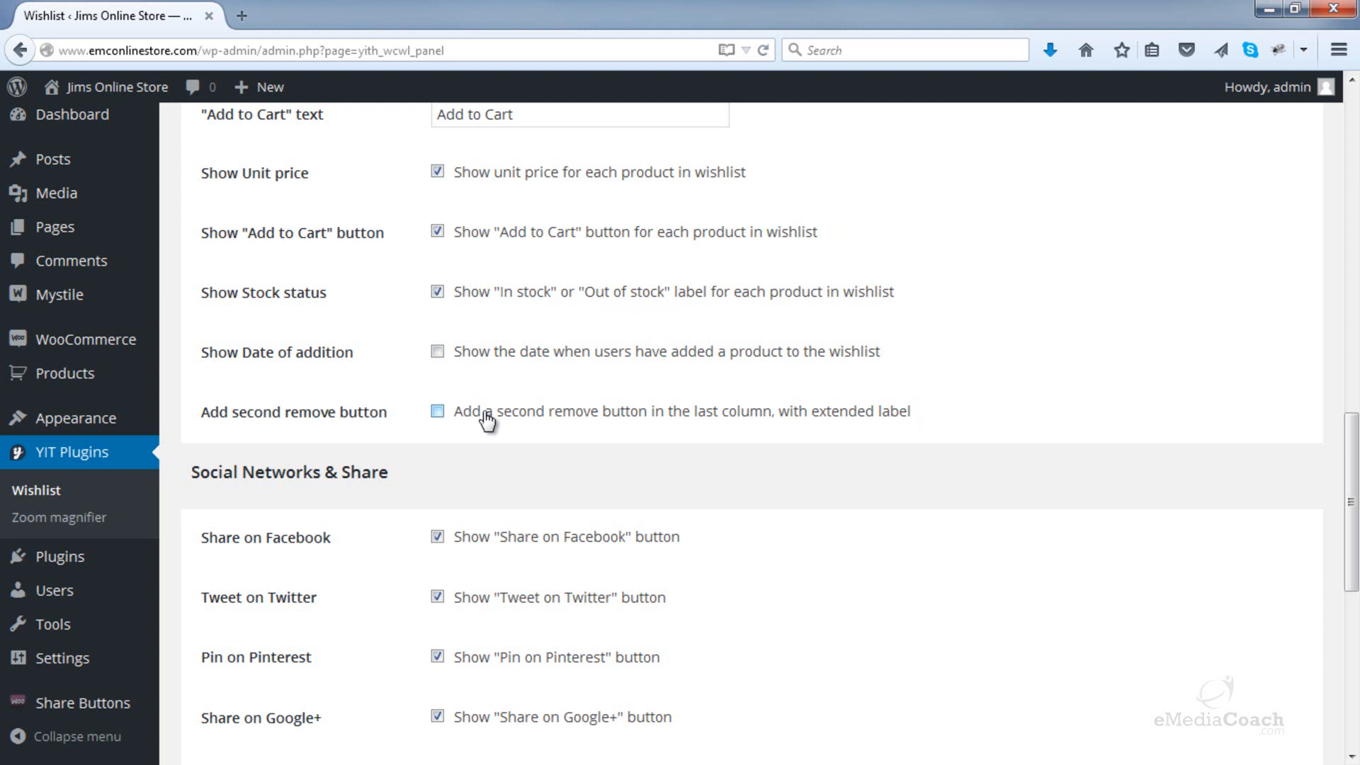
scroll("down", 3)
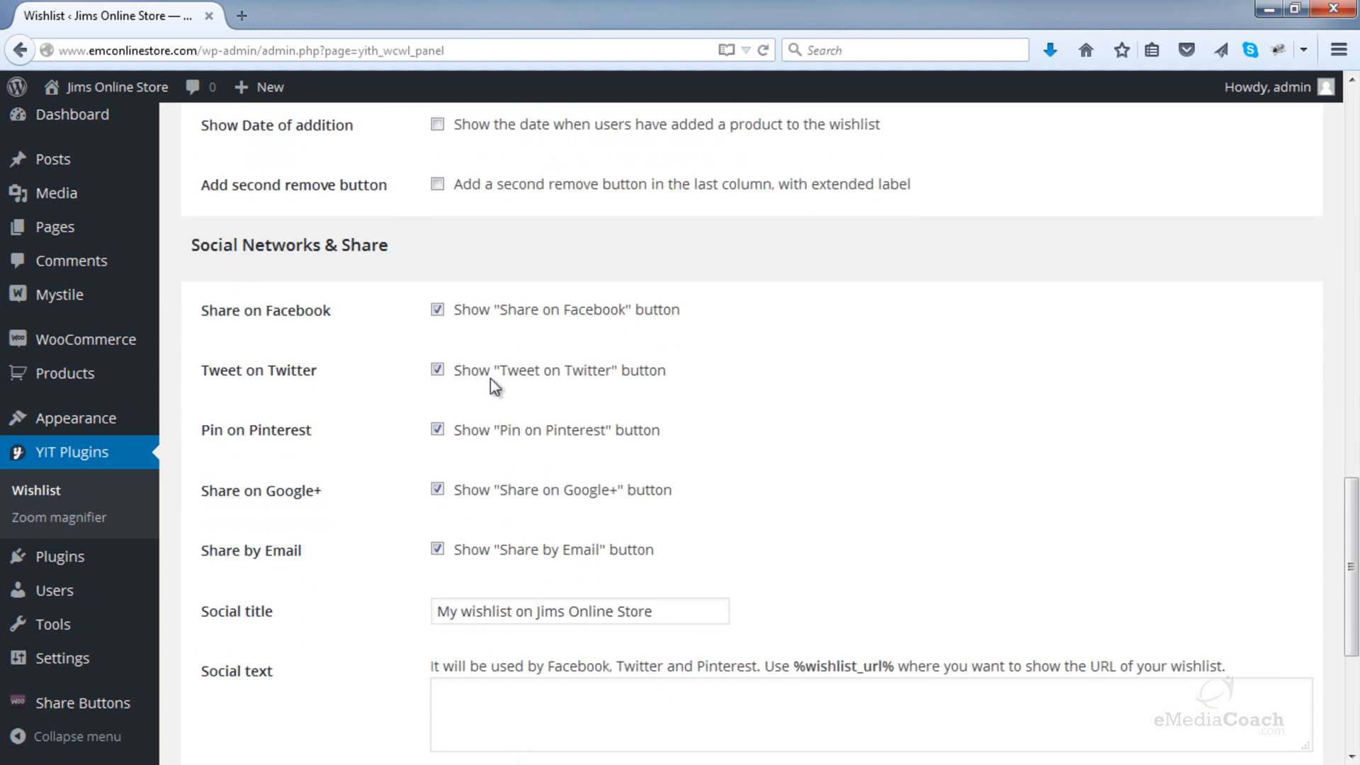
left_click(437, 310)
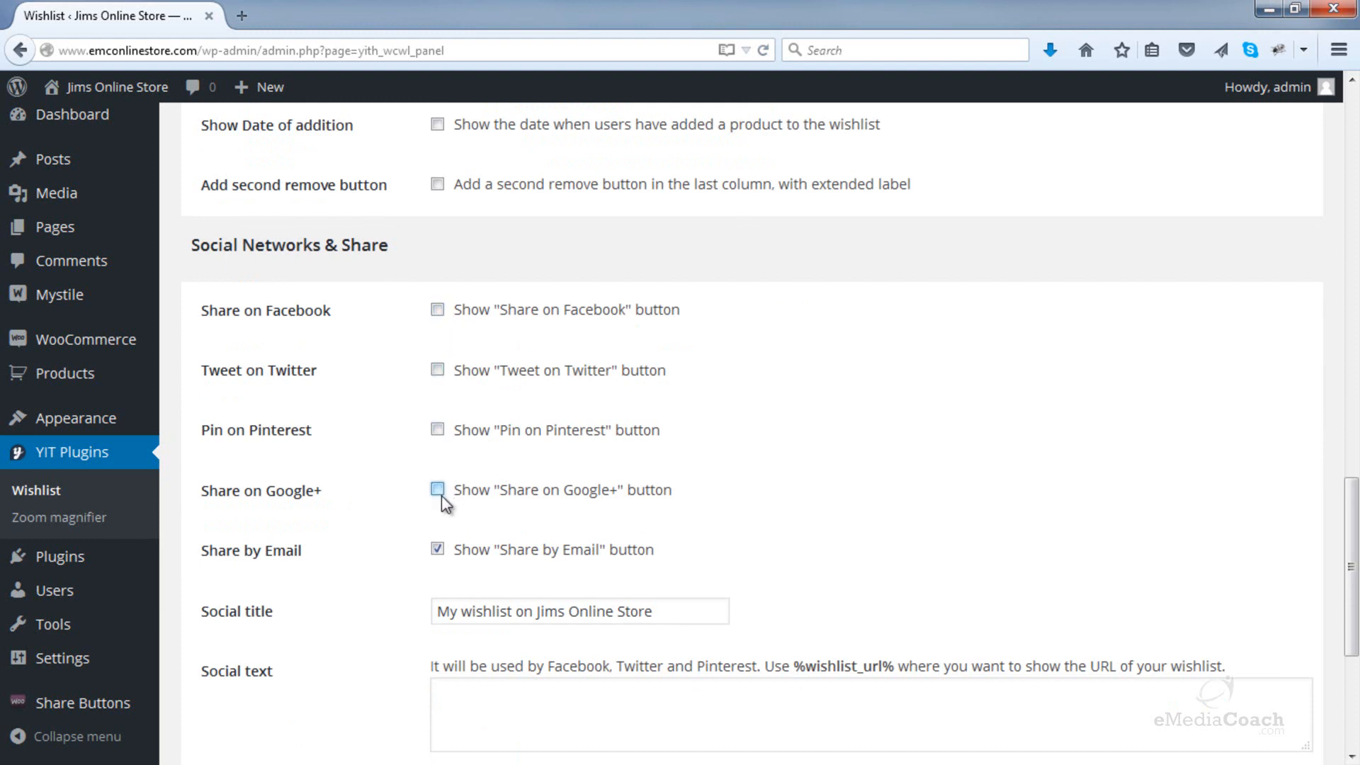
left_click(438, 550)
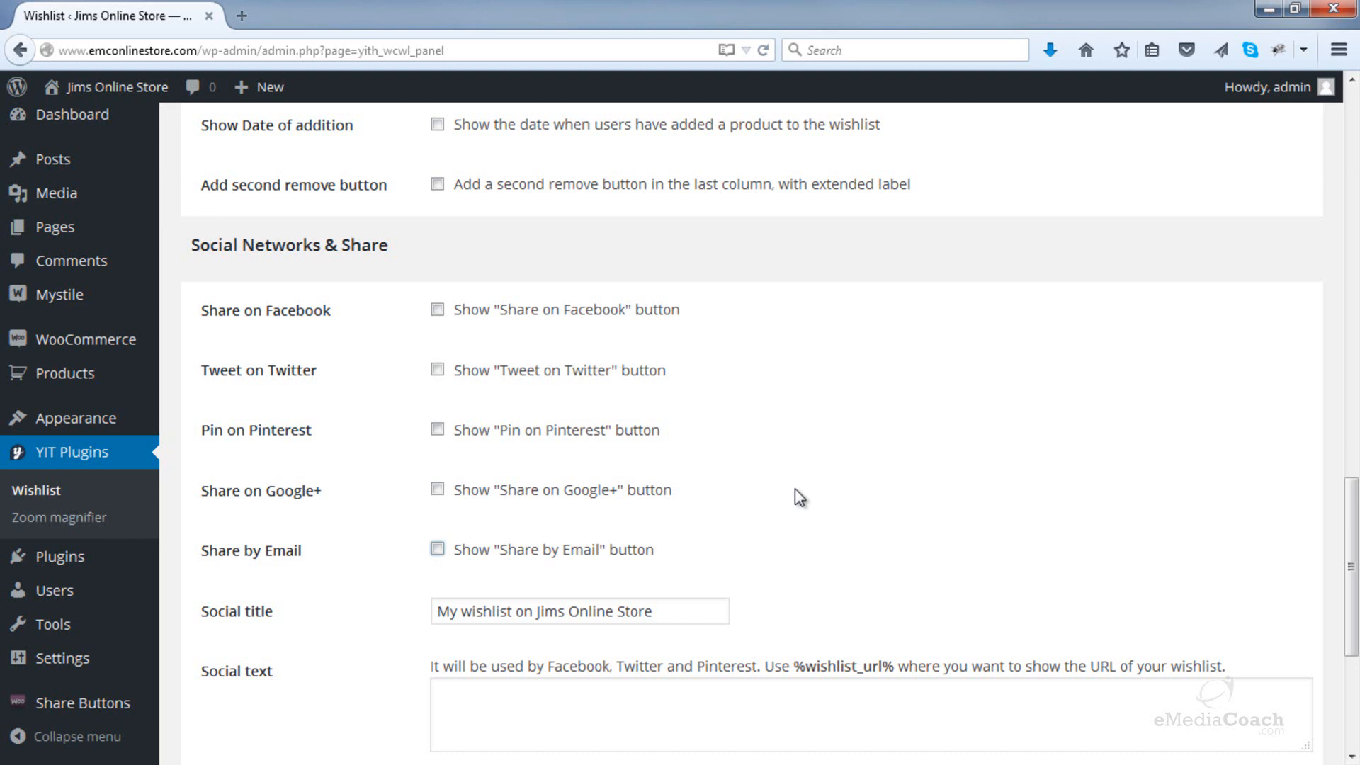
left_click(438, 310)
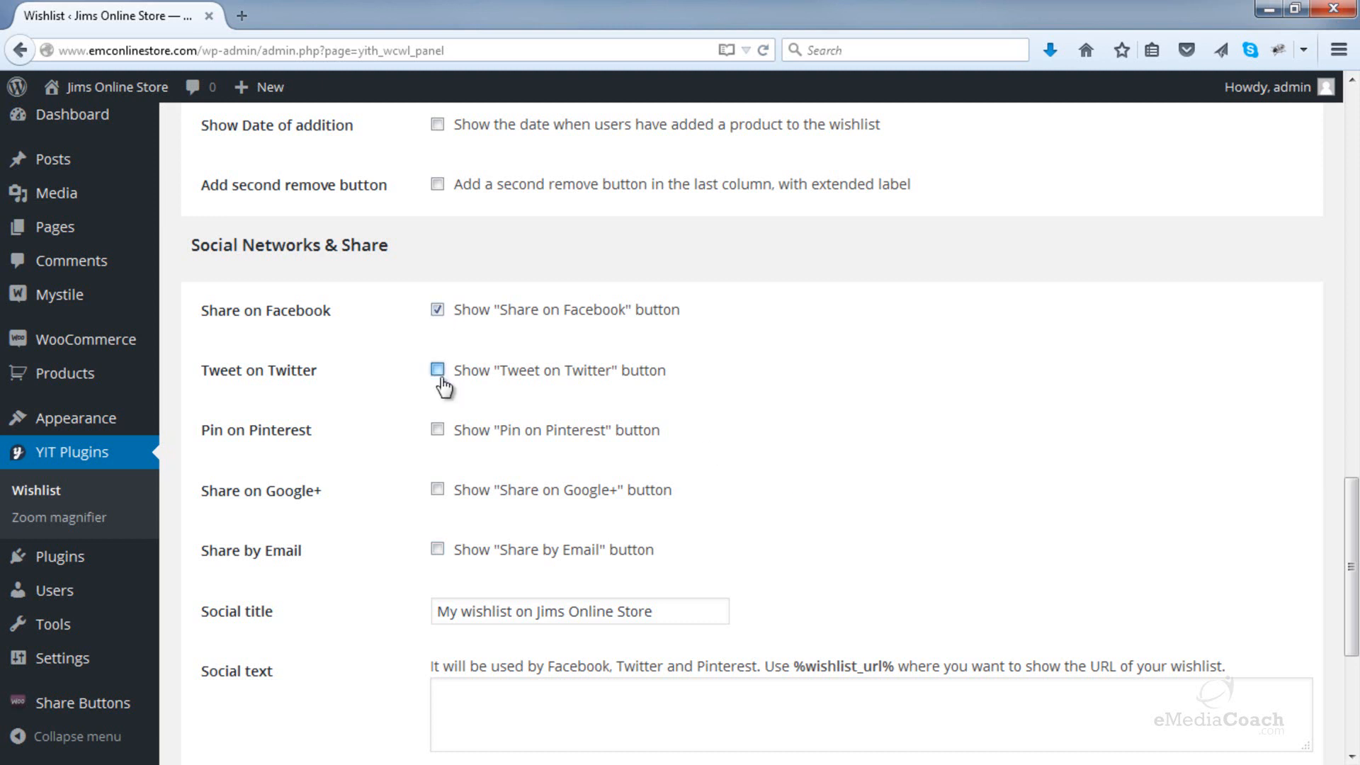
left_click(438, 370)
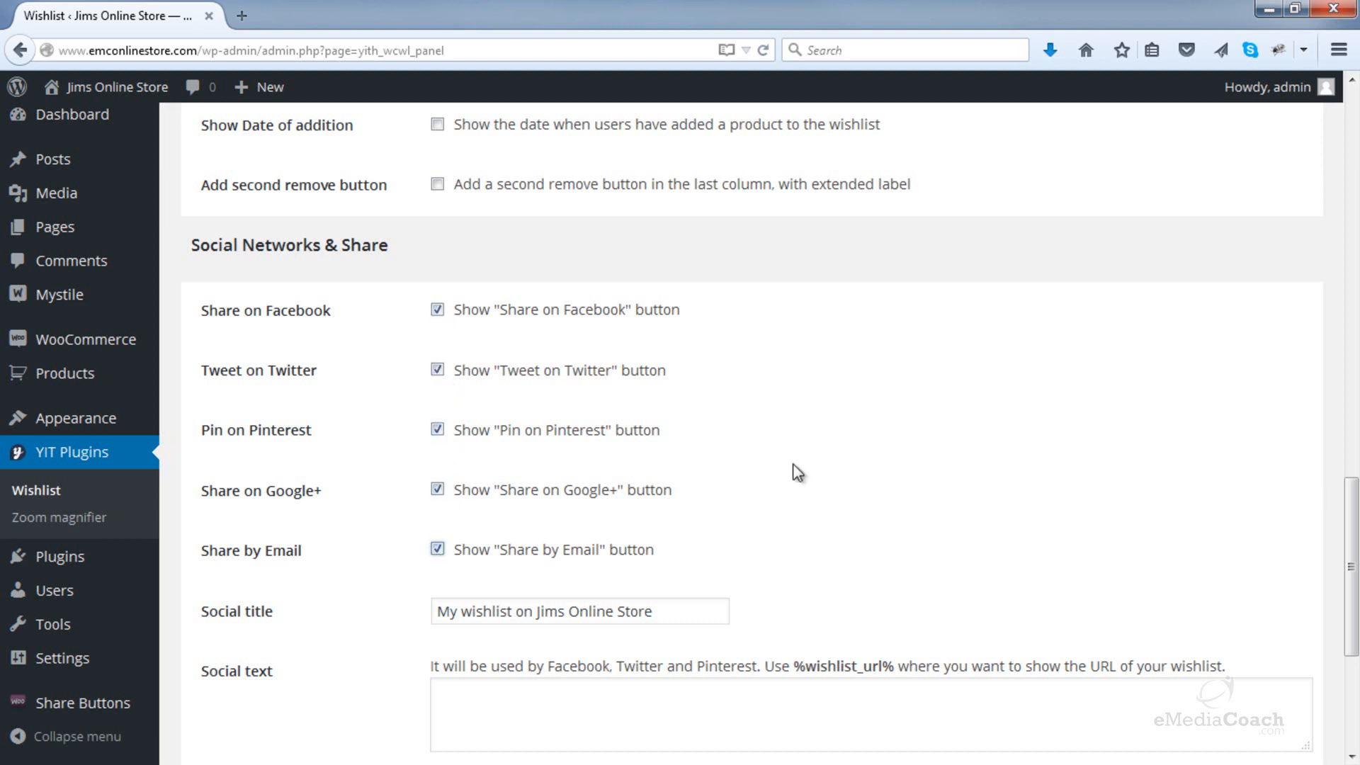
scroll("down", 3)
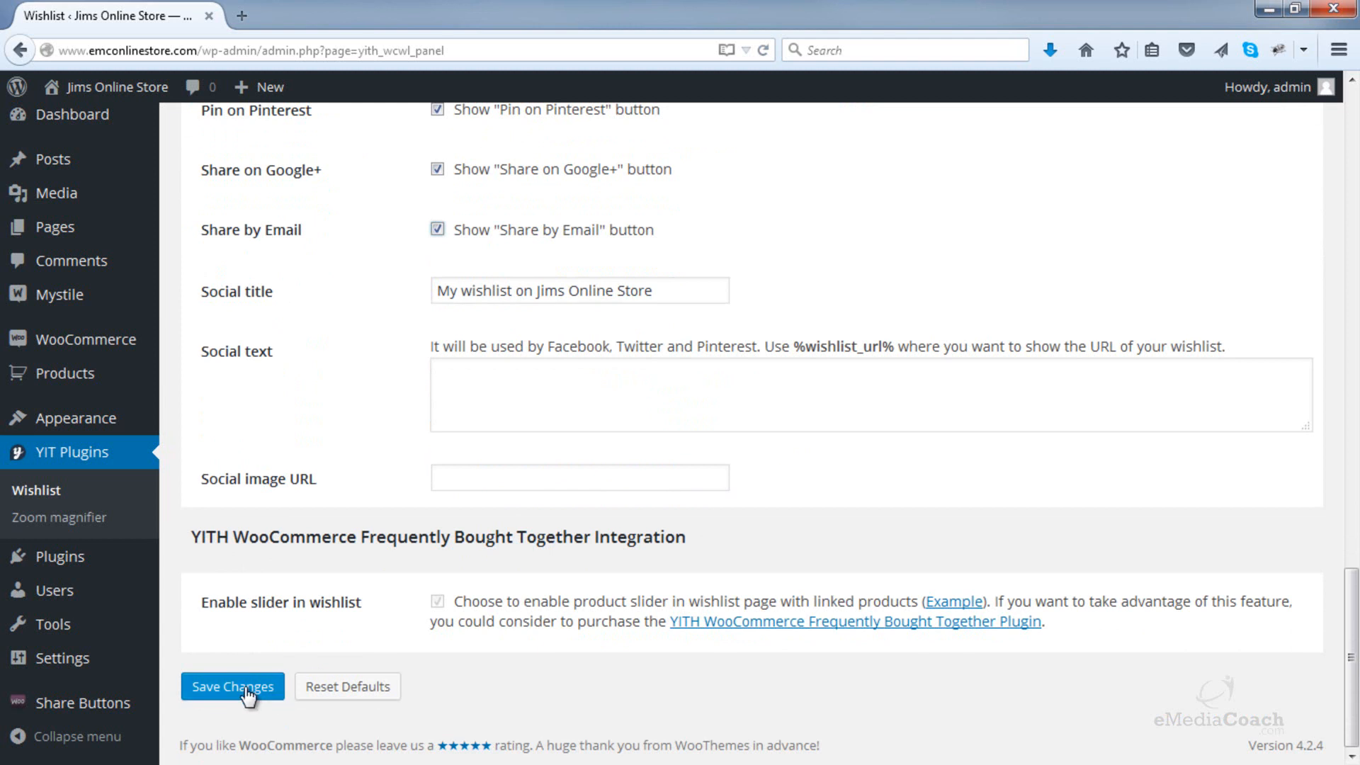
- Save the wishlist settings and open the Jims Online Store shop page via Visit Store
left_click(231, 685)
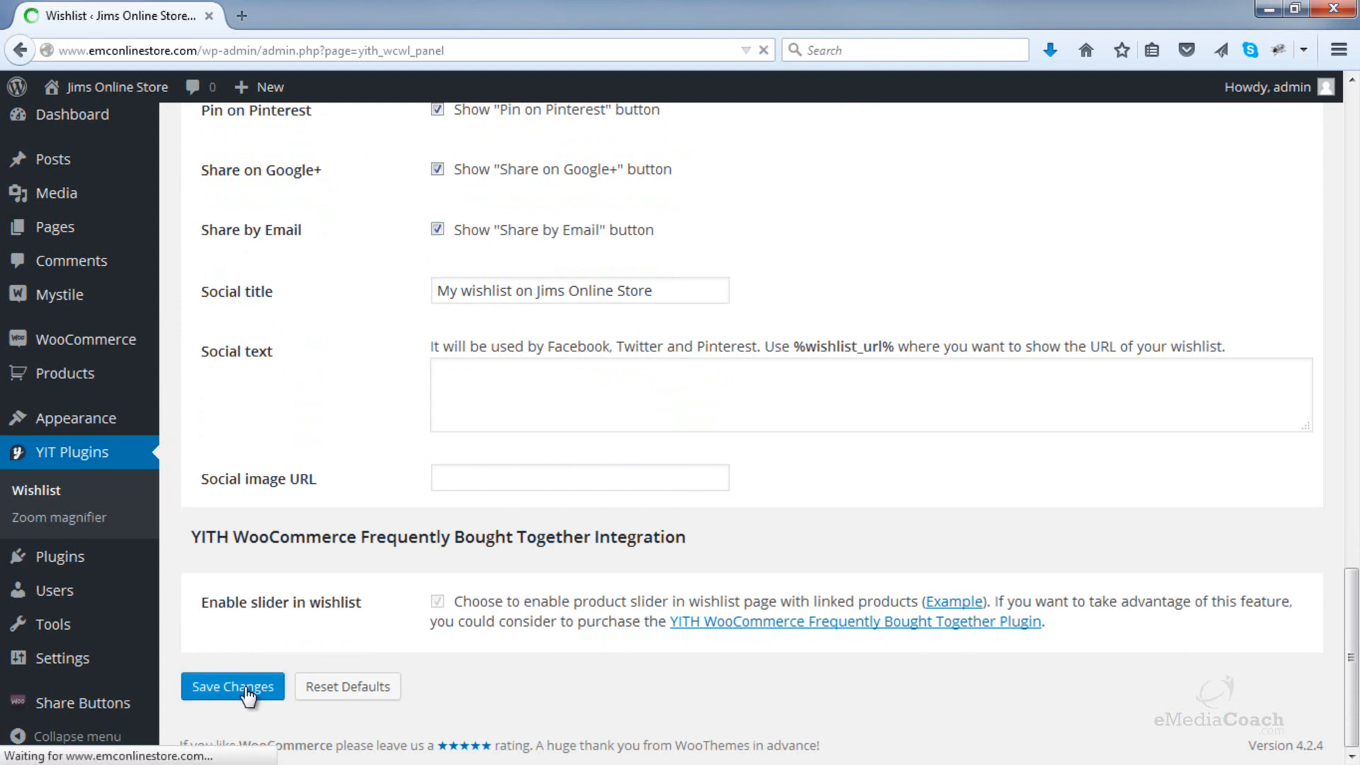
left_click(231, 686)
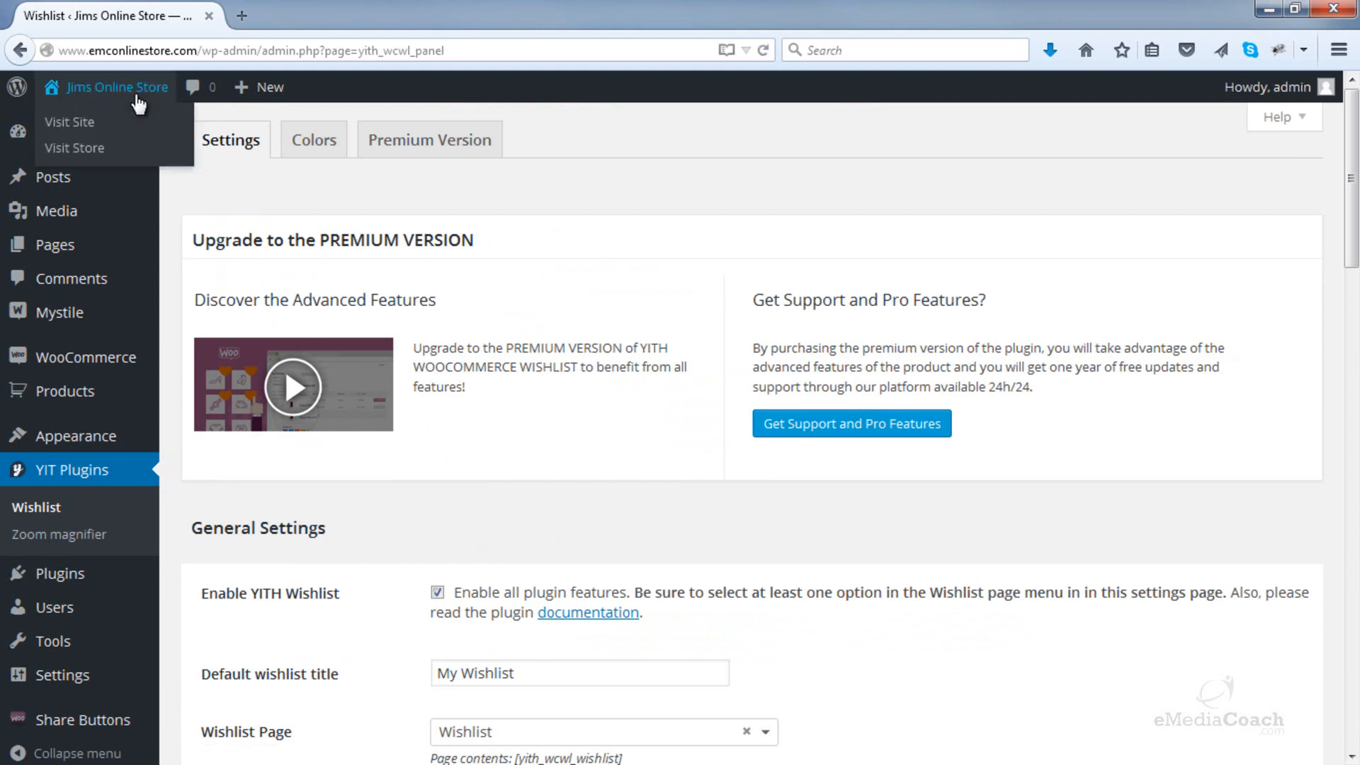
left_click(75, 147)
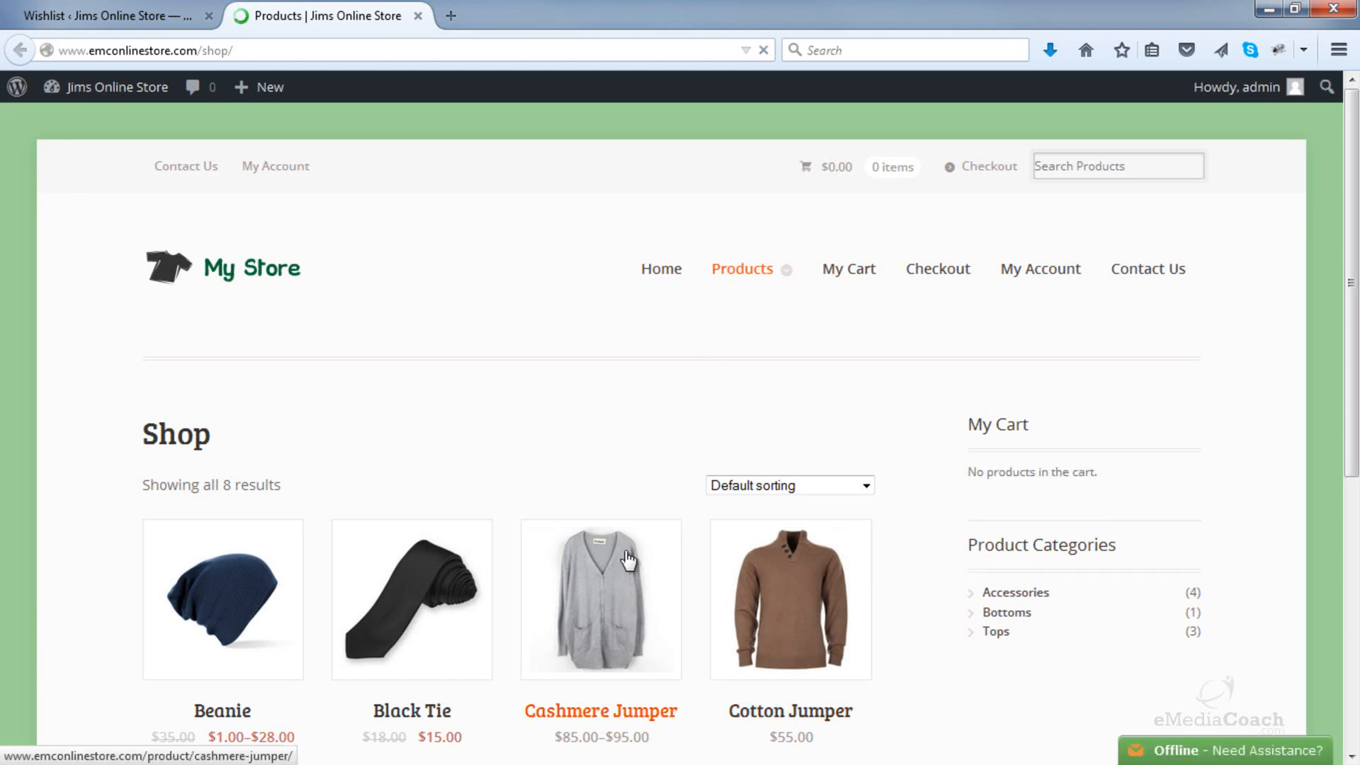
- Open Cashmere Jumper in a new tab and add it to My Wishlist
right_click(626, 558)
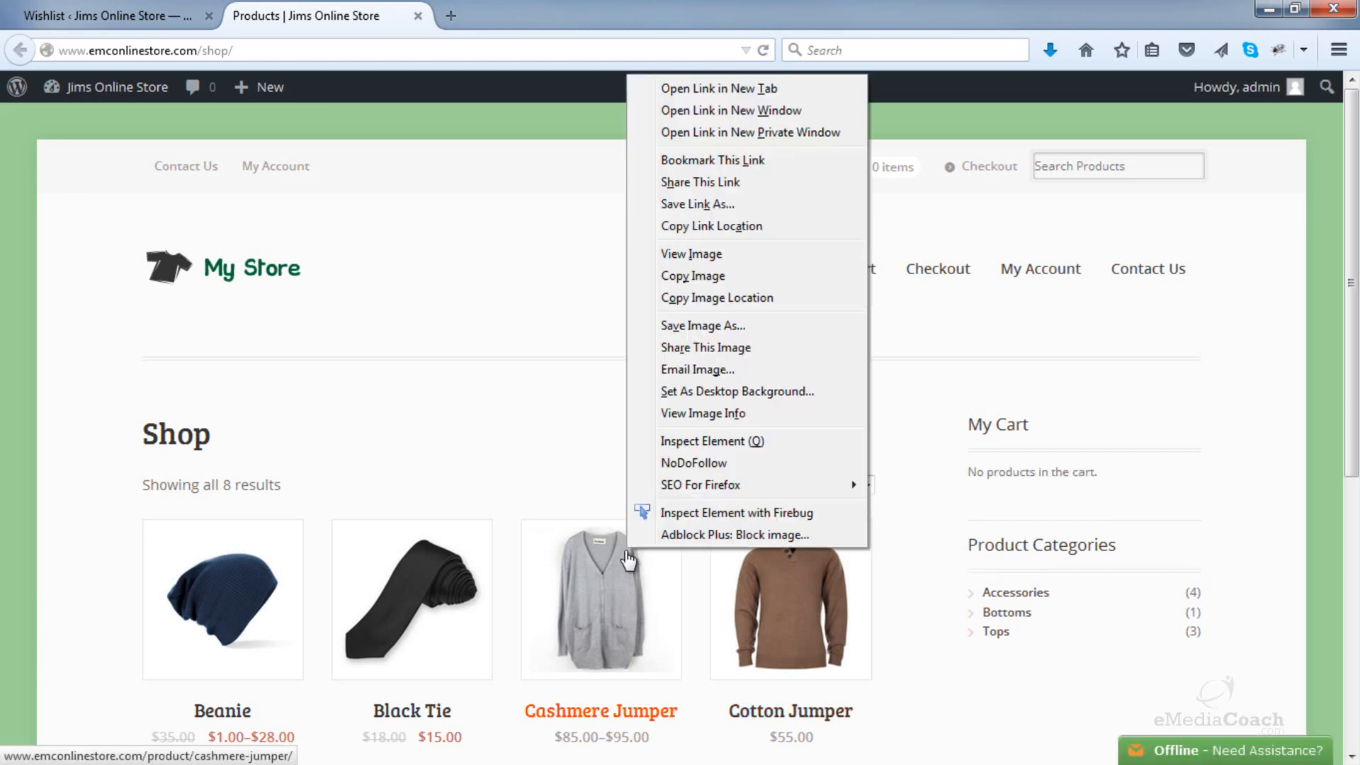
left_click(718, 88)
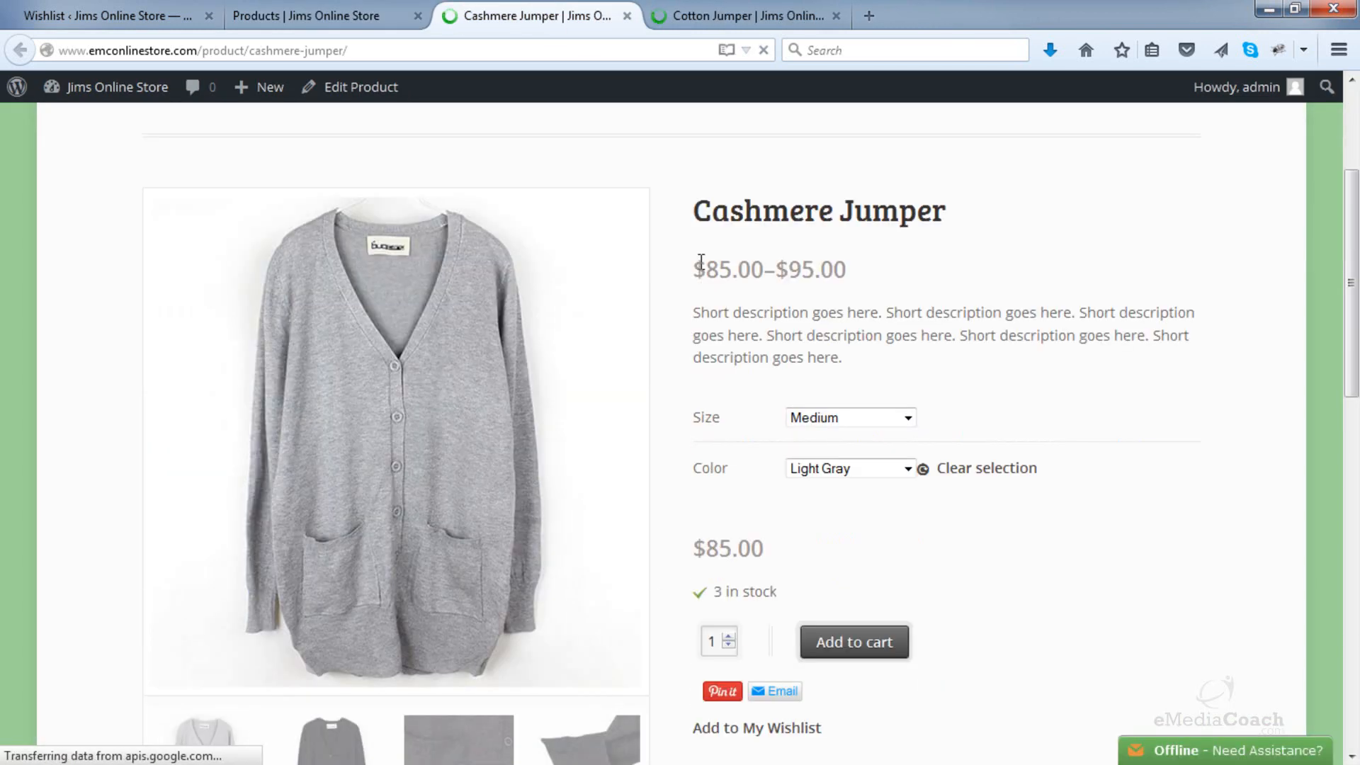
scroll("down", 3)
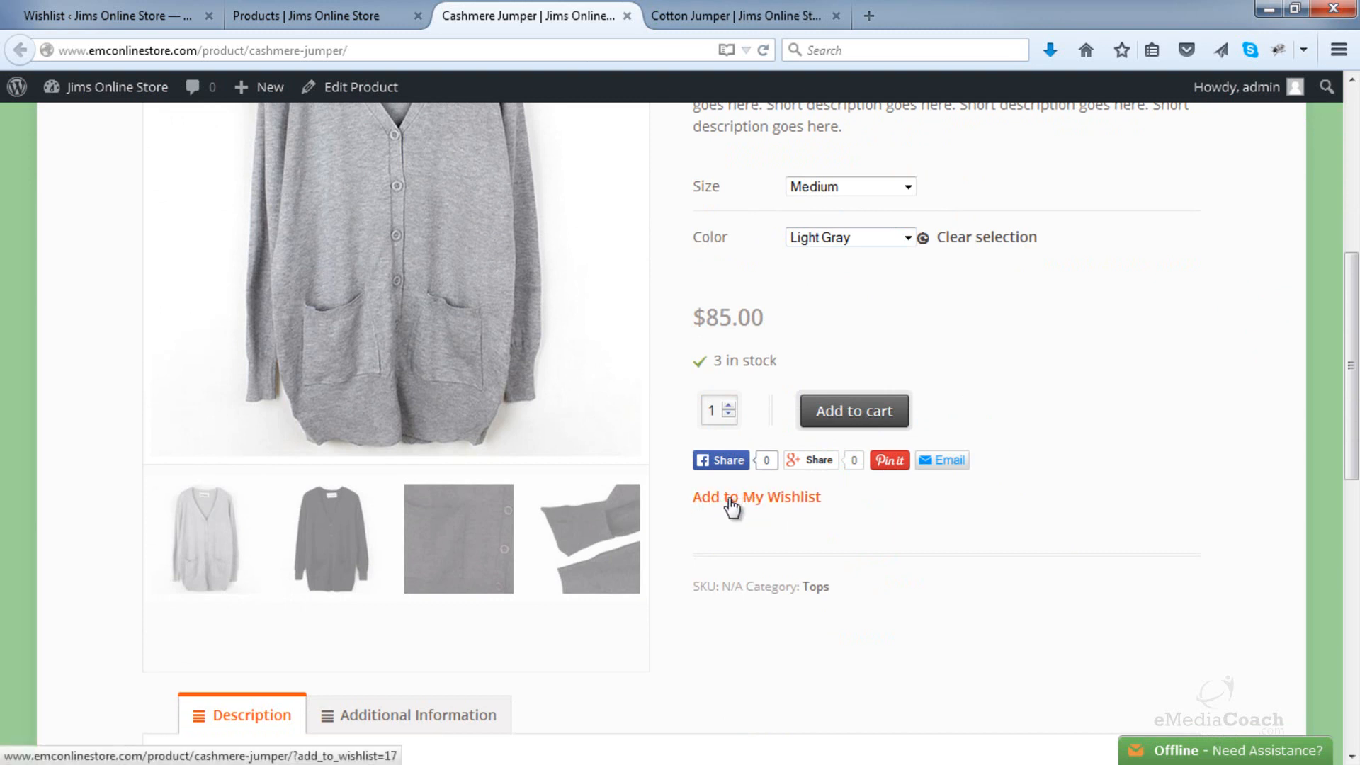
left_click(754, 496)
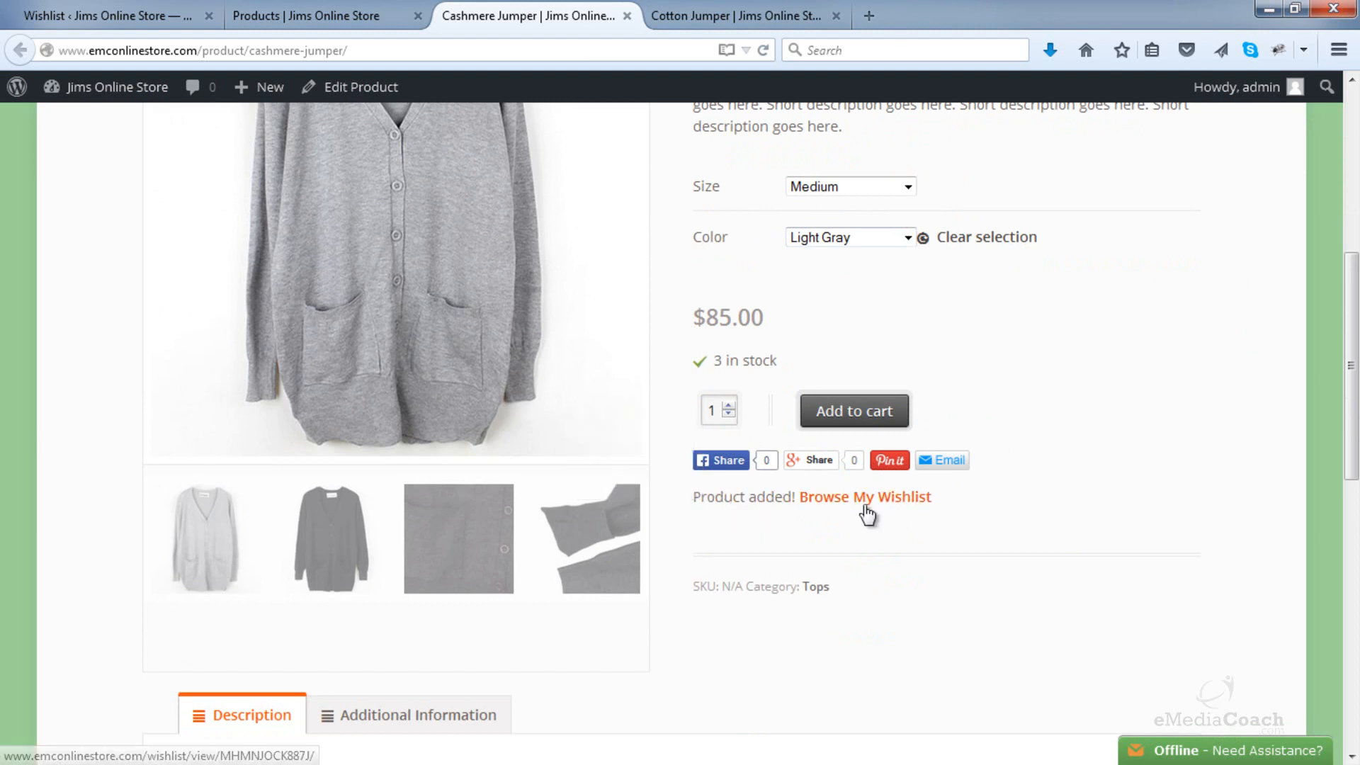
mouse_move(856, 508)
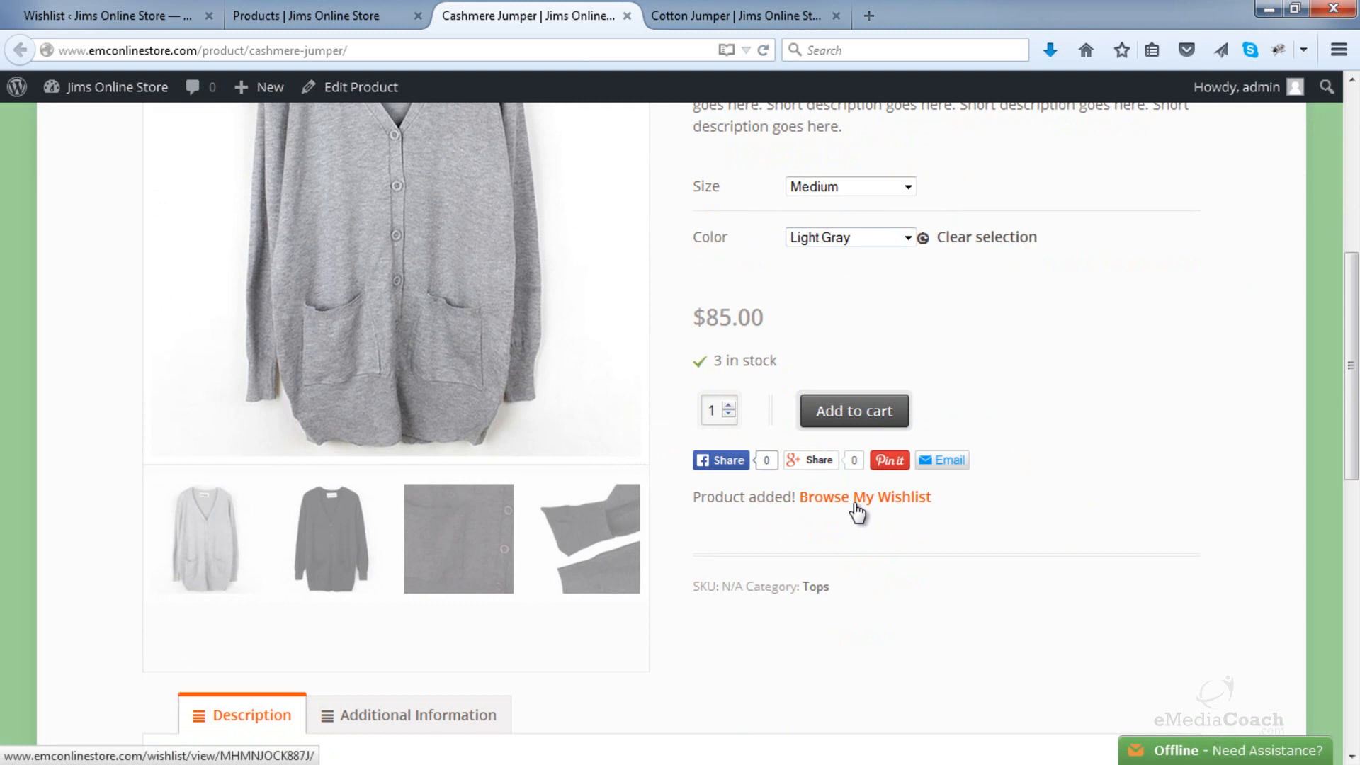
scroll("up", 3)
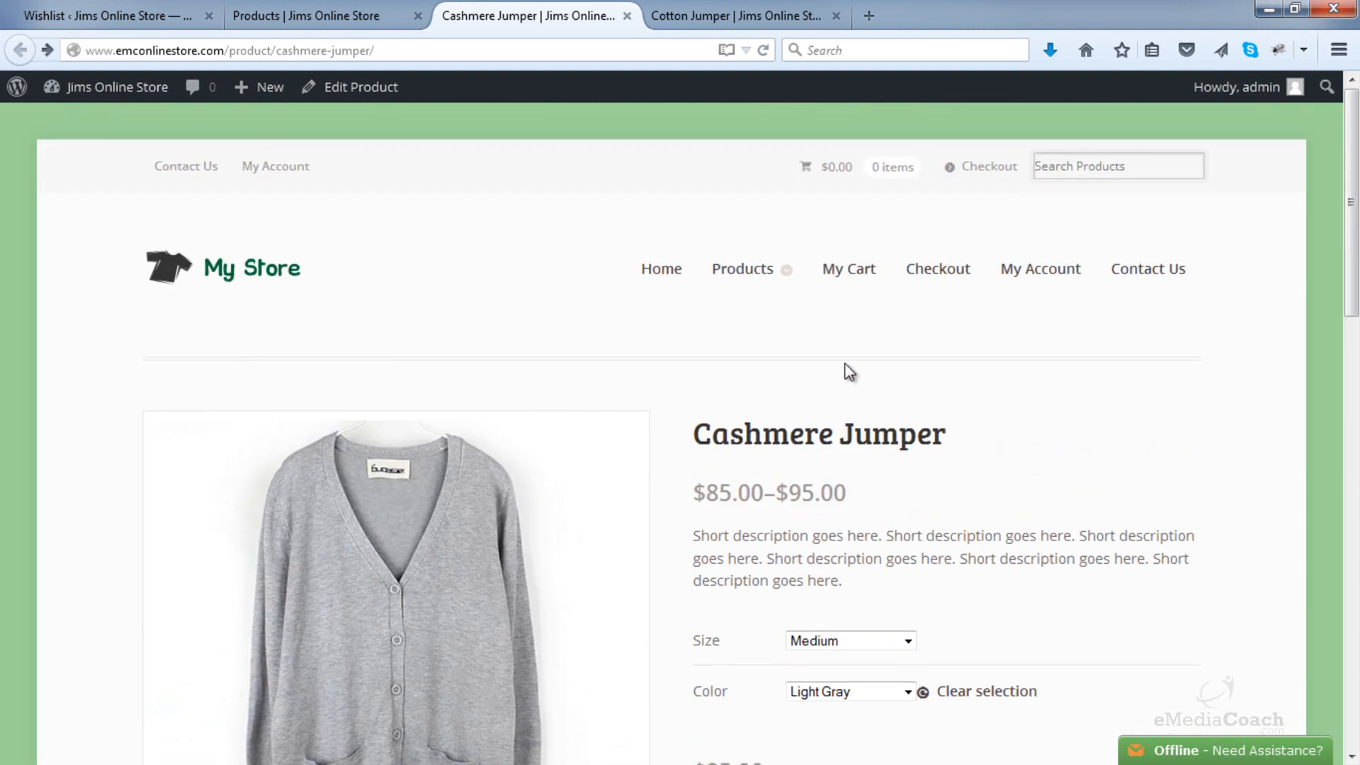
- Add the Cotton Jumper to My Wishlist and bring up options for Browse My Wishlist
left_click(736, 15)
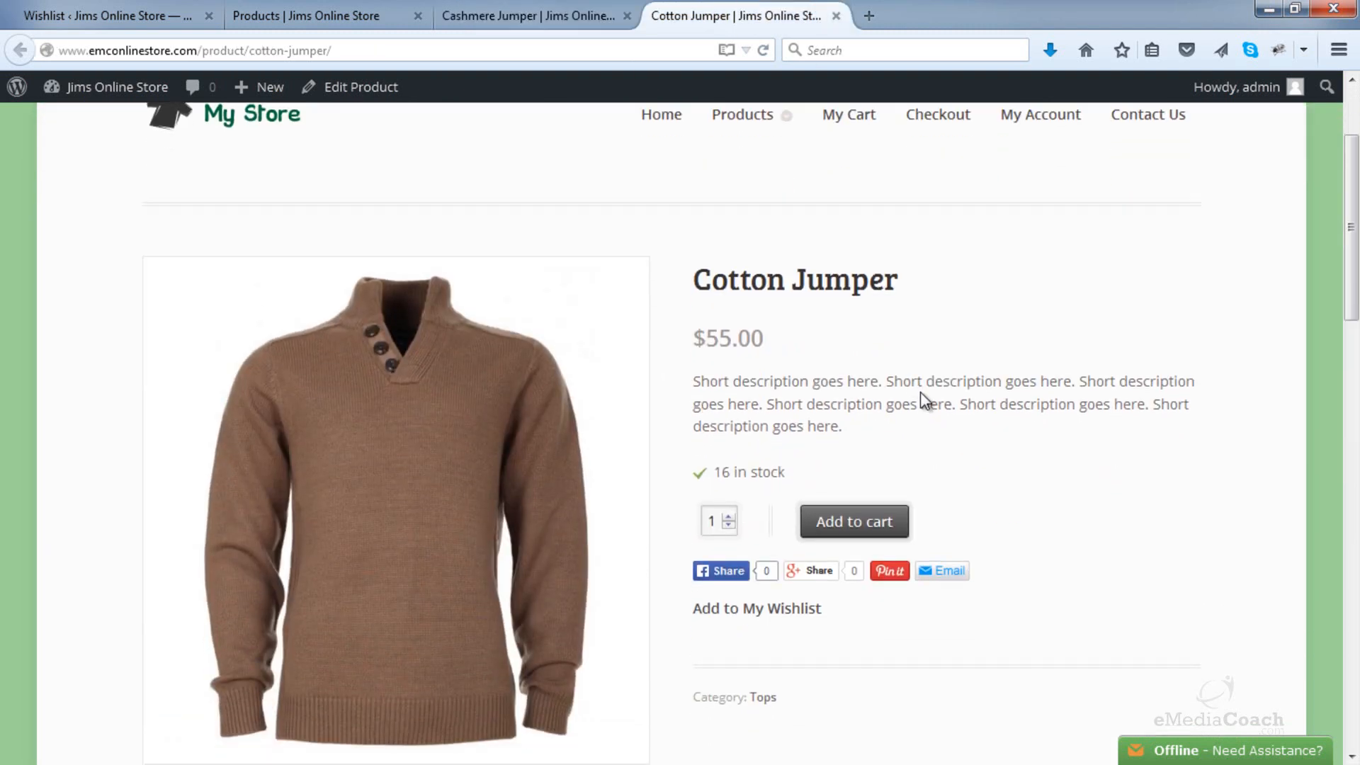
scroll("down", 3)
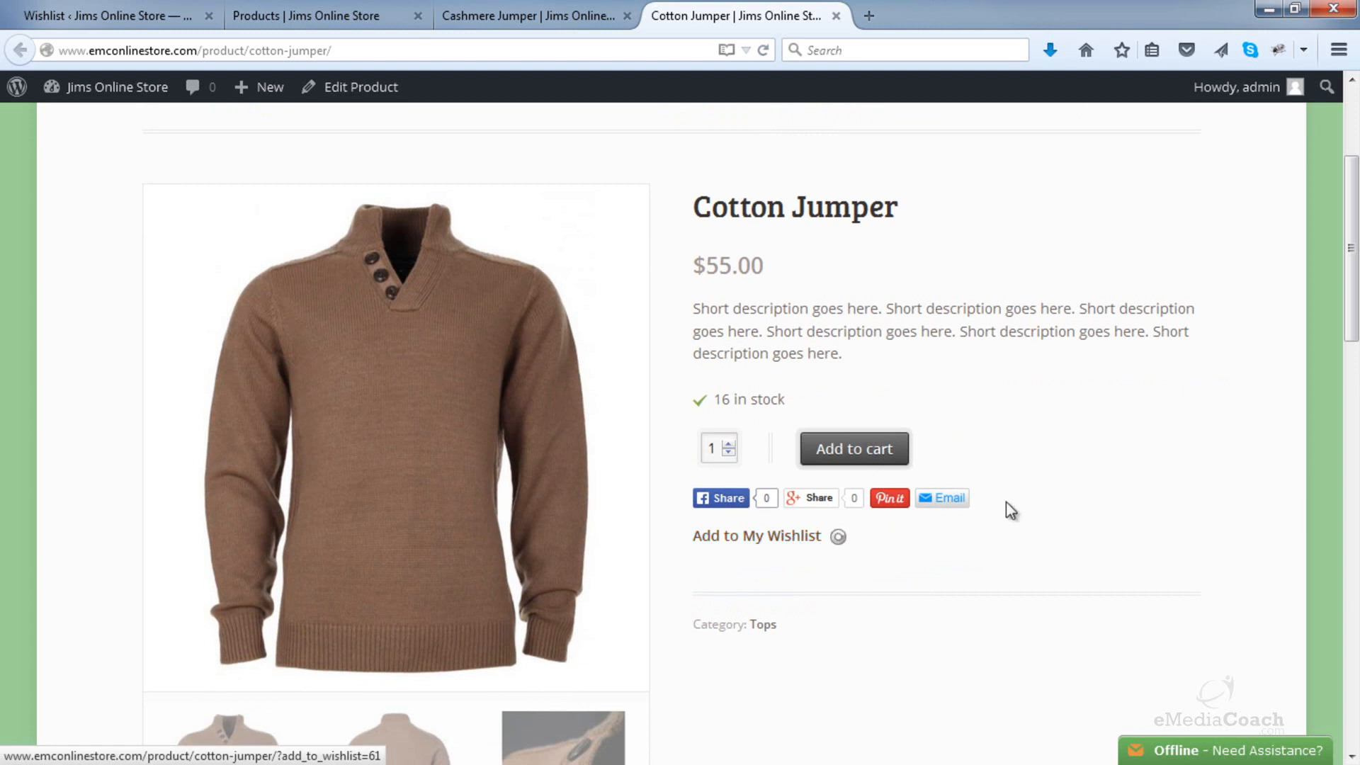
left_click(755, 535)
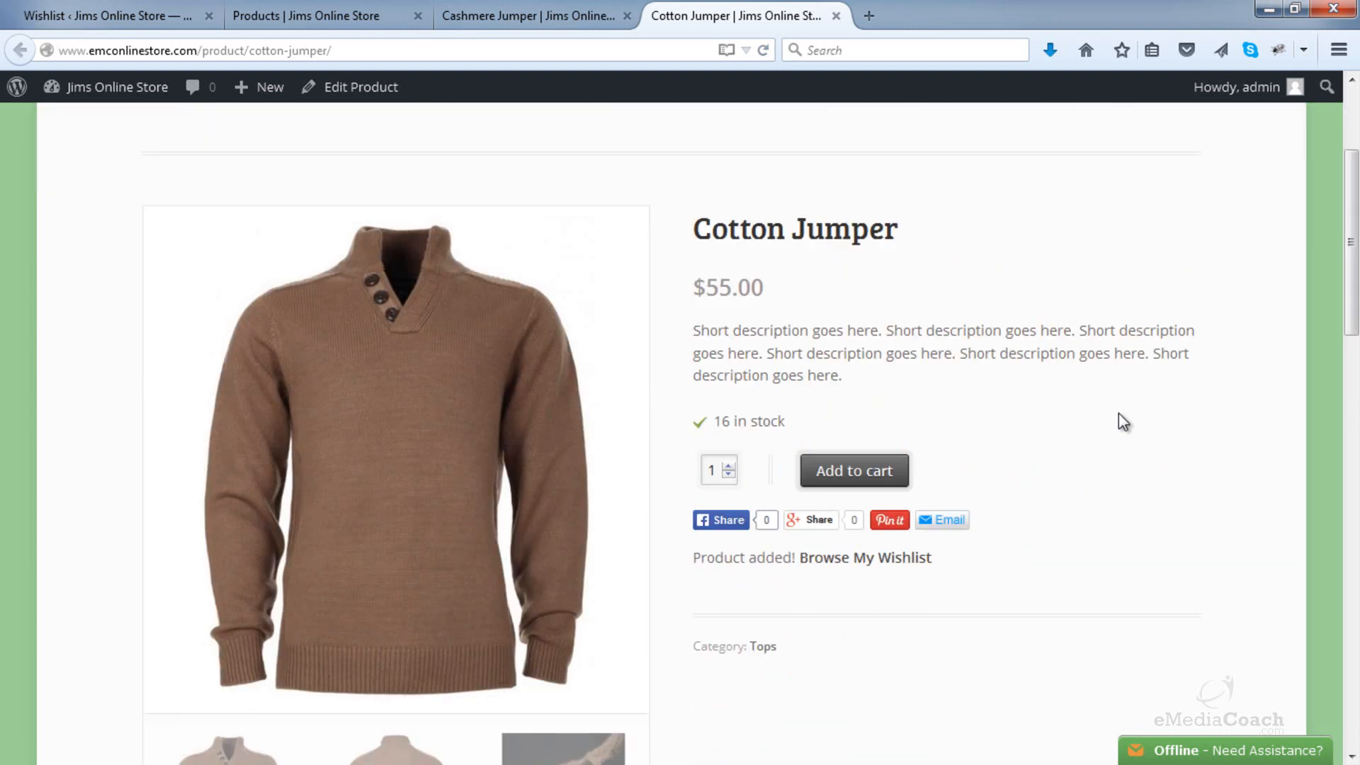
scroll("up", 3)
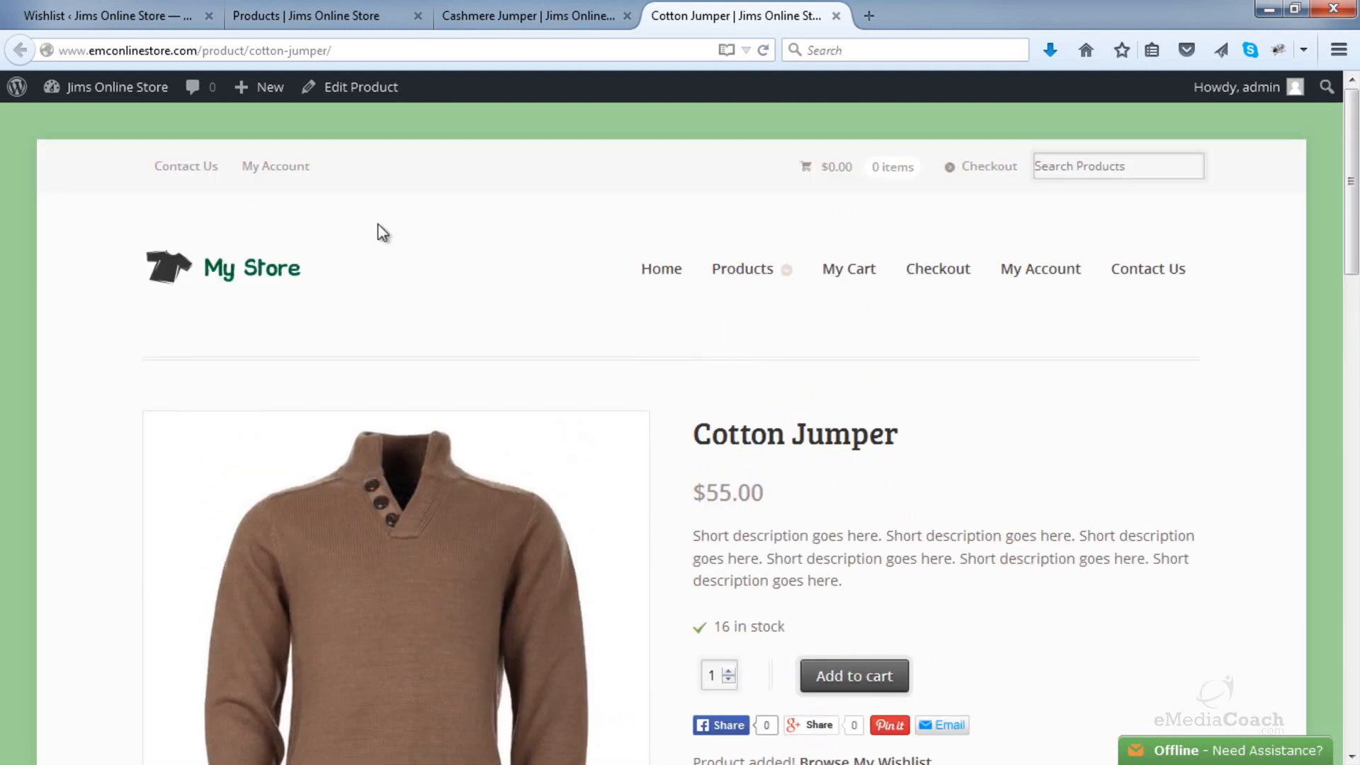
mouse_move(1192, 260)
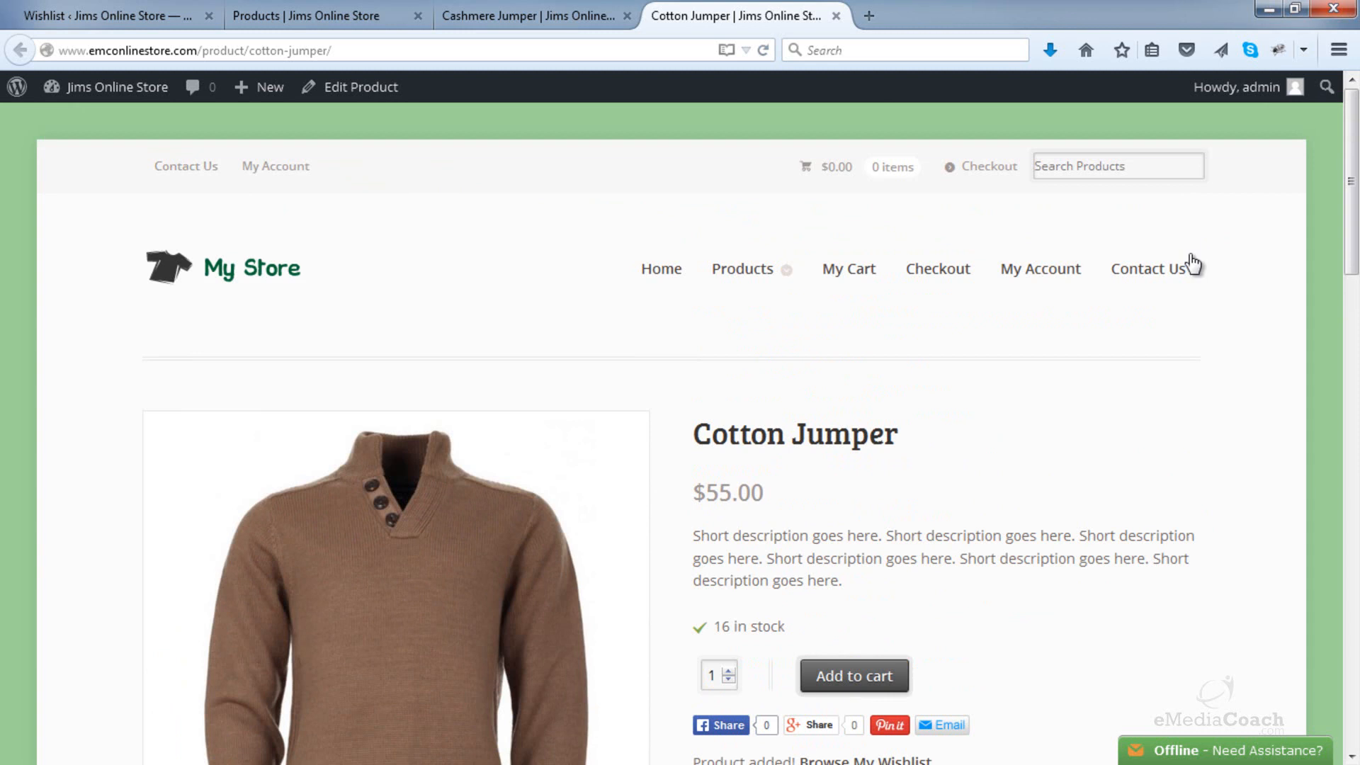
mouse_move(764, 266)
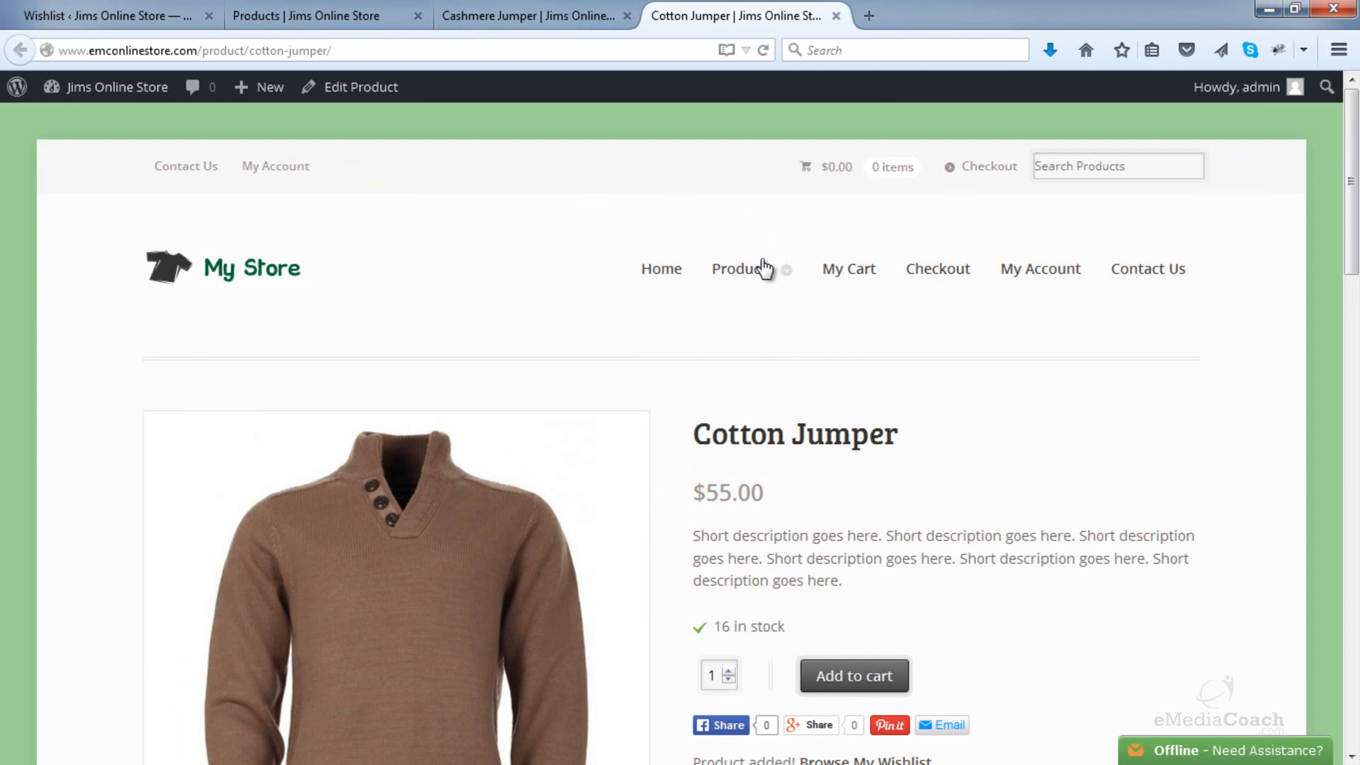
mouse_move(1196, 347)
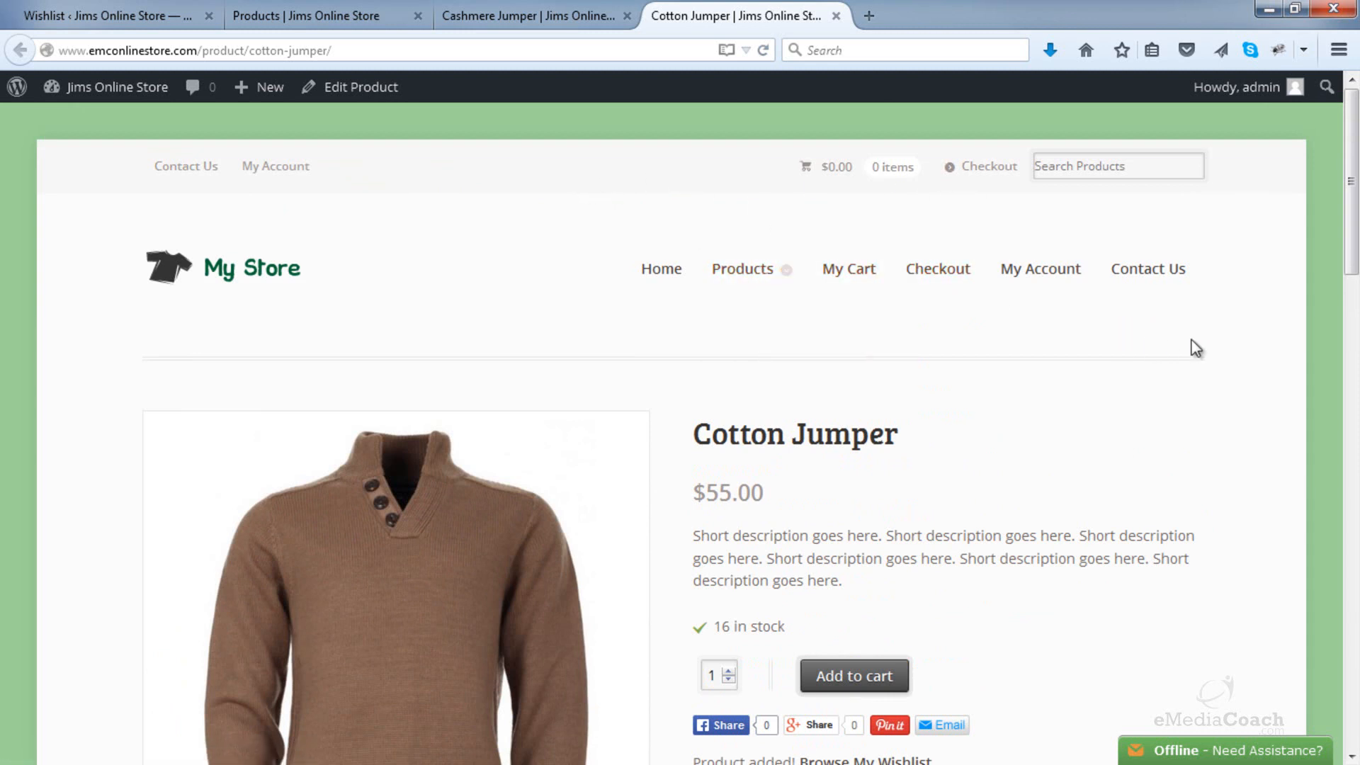
scroll("down", 3)
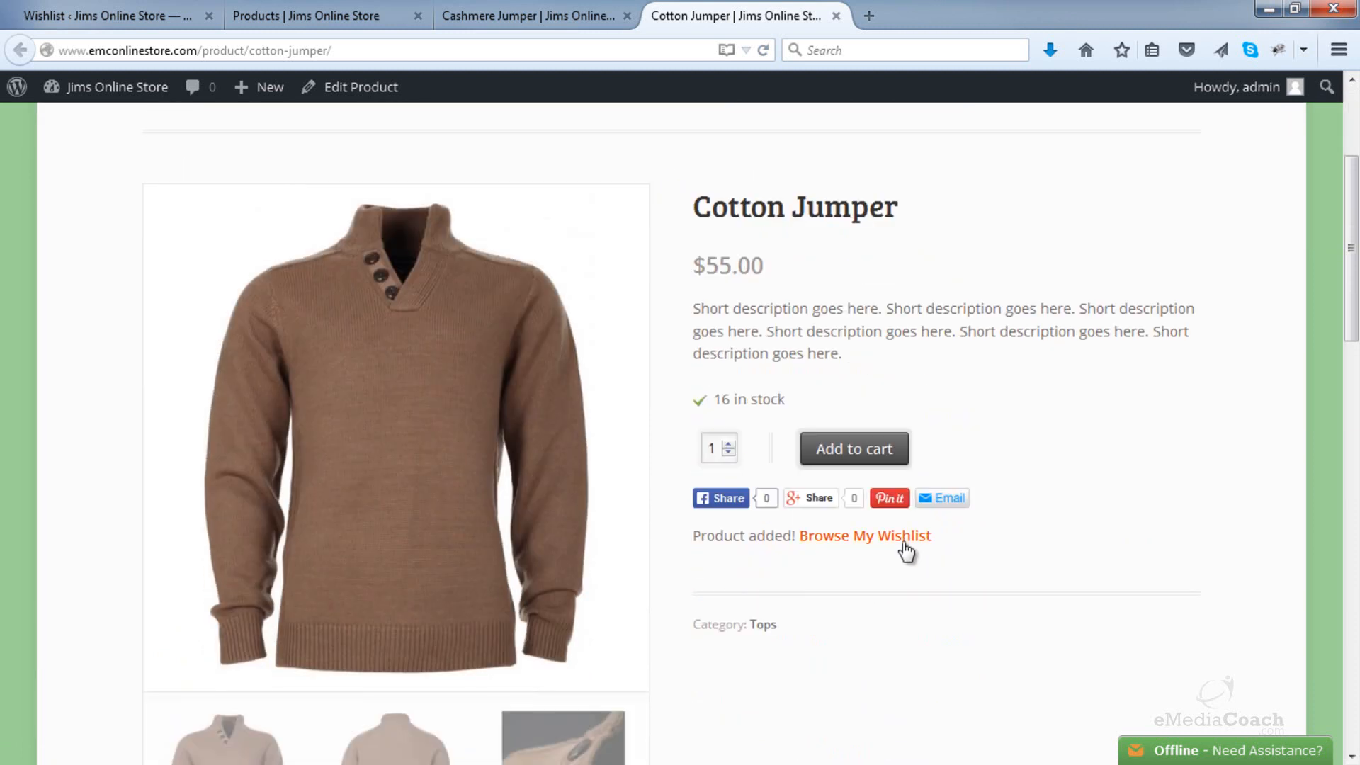
right_click(864, 535)
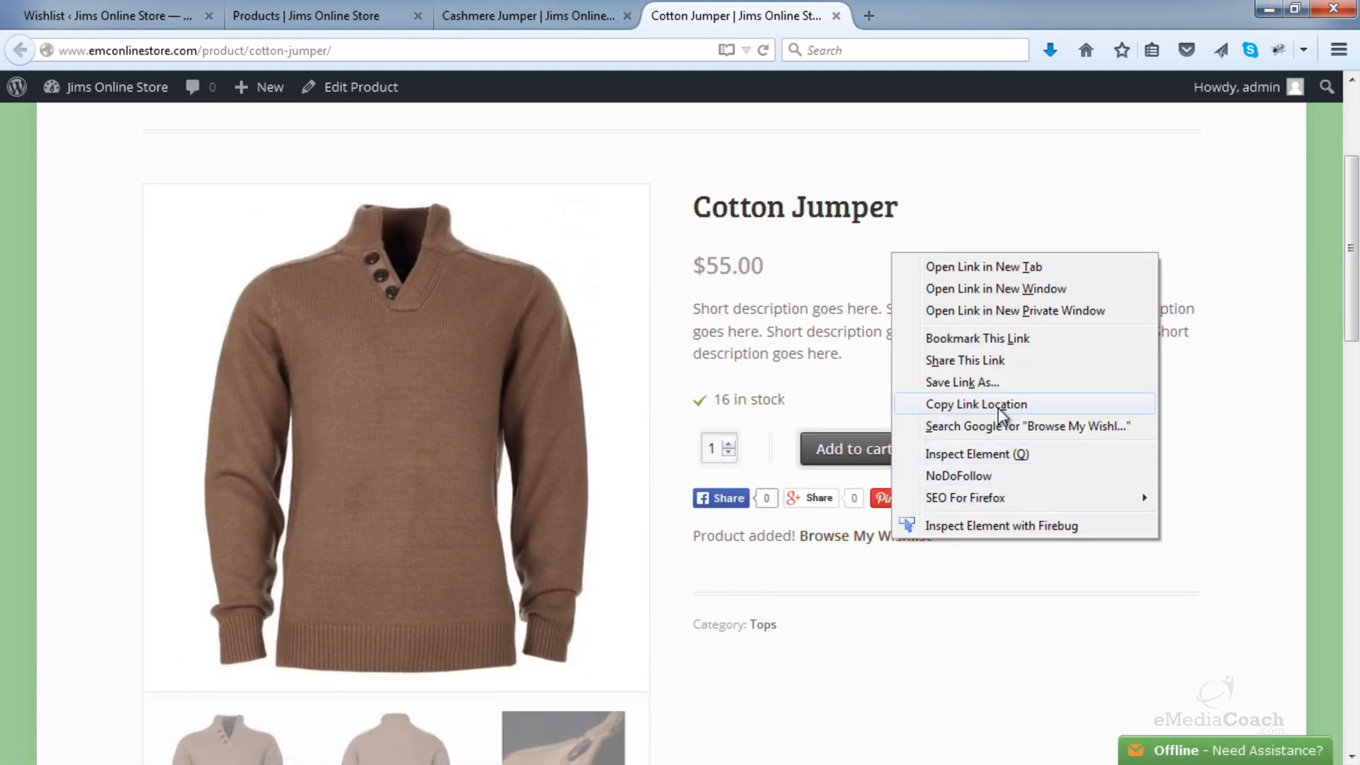
left_click(983, 266)
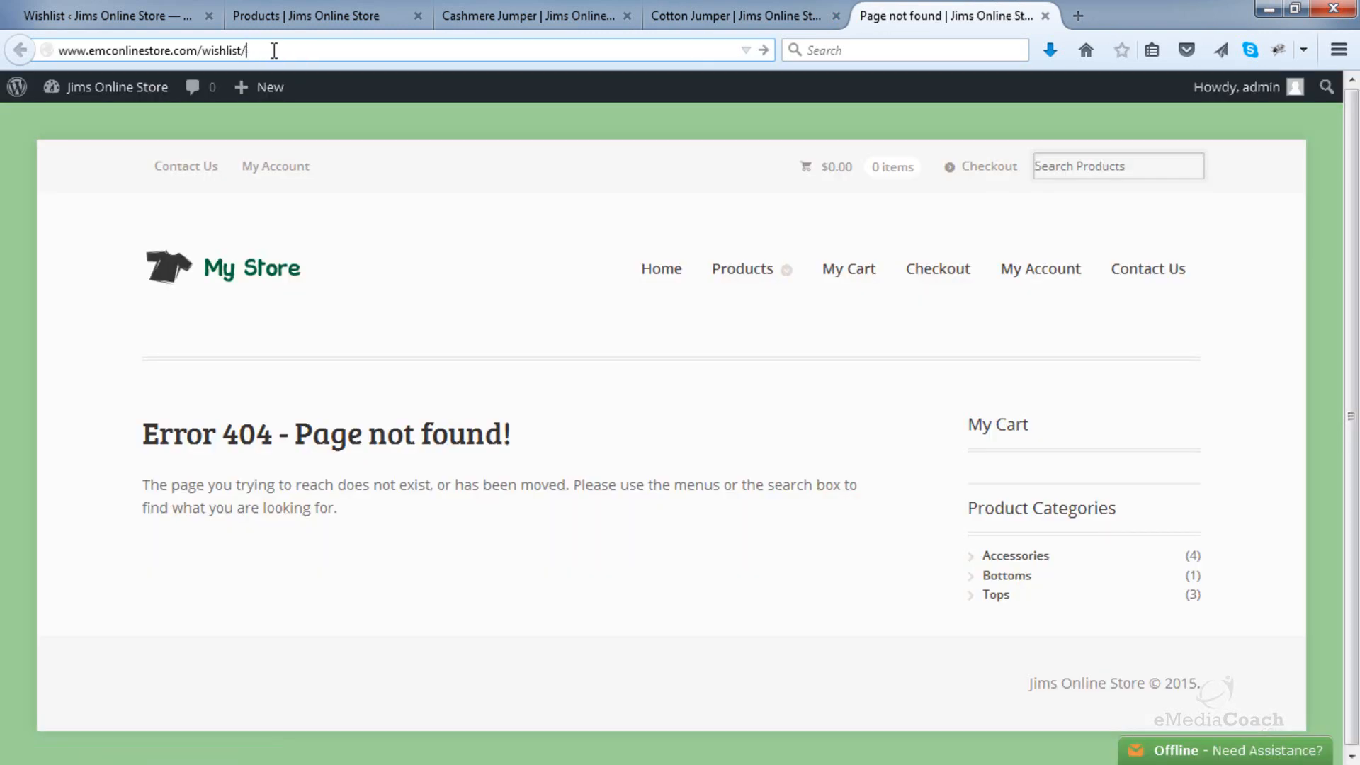
key("Return")
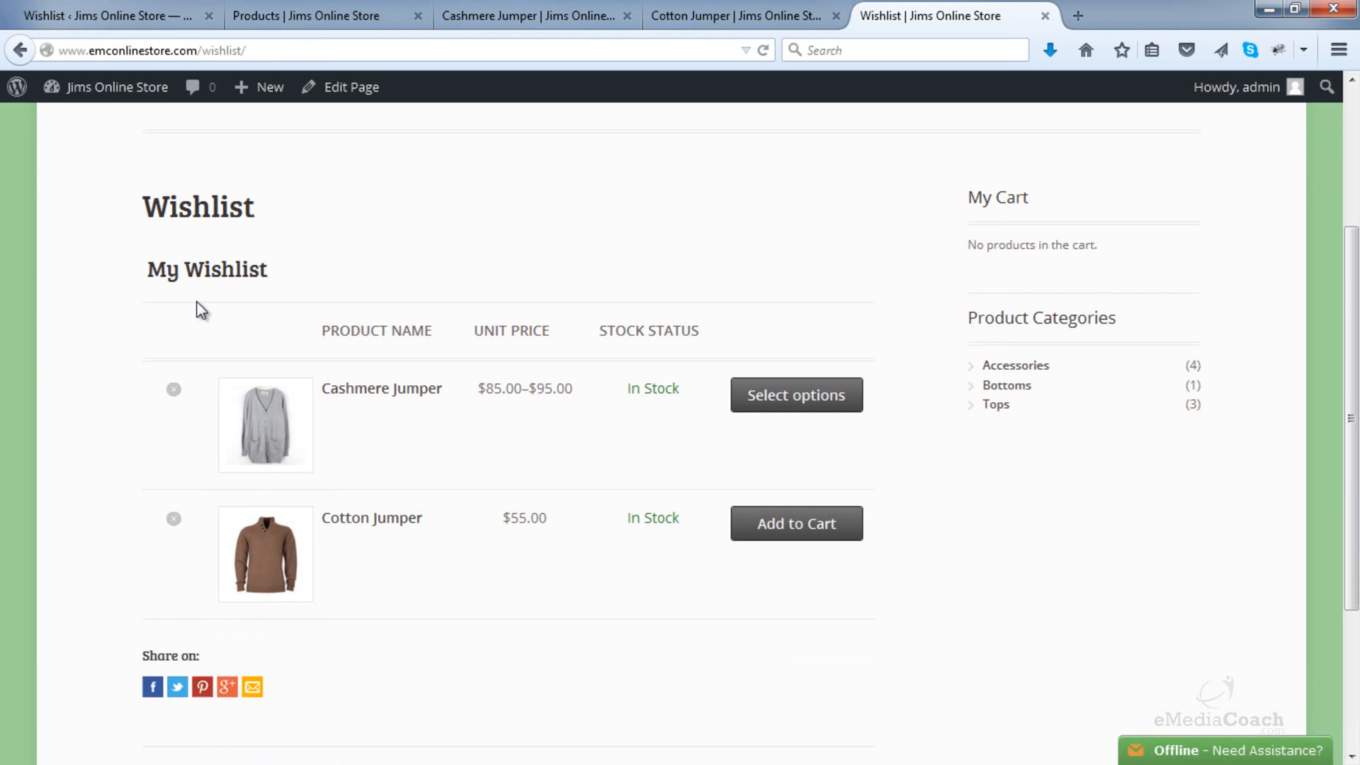
scroll("up", 3)
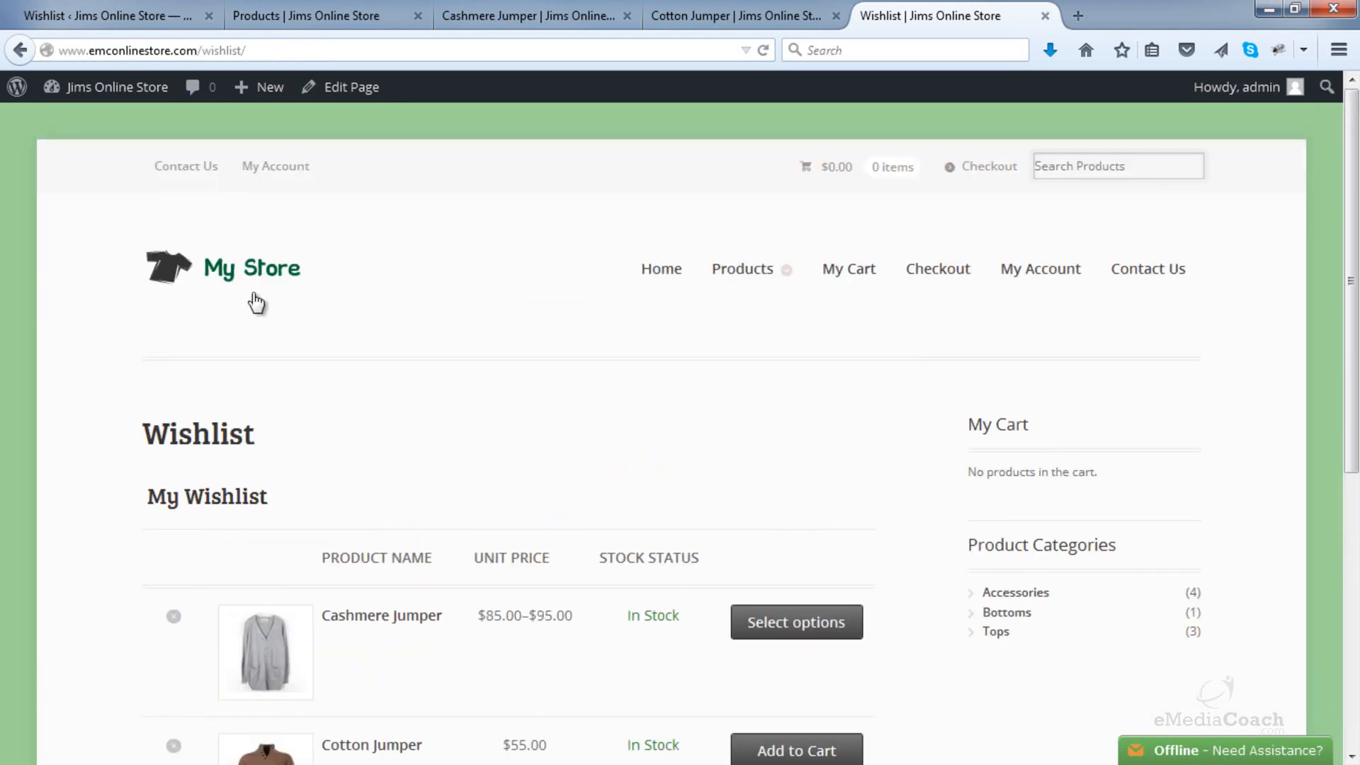
mouse_move(698, 339)
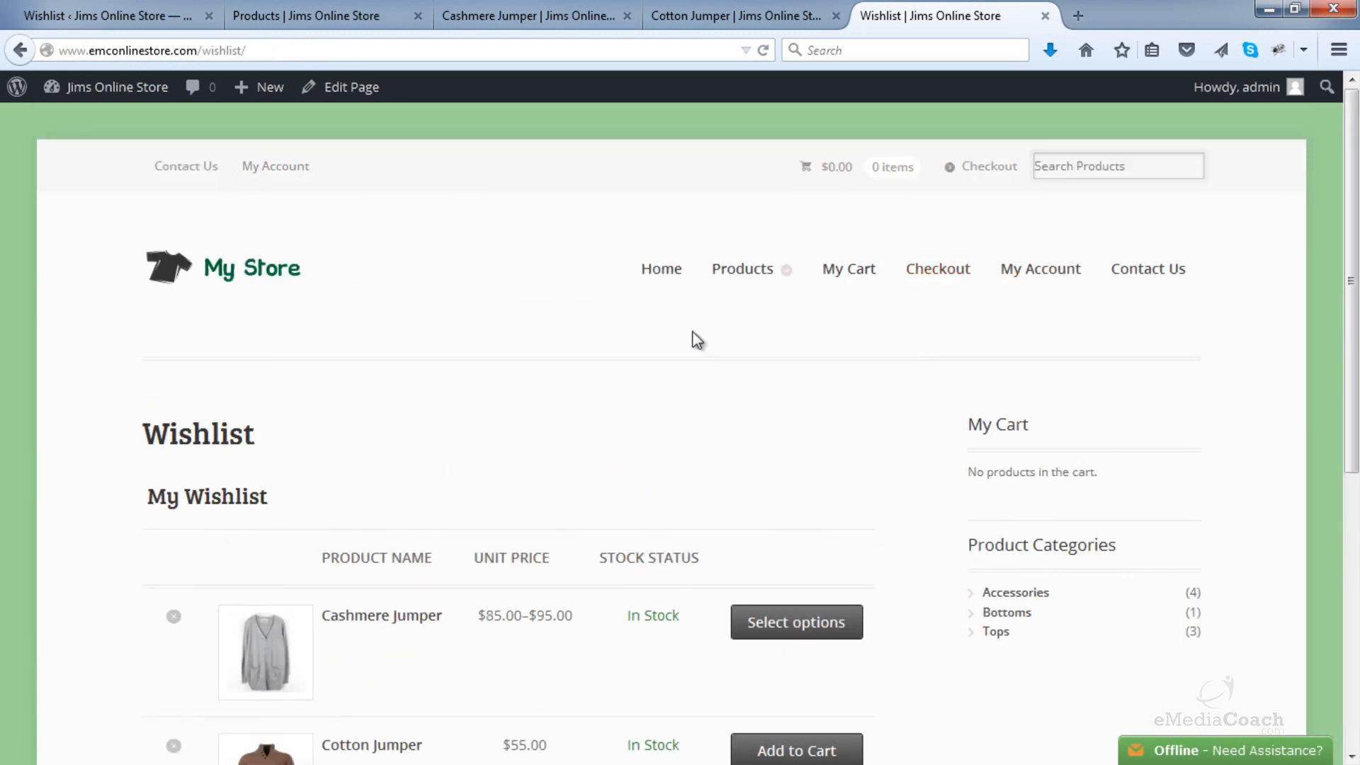
scroll("down", 3)
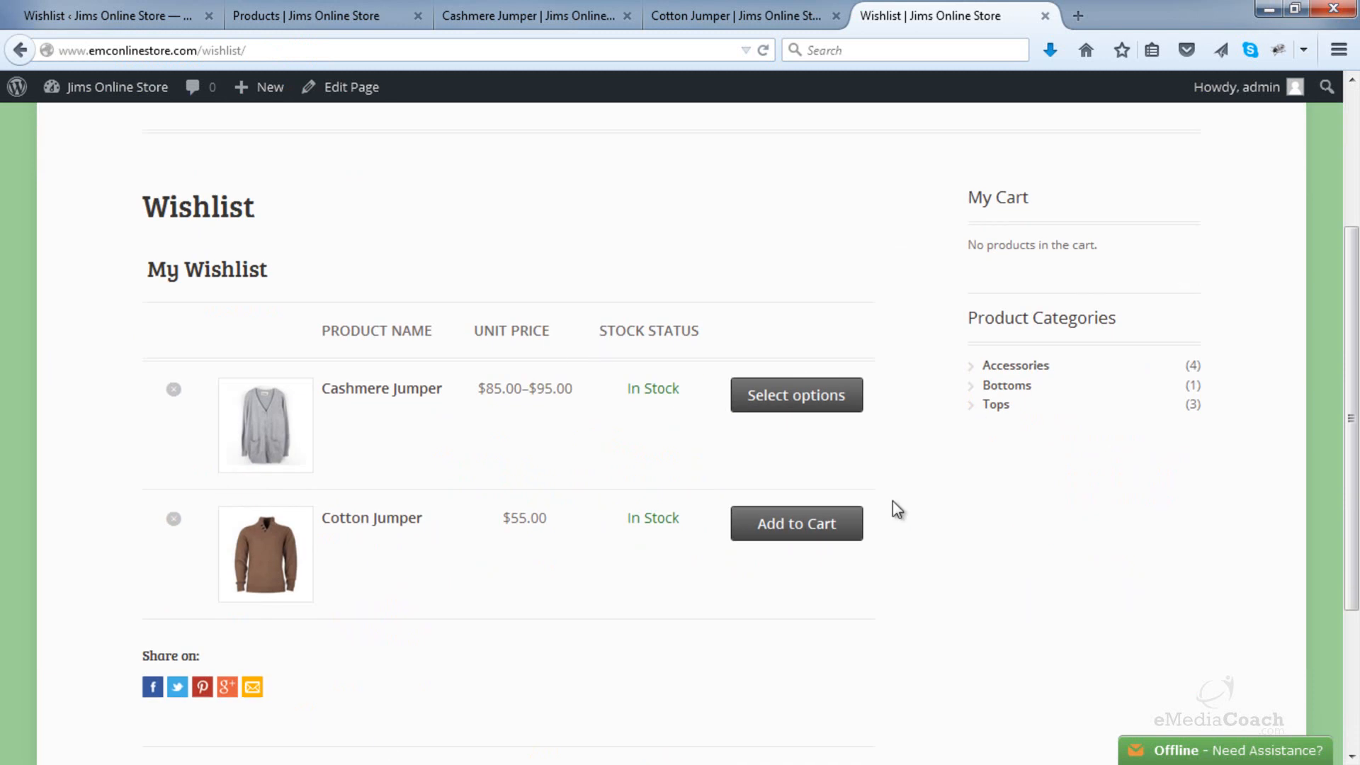
mouse_move(348, 562)
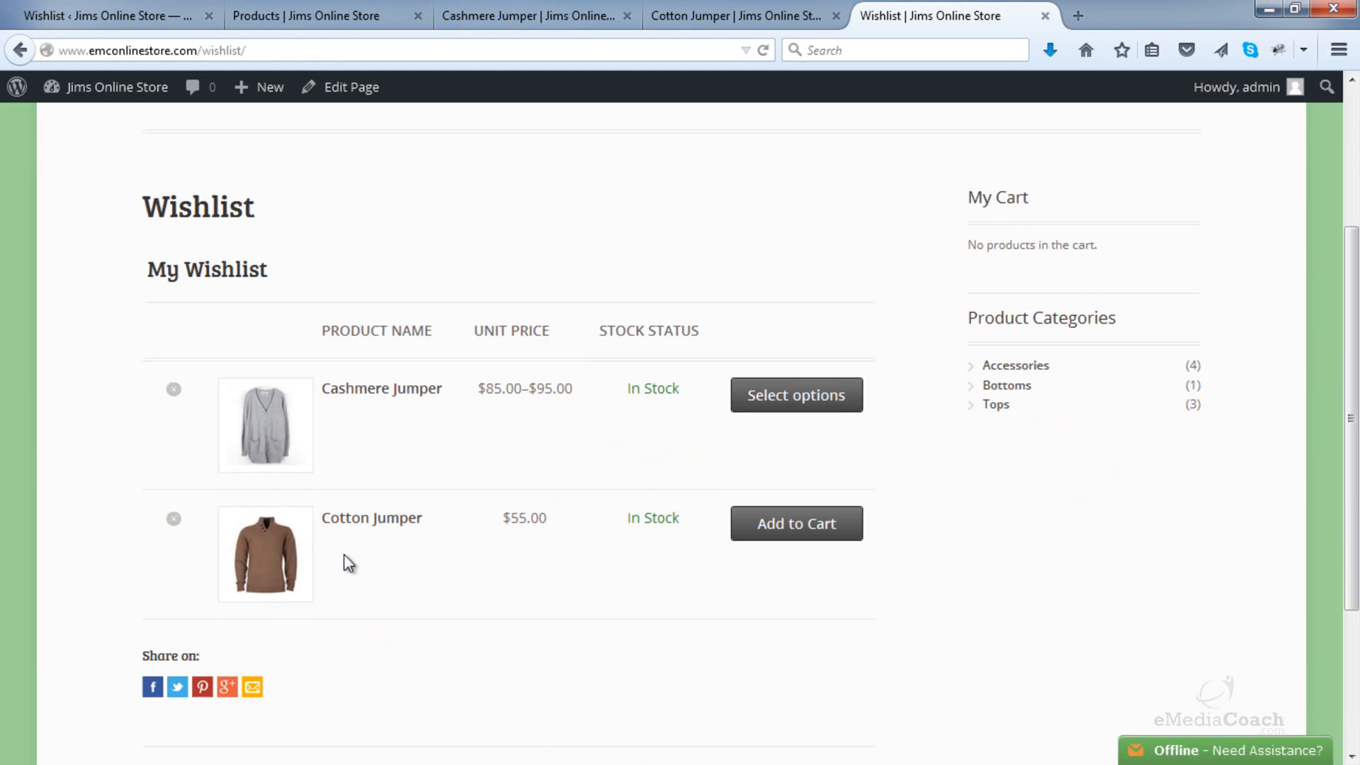
mouse_move(177, 686)
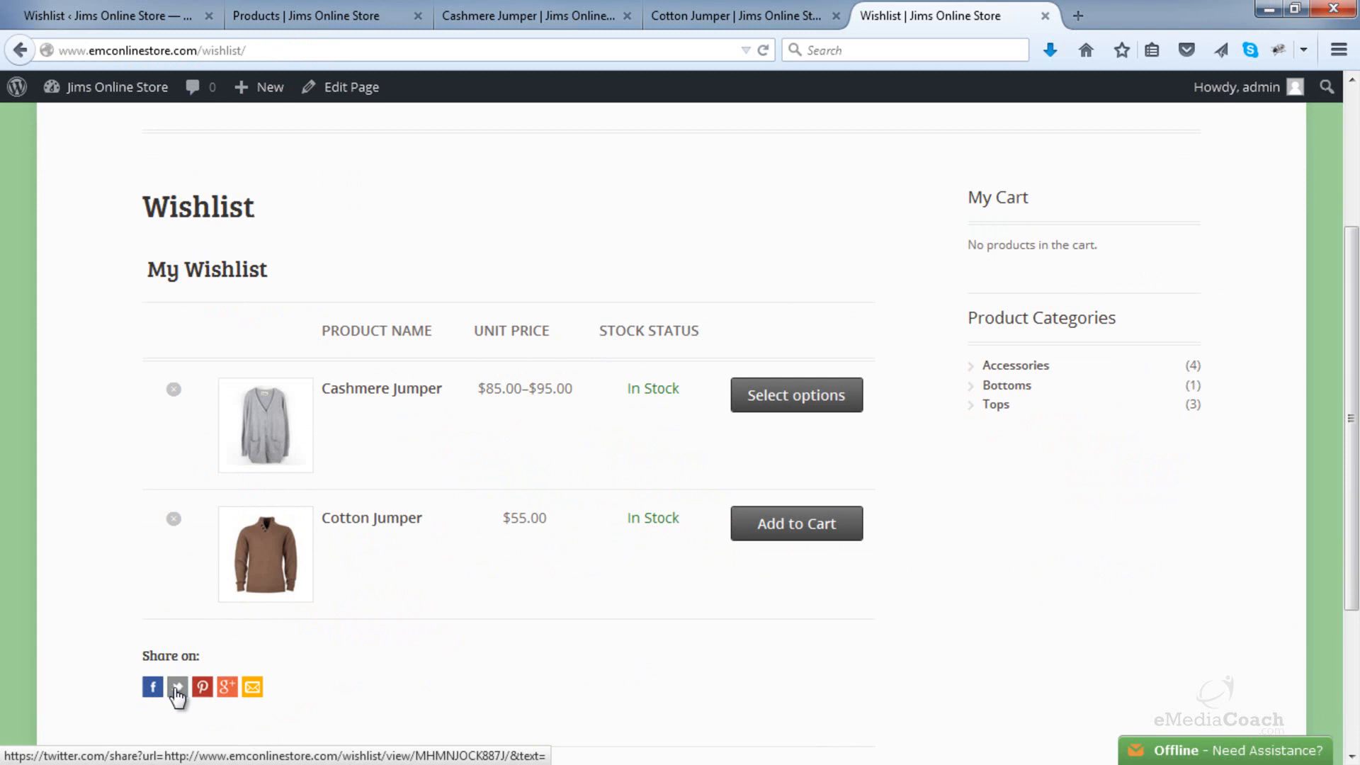
mouse_move(252, 687)
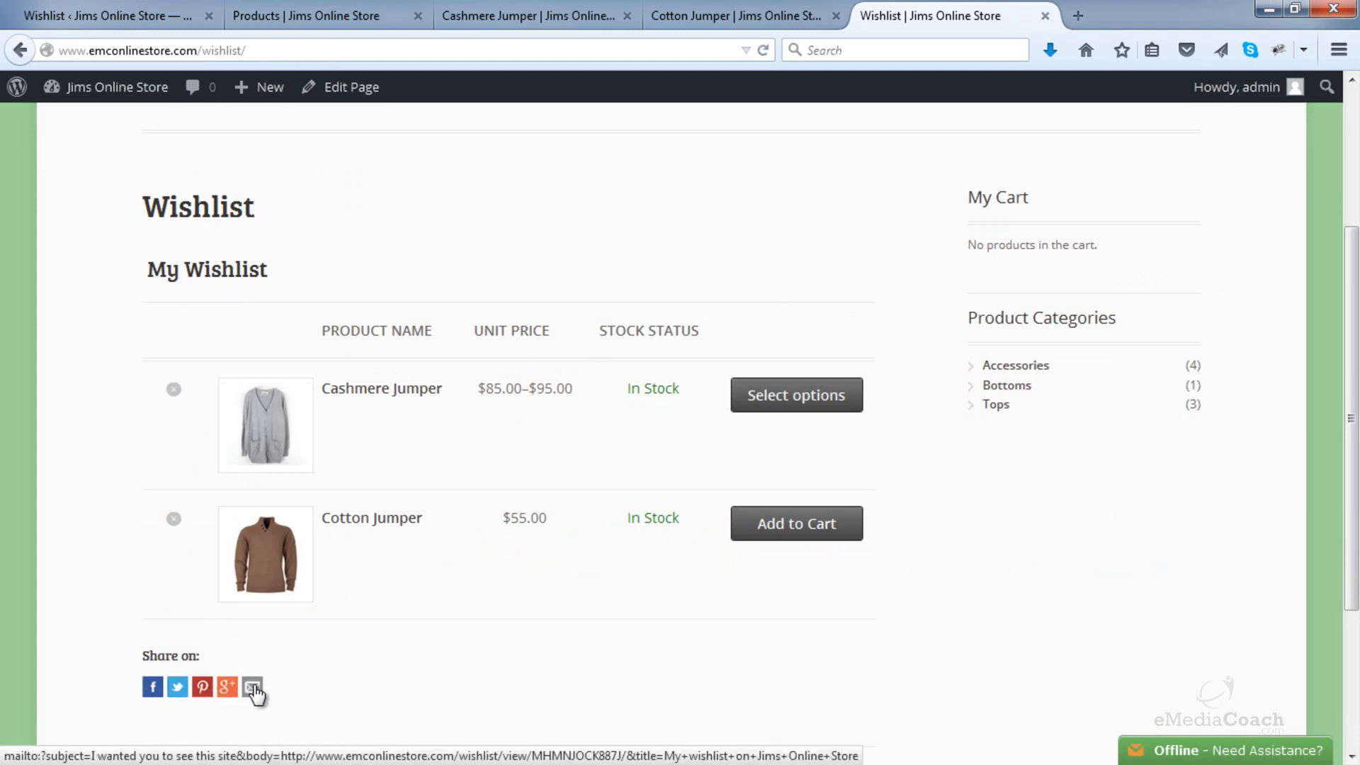
mouse_move(400, 452)
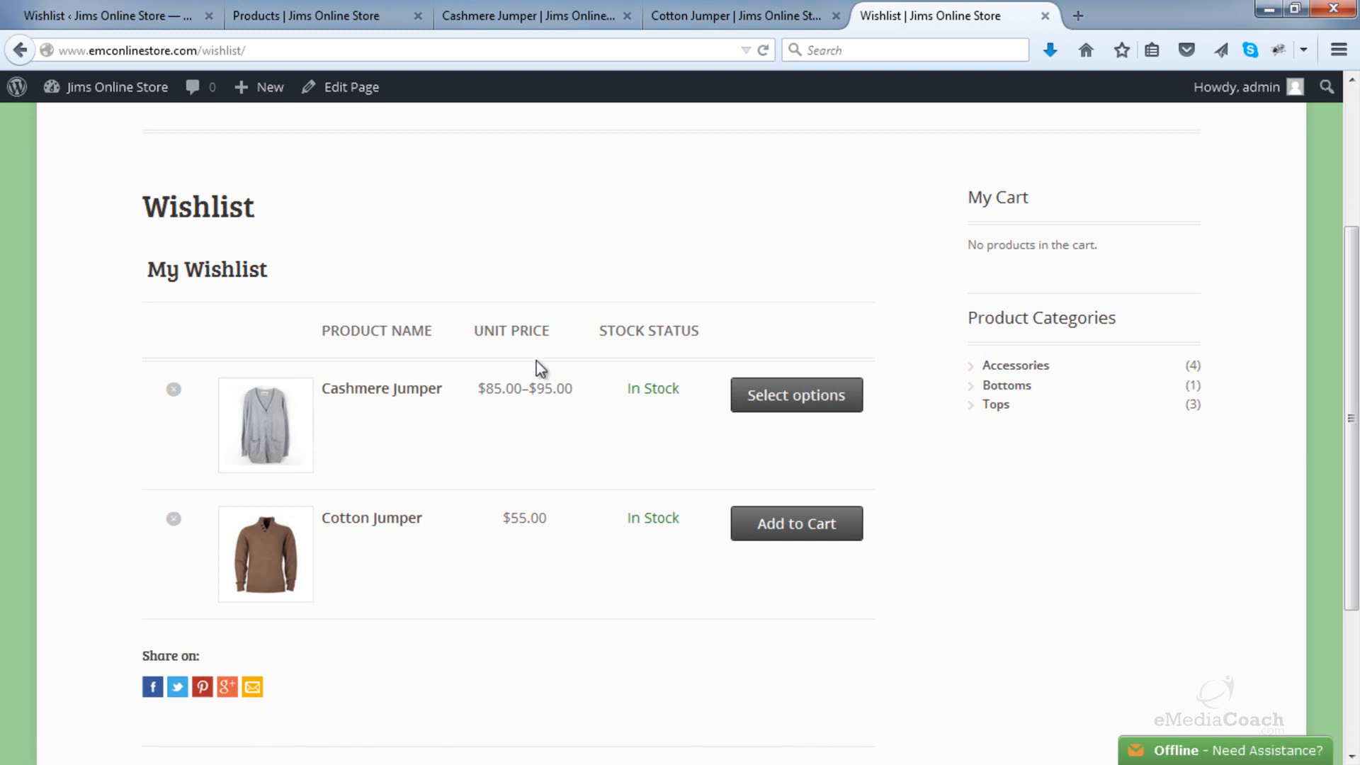
mouse_move(678, 355)
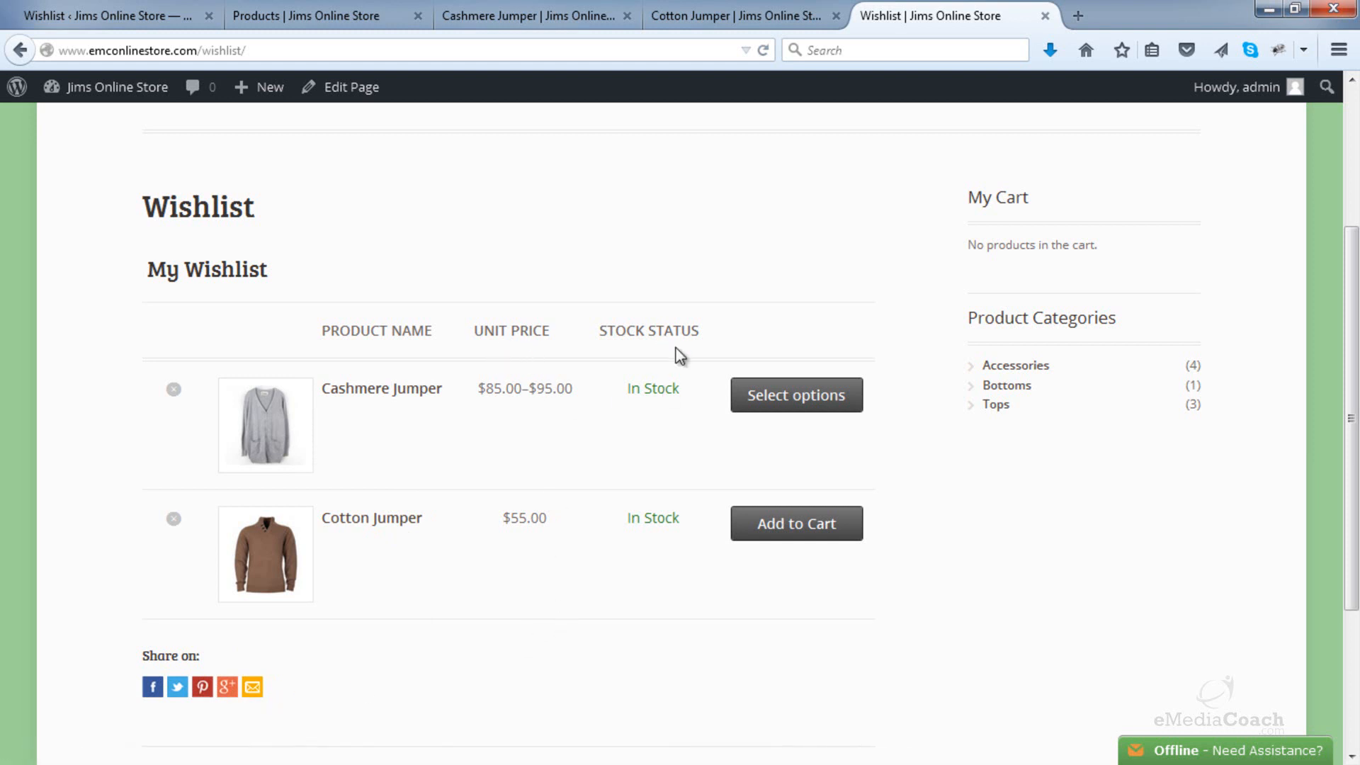
- Review the YITH Wishlist stock status column and Social Networks & Share settings
left_click(103, 15)
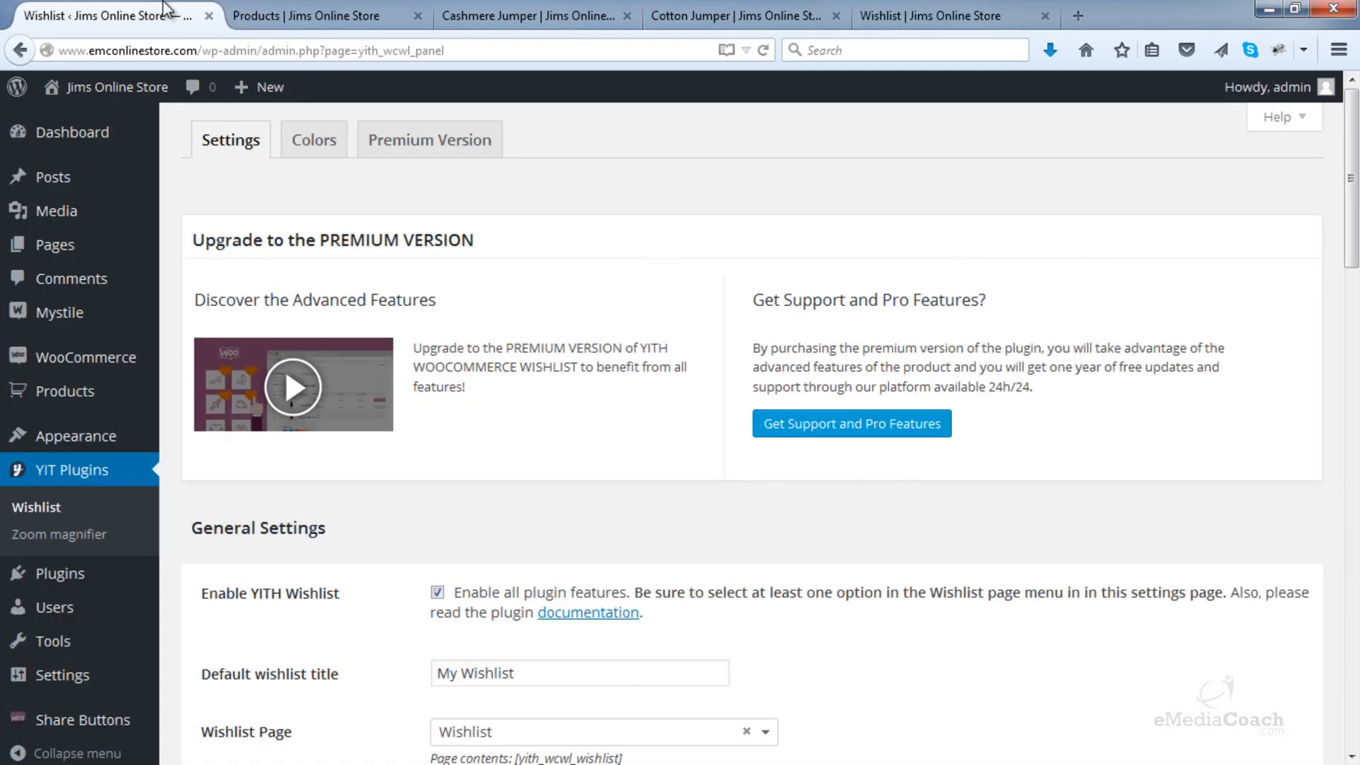
scroll("down", 3)
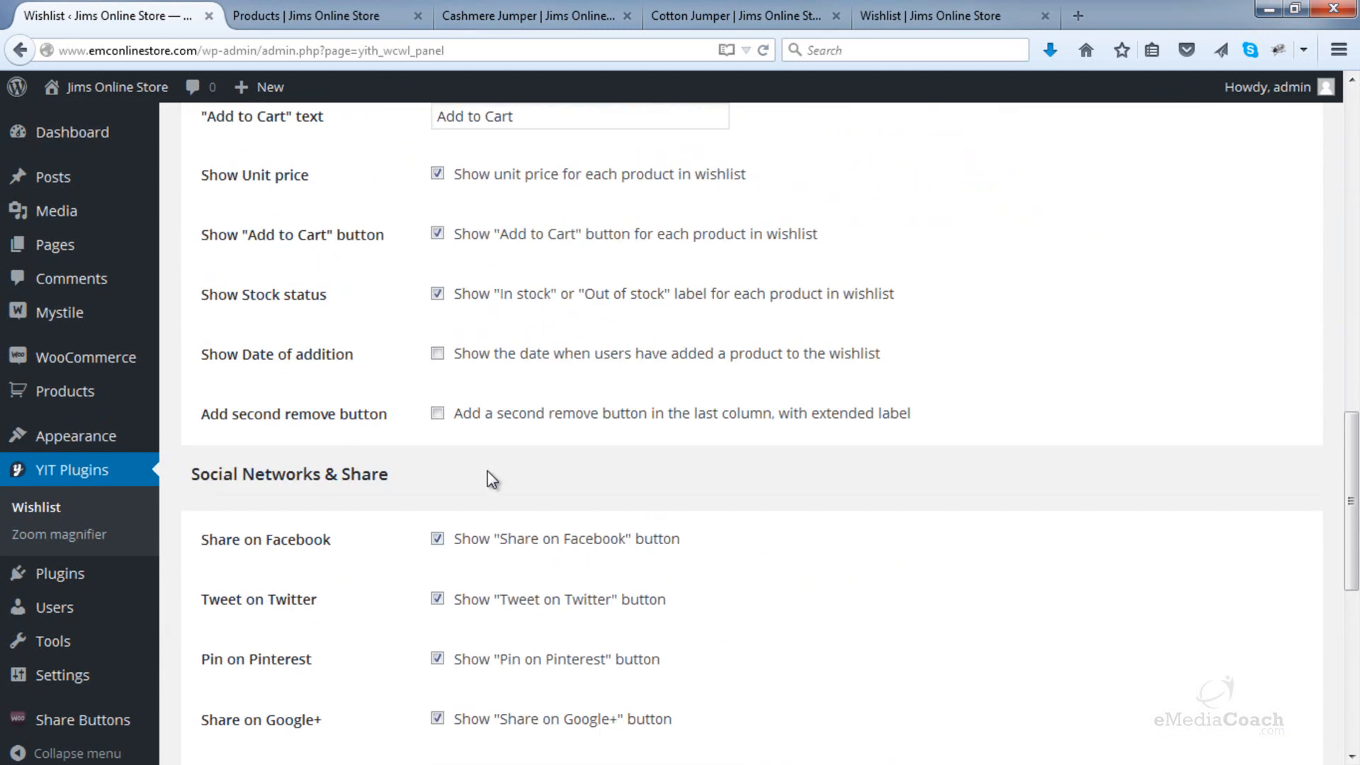
scroll("up", 3)
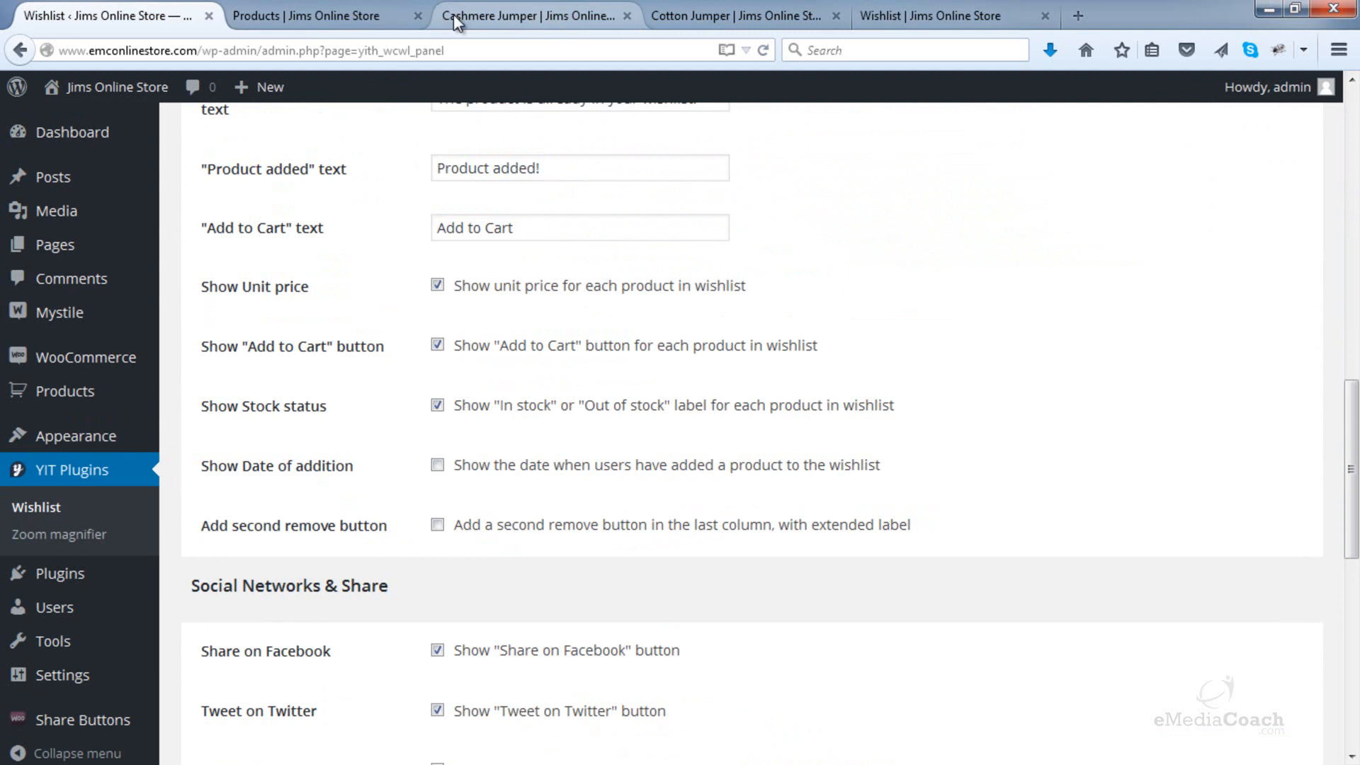
- Move Cotton Jumper from the wishlist into the cart
left_click(929, 15)
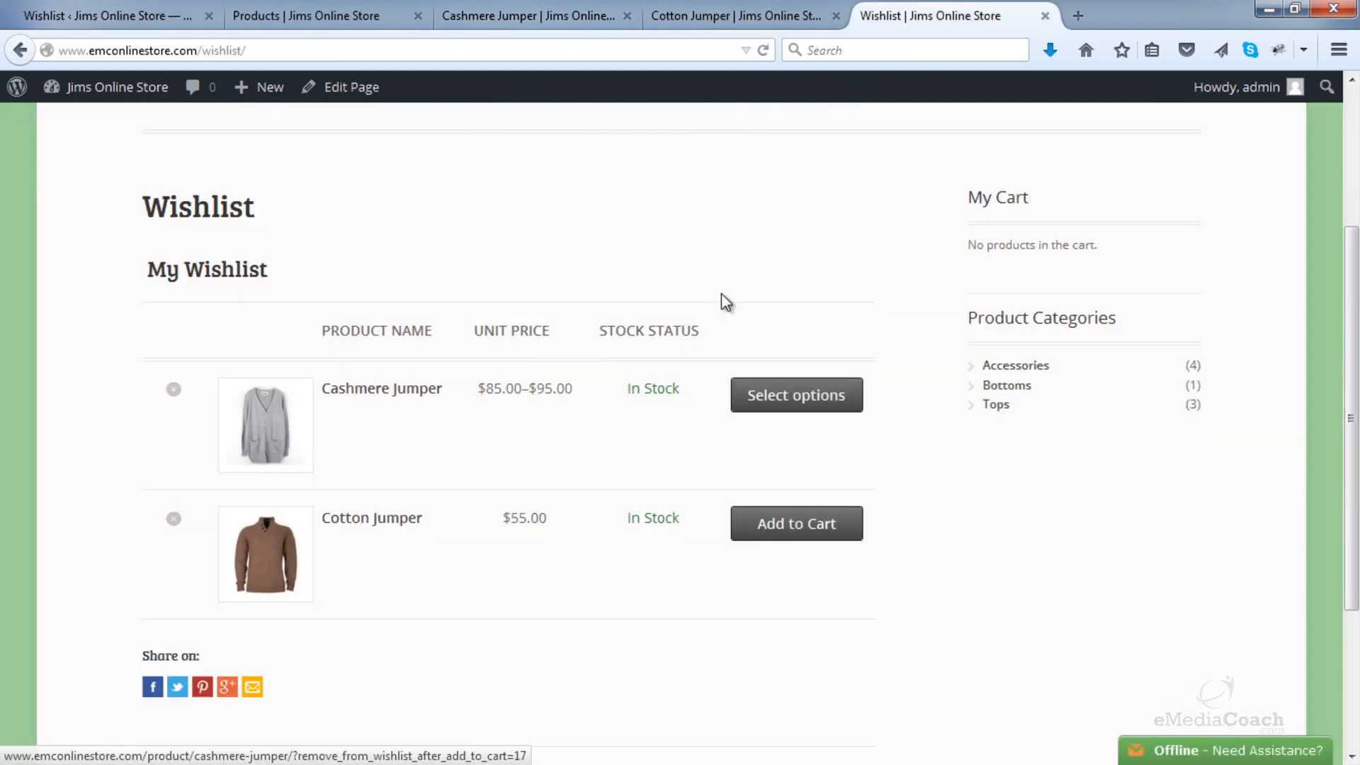
mouse_move(735, 327)
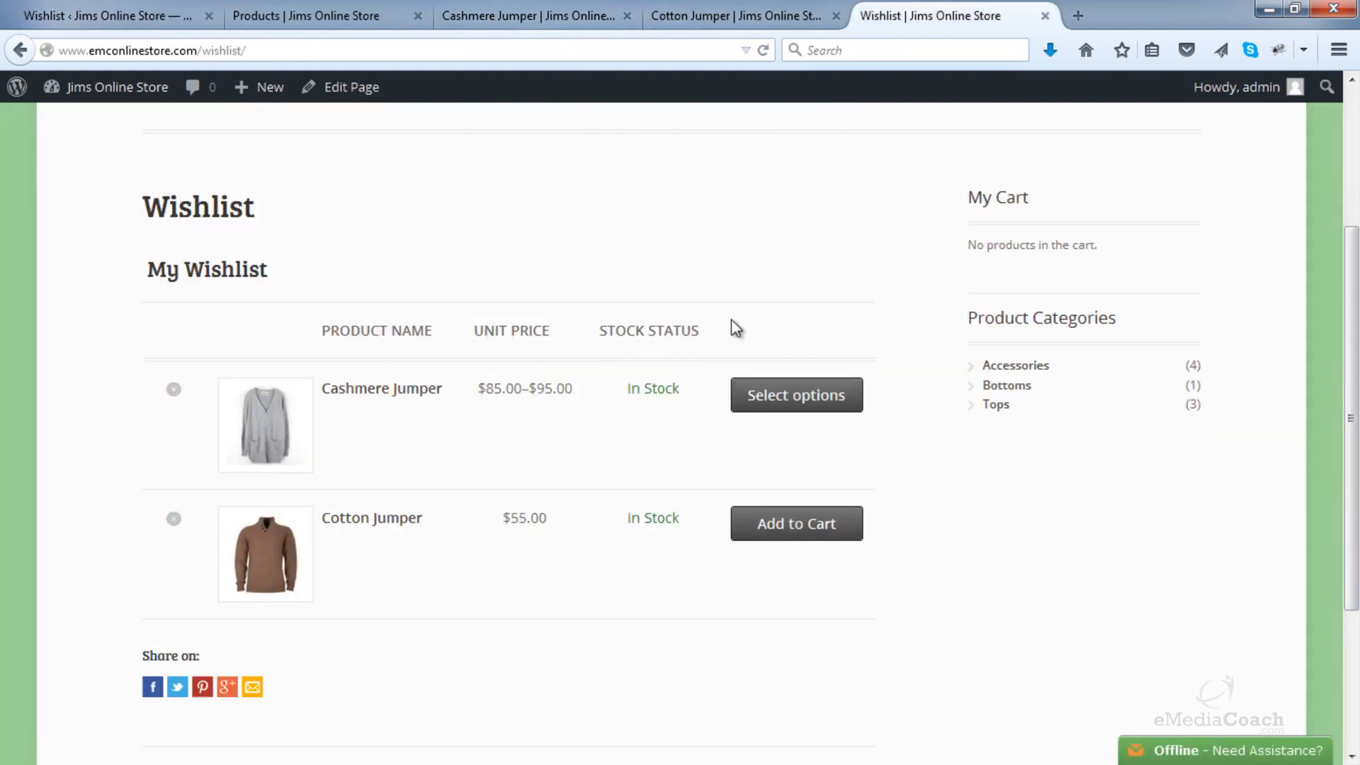
mouse_move(776, 493)
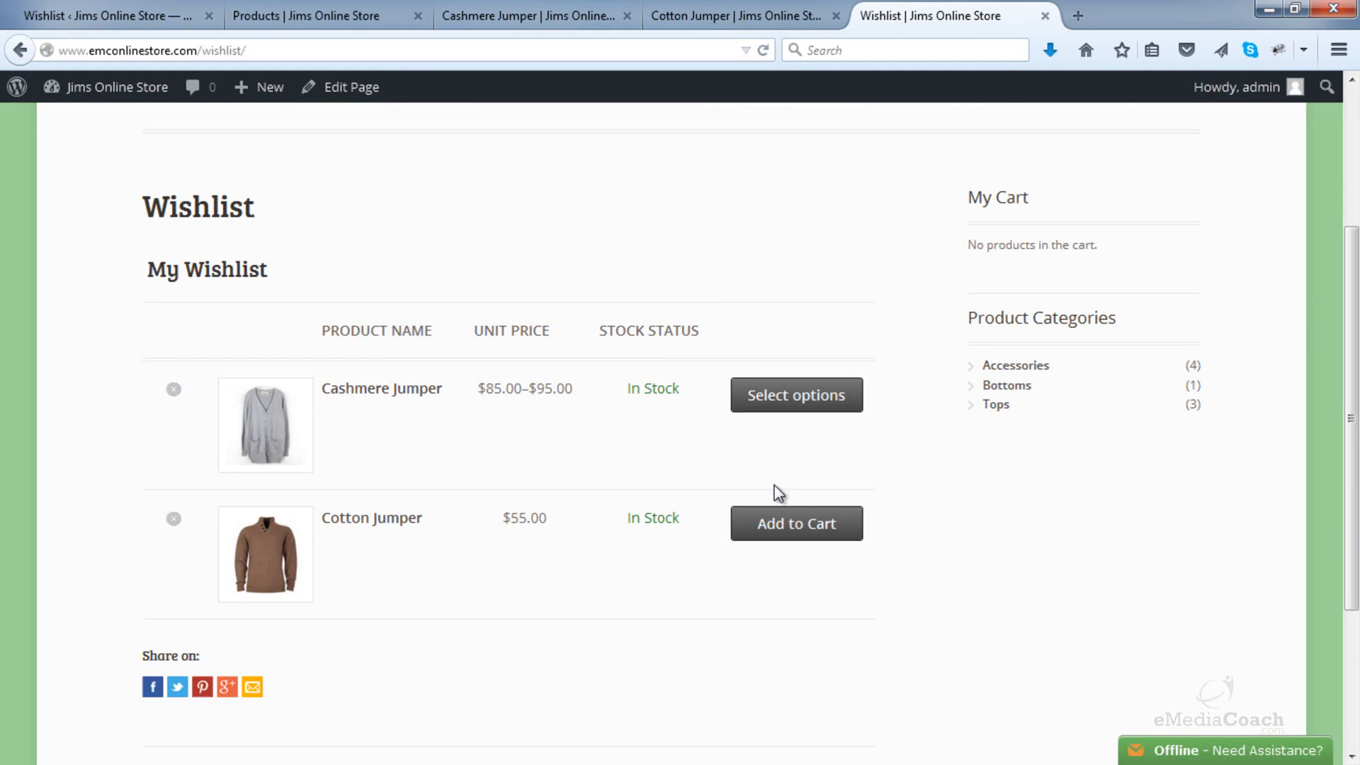
mouse_move(795, 523)
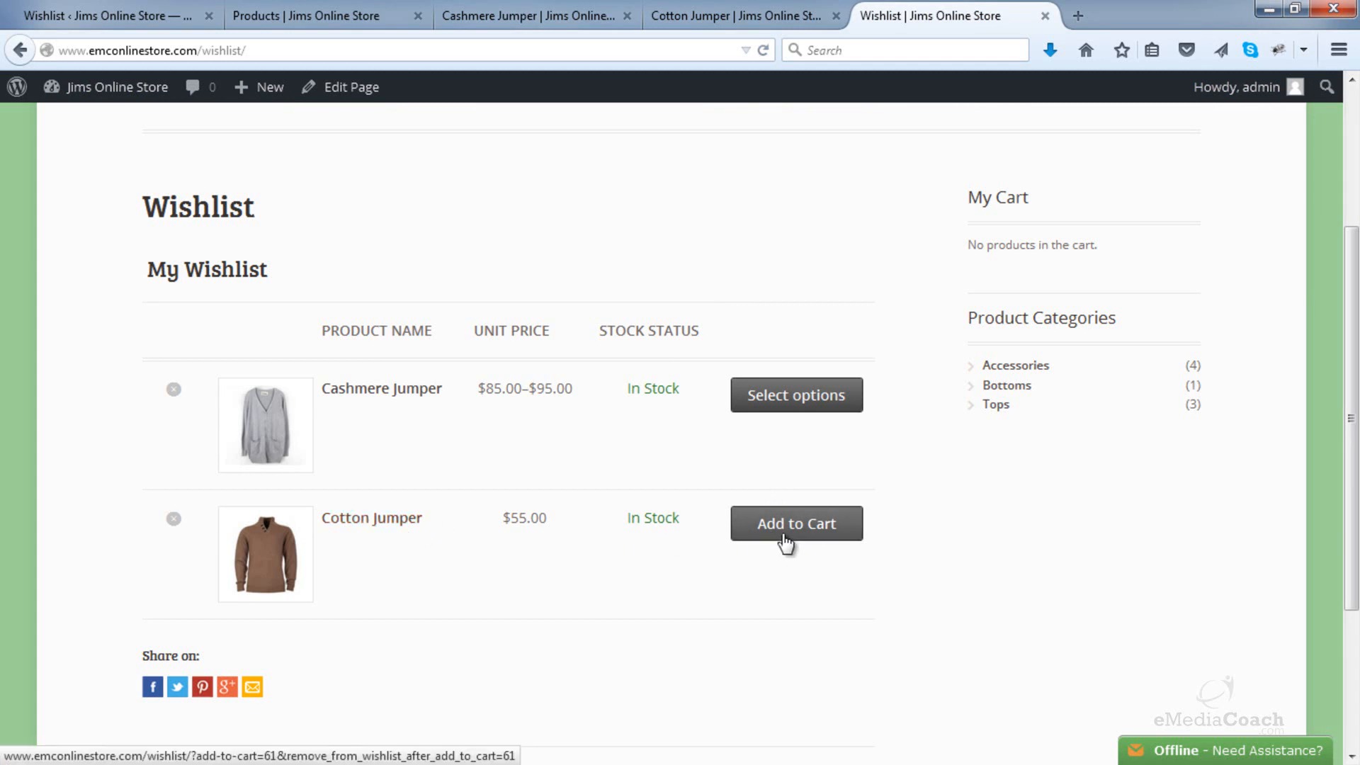
left_click(794, 523)
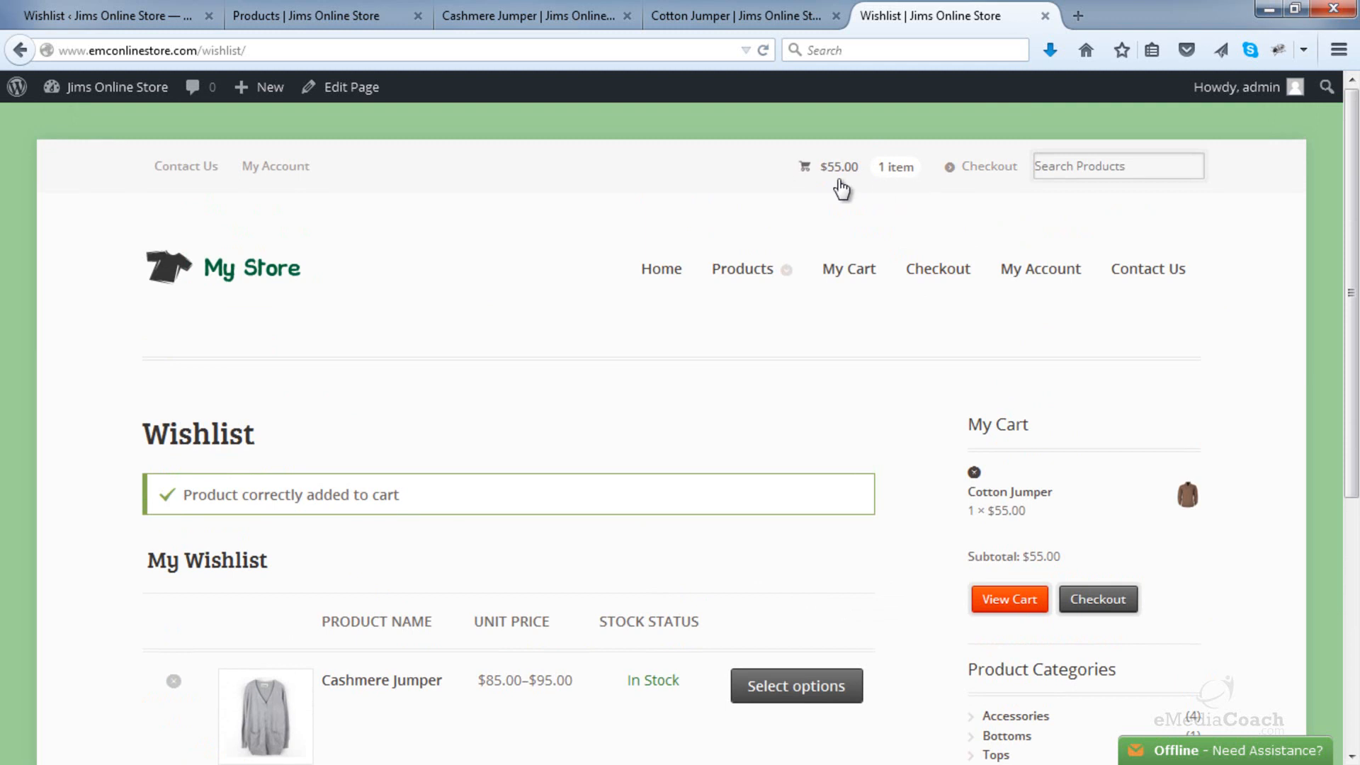
scroll("down", 3)
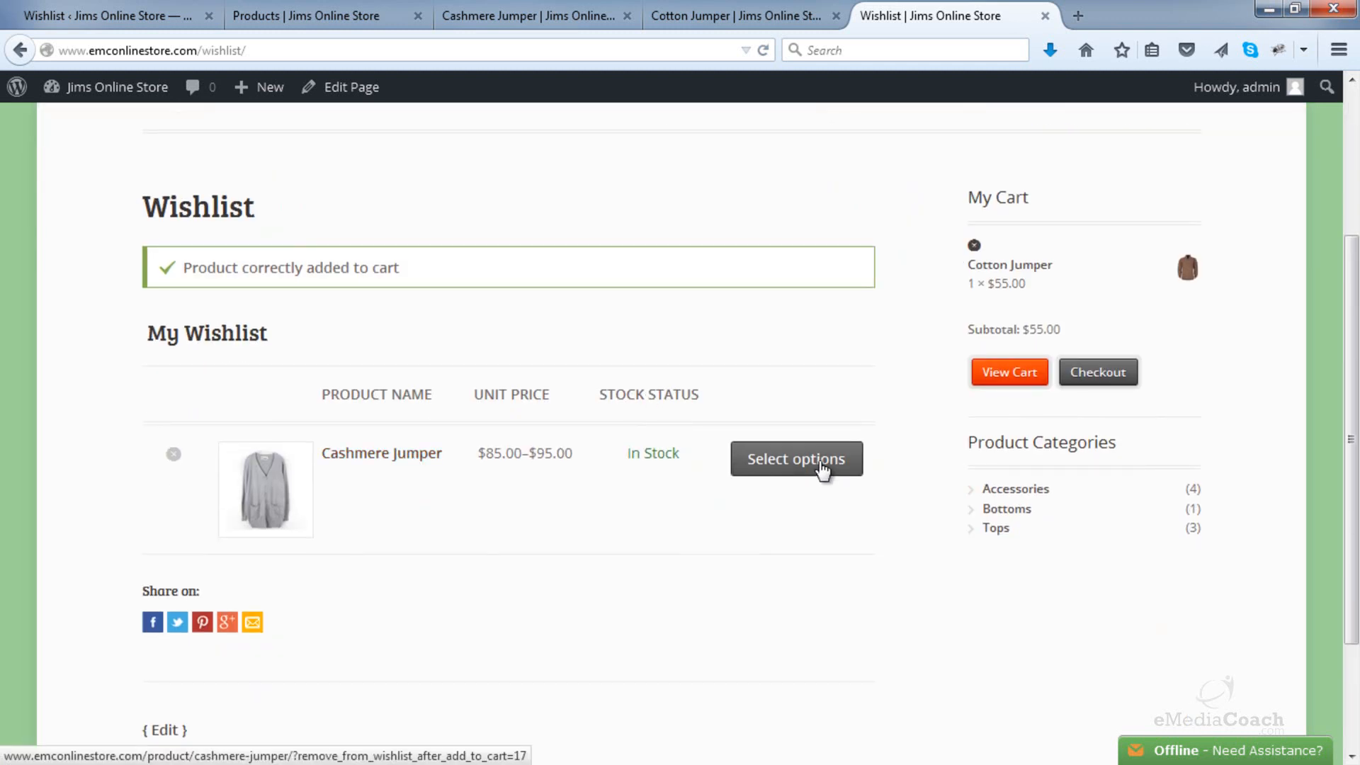
- Open the Cashmere Jumper product page via Select options and look over it
left_click(795, 458)
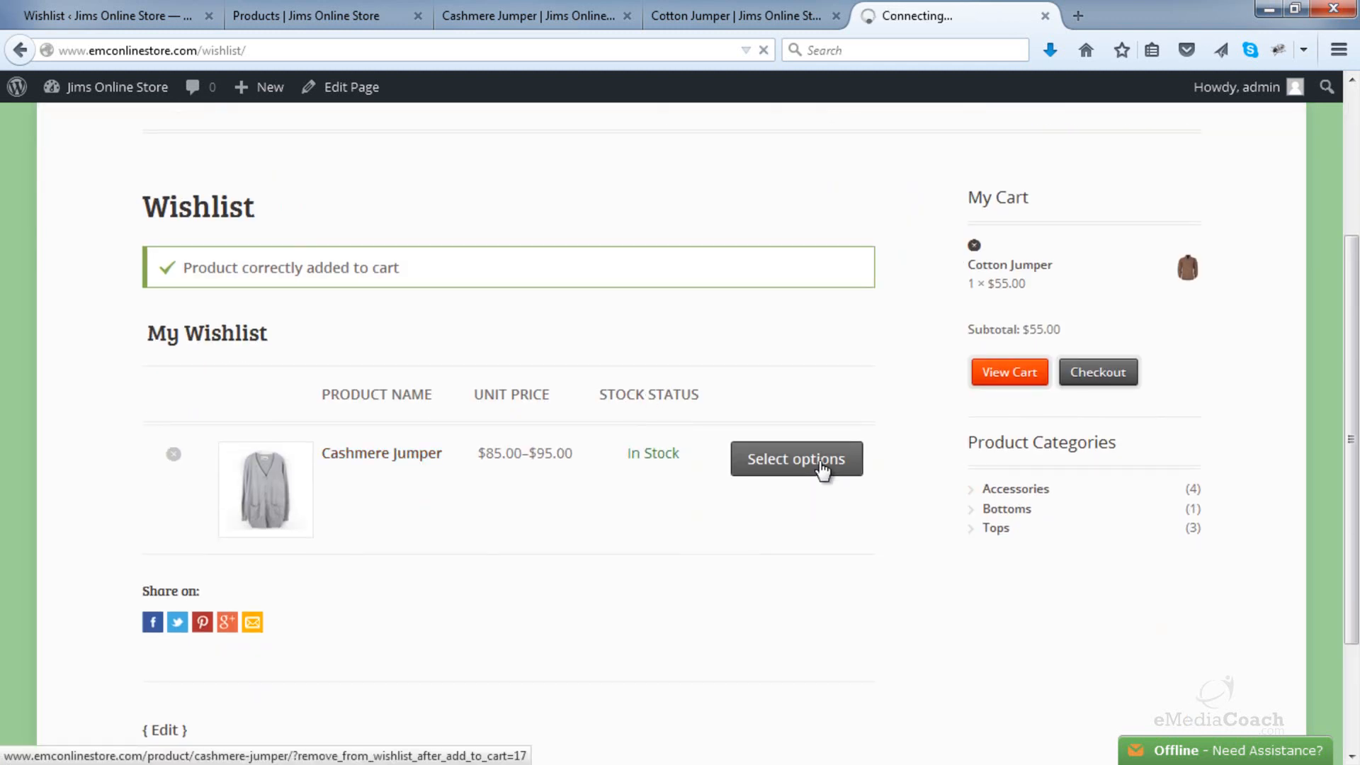
left_click(794, 459)
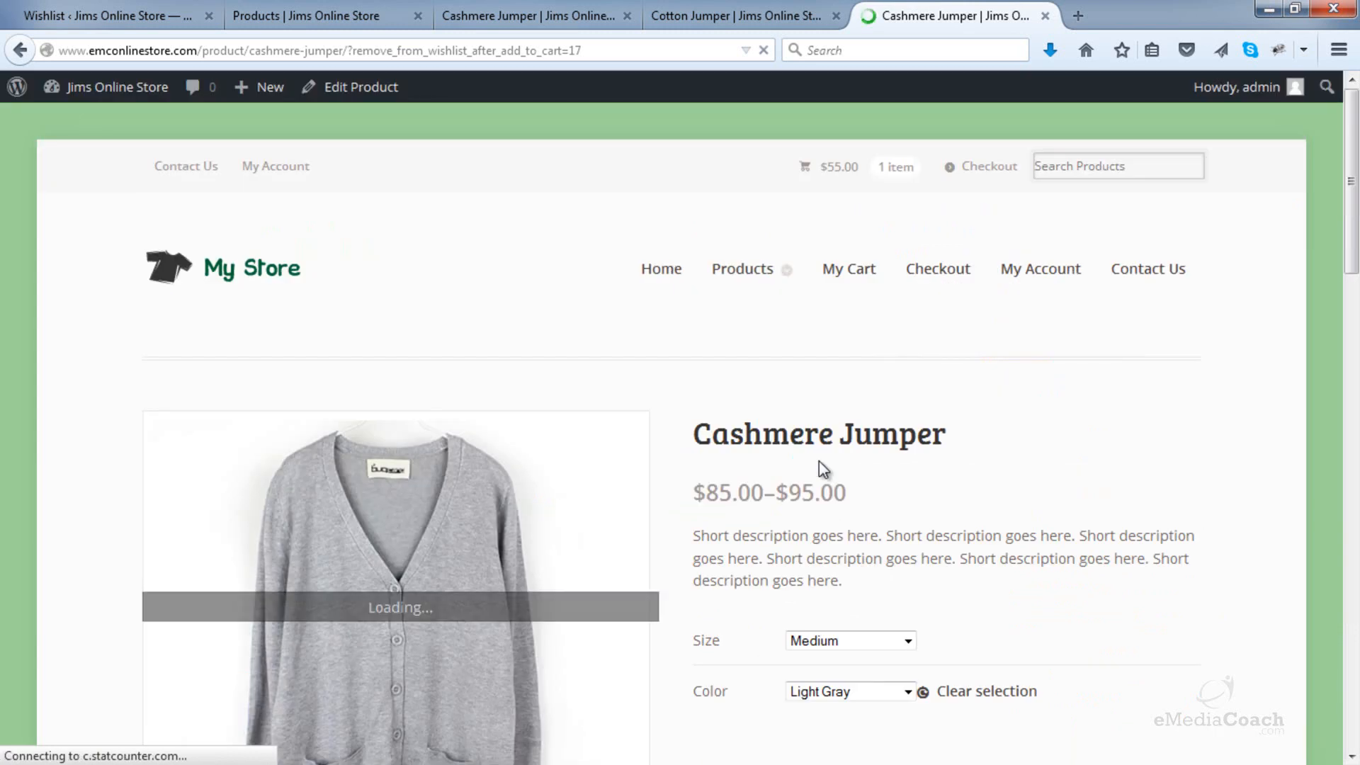
scroll("down", 3)
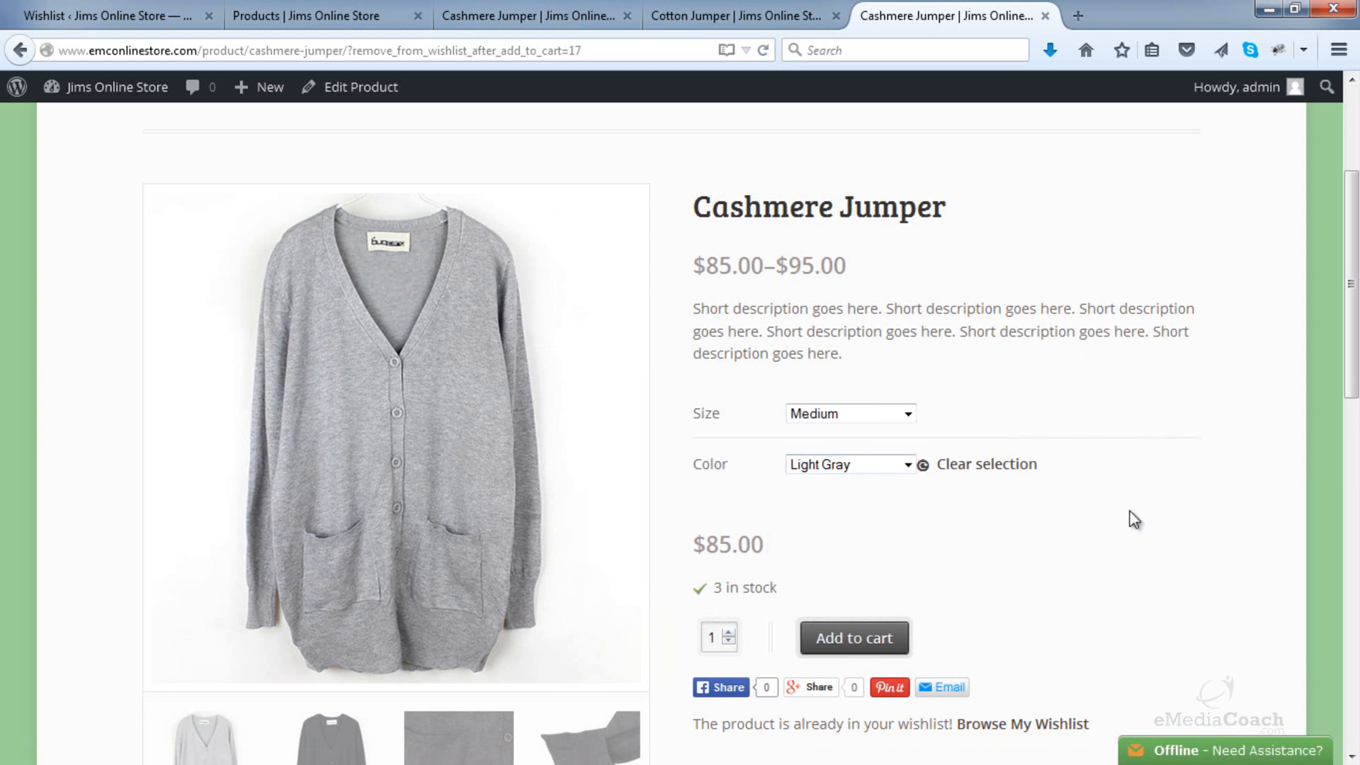
scroll("down", 3)
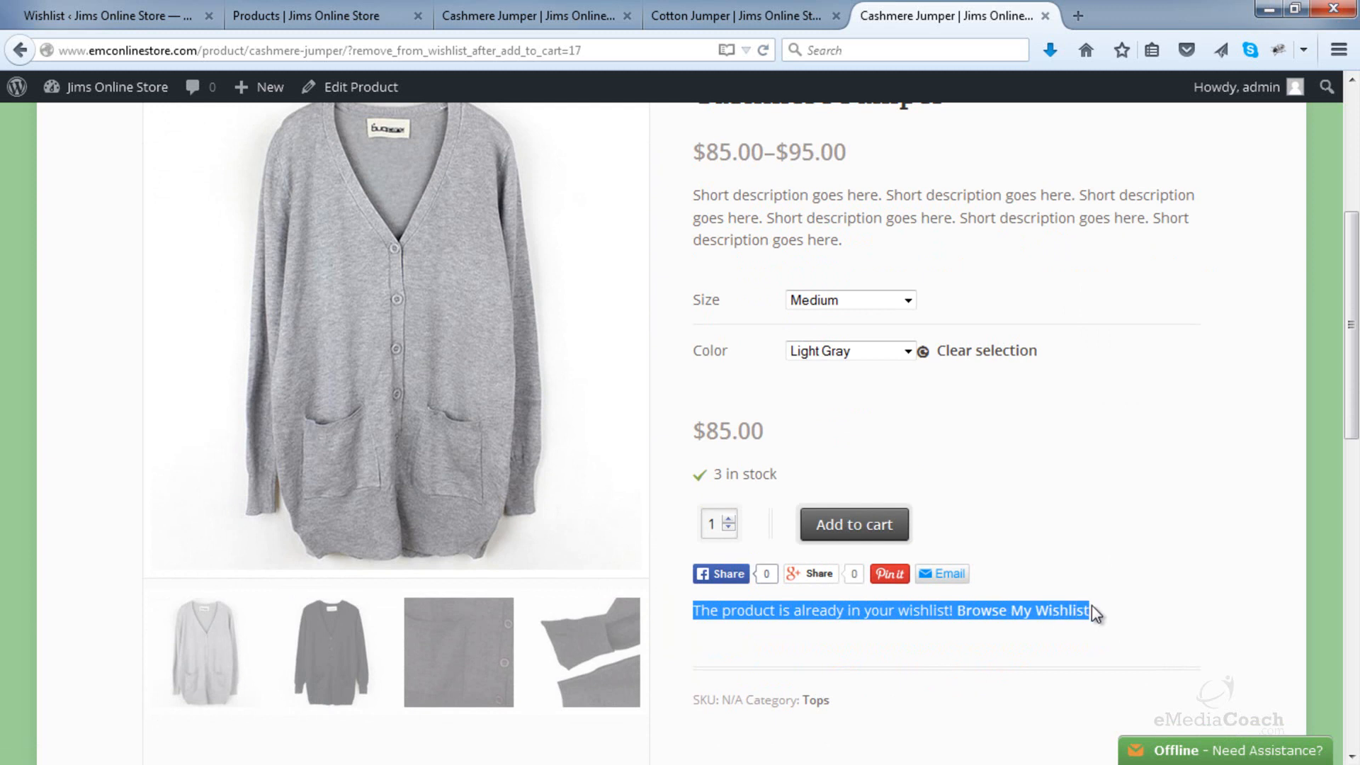
mouse_move(1113, 605)
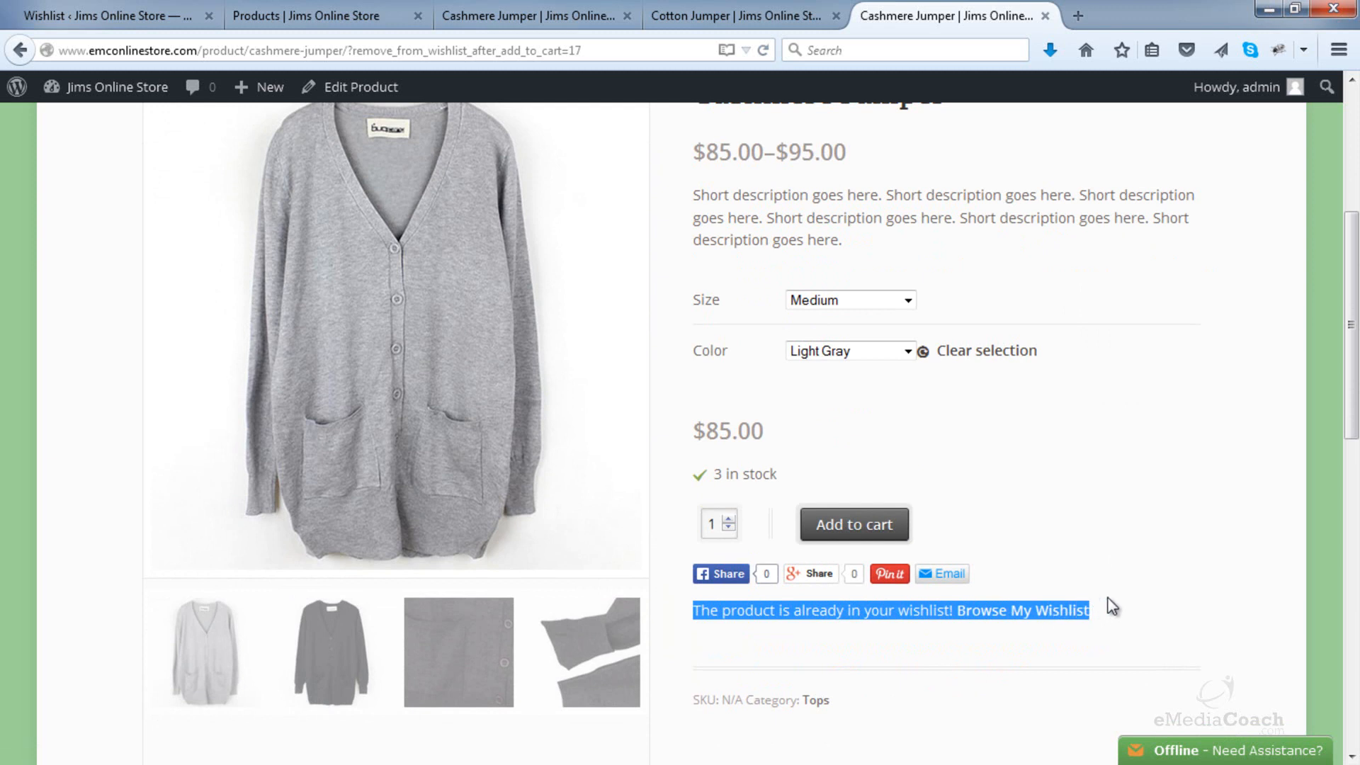
scroll("up", 3)
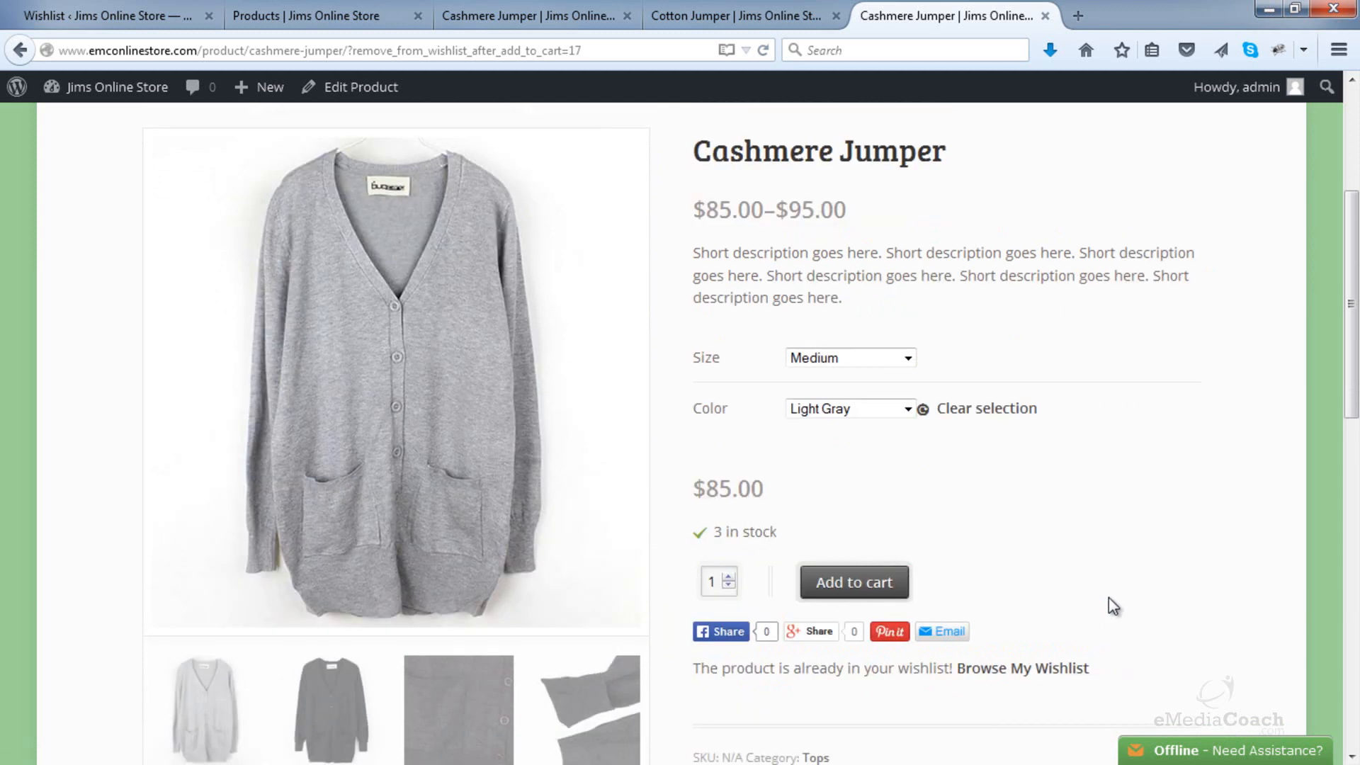
scroll("up", 3)
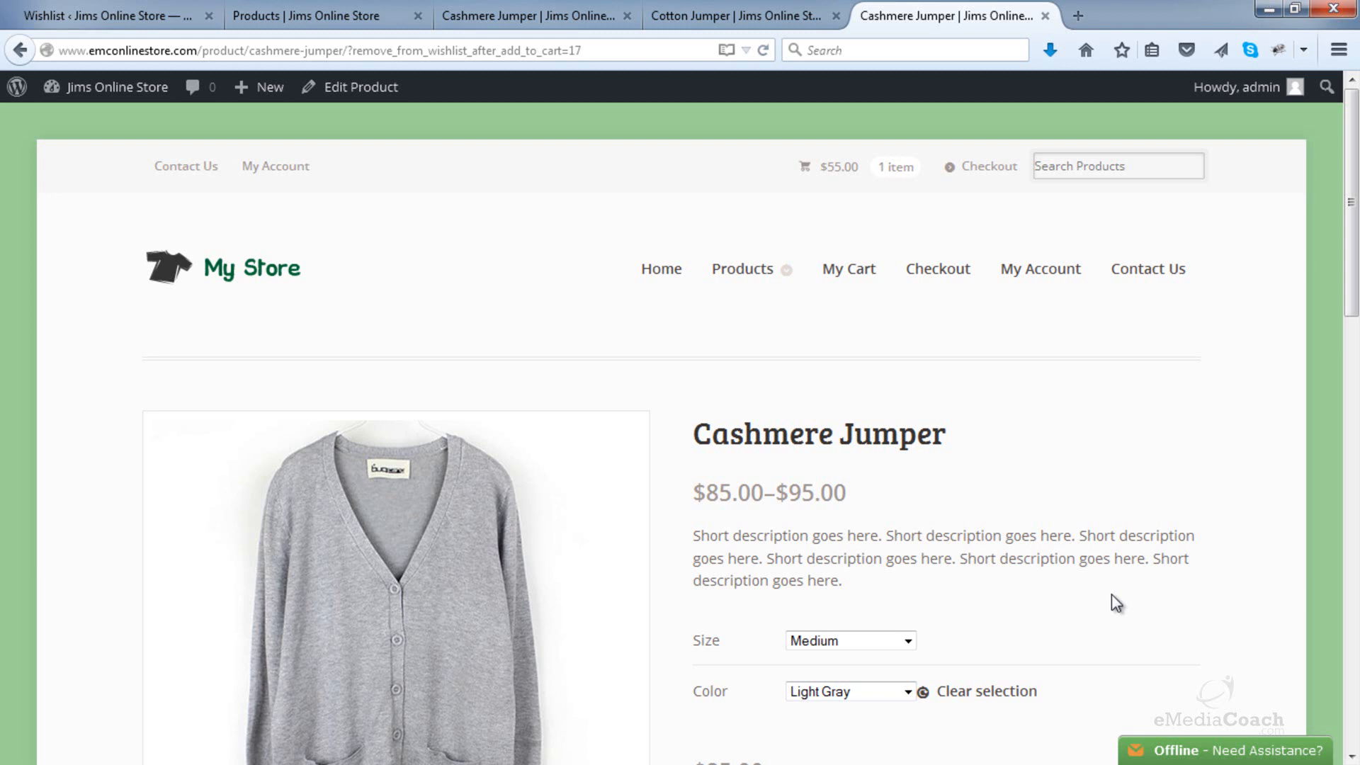
- Scroll through the Cashmere Jumper page showing Medium, Light Gray at $85, already wishlisted
scroll("down", 3)
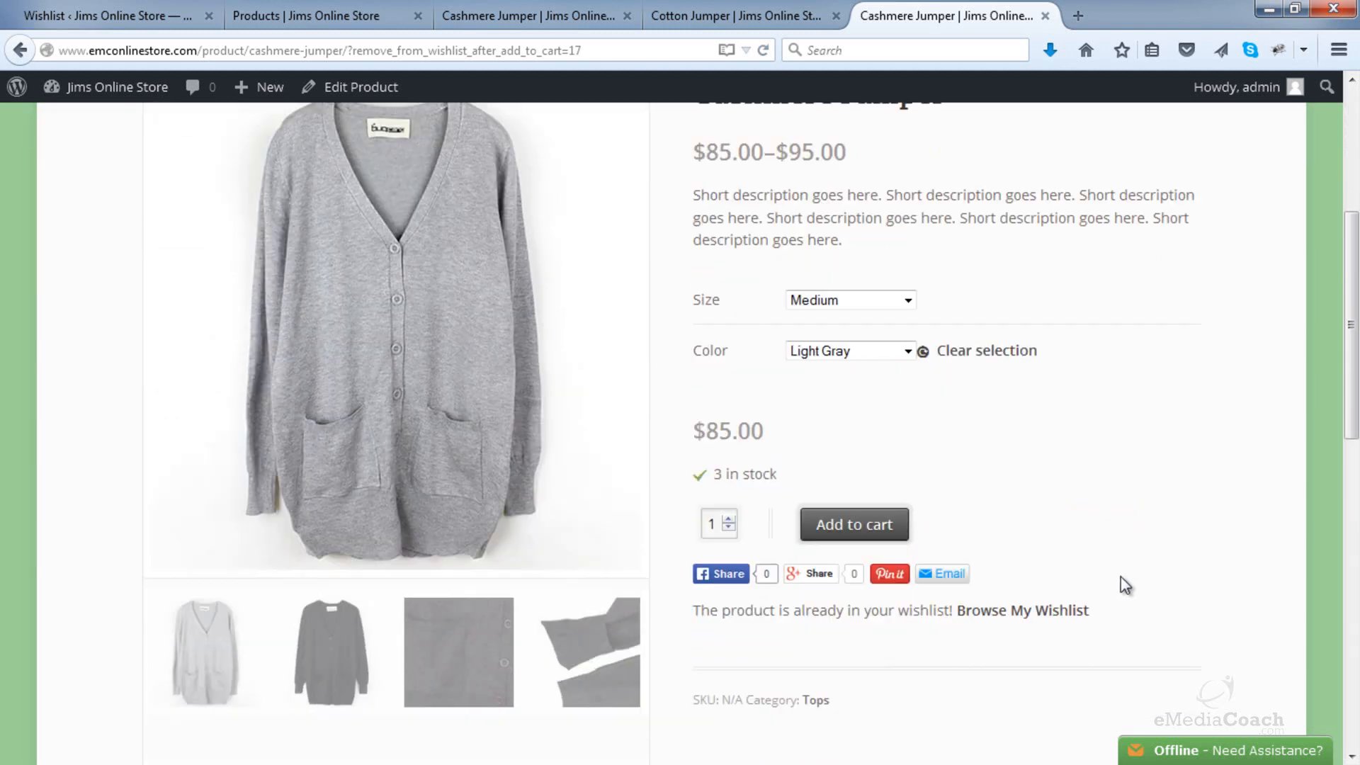
scroll("up", 3)
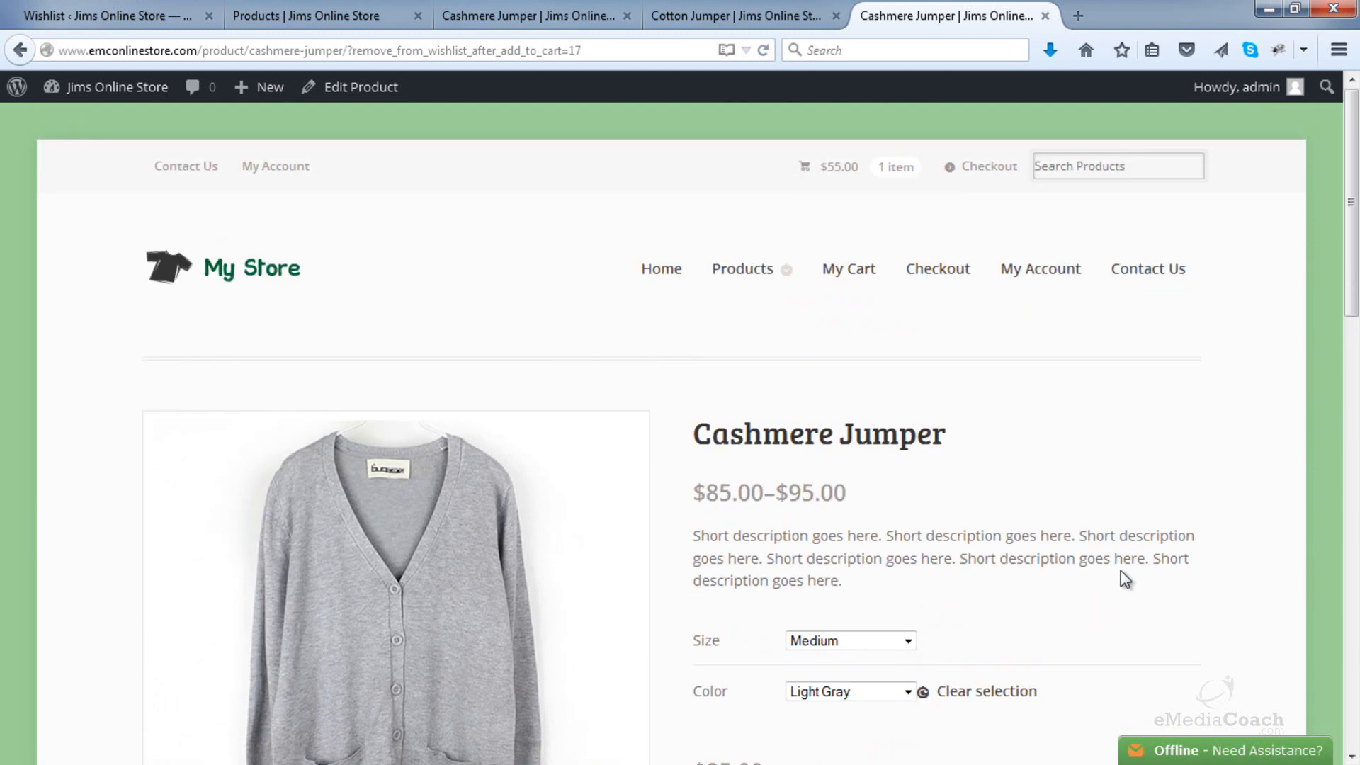
mouse_move(1018, 559)
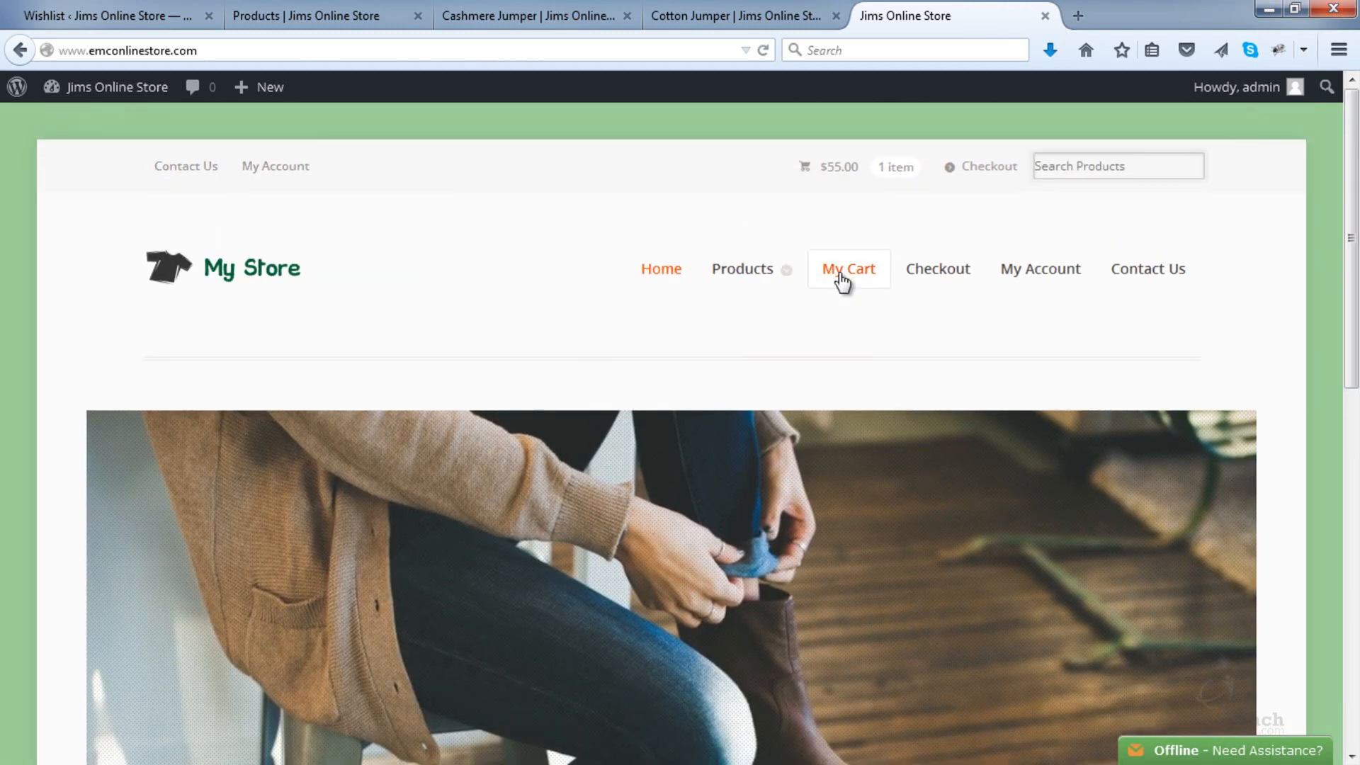
mouse_move(486, 249)
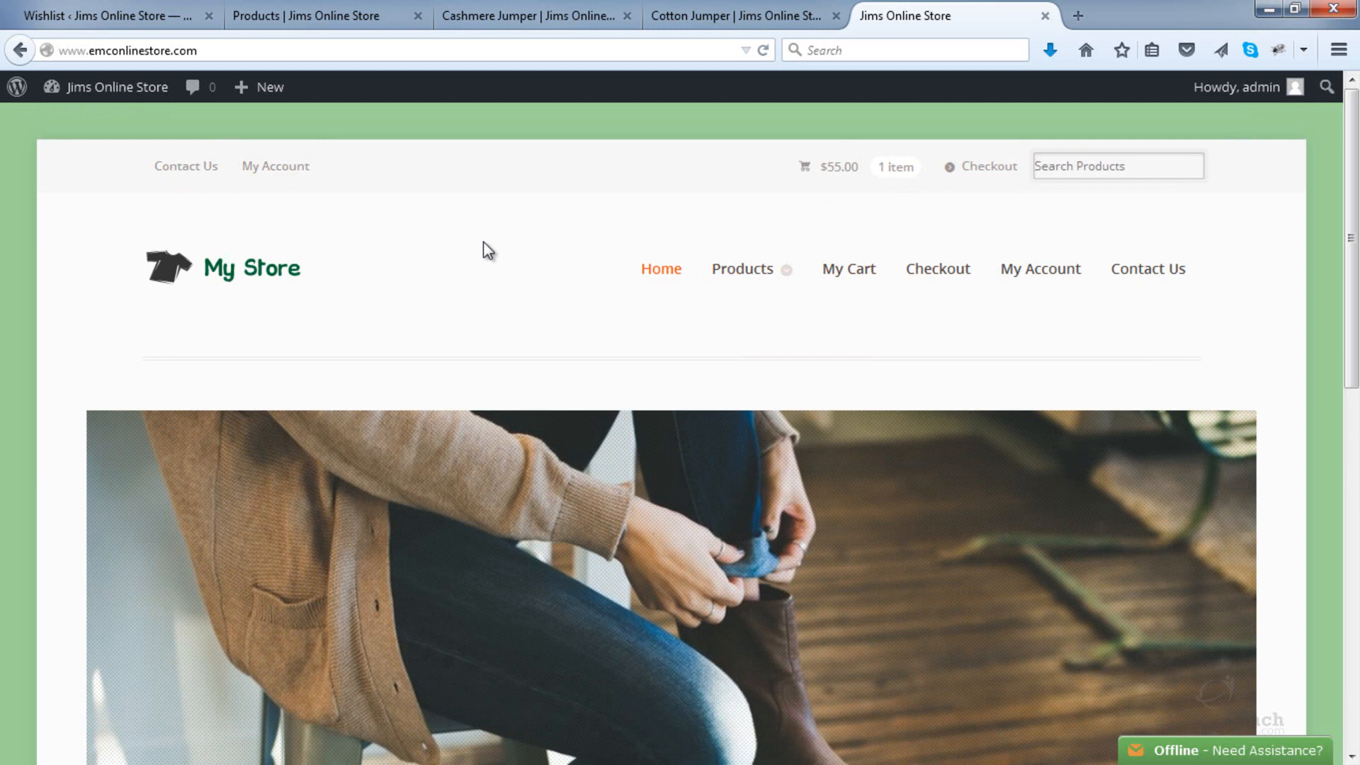
- Go to Appearance > Menus in WordPress admin to edit the Main Menu
left_click(103, 16)
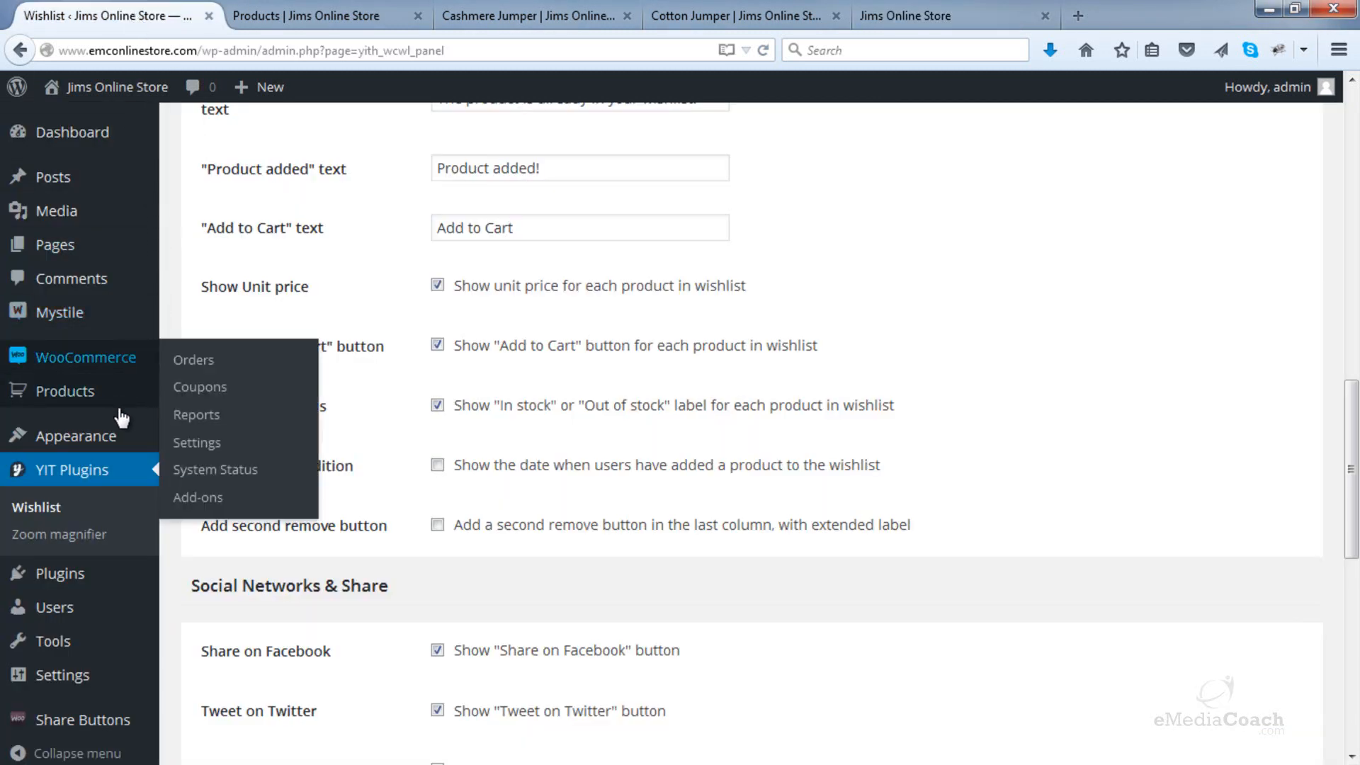
mouse_move(87, 435)
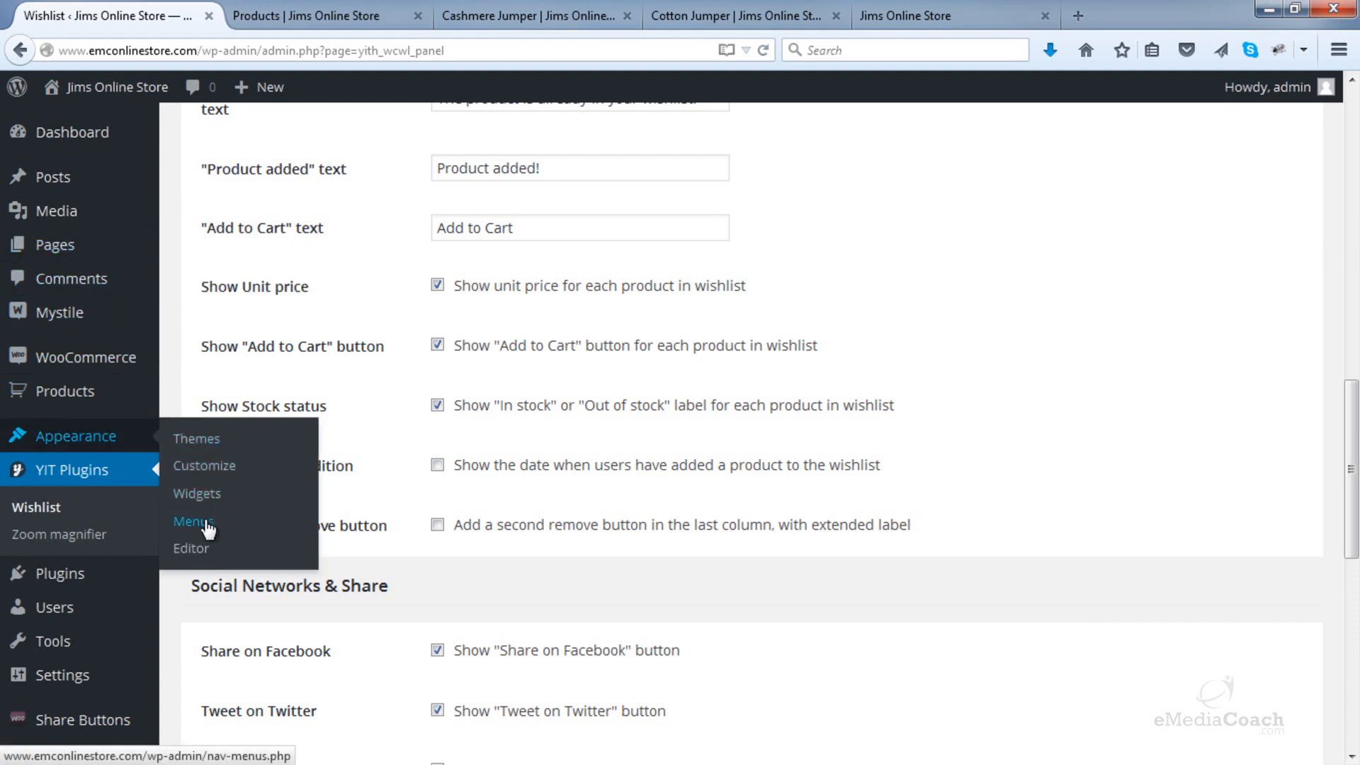
left_click(194, 519)
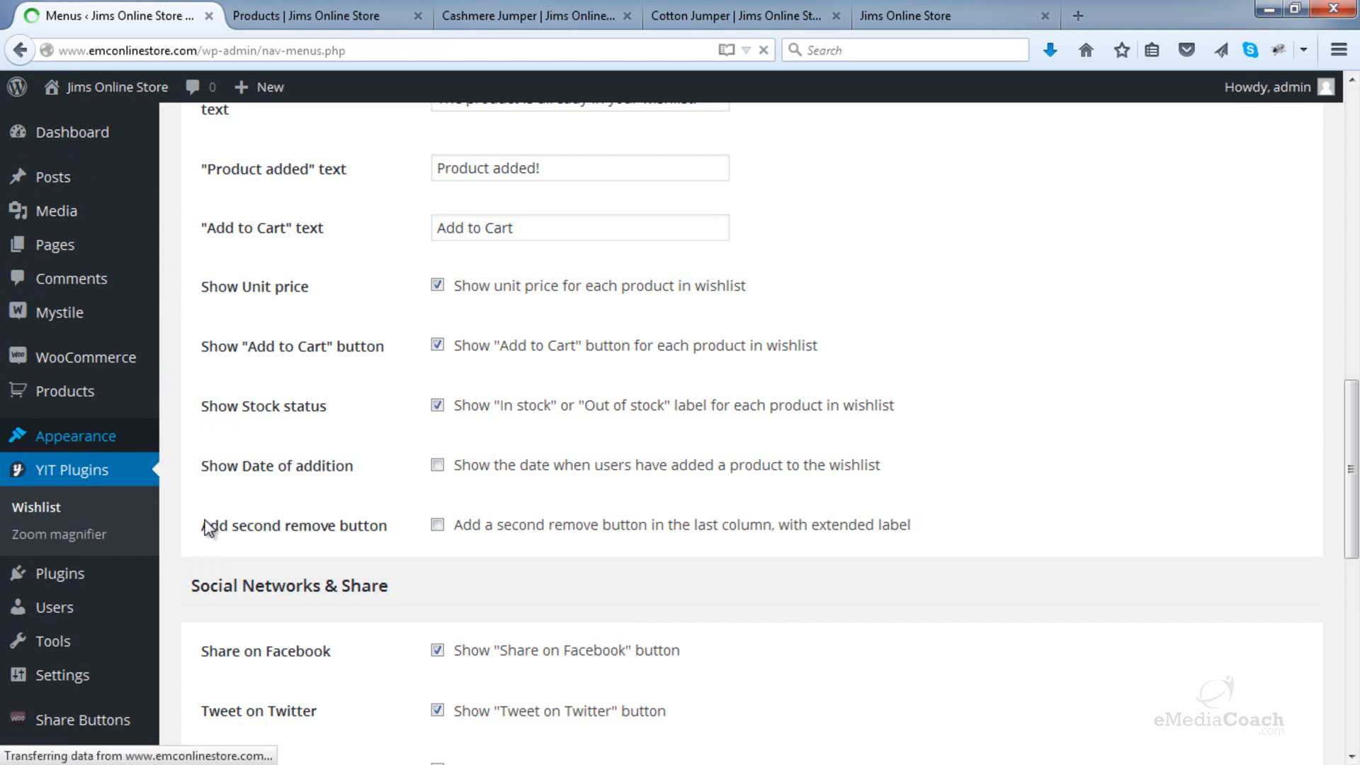
left_click(80, 435)
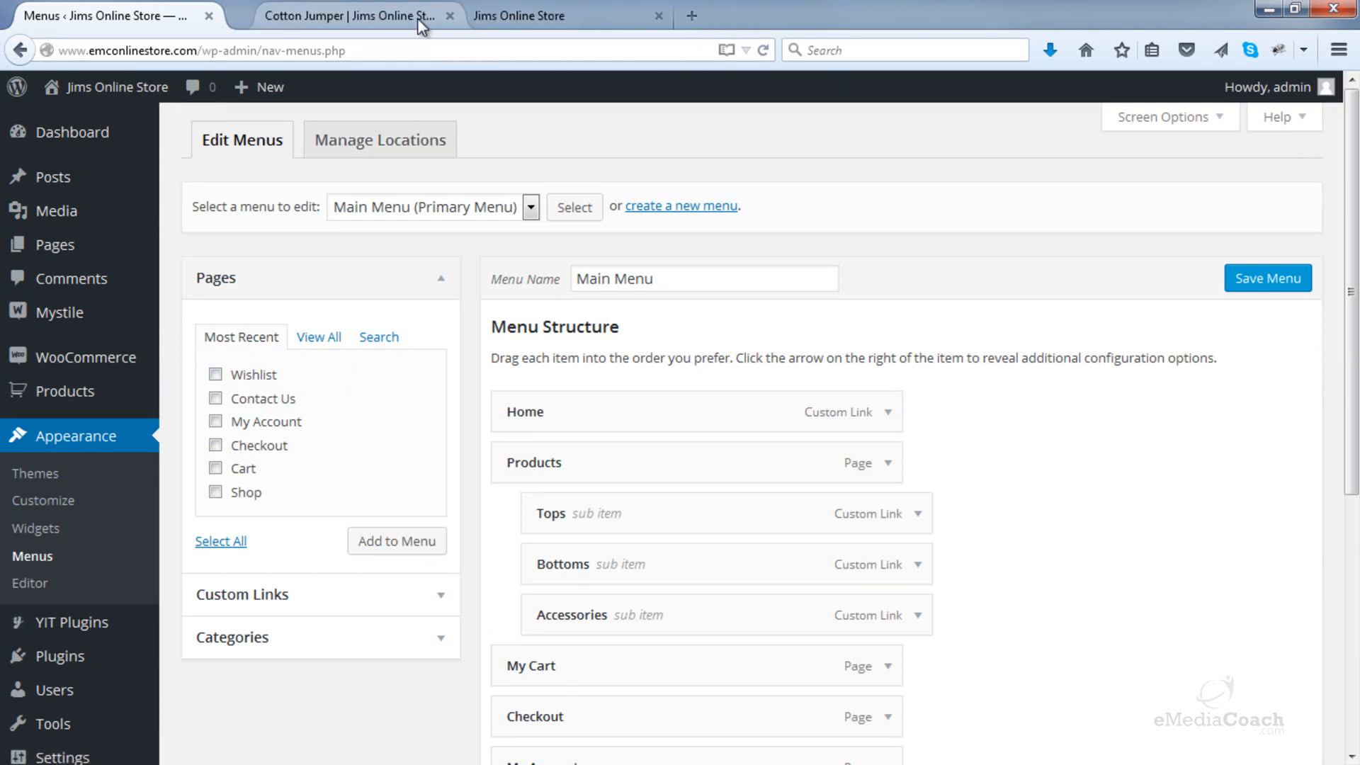
left_click(449, 15)
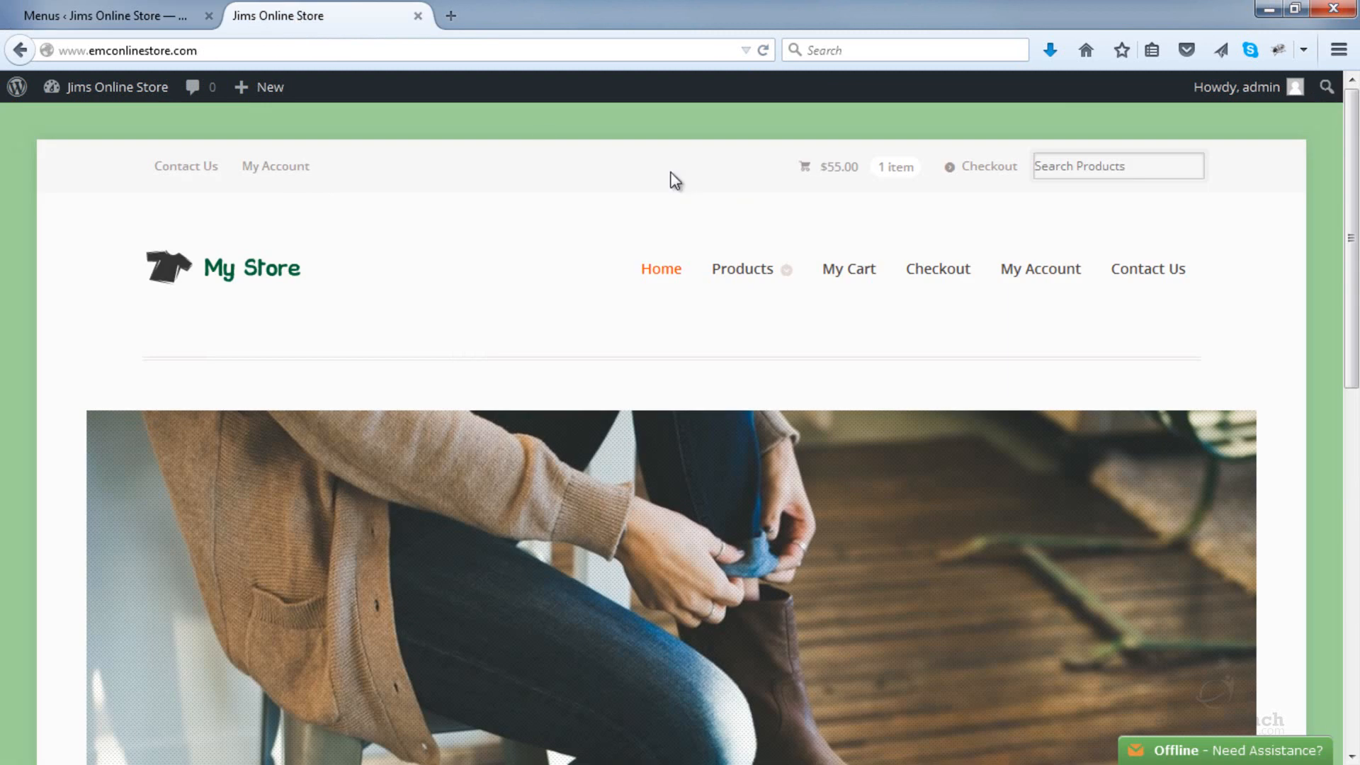
mouse_move(1249, 327)
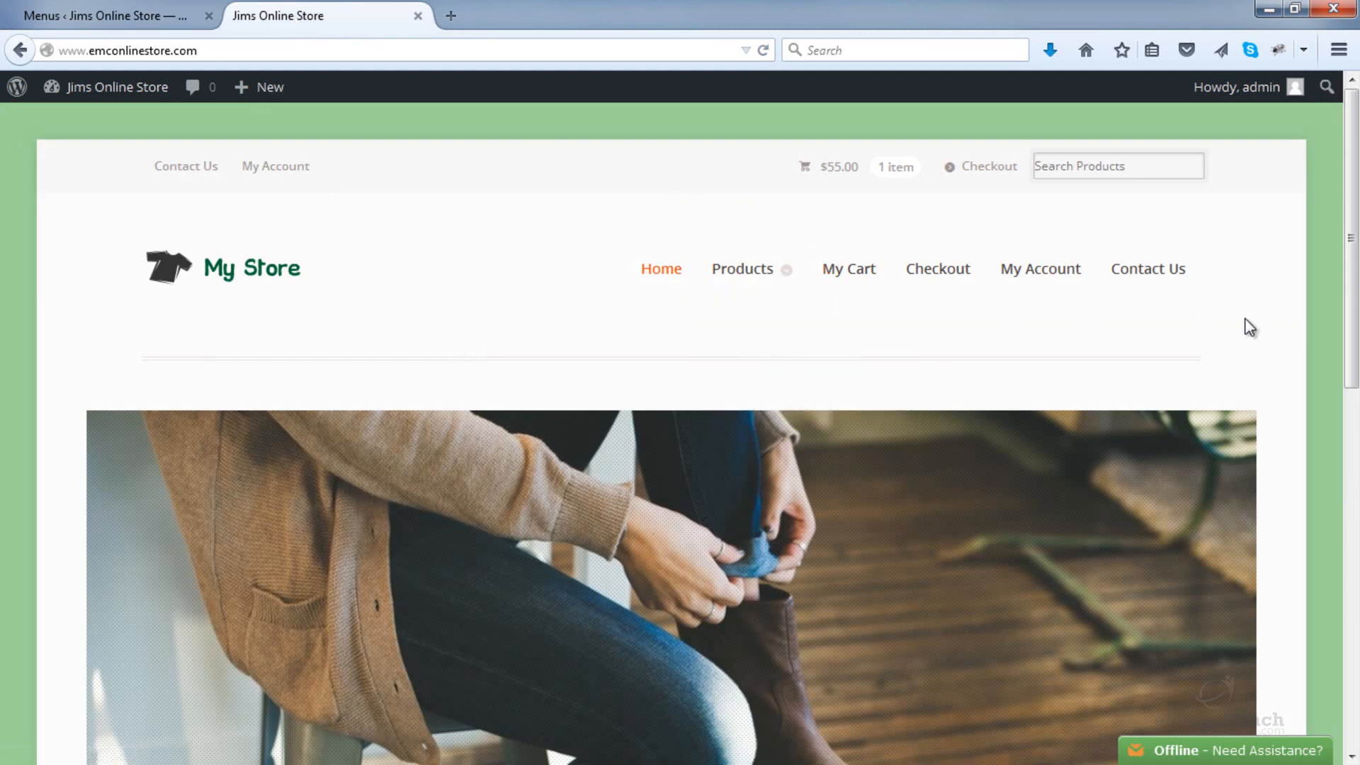
mouse_move(356, 142)
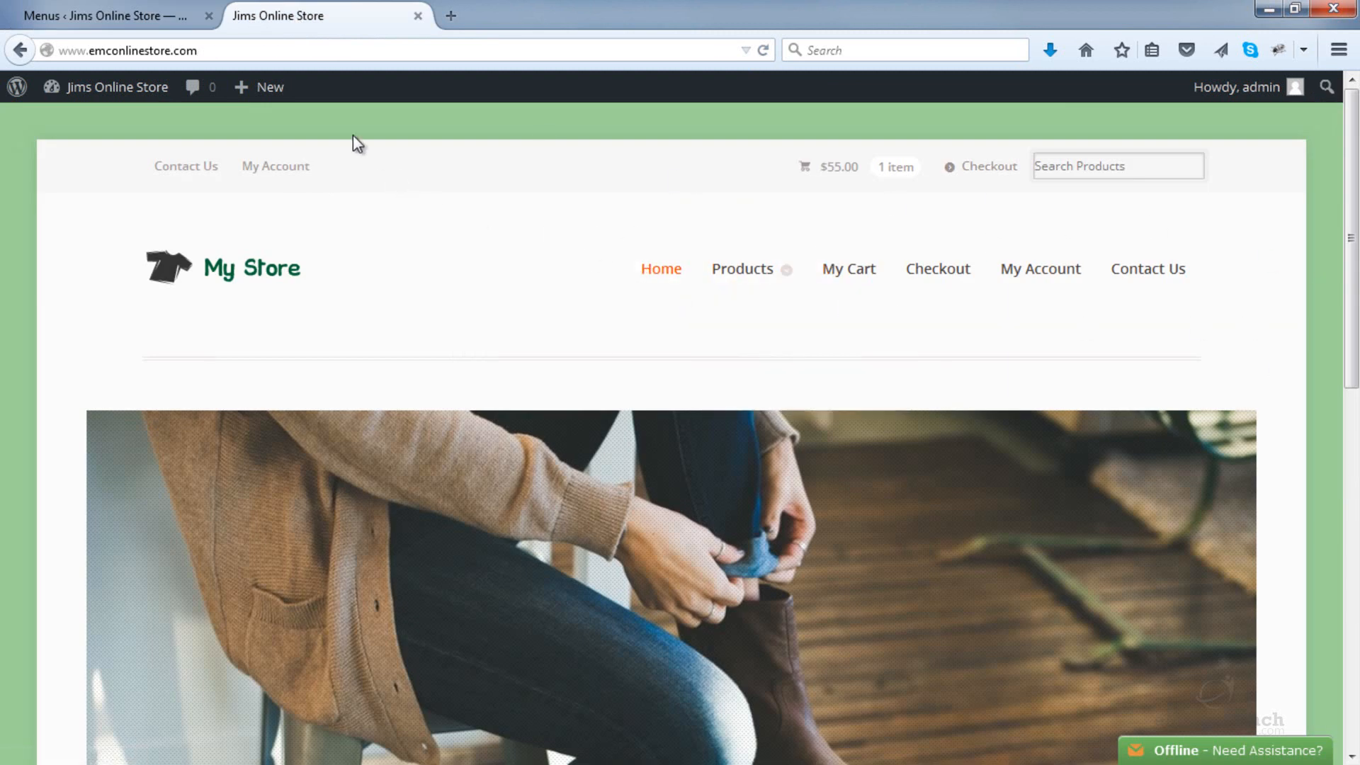
mouse_move(347, 215)
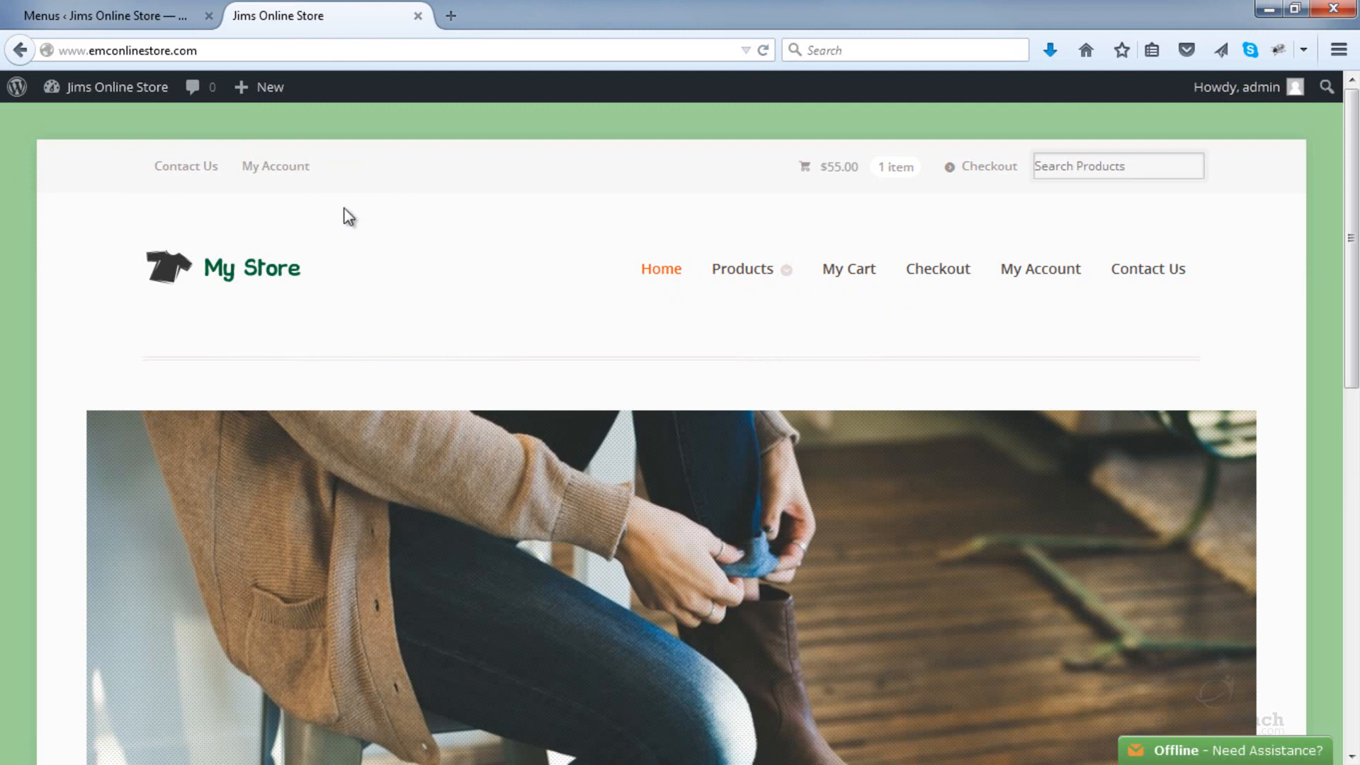
mouse_move(341, 169)
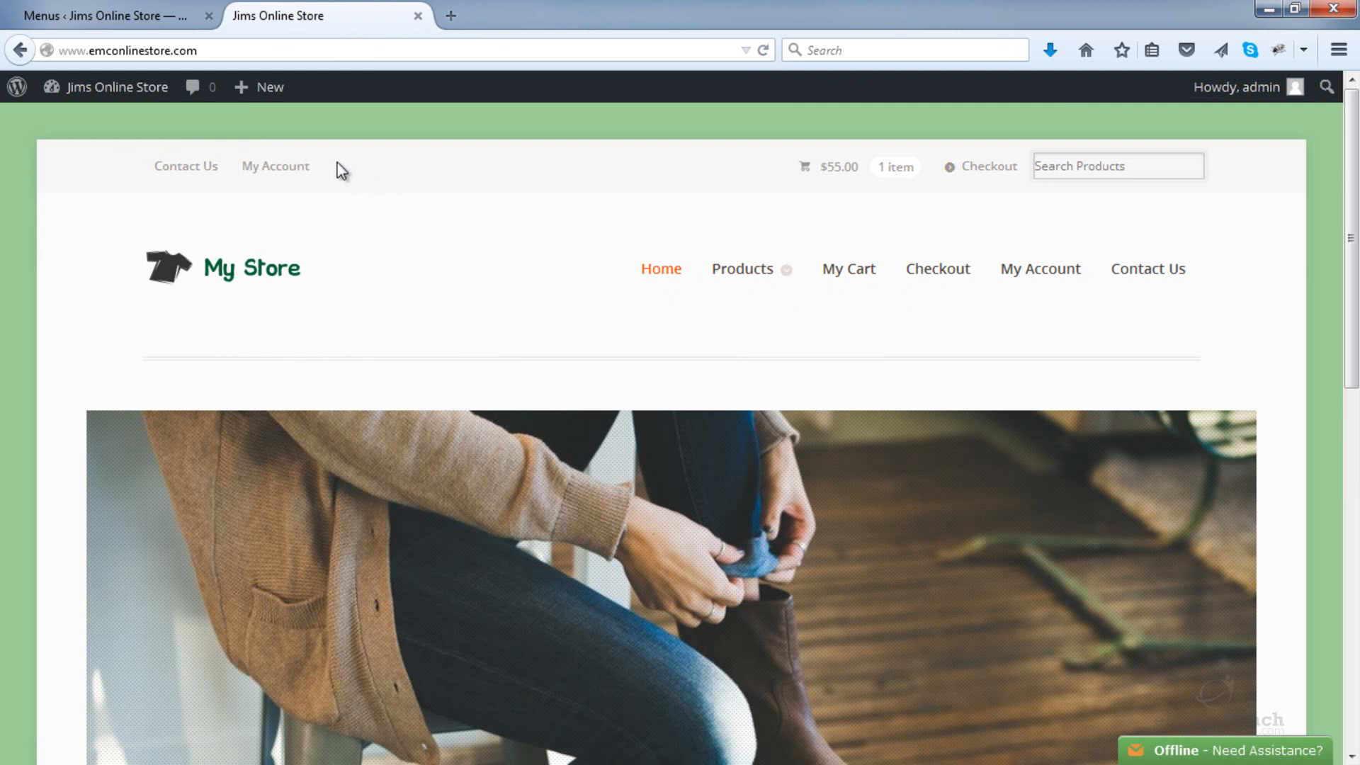
mouse_move(499, 321)
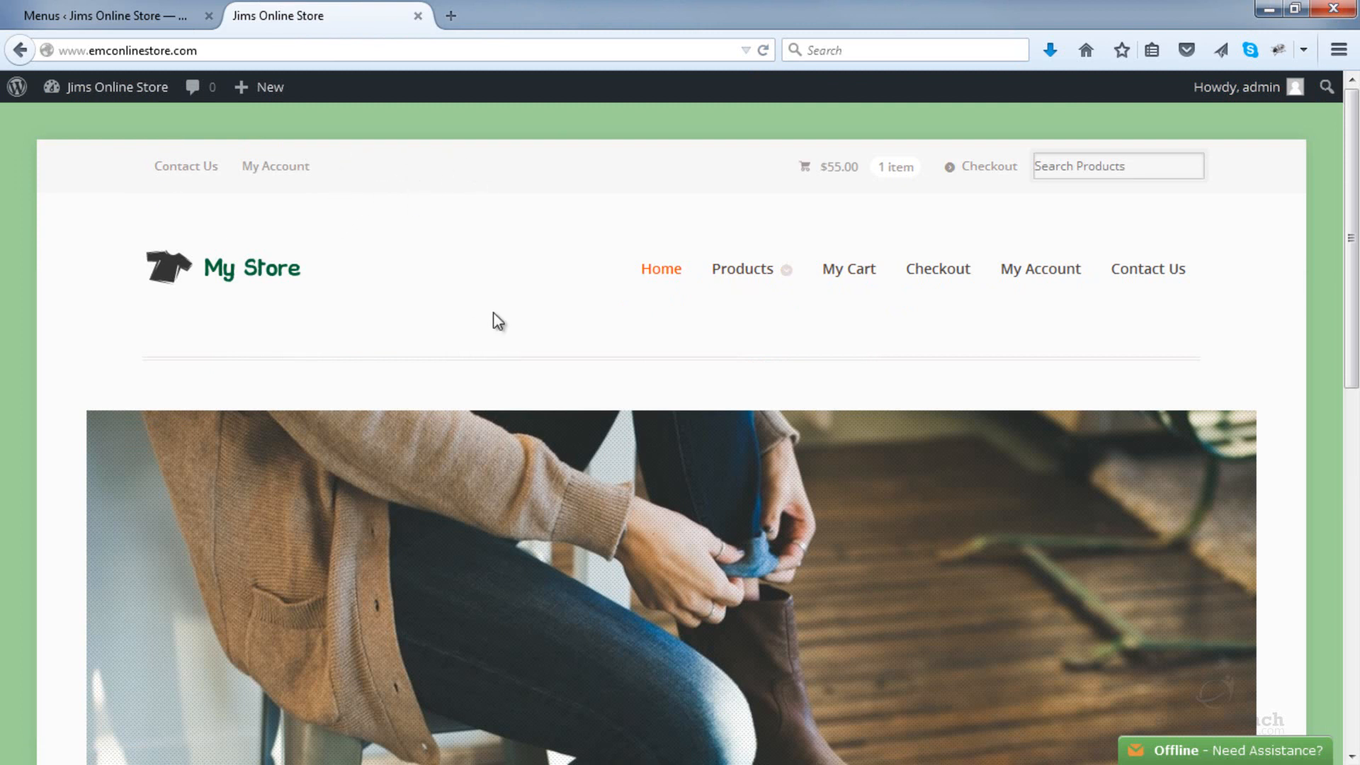
mouse_move(605, 239)
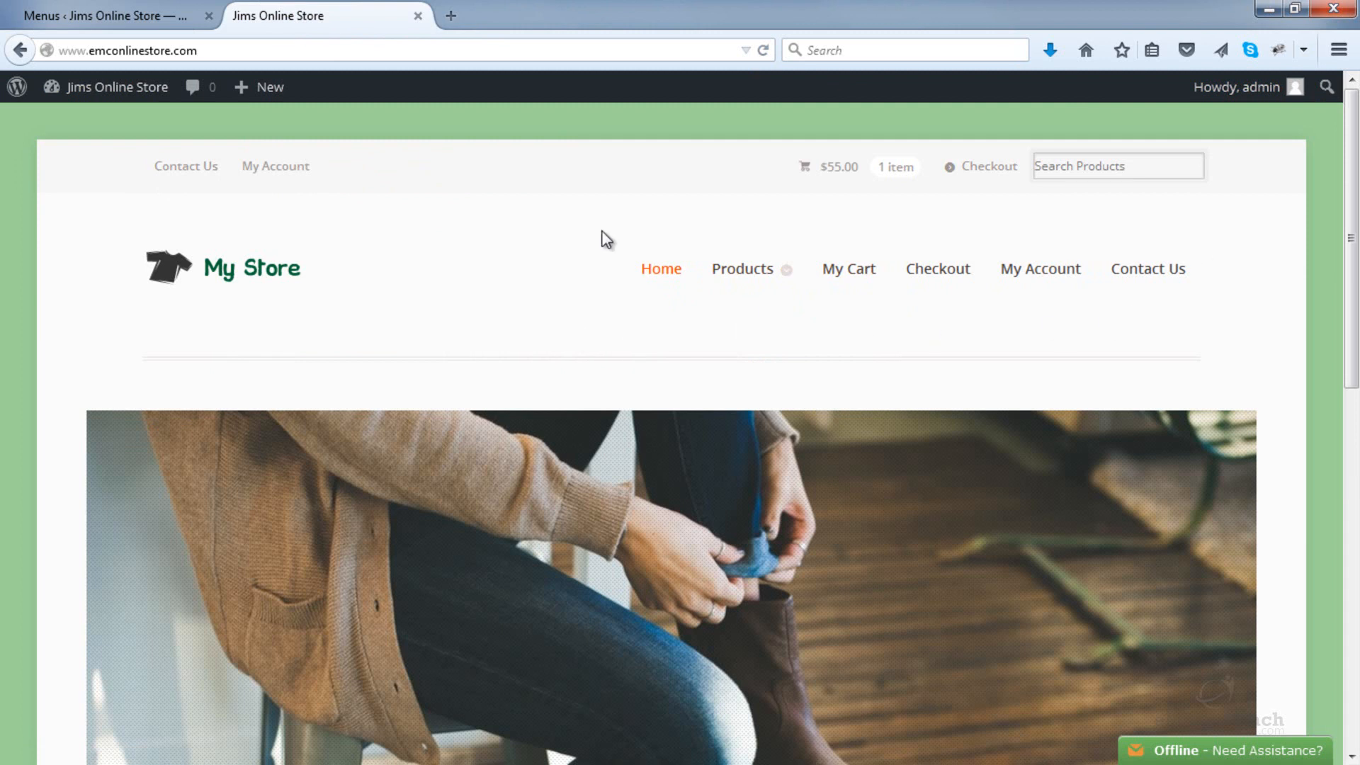
mouse_move(1108, 363)
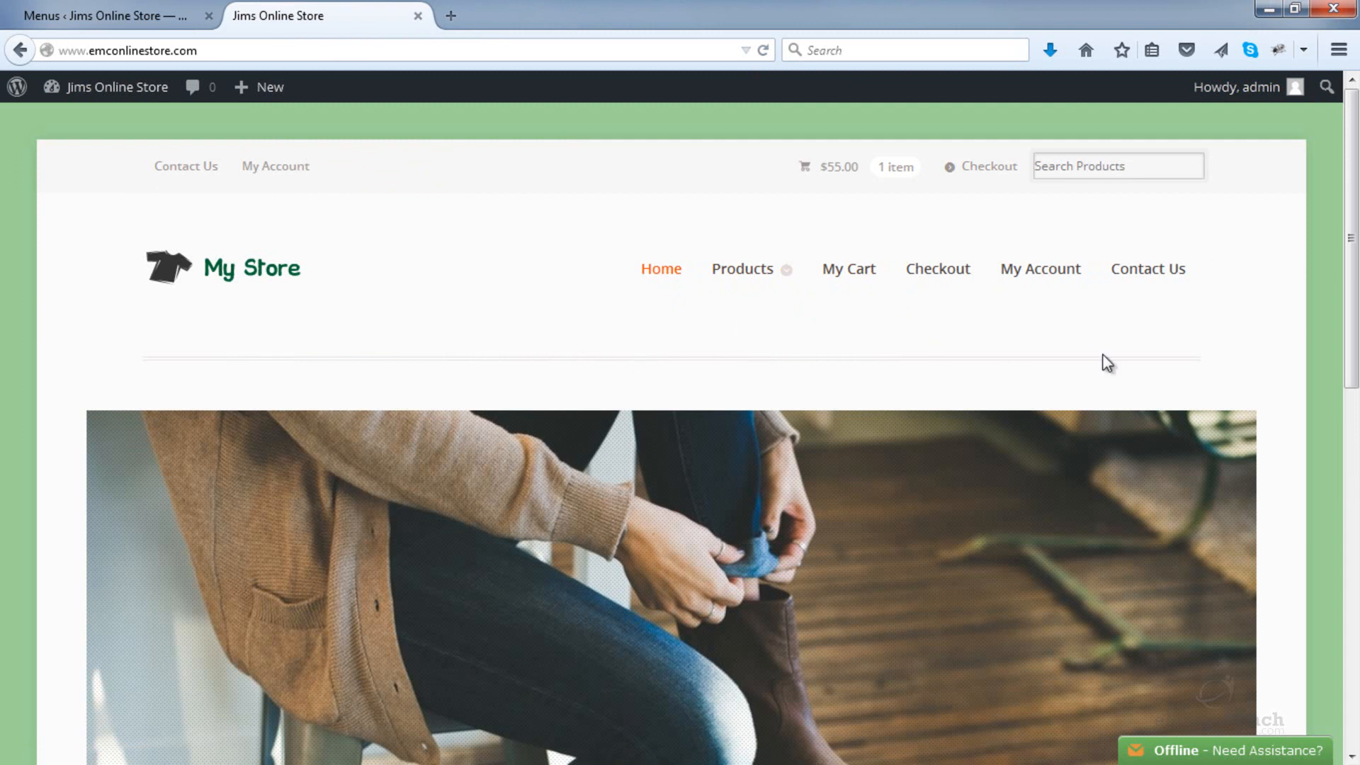
mouse_move(353, 175)
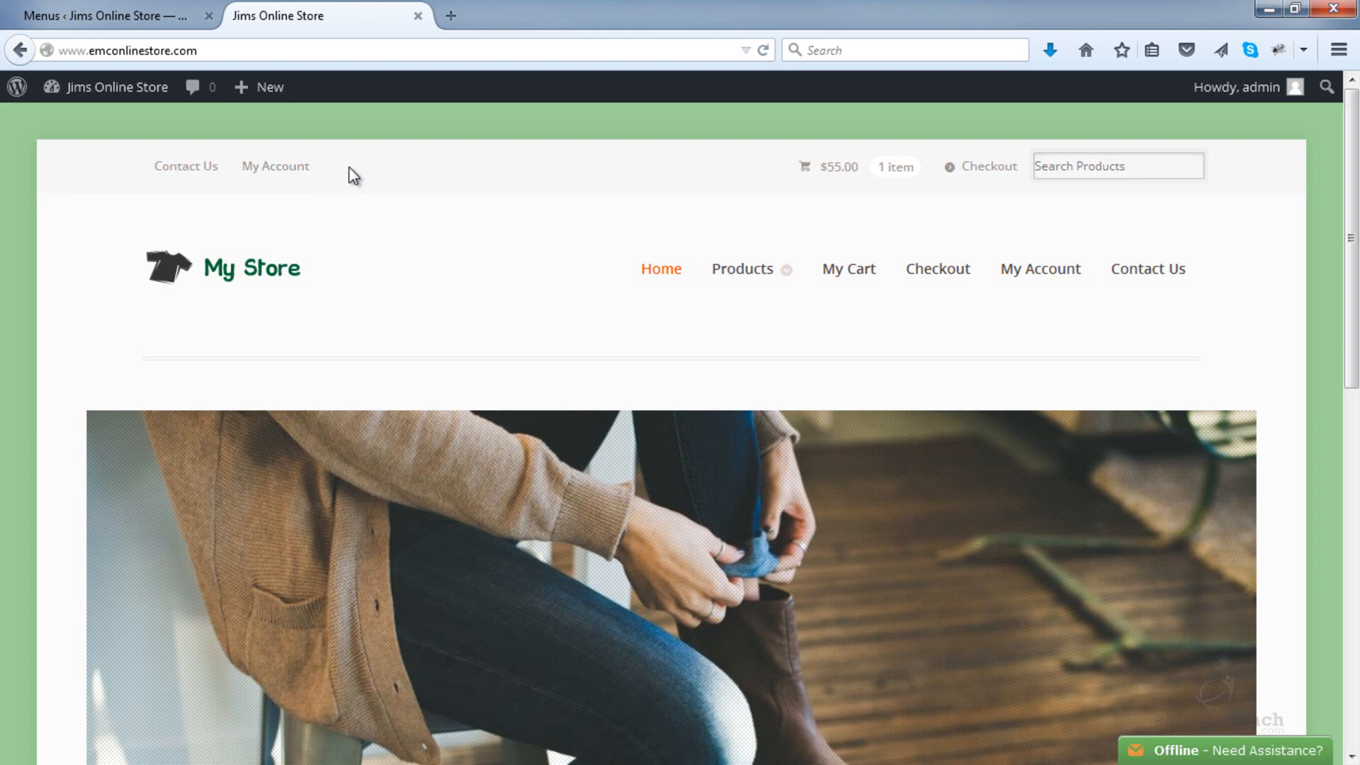
mouse_move(377, 161)
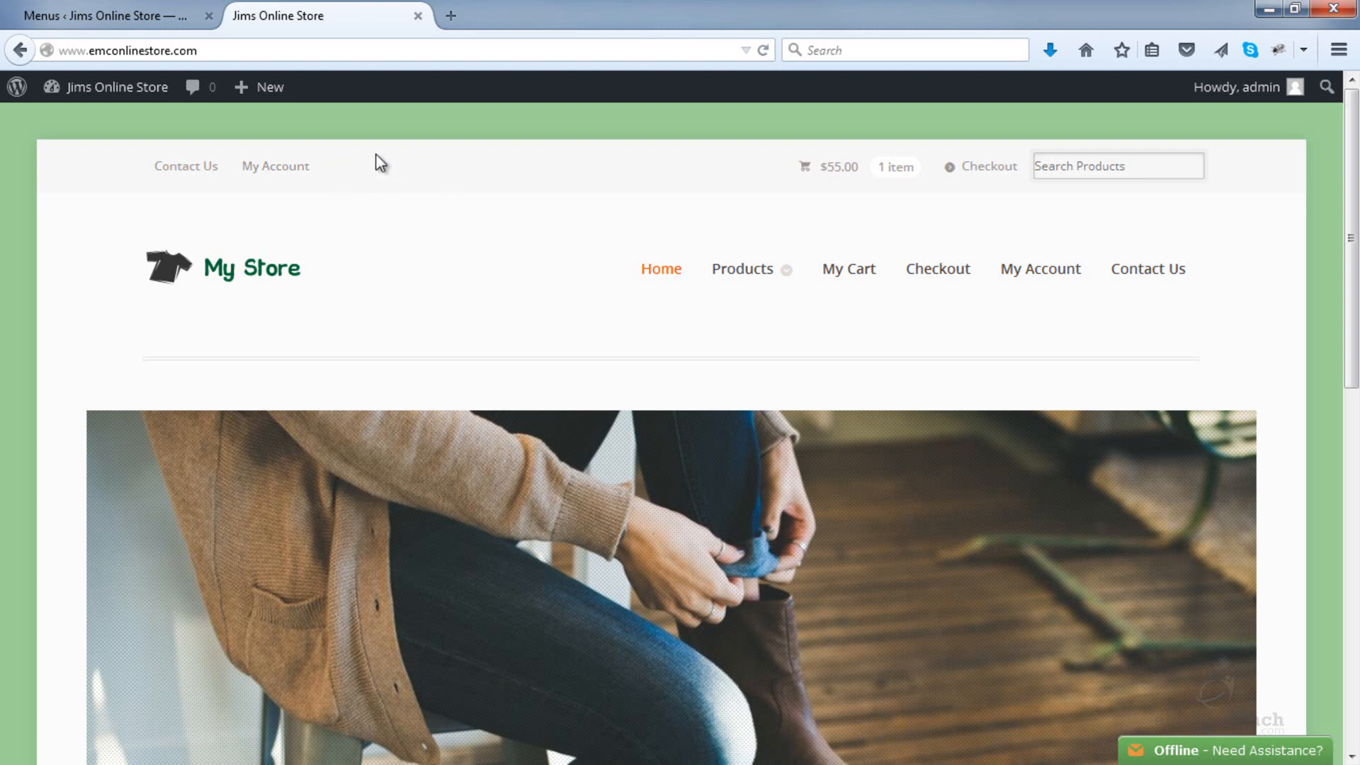
left_click(103, 16)
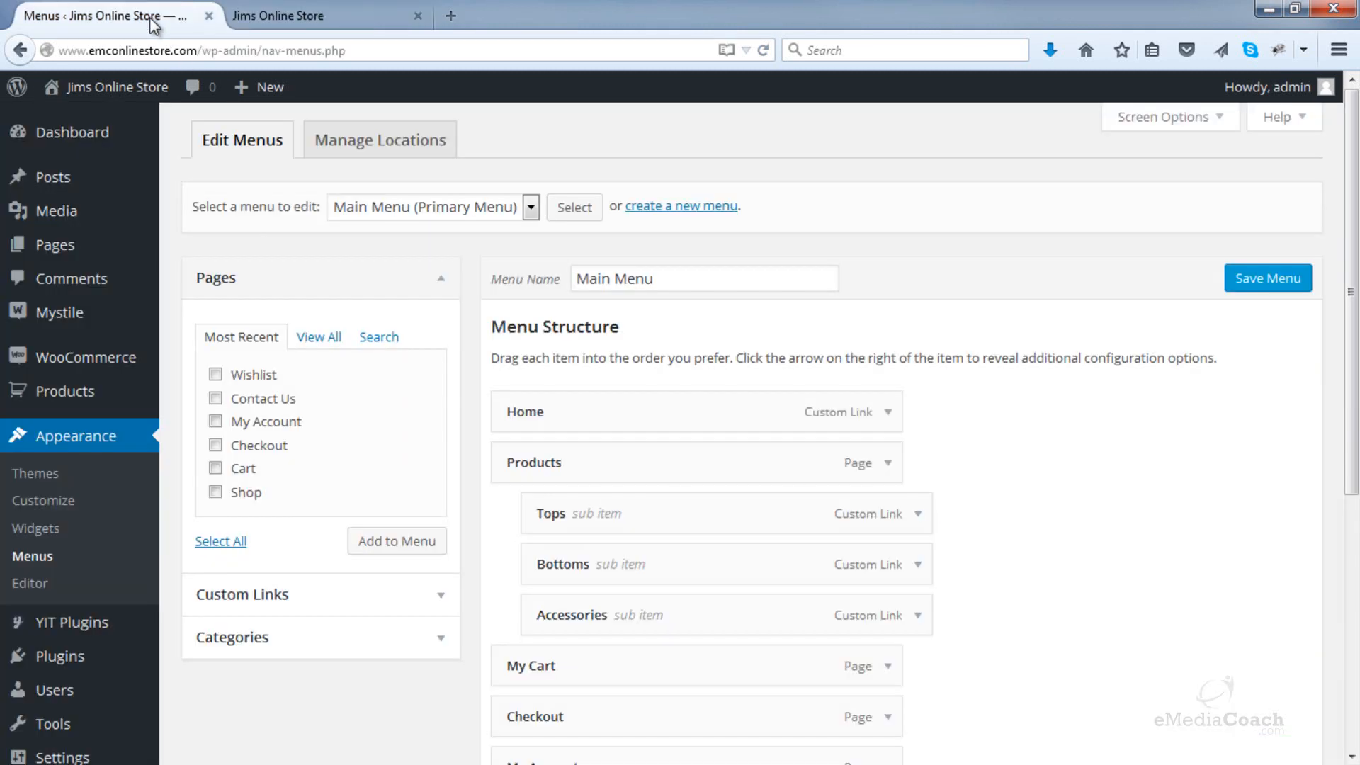
- Add the Wishlist page to the Main Menu, save it, and pick Top Menu next
scroll("down", 3)
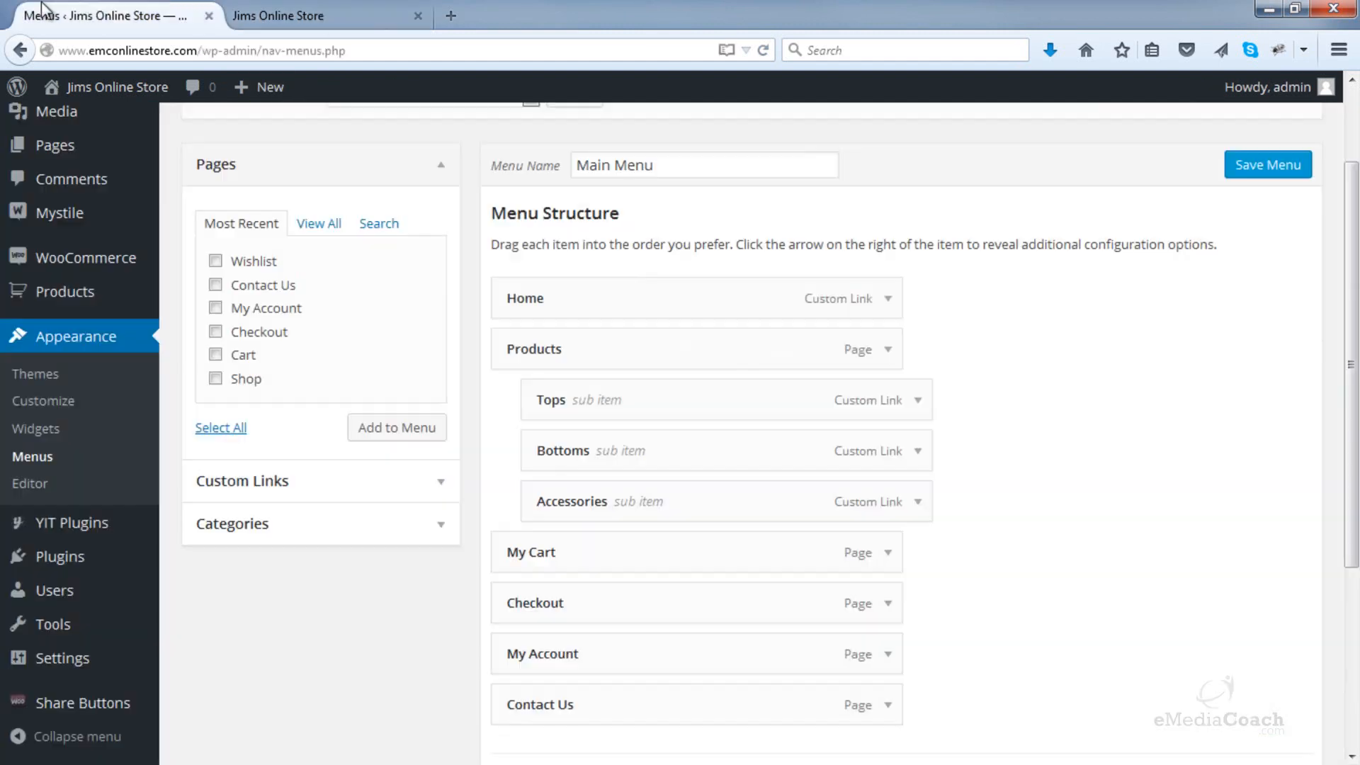
scroll("up", 3)
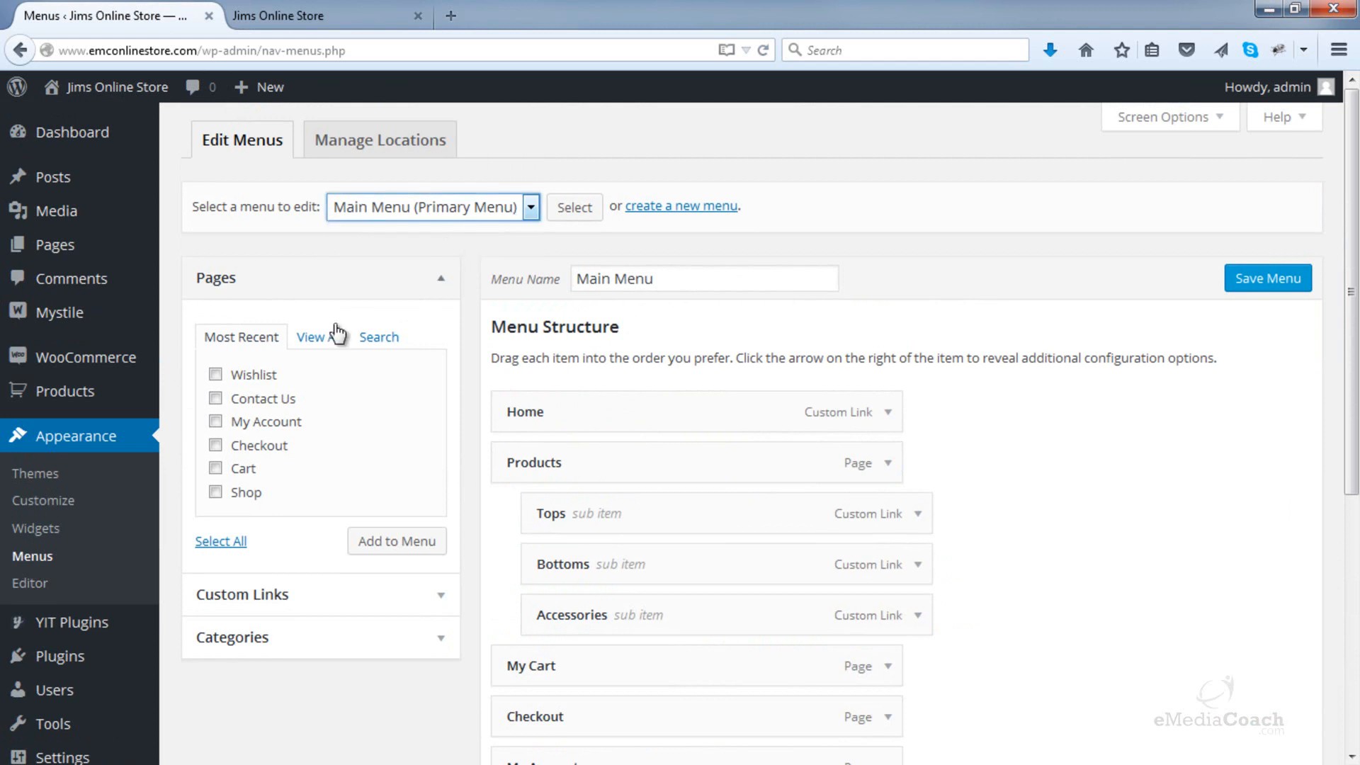
left_click(216, 374)
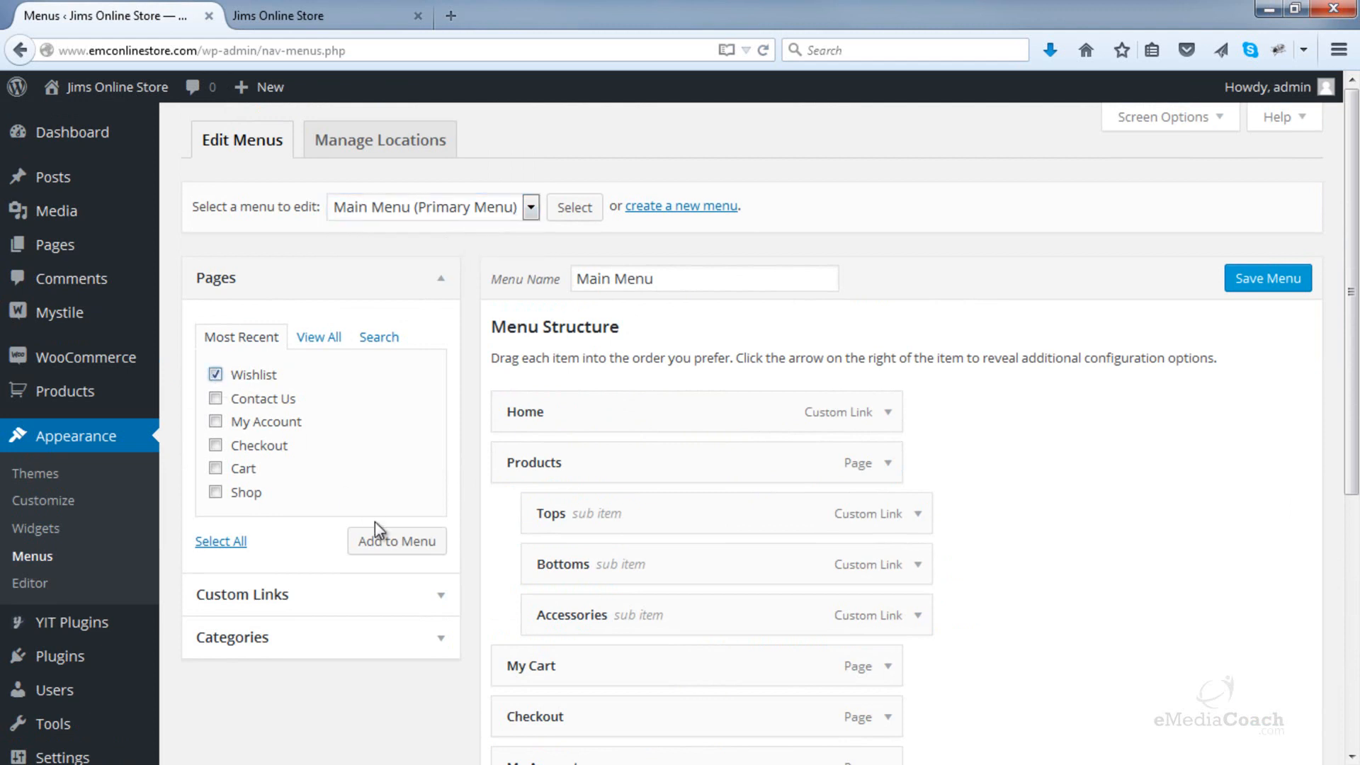
scroll("down", 3)
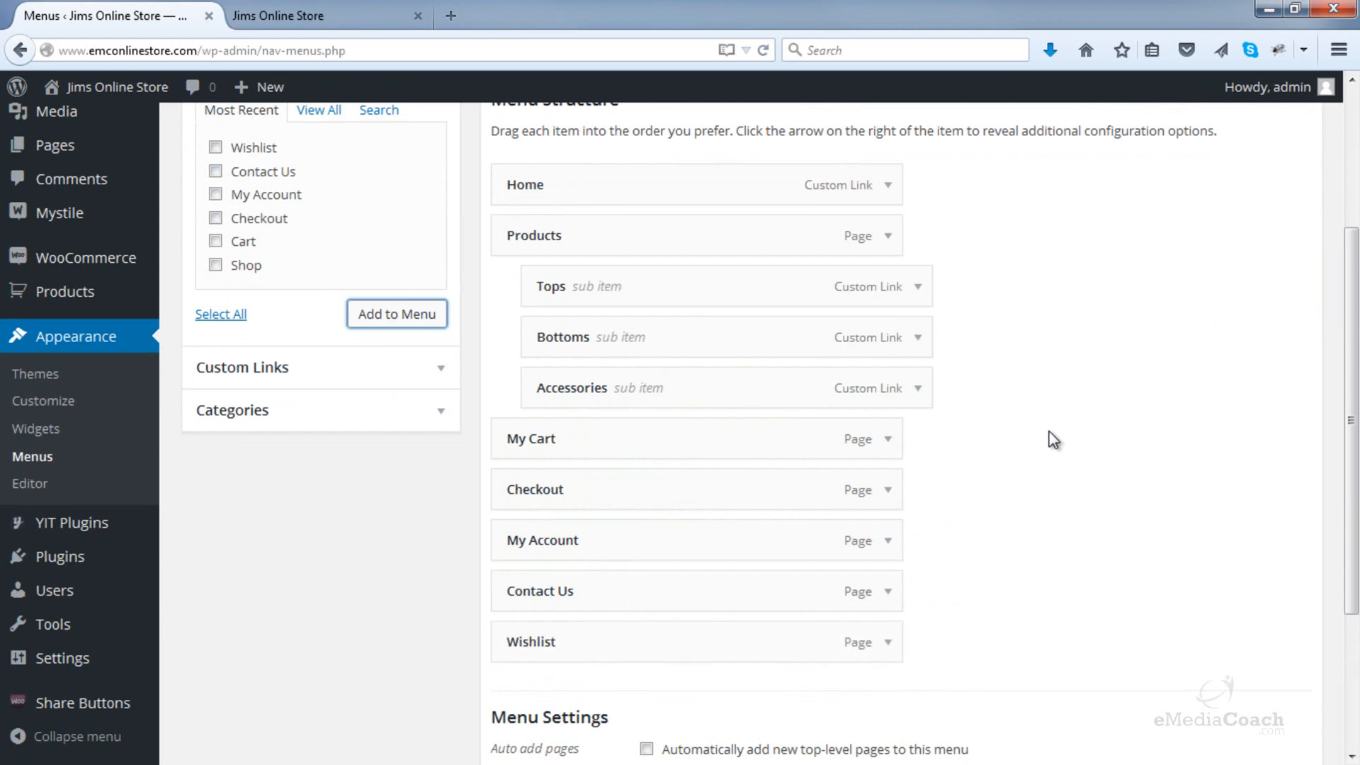
scroll("up", 3)
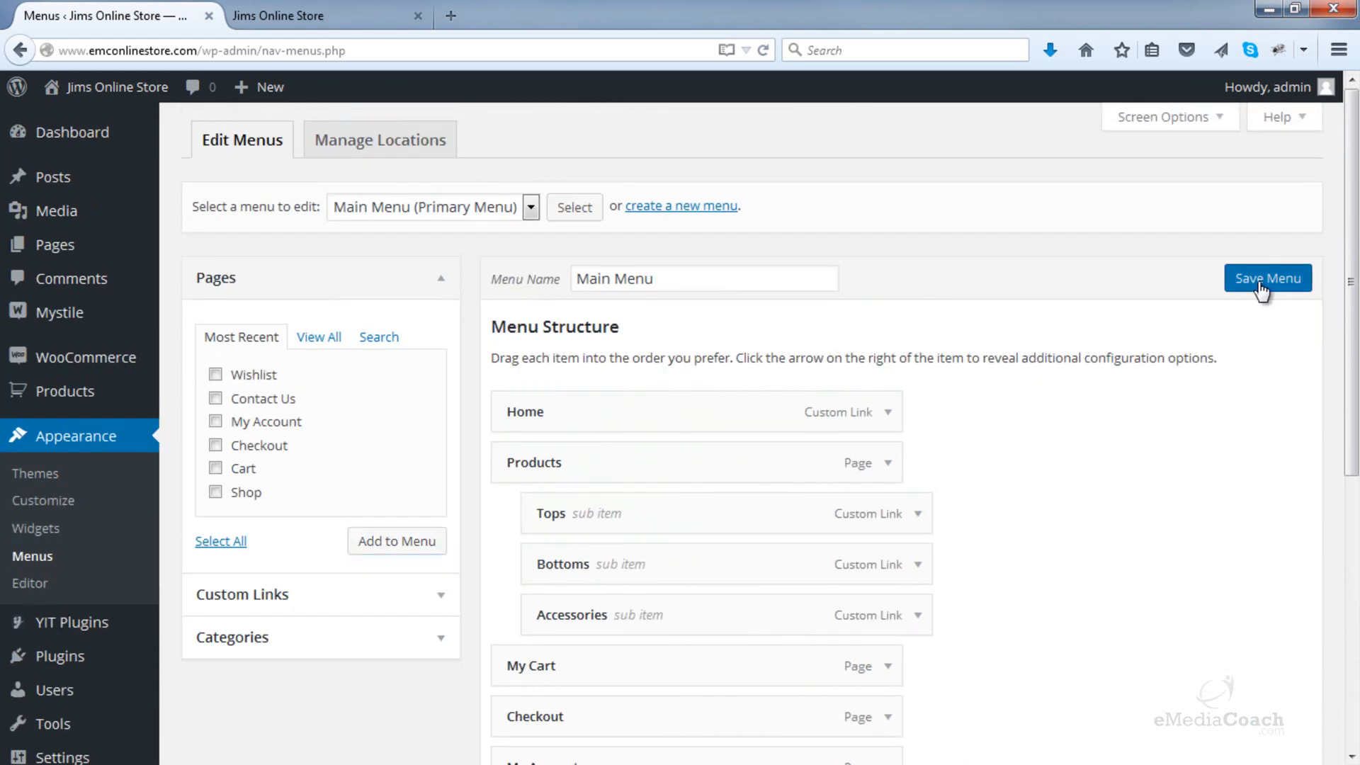
left_click(1266, 277)
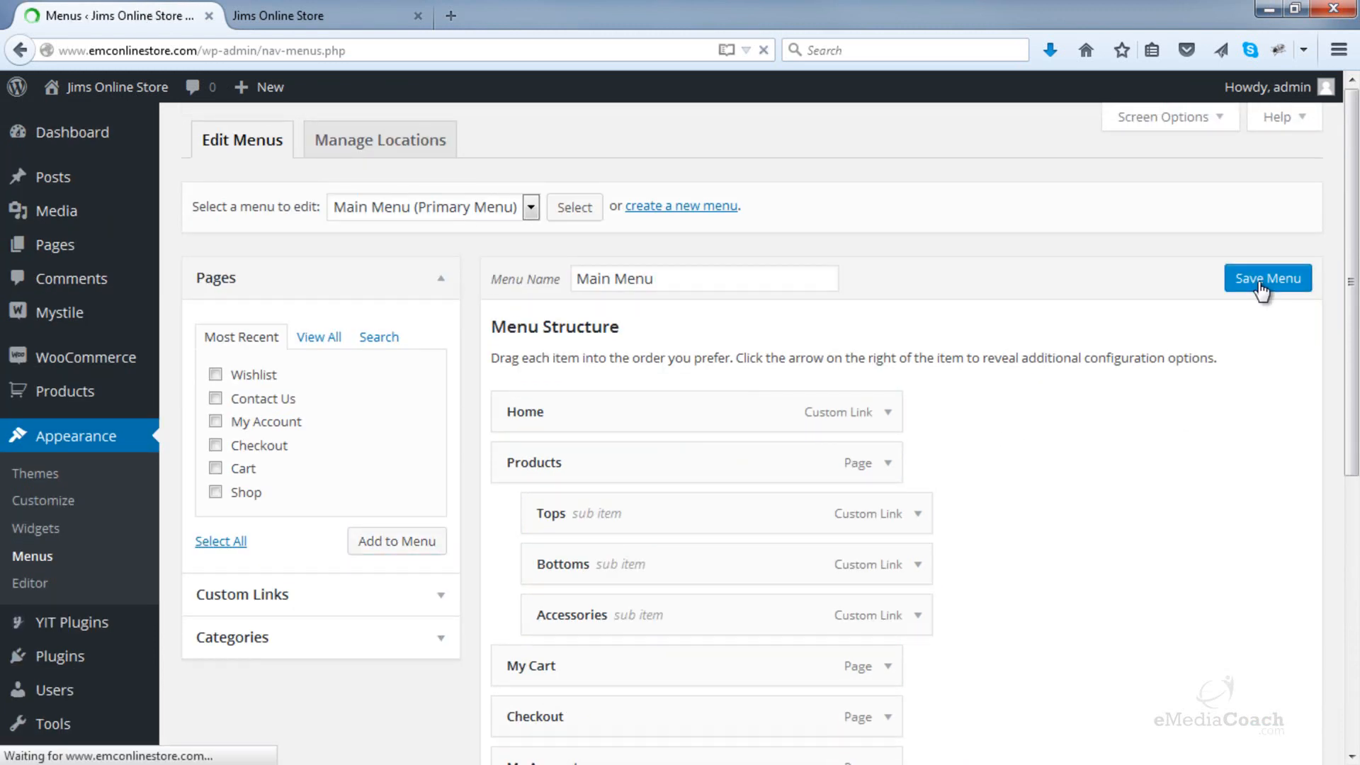
left_click(1265, 277)
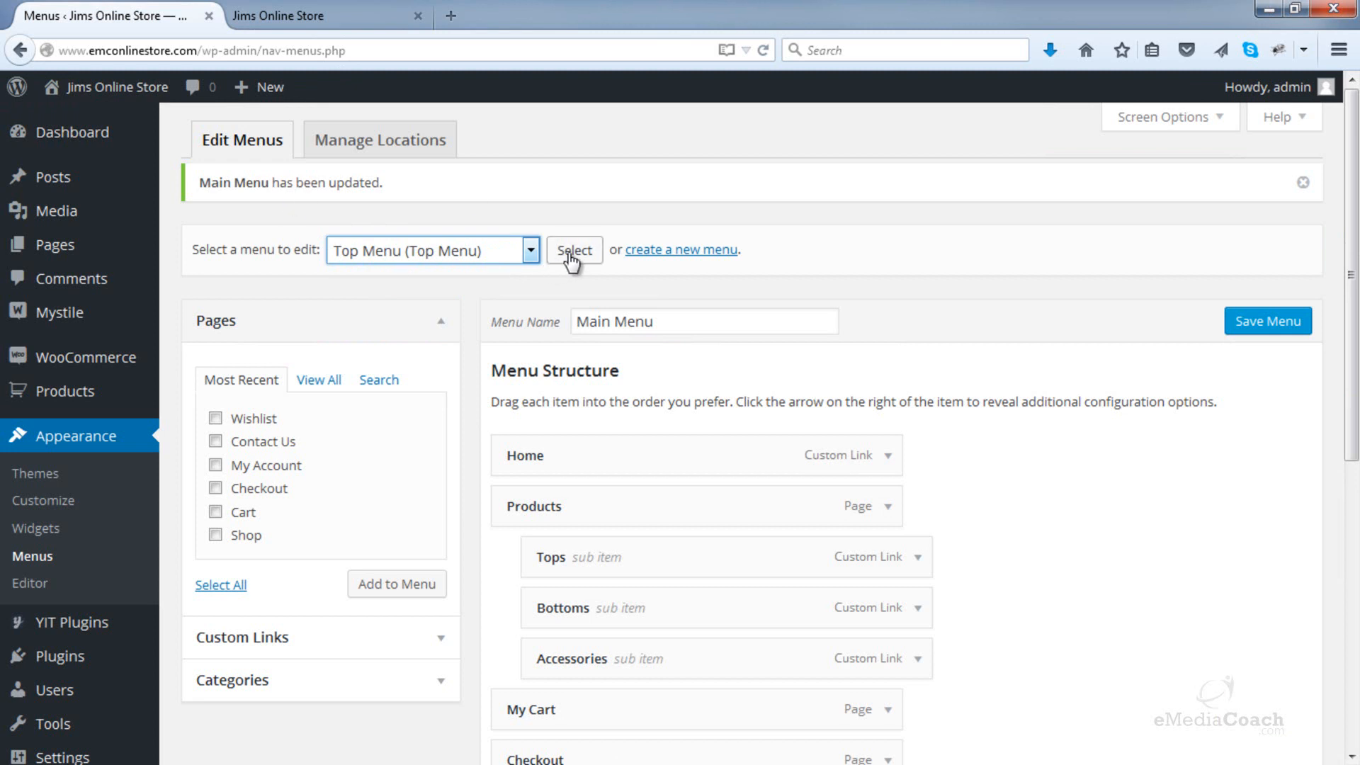
- Load the Top Menu and add the Wishlist page item, expanding it to edit its label
left_click(573, 249)
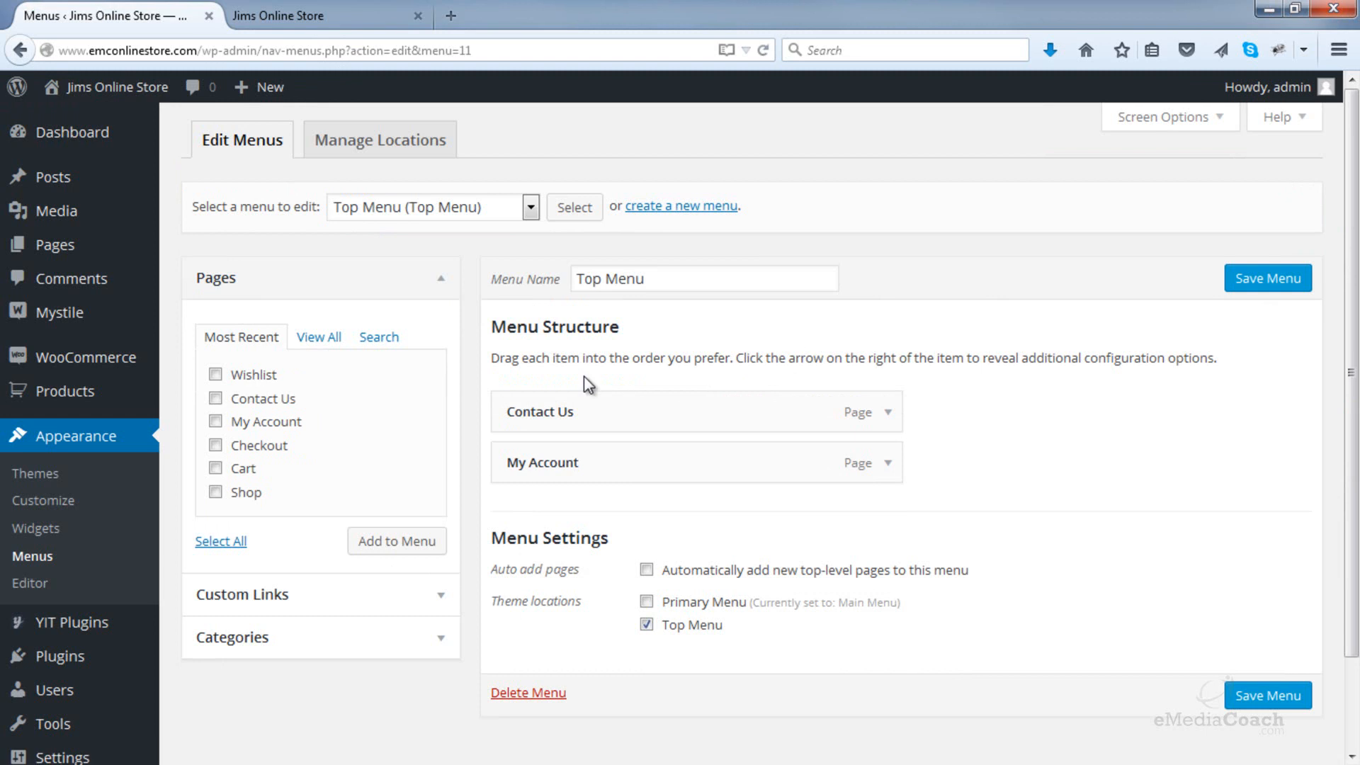
left_click(216, 374)
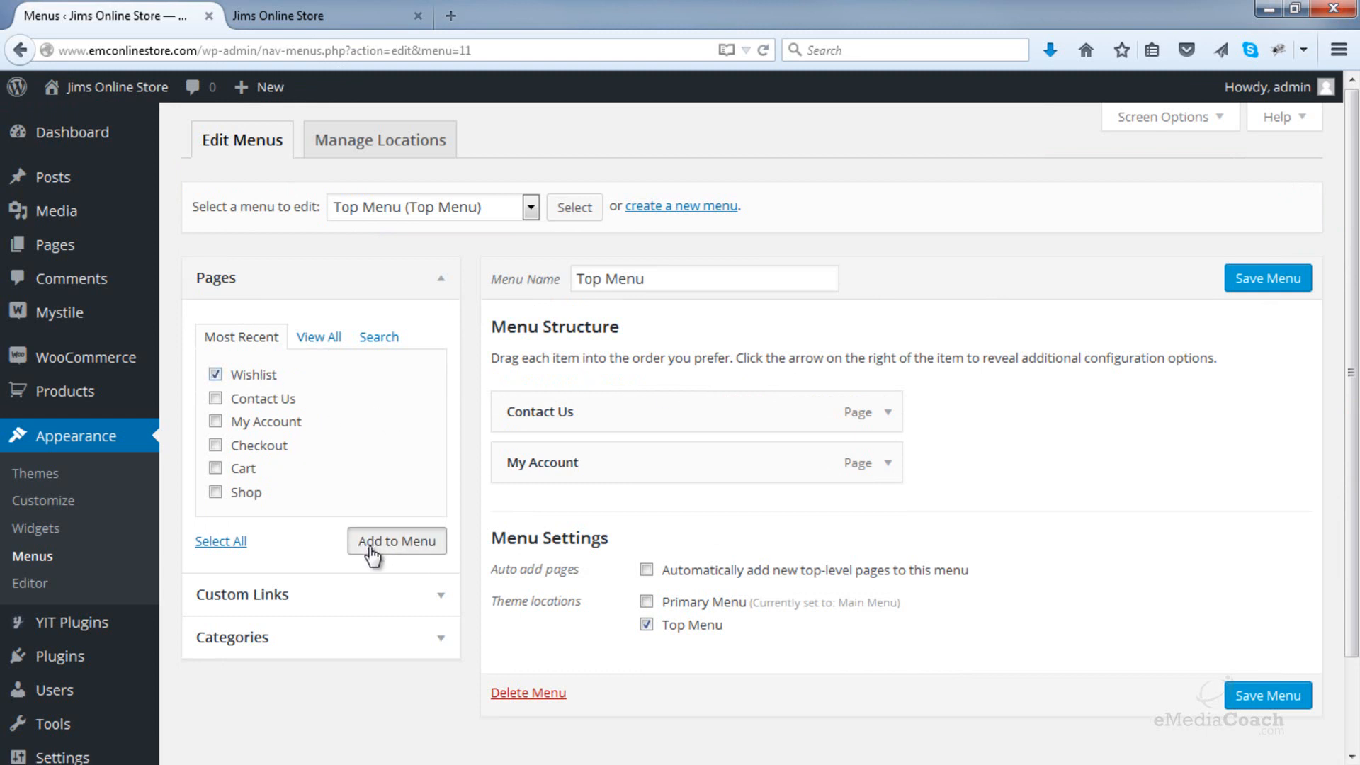
left_click(395, 539)
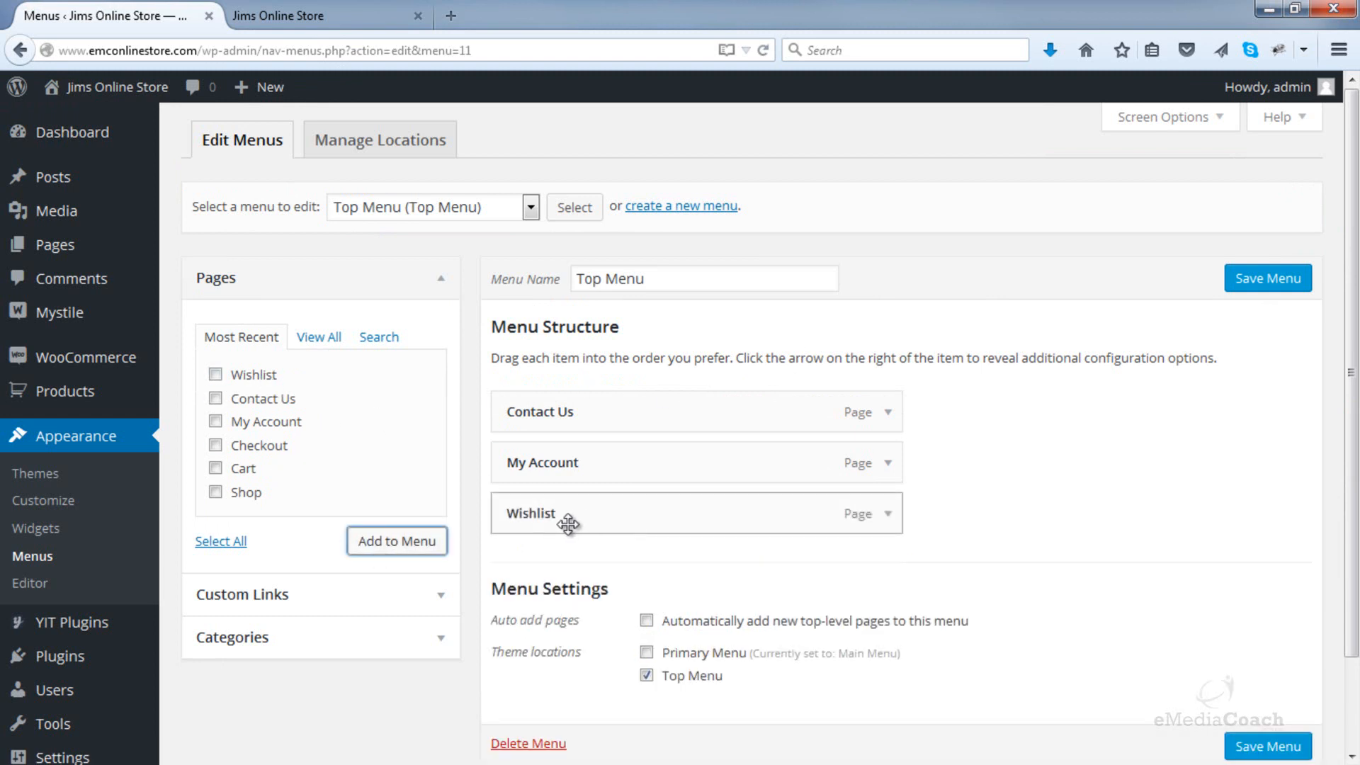
left_click(887, 513)
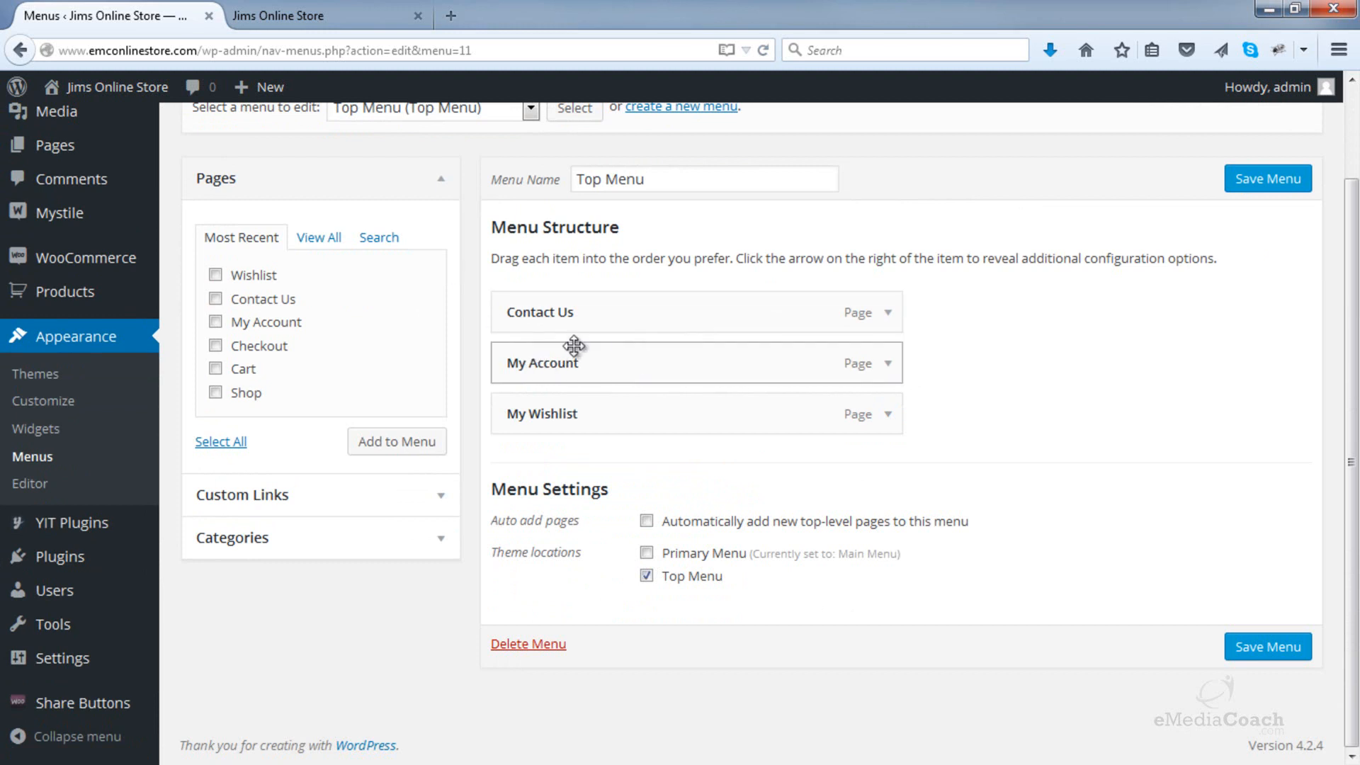
- Check the store's top bar, then save the Top Menu with the My Wishlist item
left_click(278, 16)
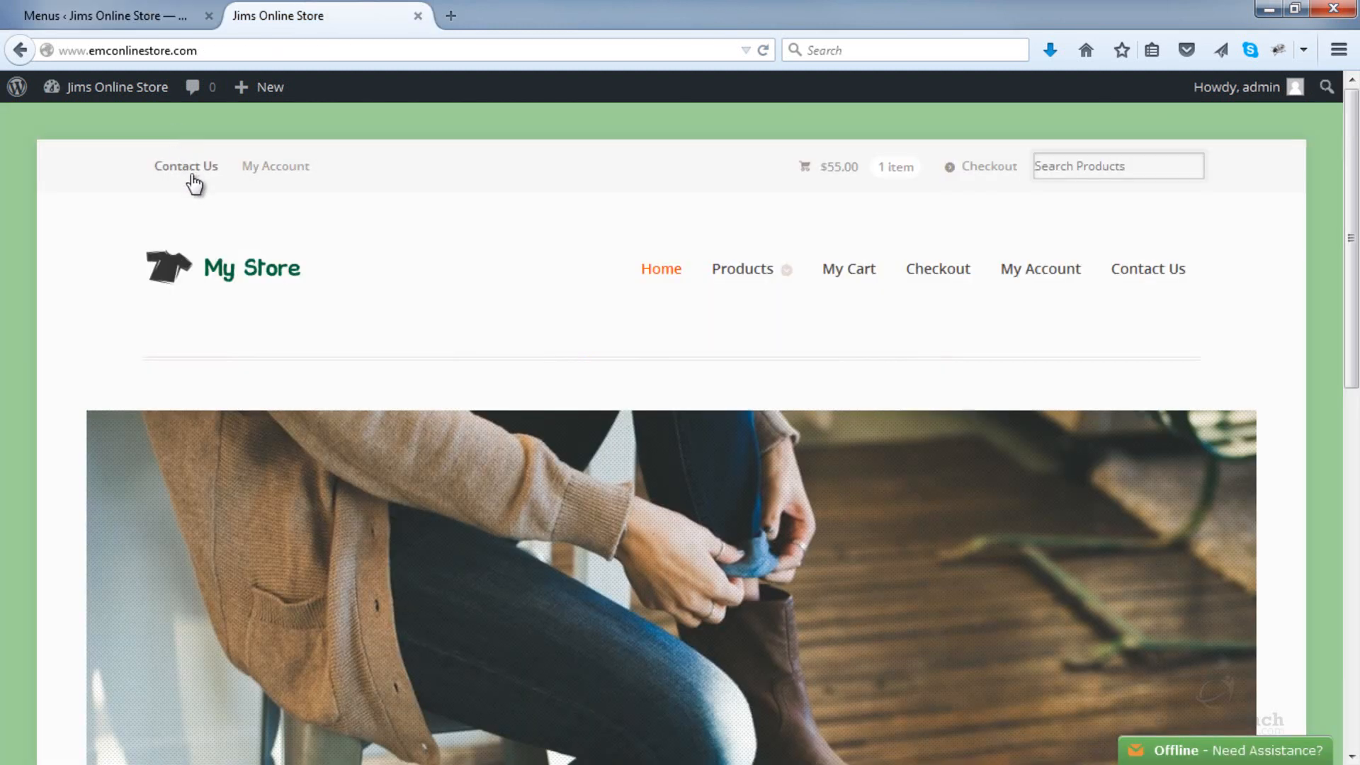
mouse_move(364, 196)
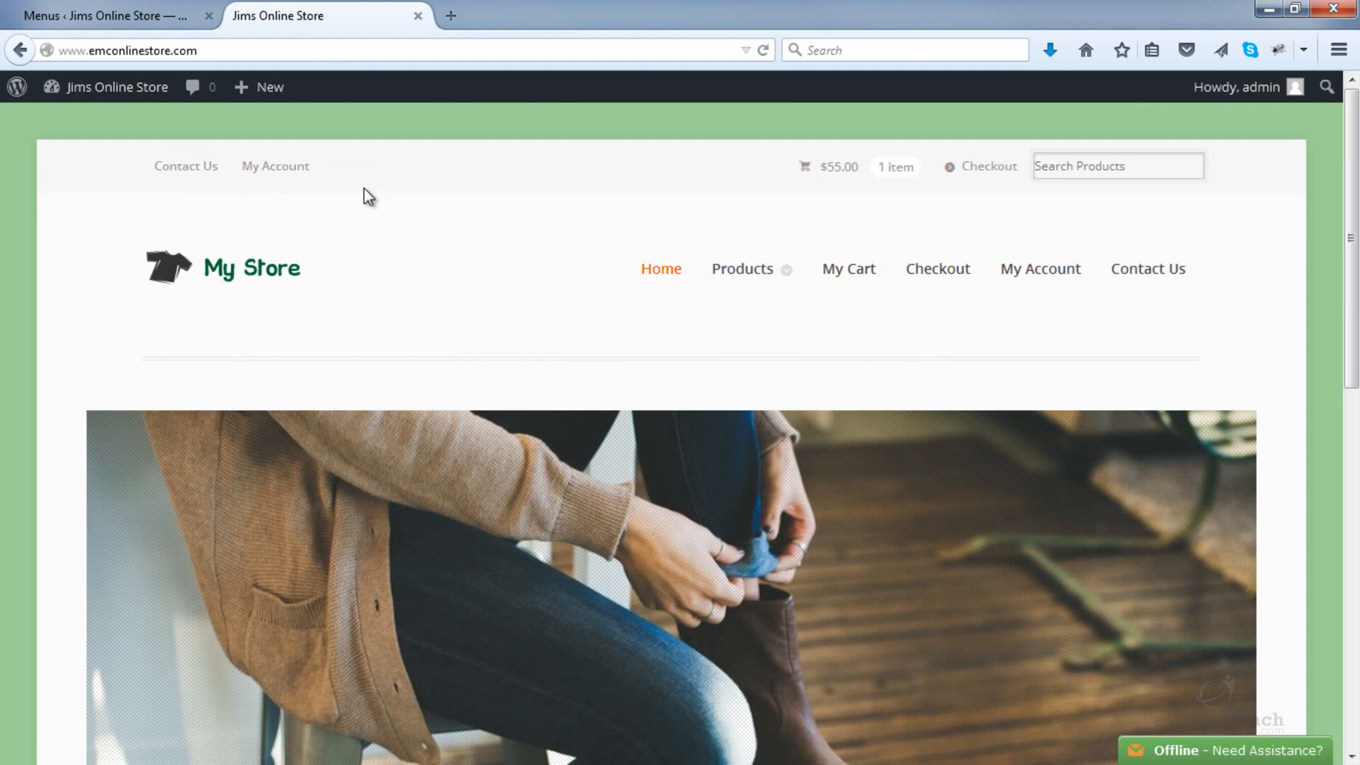
left_click(114, 16)
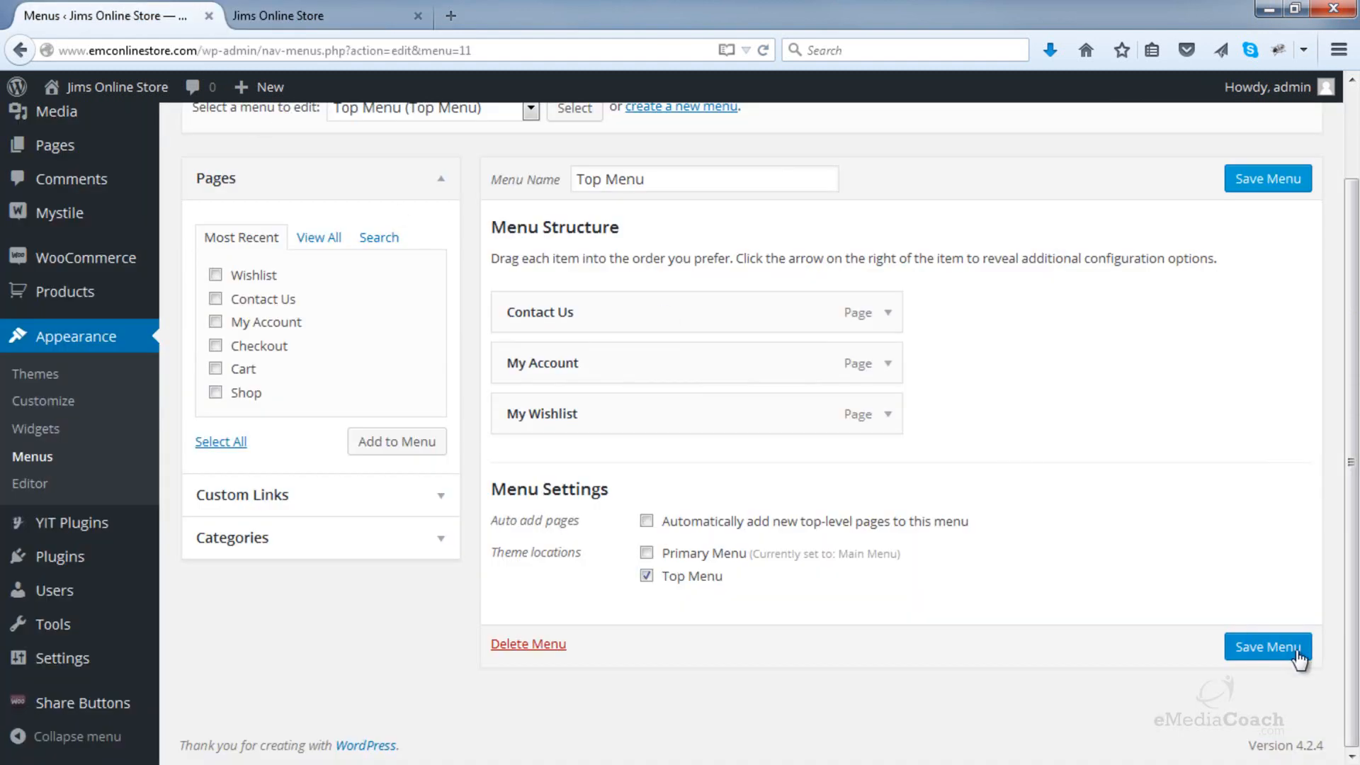
left_click(1266, 646)
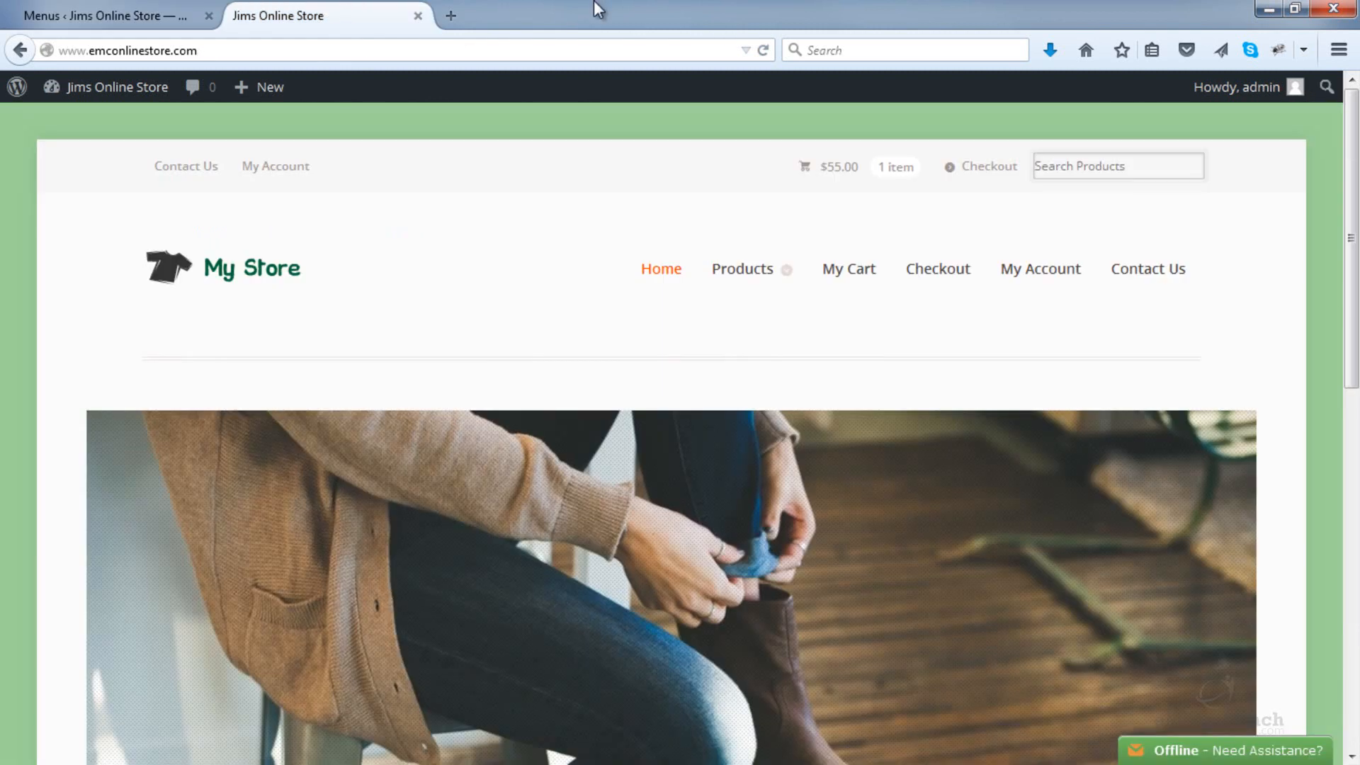
- Reload the storefront and open the Wishlist page from the new My Wishlist link
left_click(761, 49)
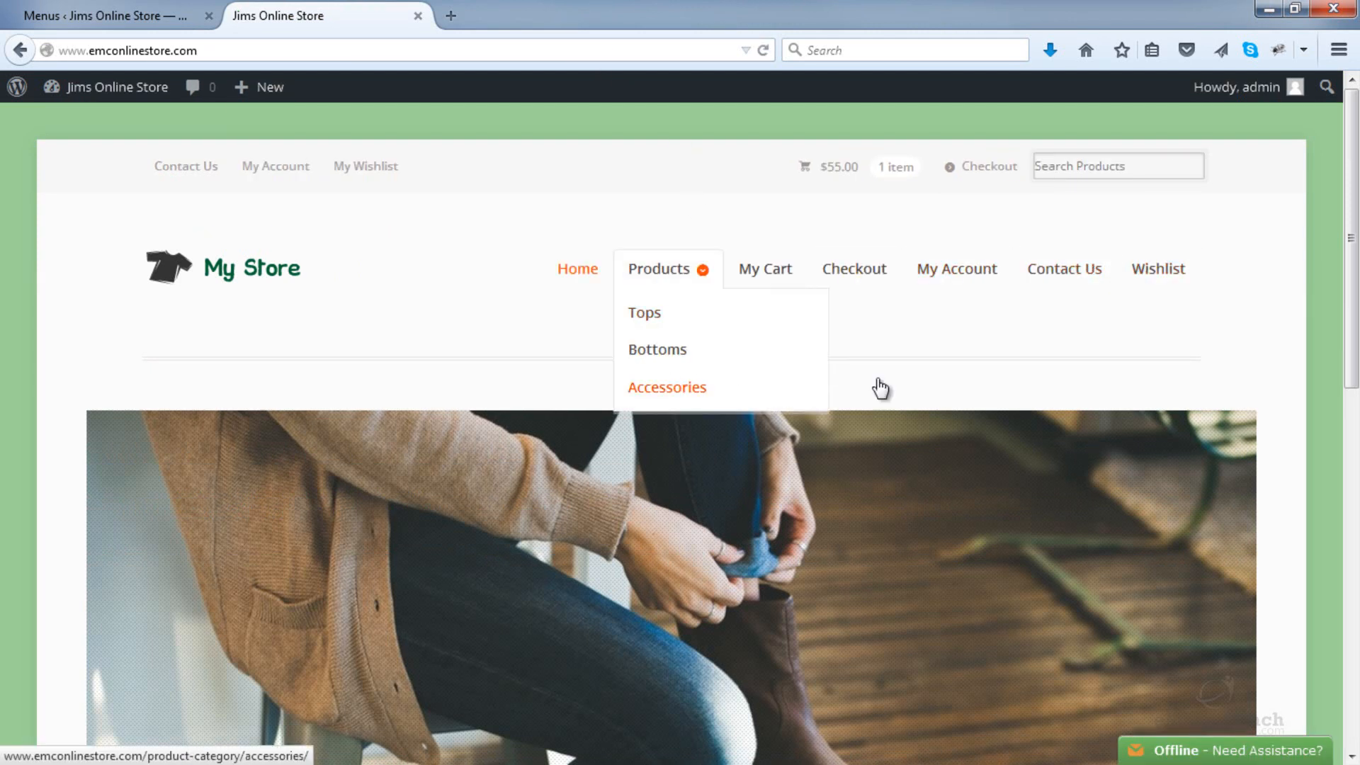
mouse_move(365, 166)
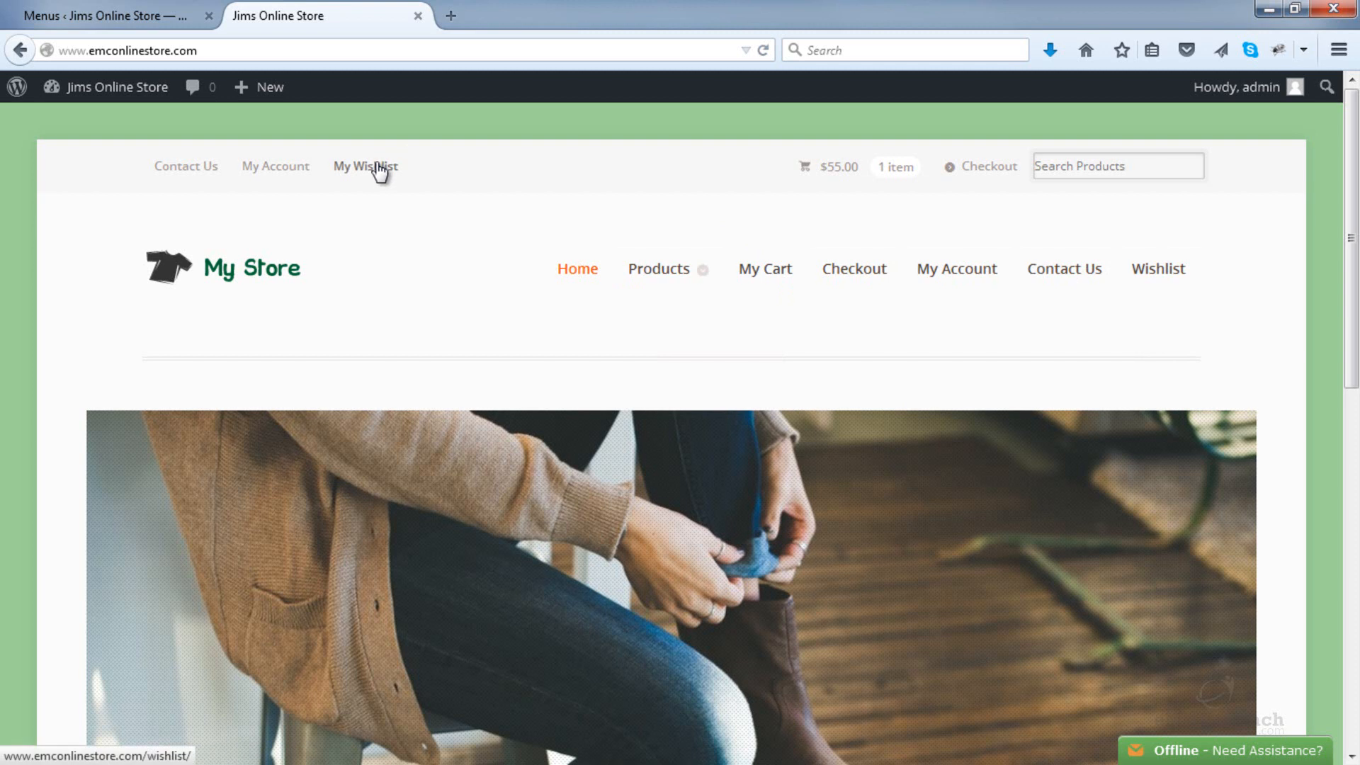
left_click(365, 165)
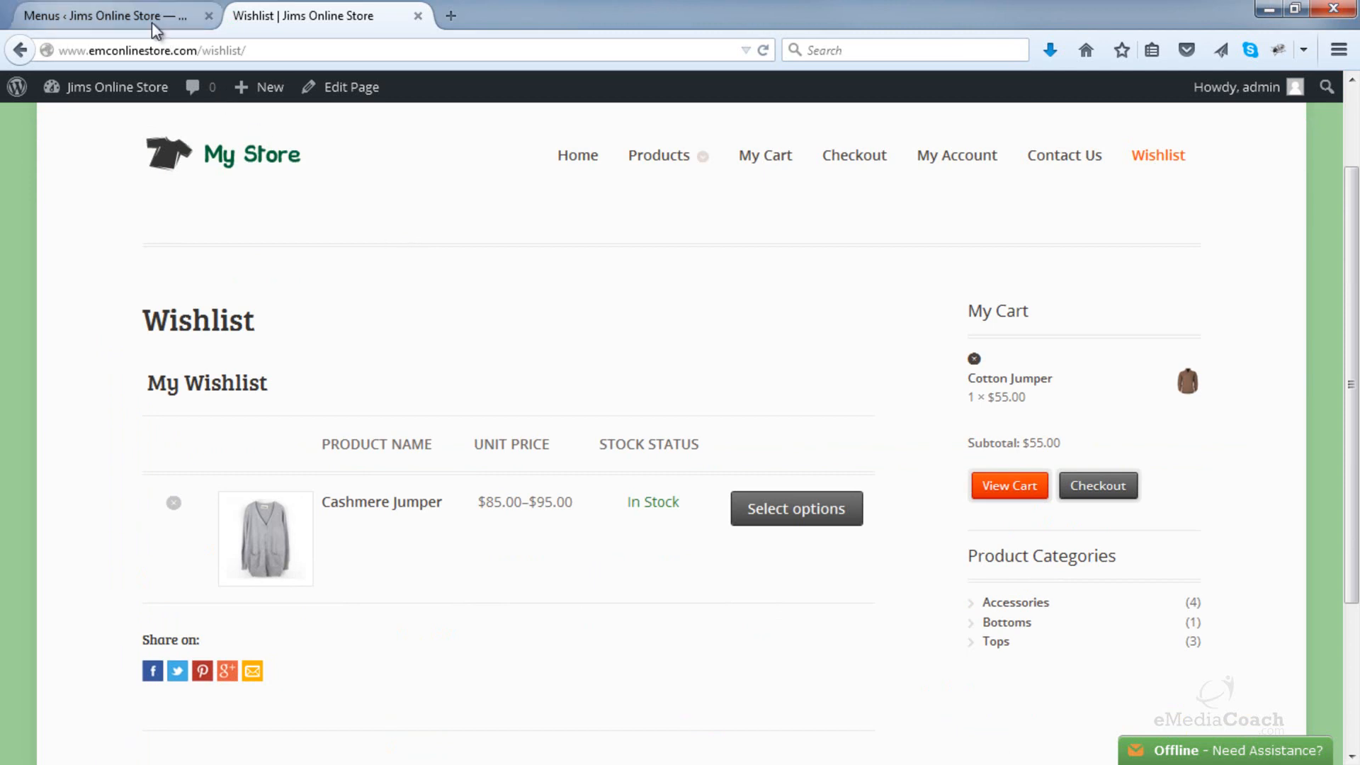
left_click(104, 16)
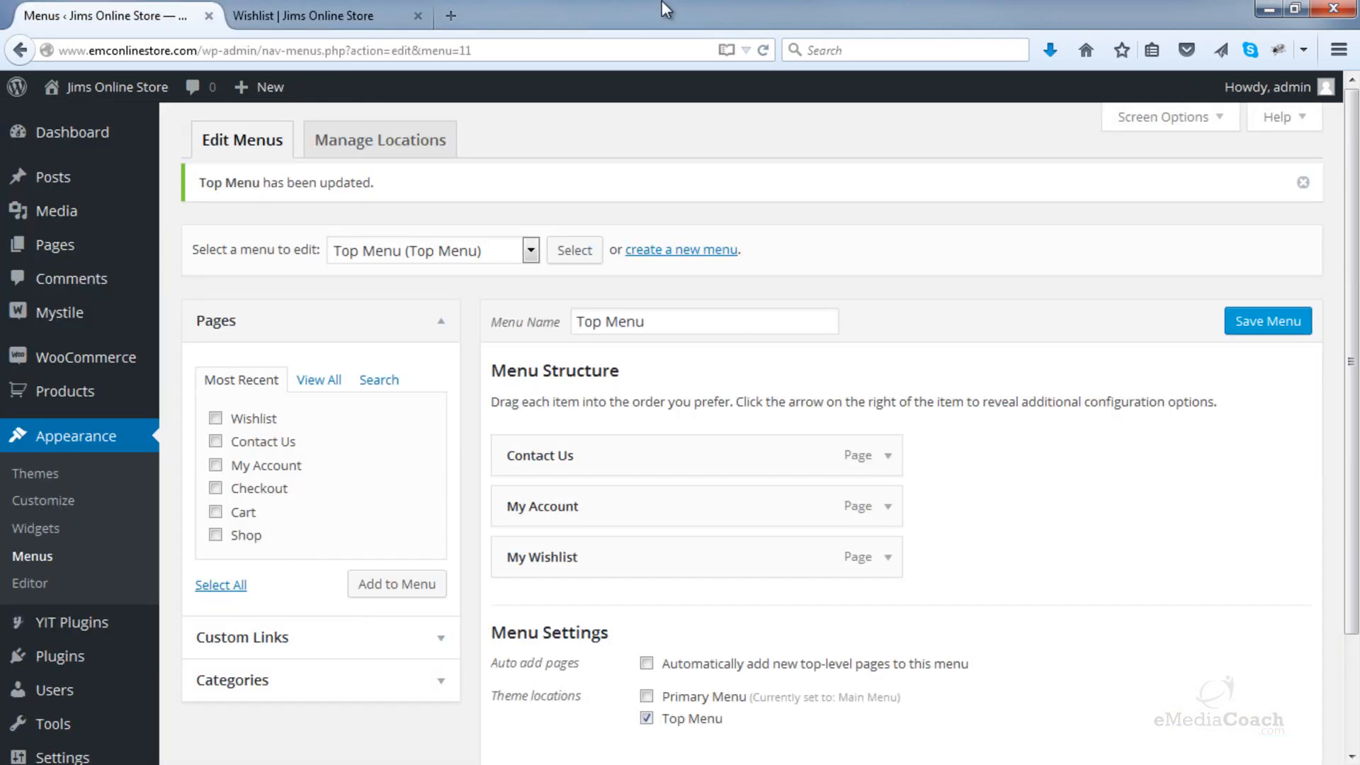
left_click(312, 15)
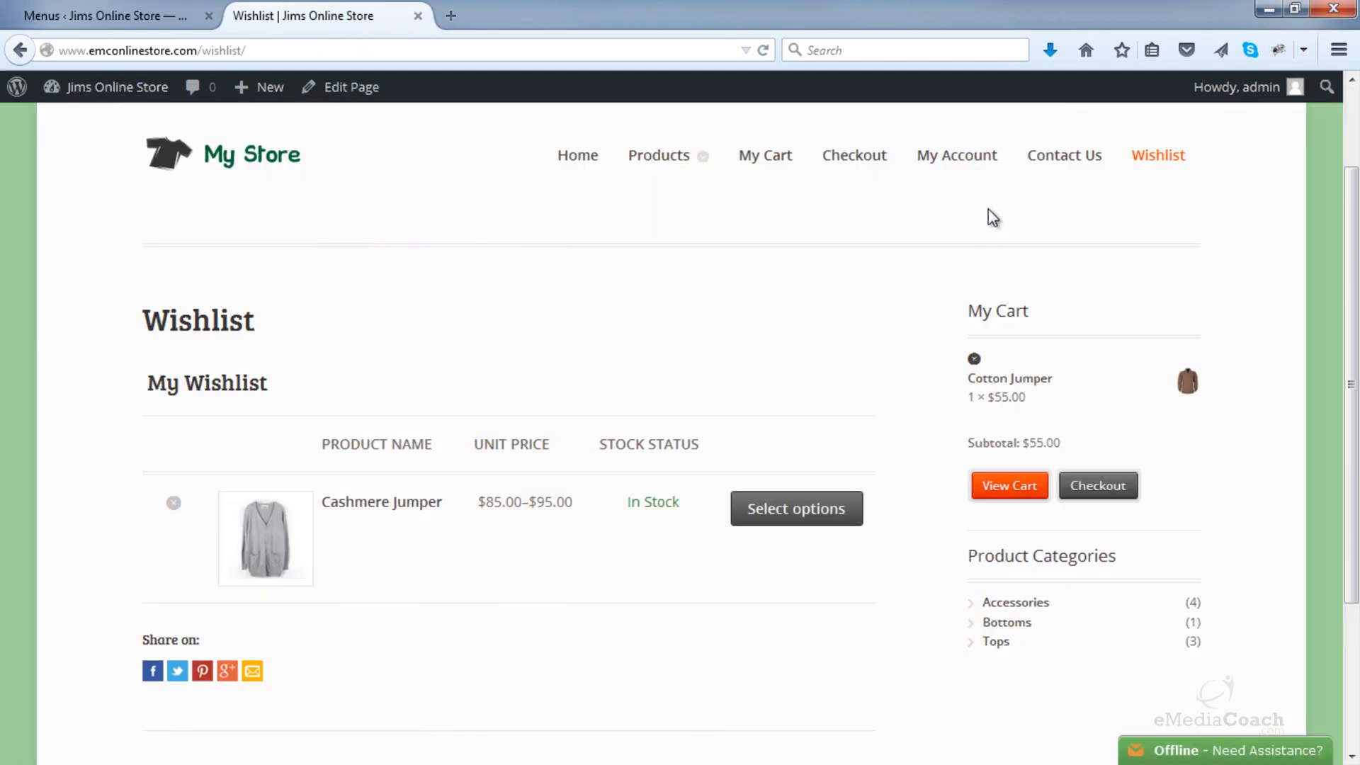